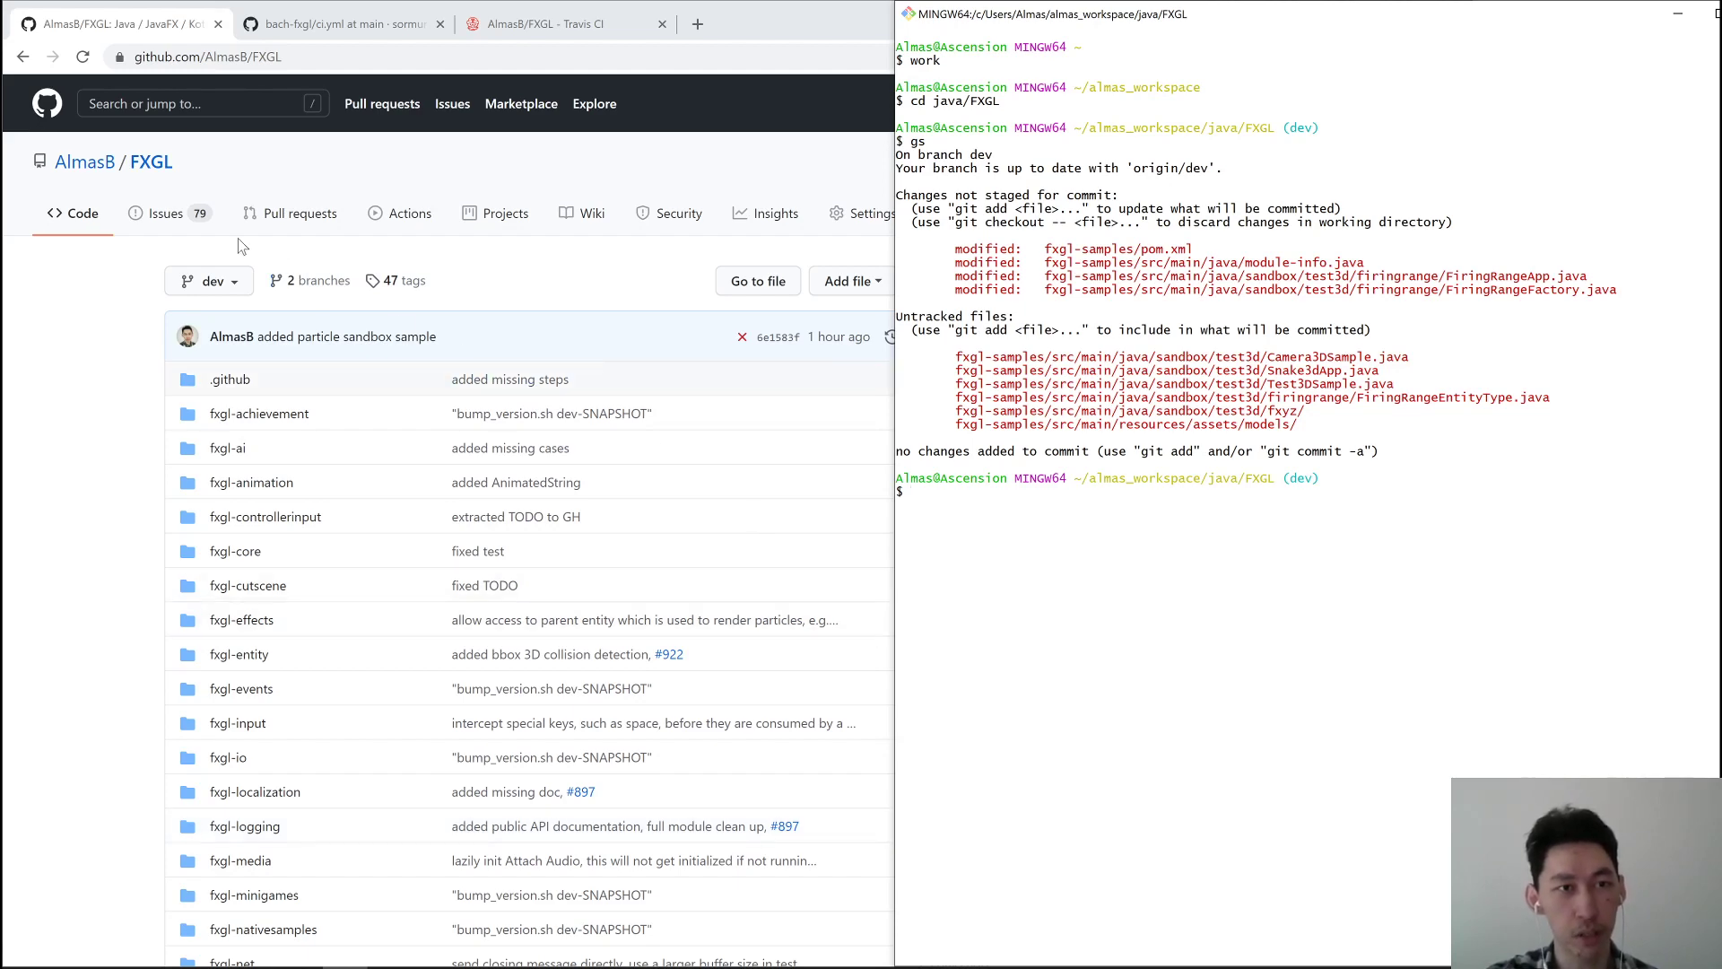
Bring the Chrome window with the AlmasB/FXGL GitHub page in front of Git Bash
click(409, 213)
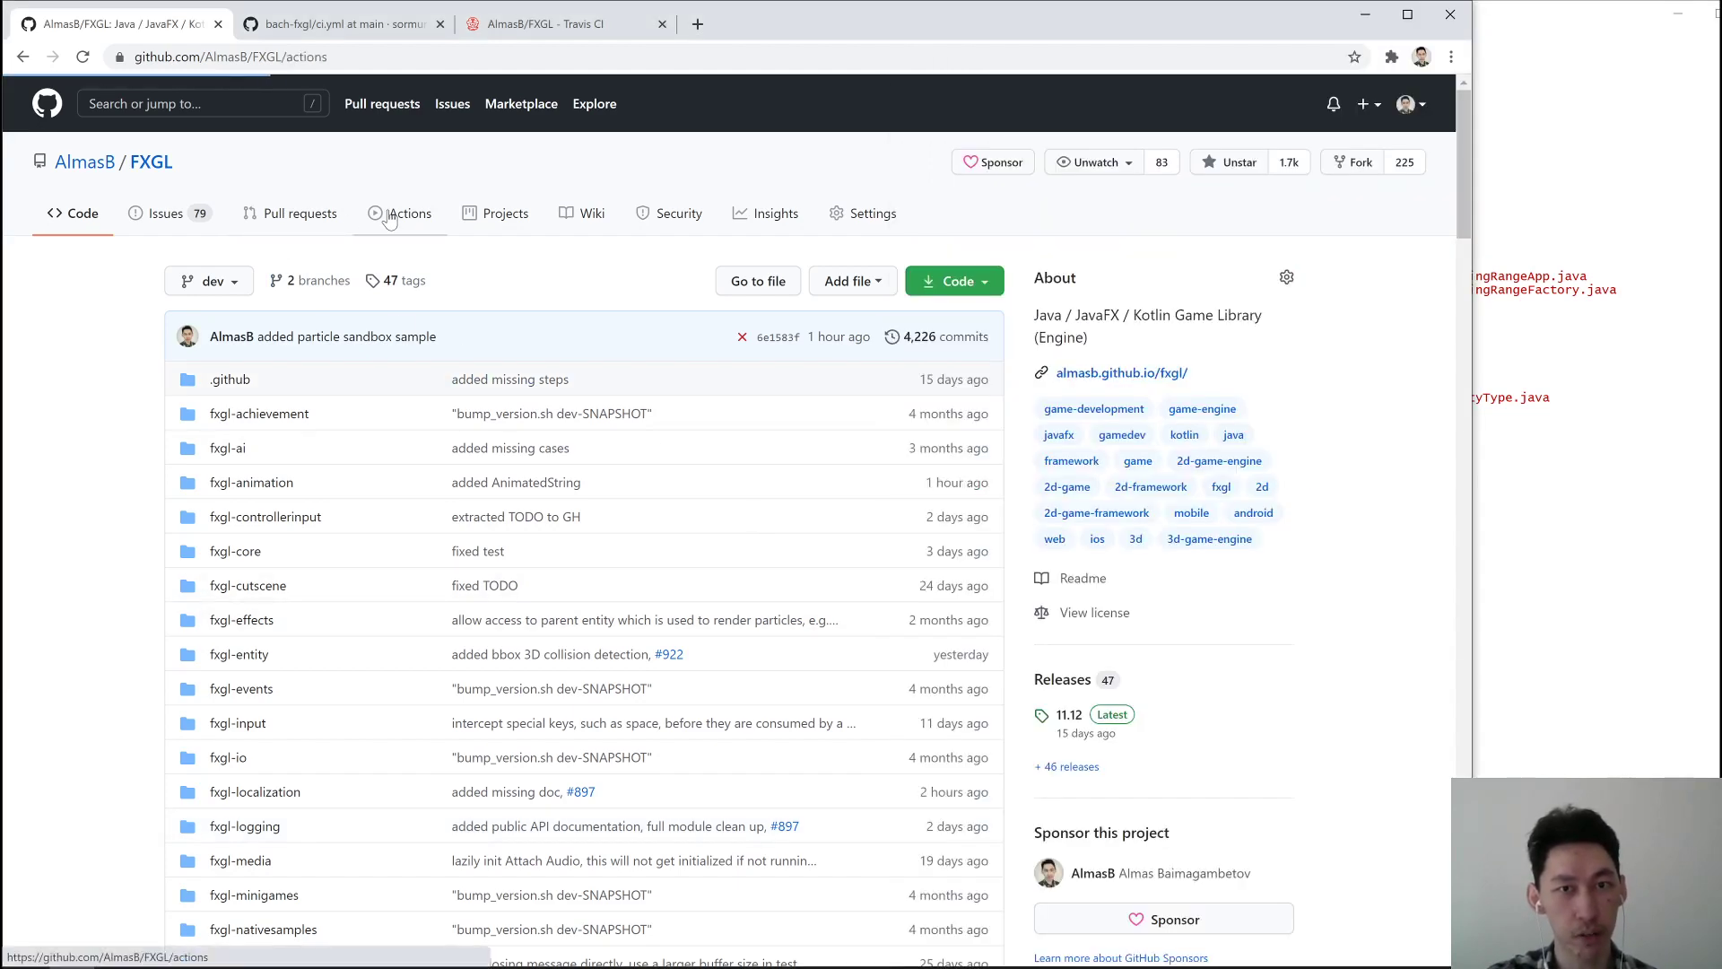
click(409, 213)
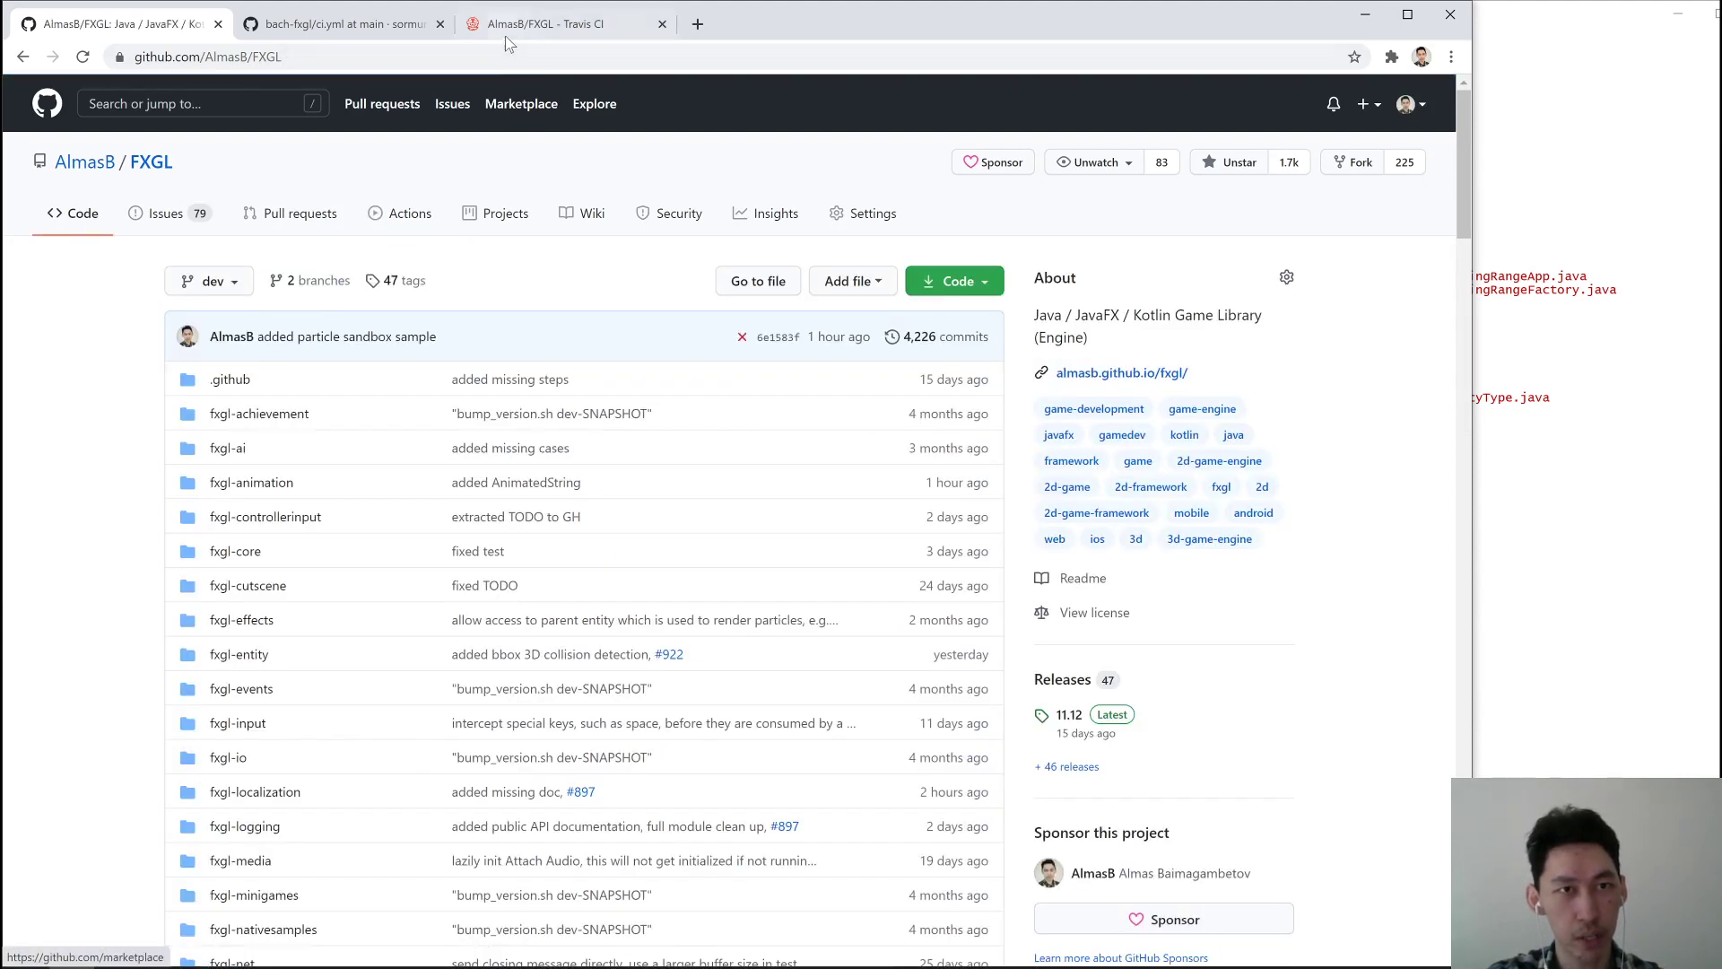
Show the Travis CI page with failed dev build #2303 and its three jobs
click(565, 23)
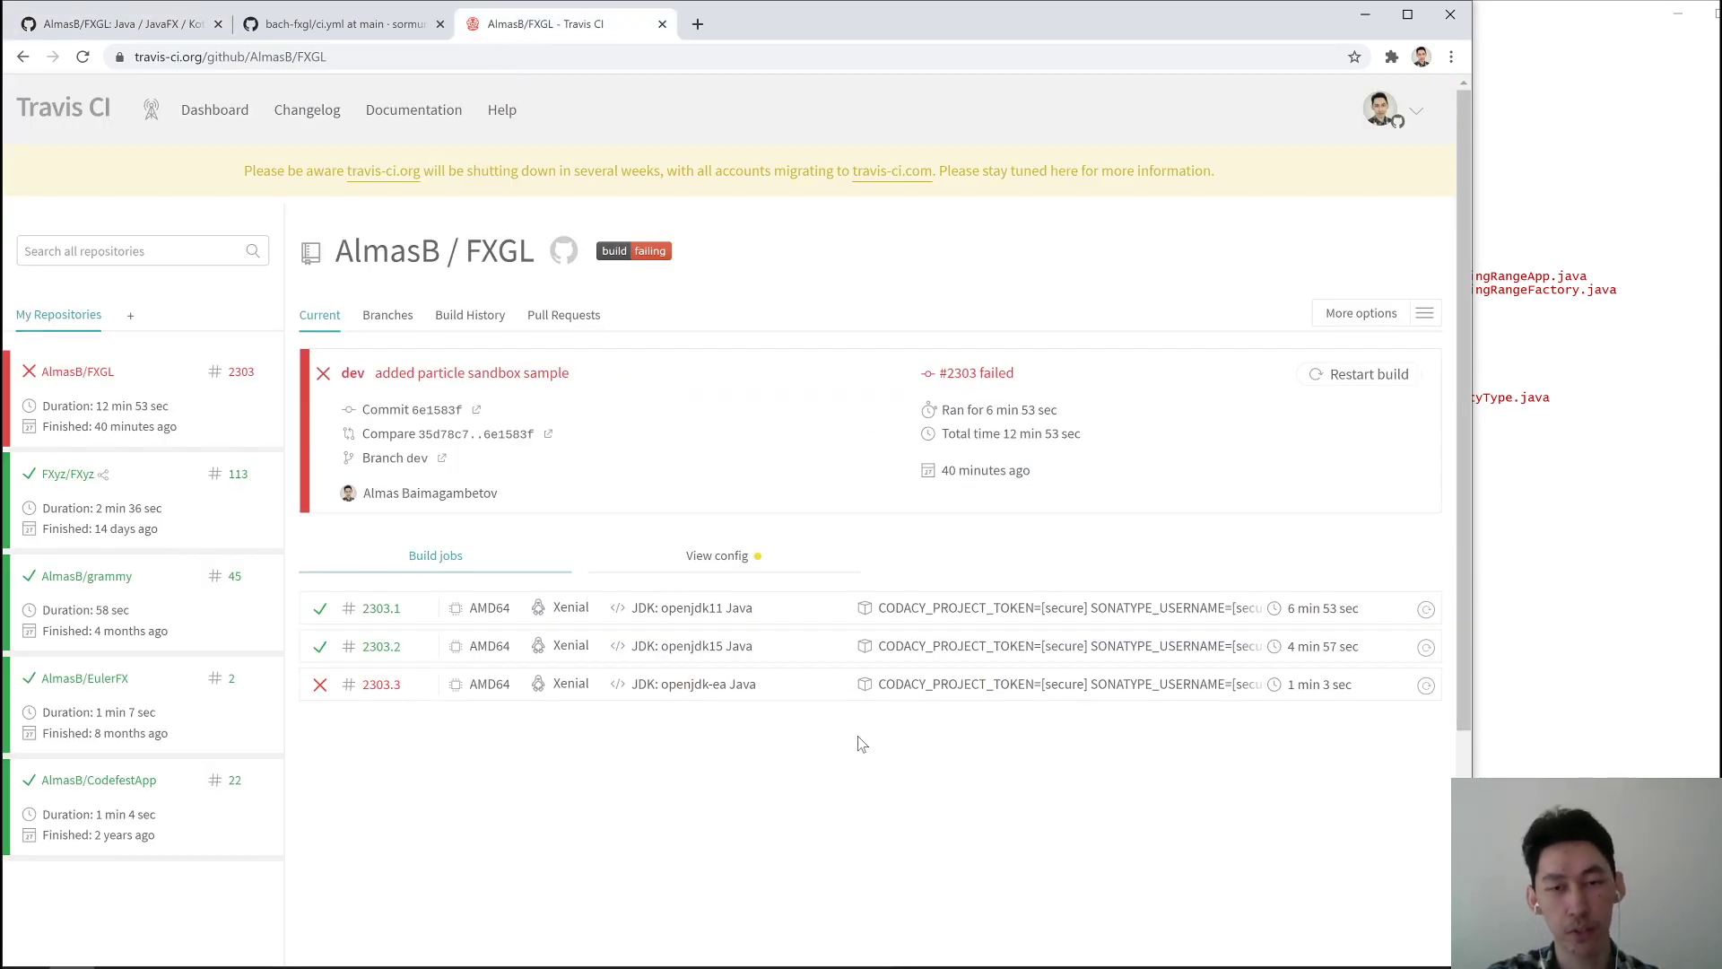
mouse_move(755, 805)
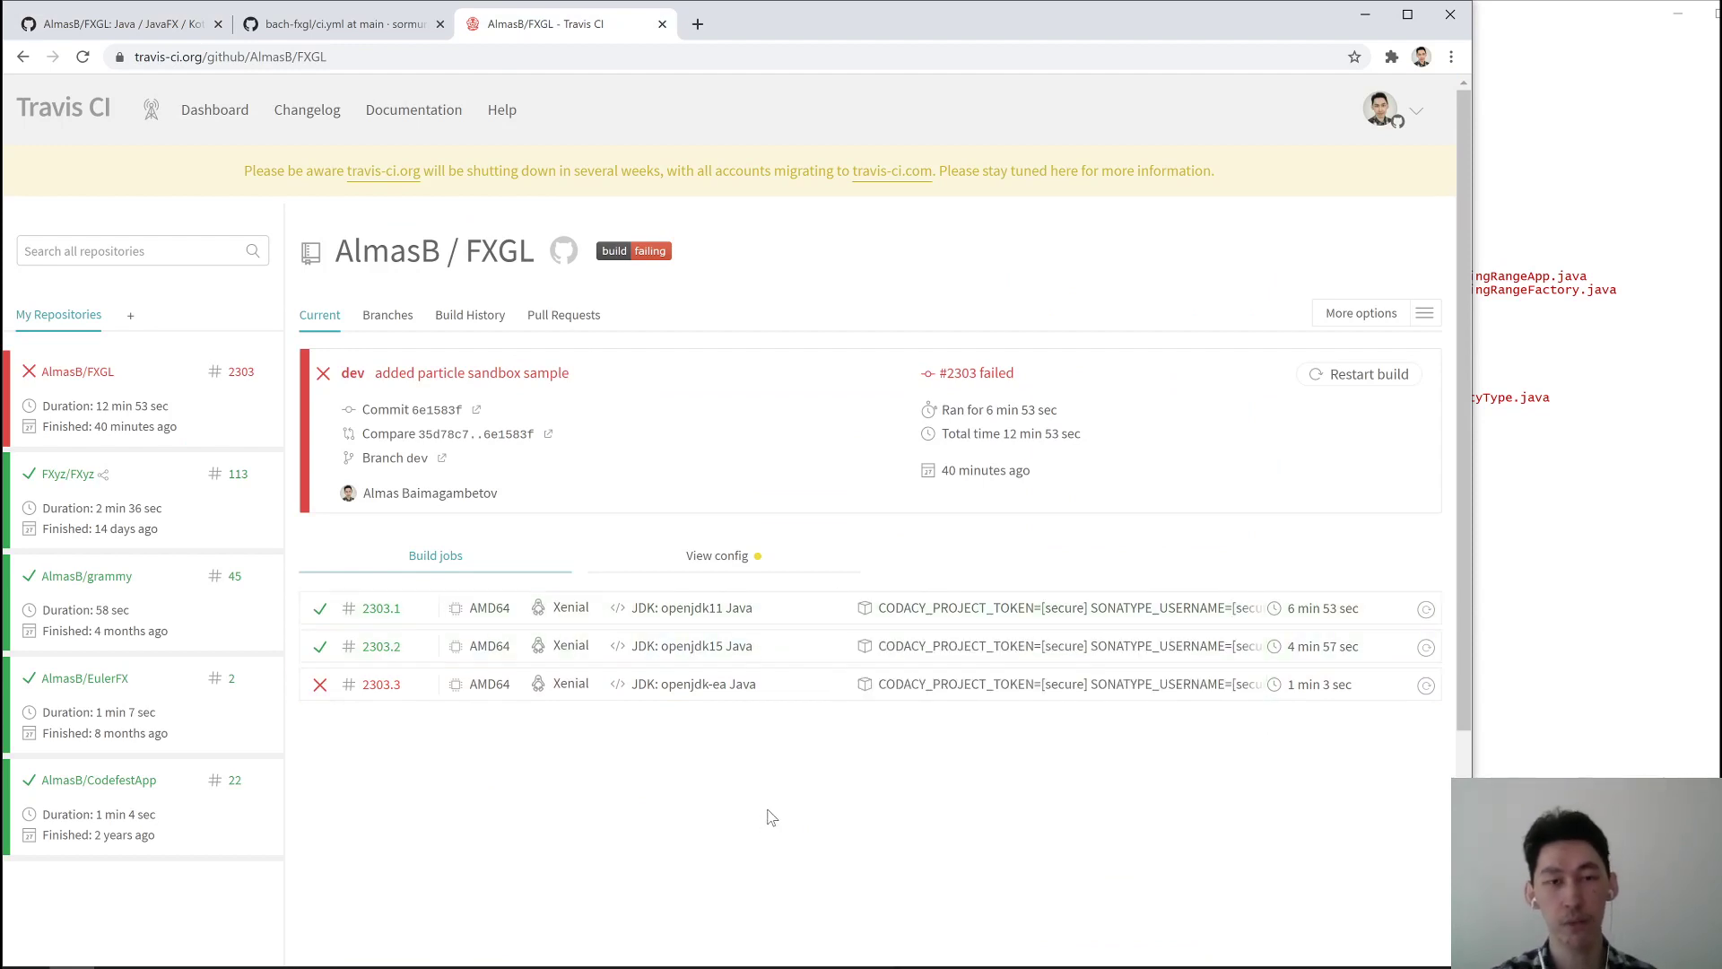
mouse_move(774, 633)
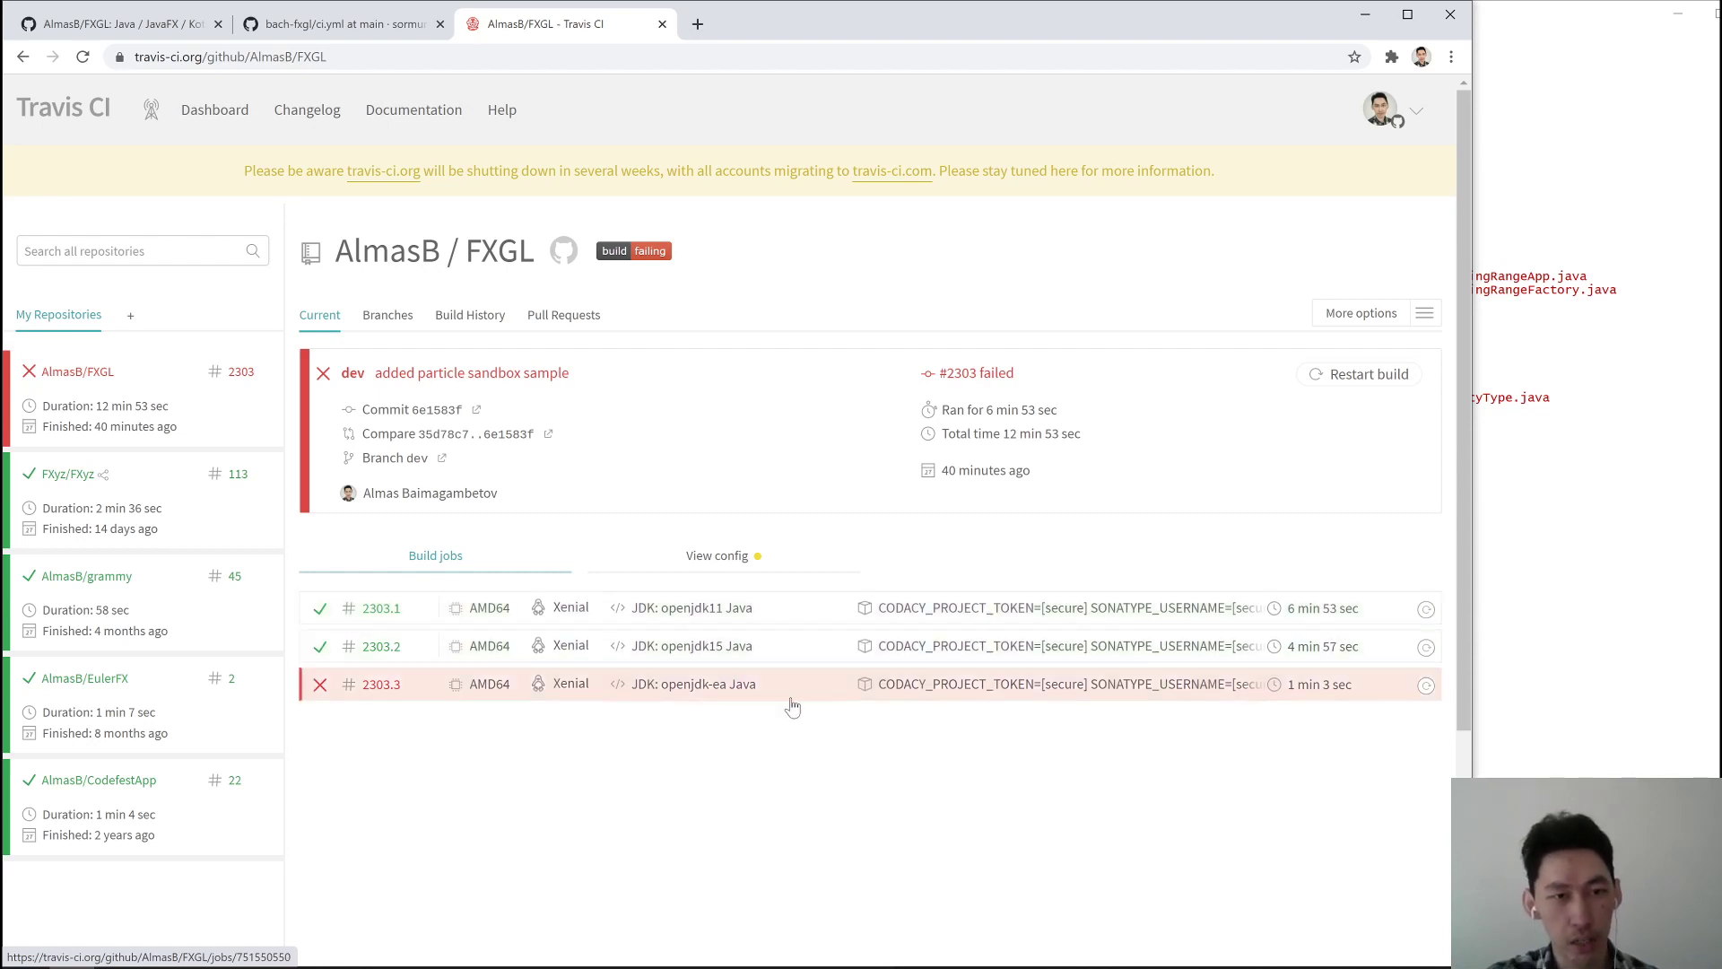
mouse_move(755, 739)
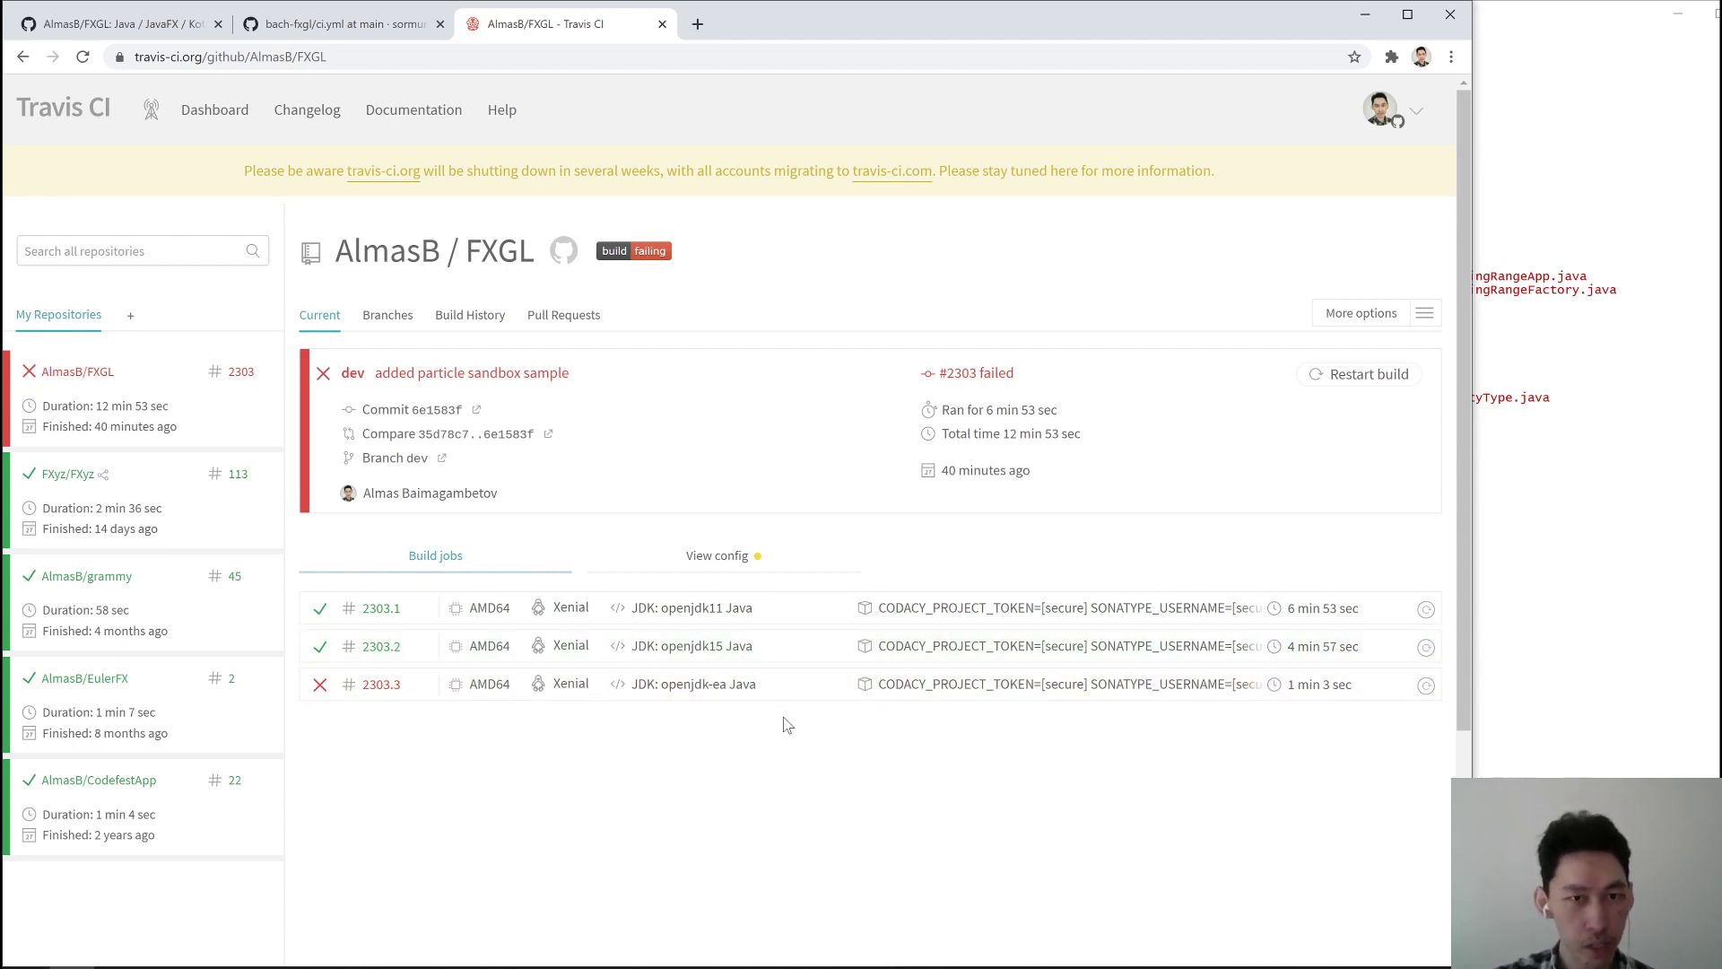
mouse_move(764, 734)
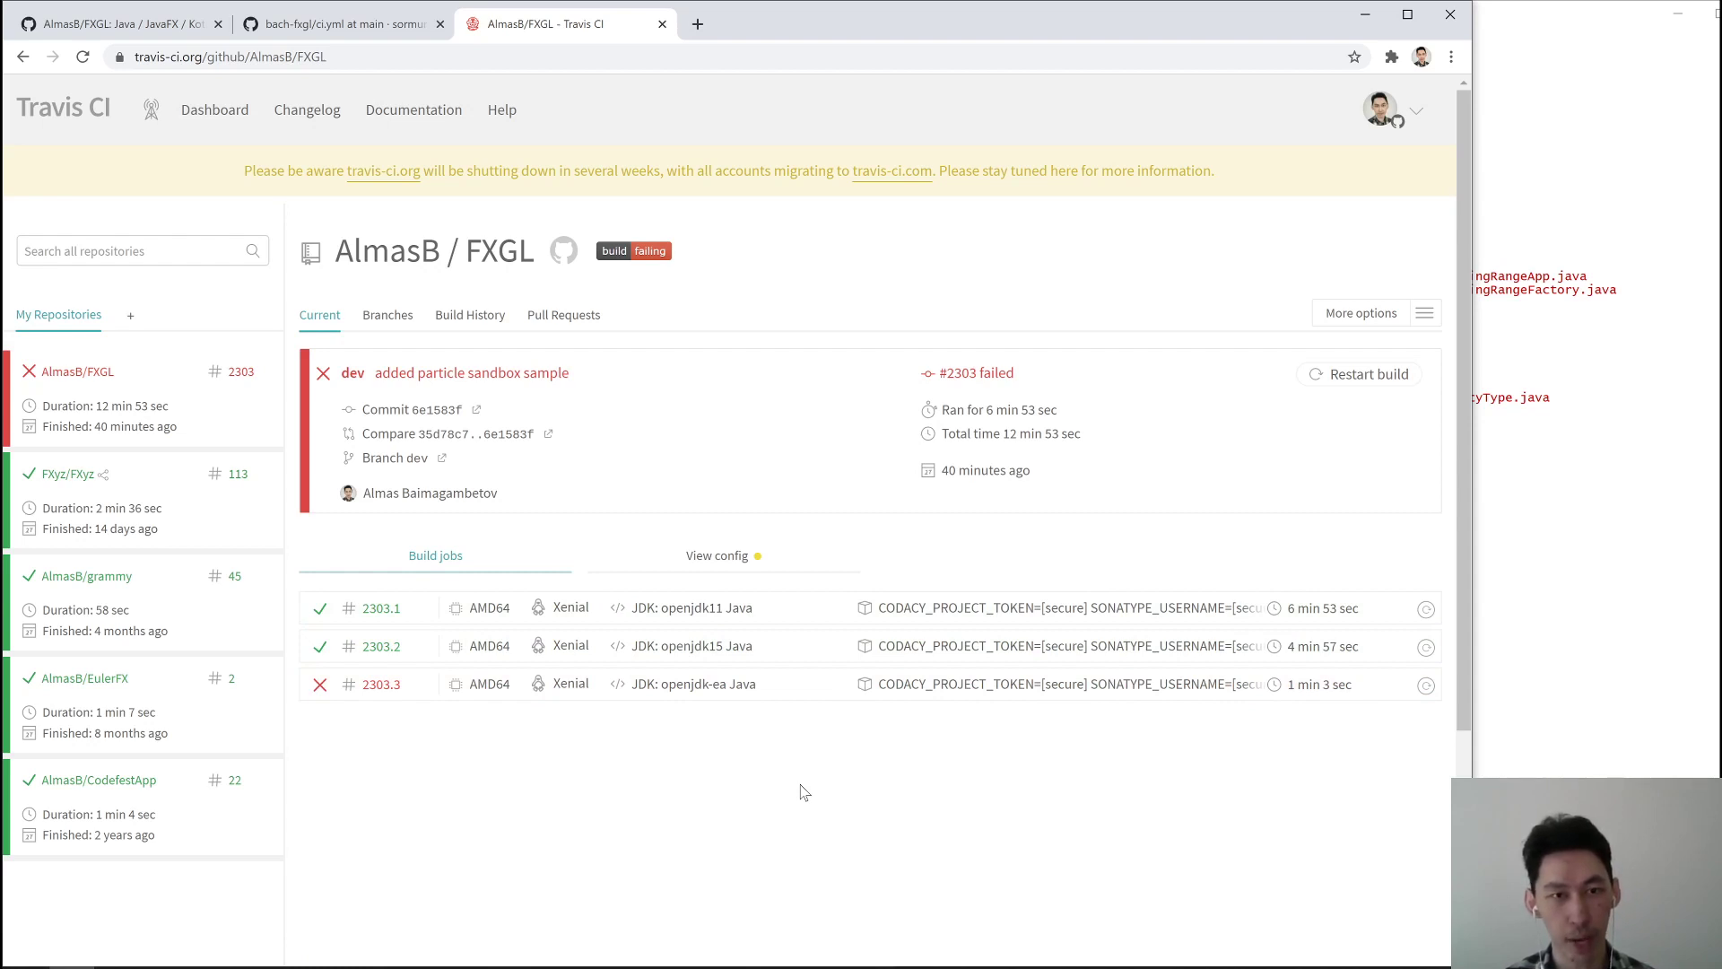
mouse_move(388, 80)
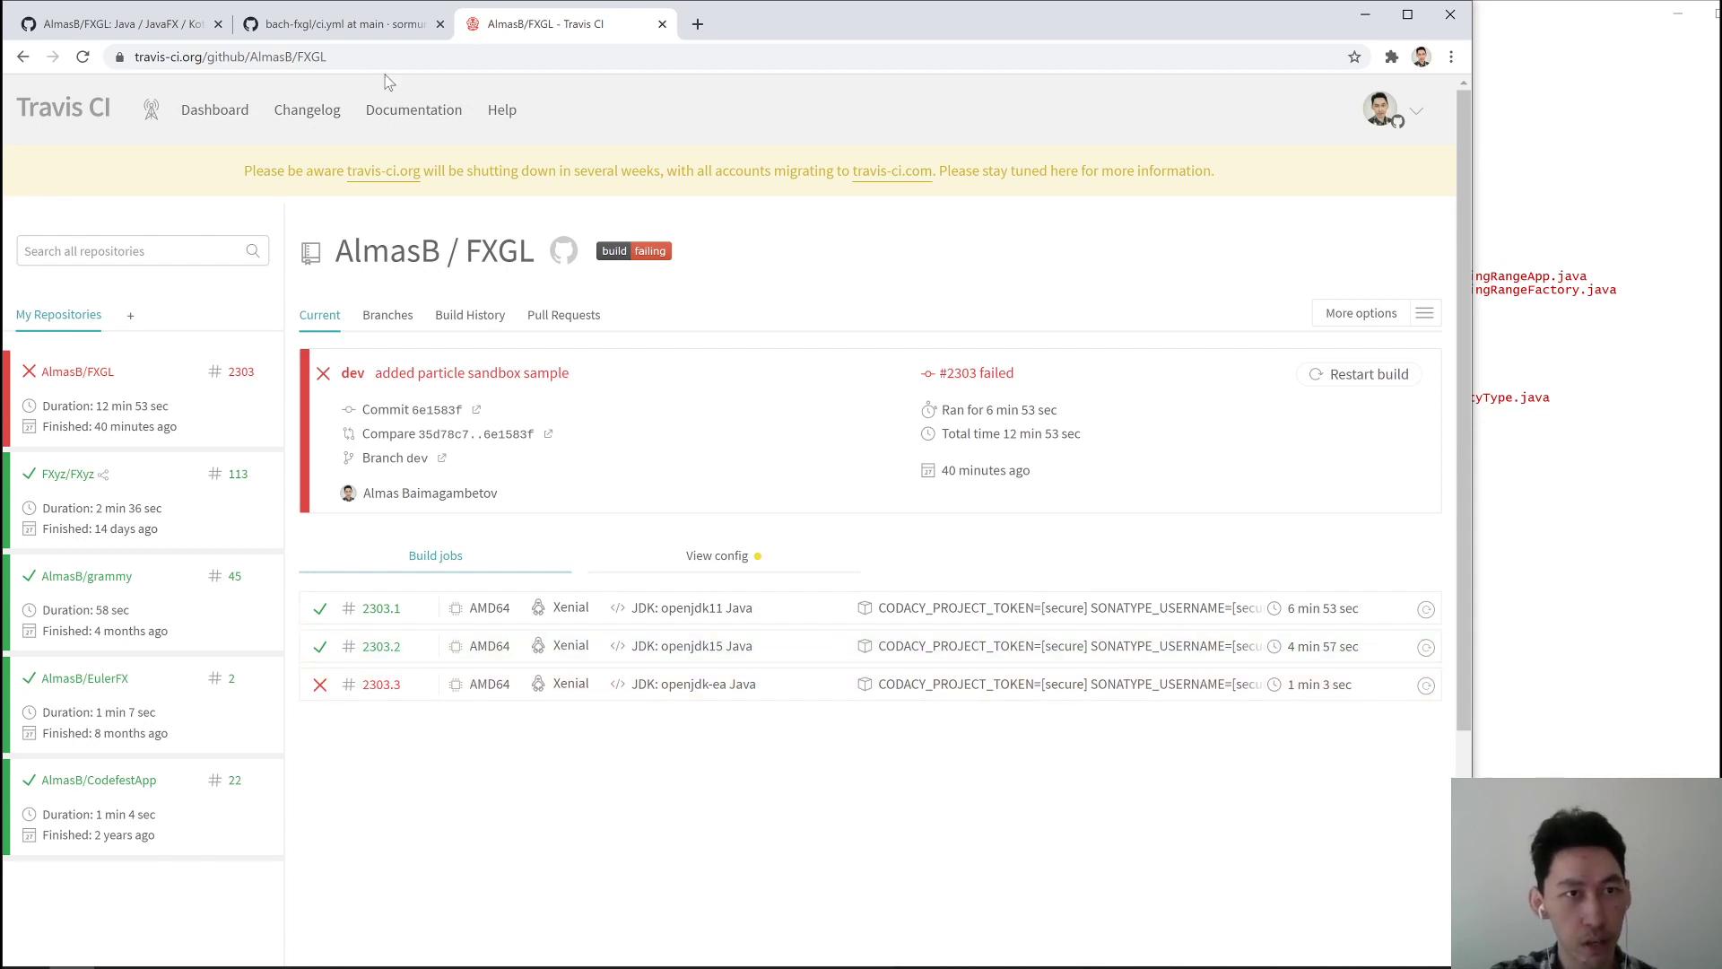
Show the bach-fxgl ci.yml workflow building with JDK 16-ea on three operating systems
click(341, 23)
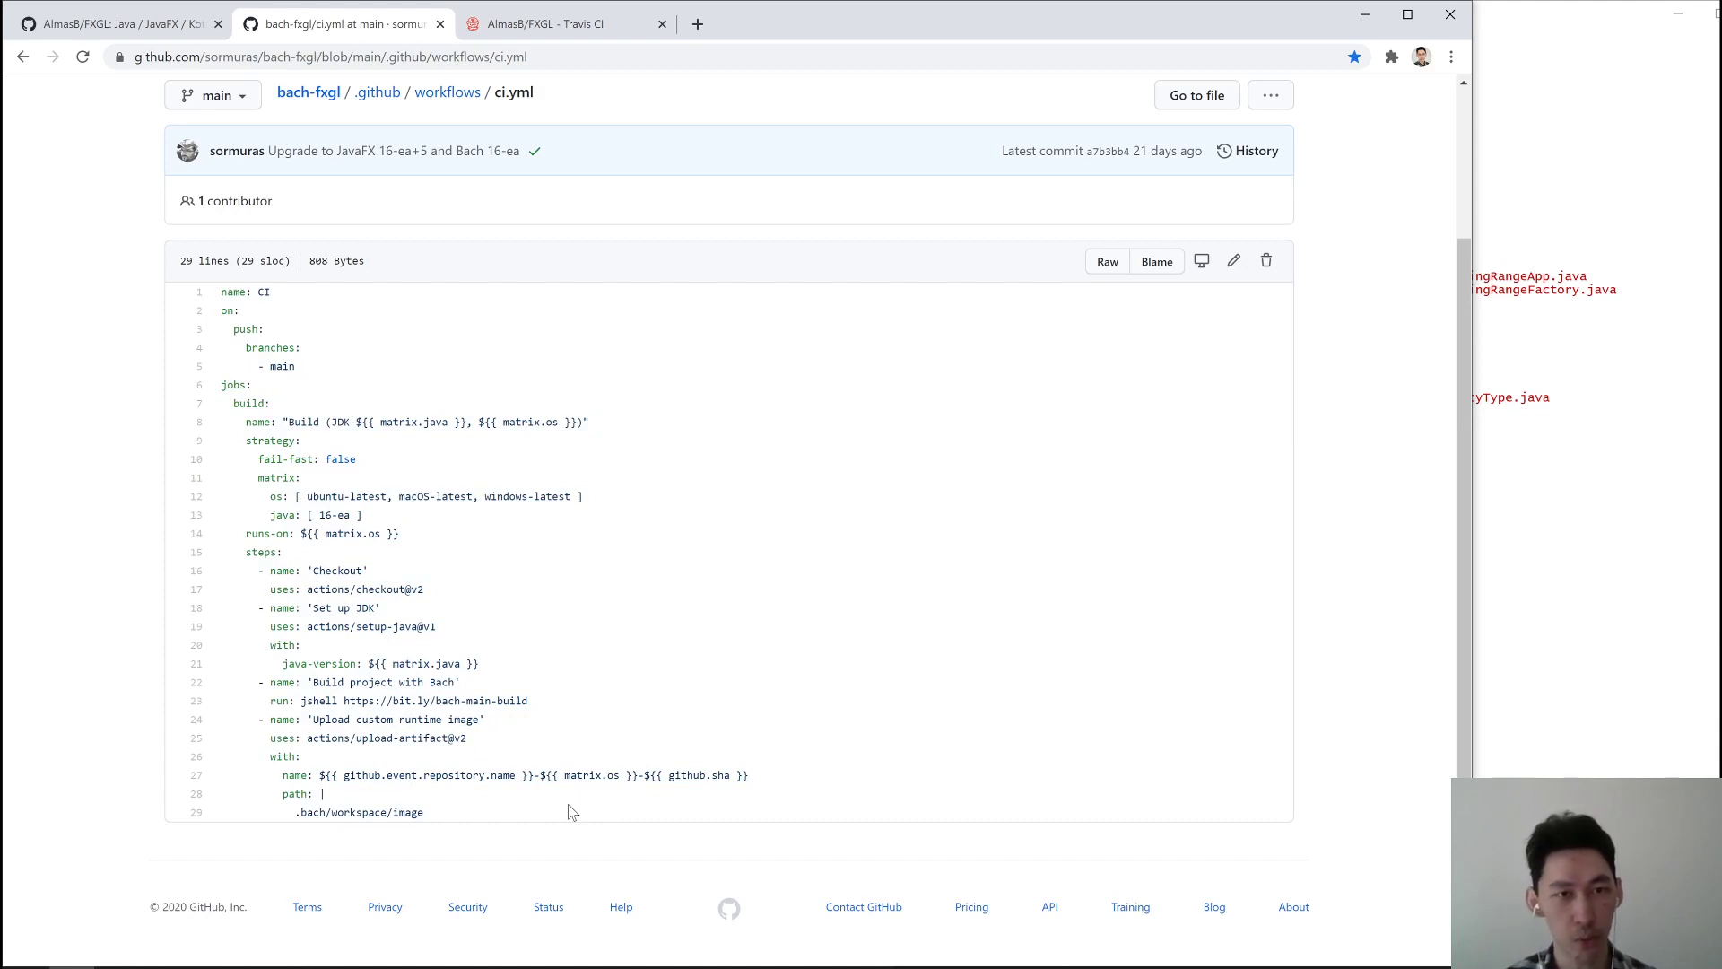
mouse_move(560, 671)
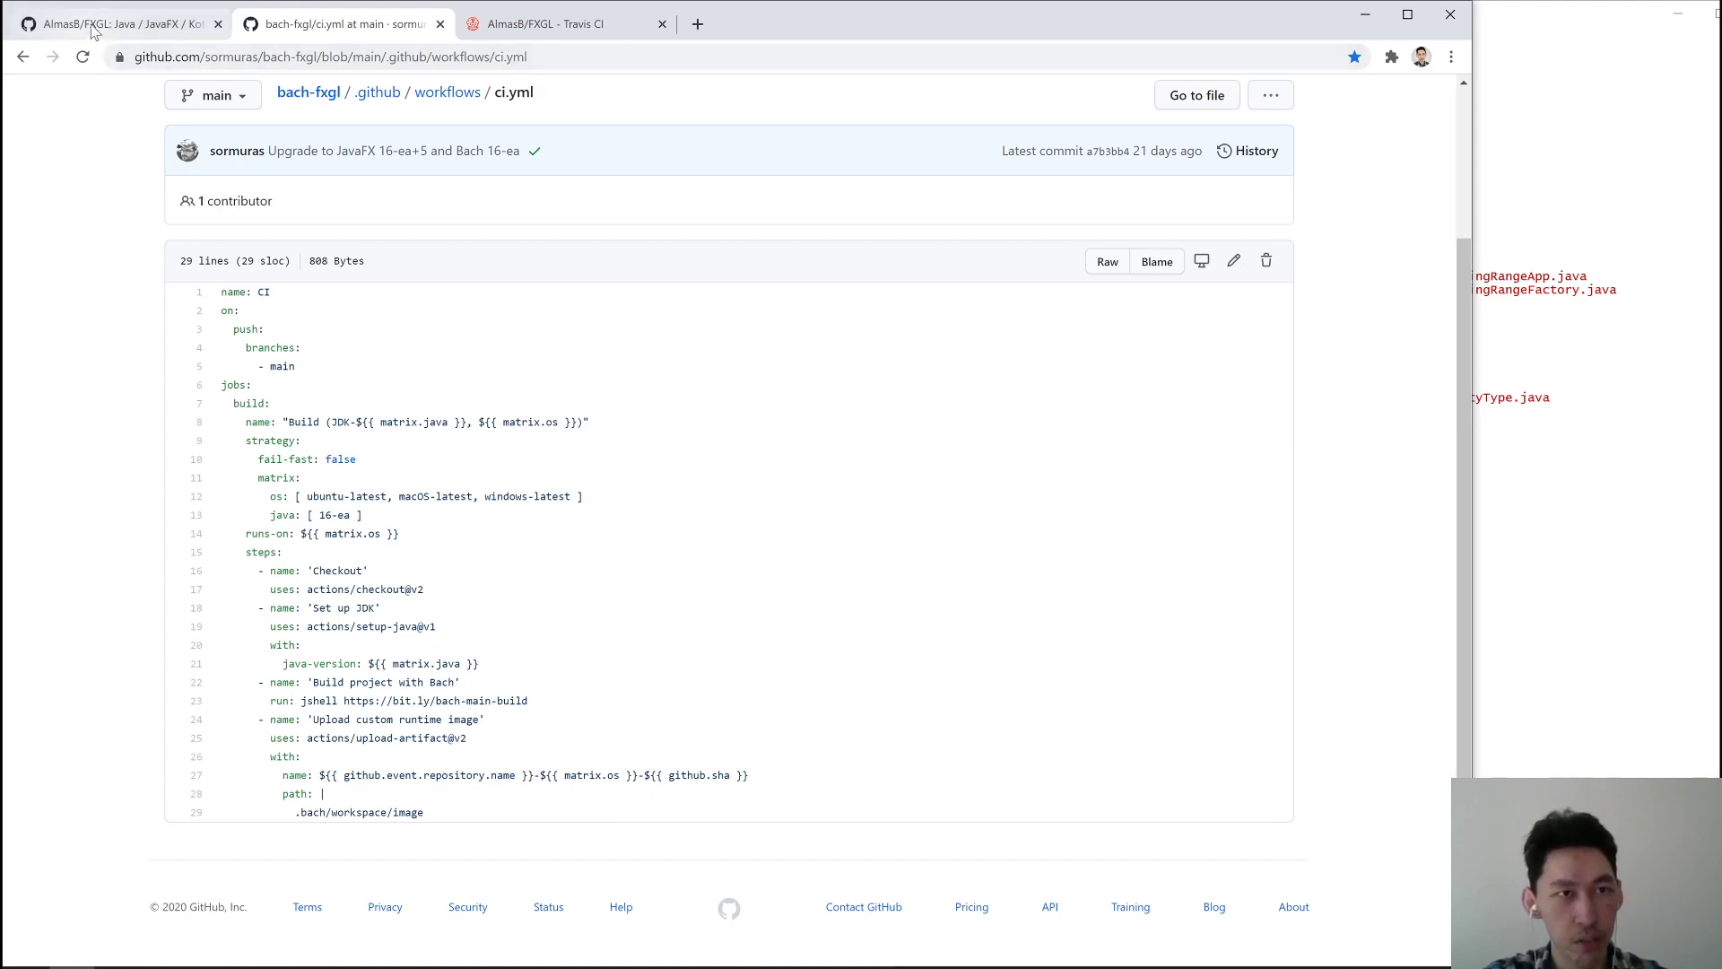
Review FXGL's Java CI with Maven workflow runs under Actions, then return to the Code listing
click(115, 24)
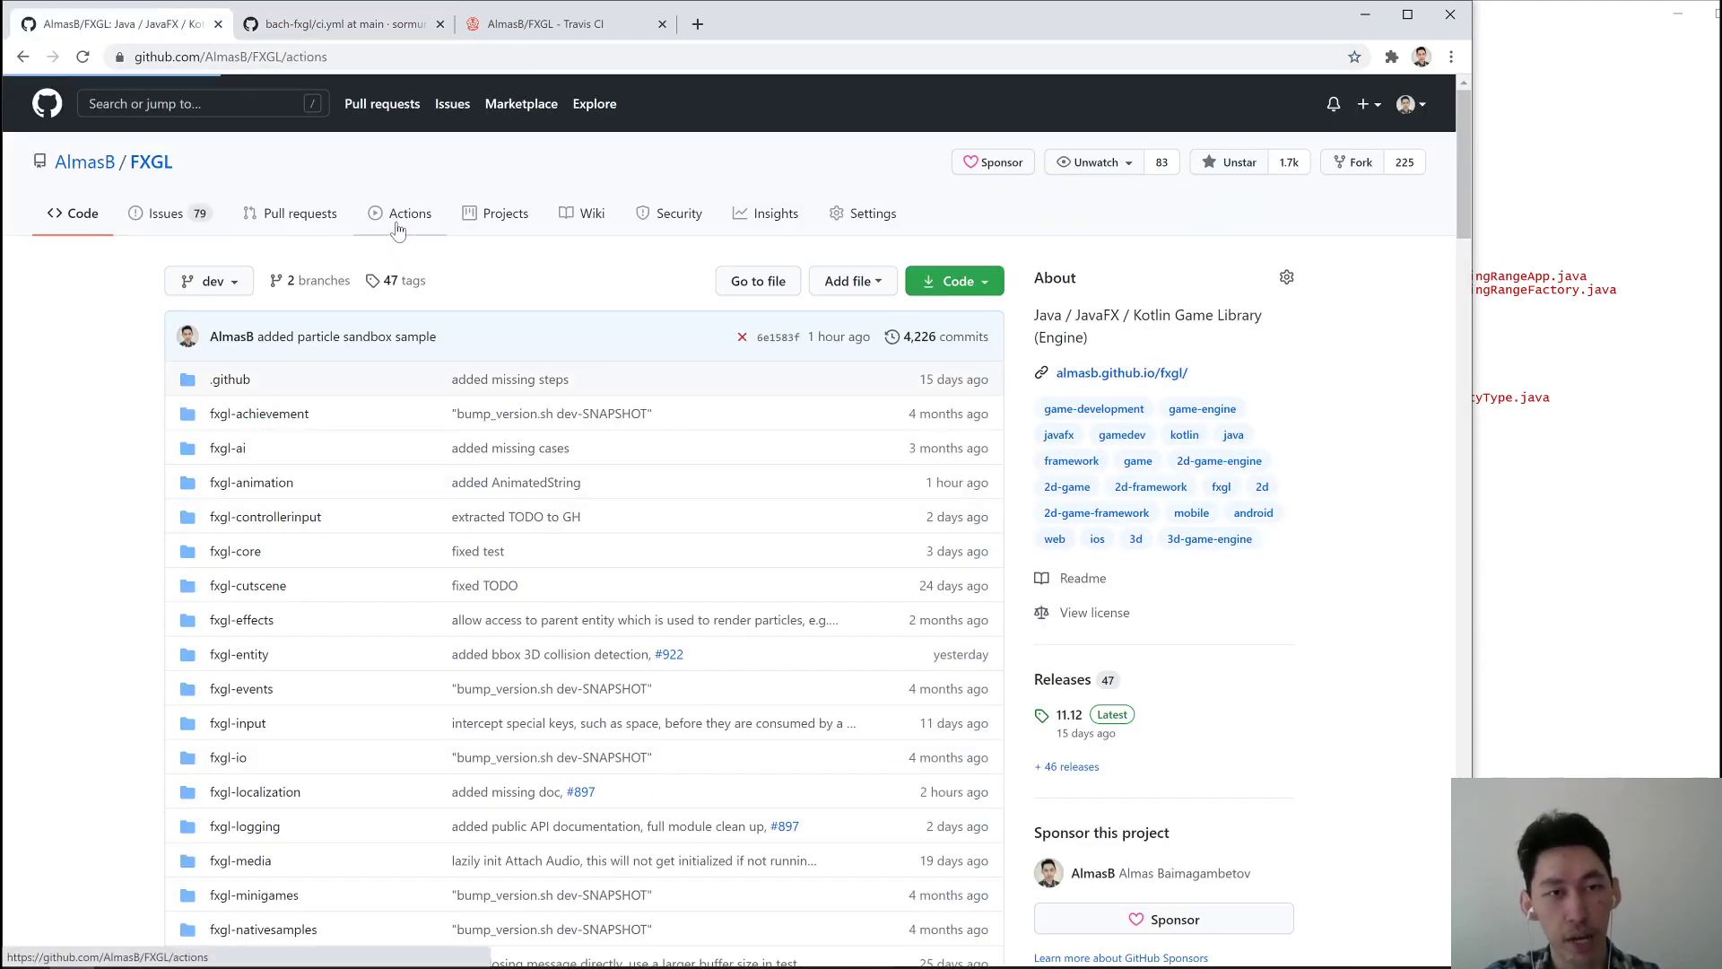
click(409, 214)
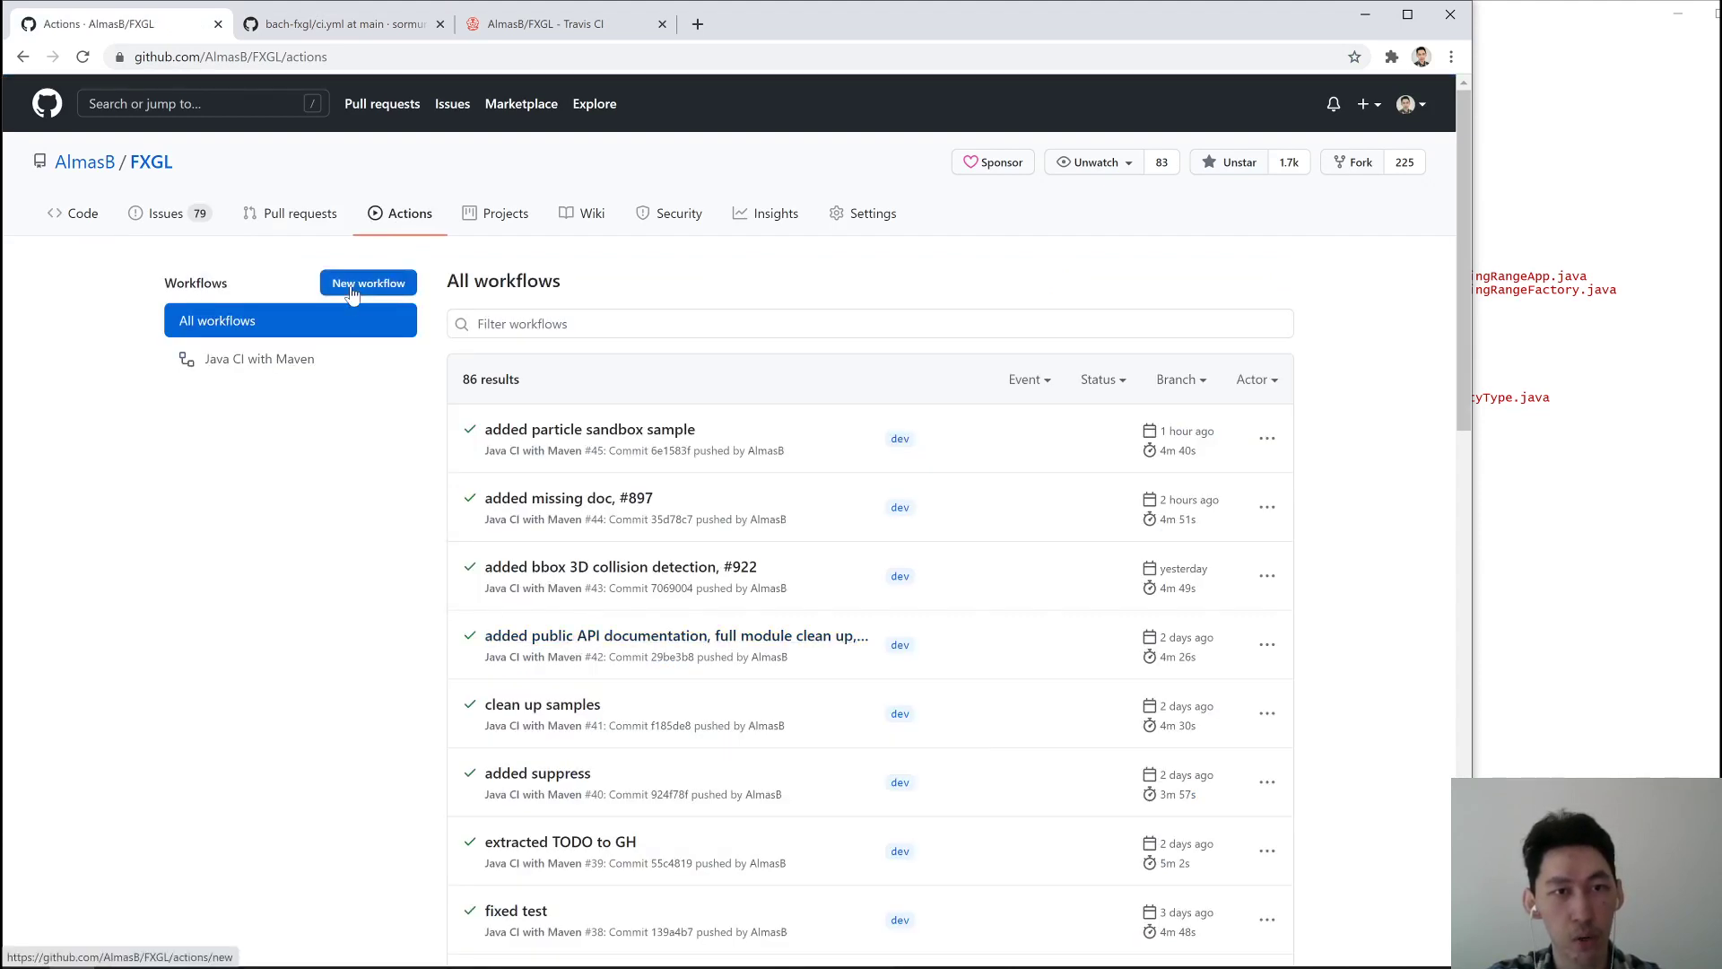
mouse_move(356, 393)
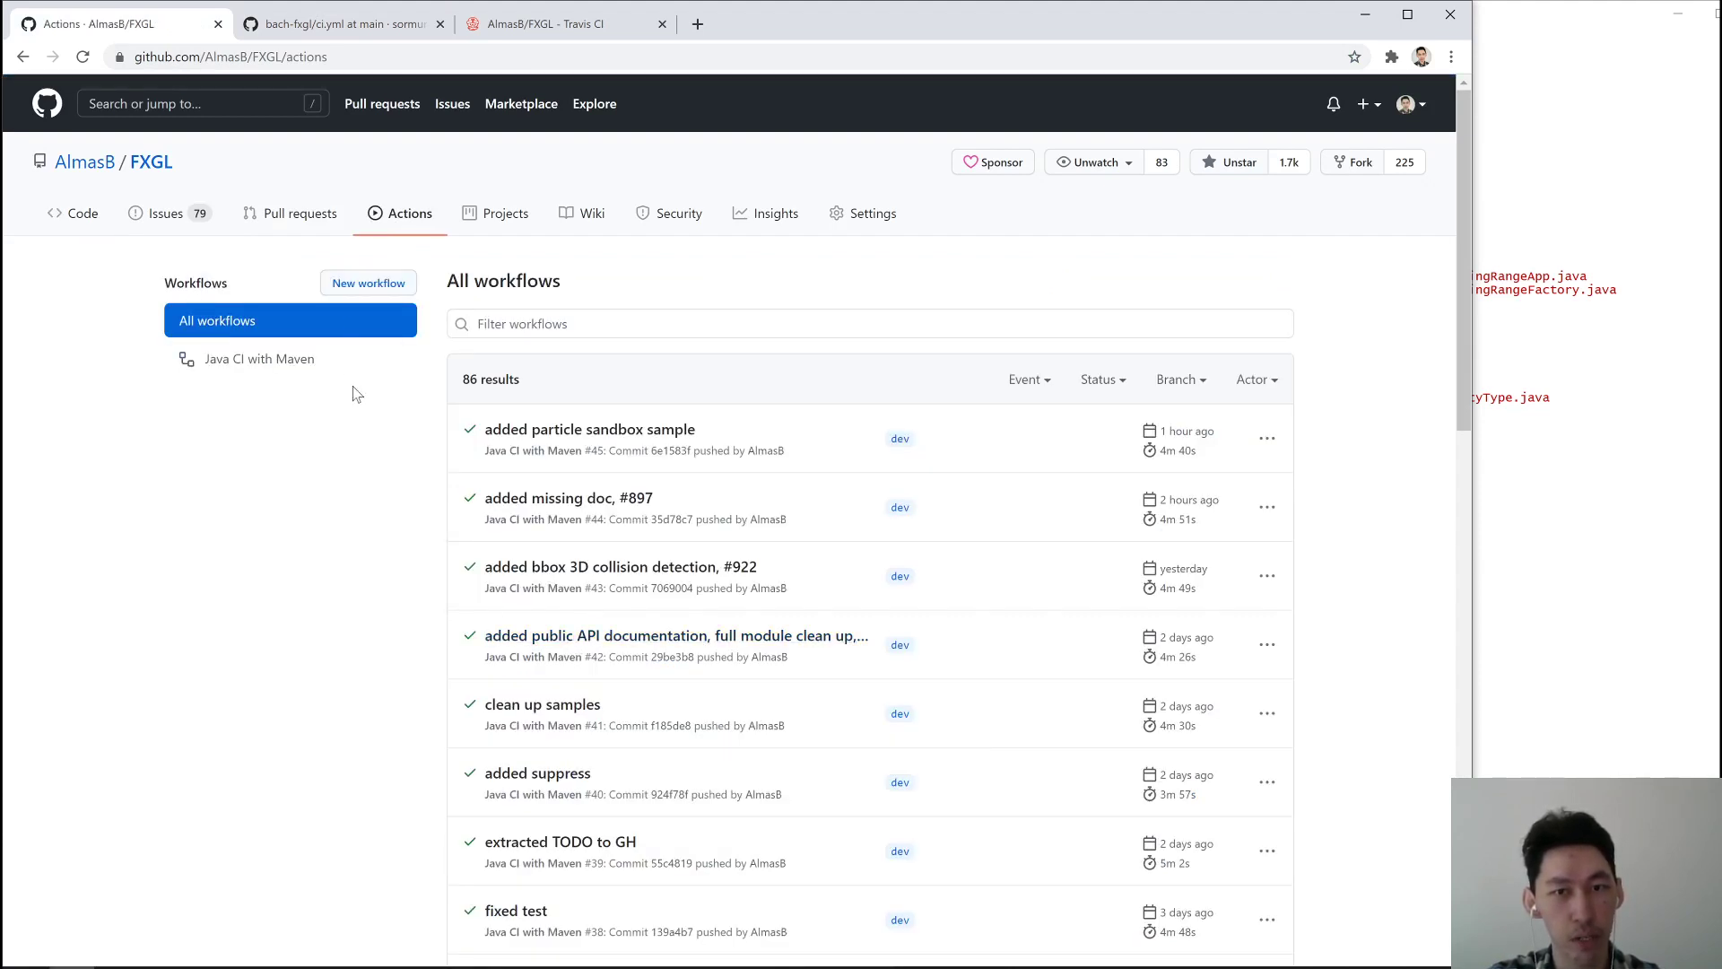
click(71, 213)
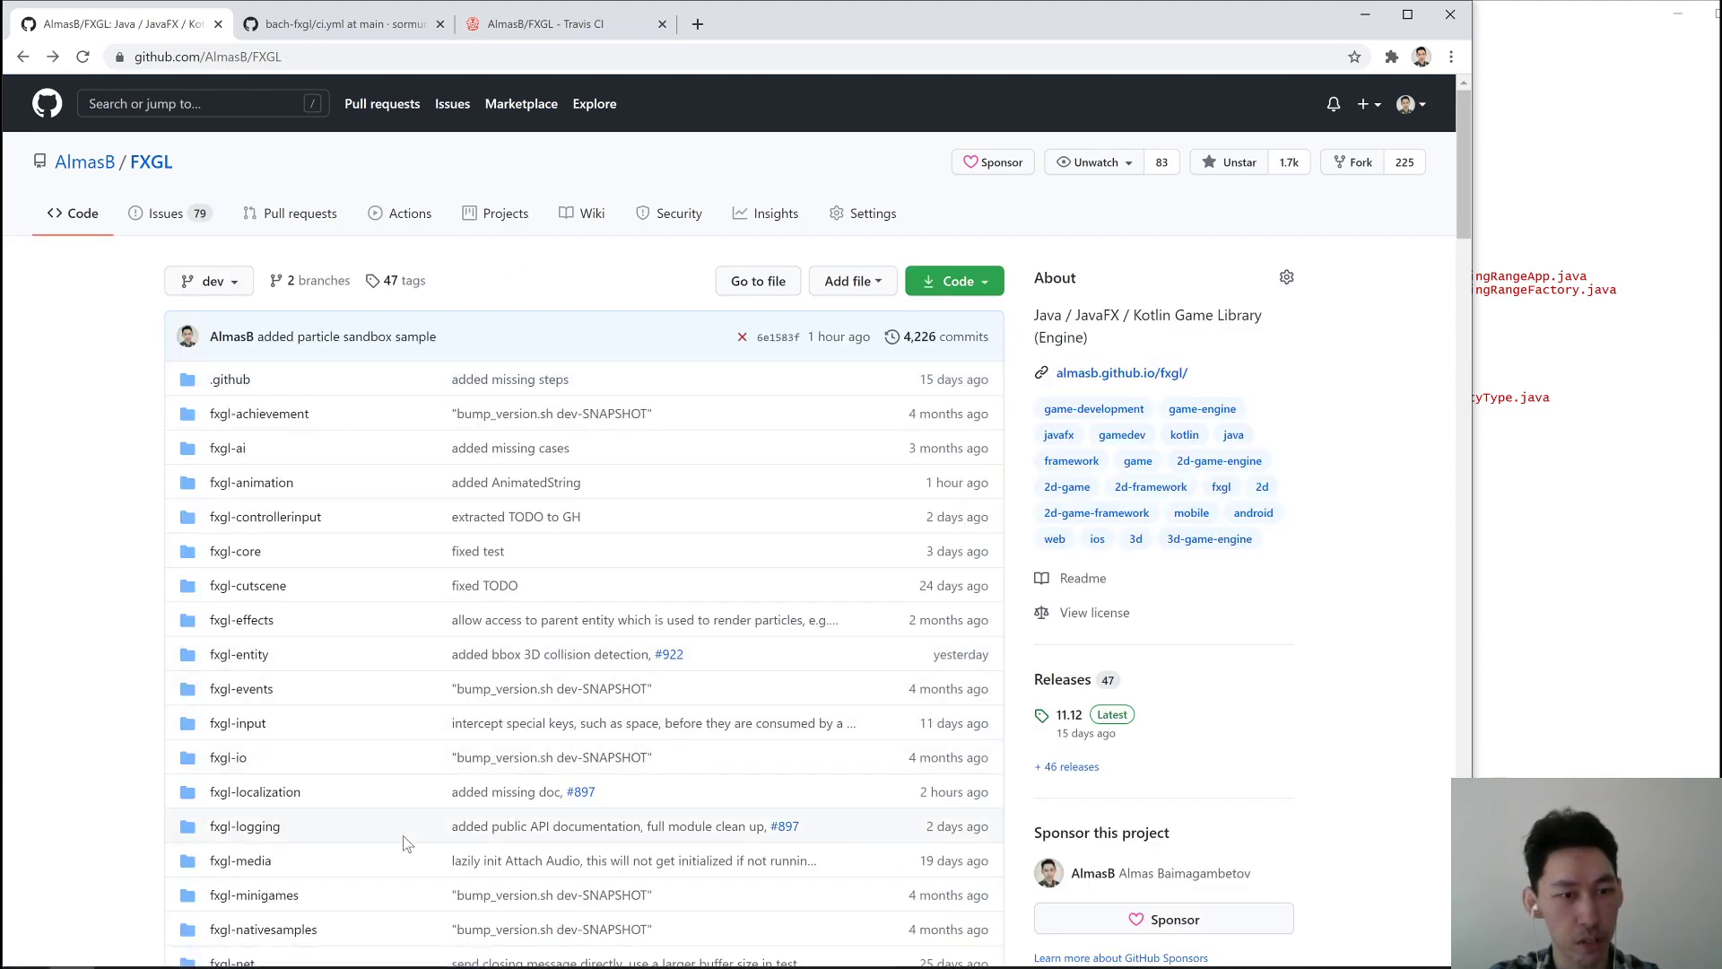
click(343, 24)
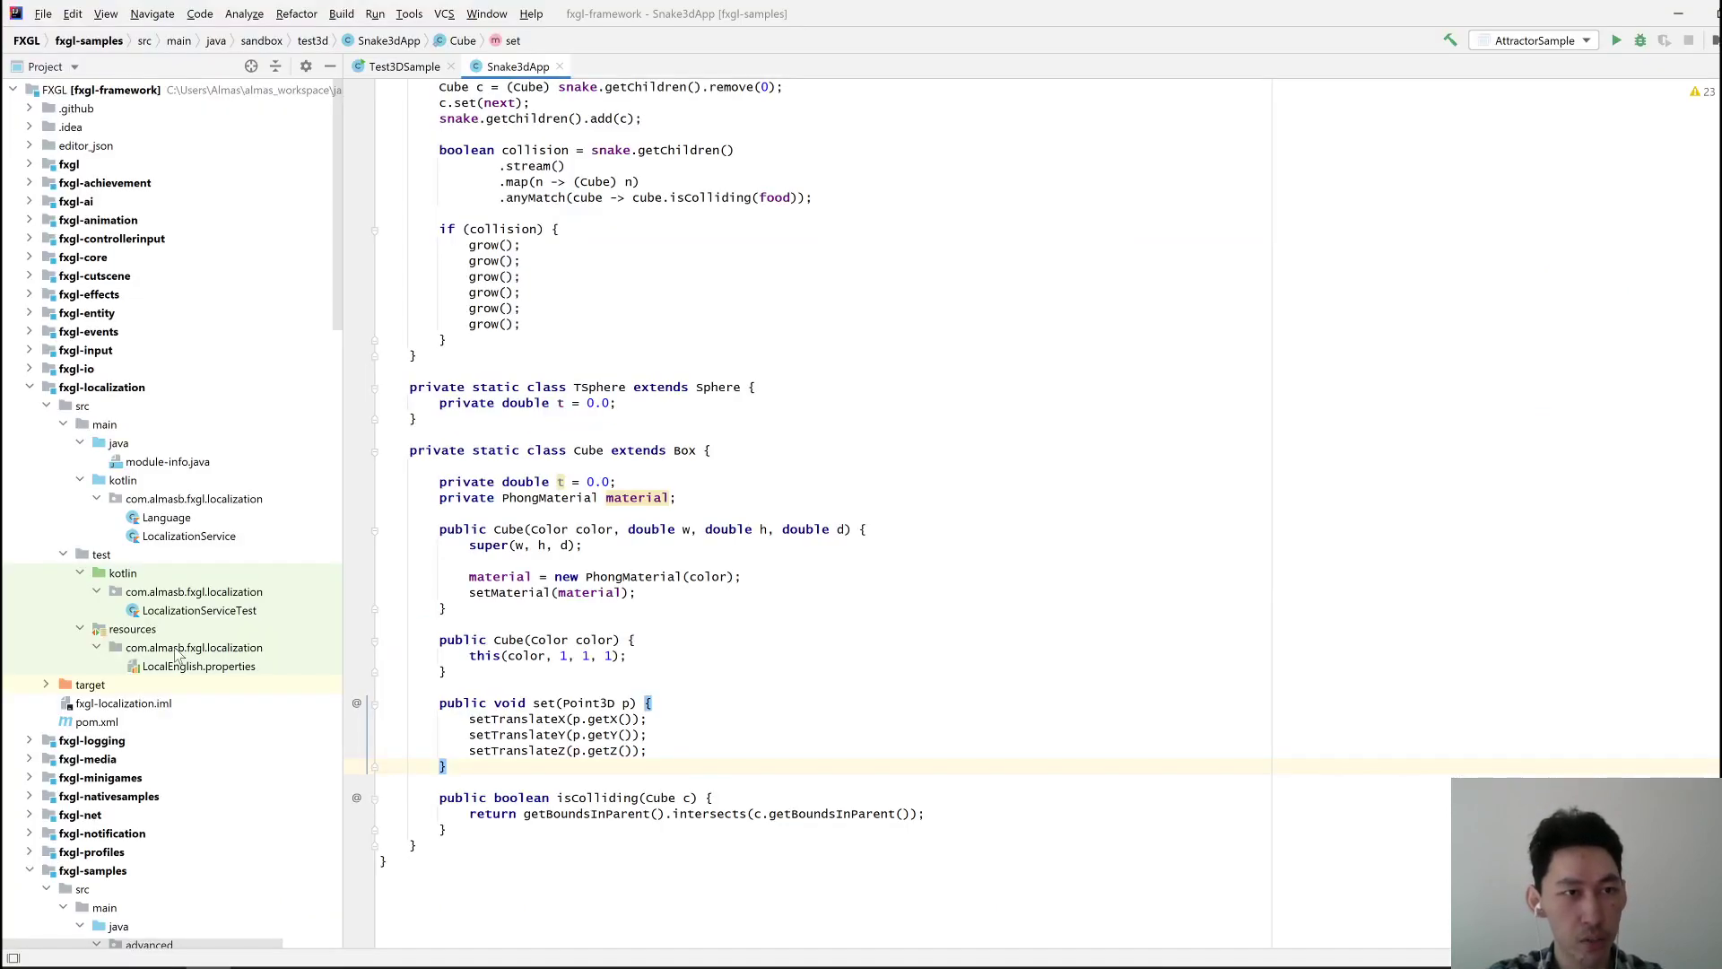
Add an empty latest_jdk.yml file to .github/workflows beside maven.yml
click(30, 108)
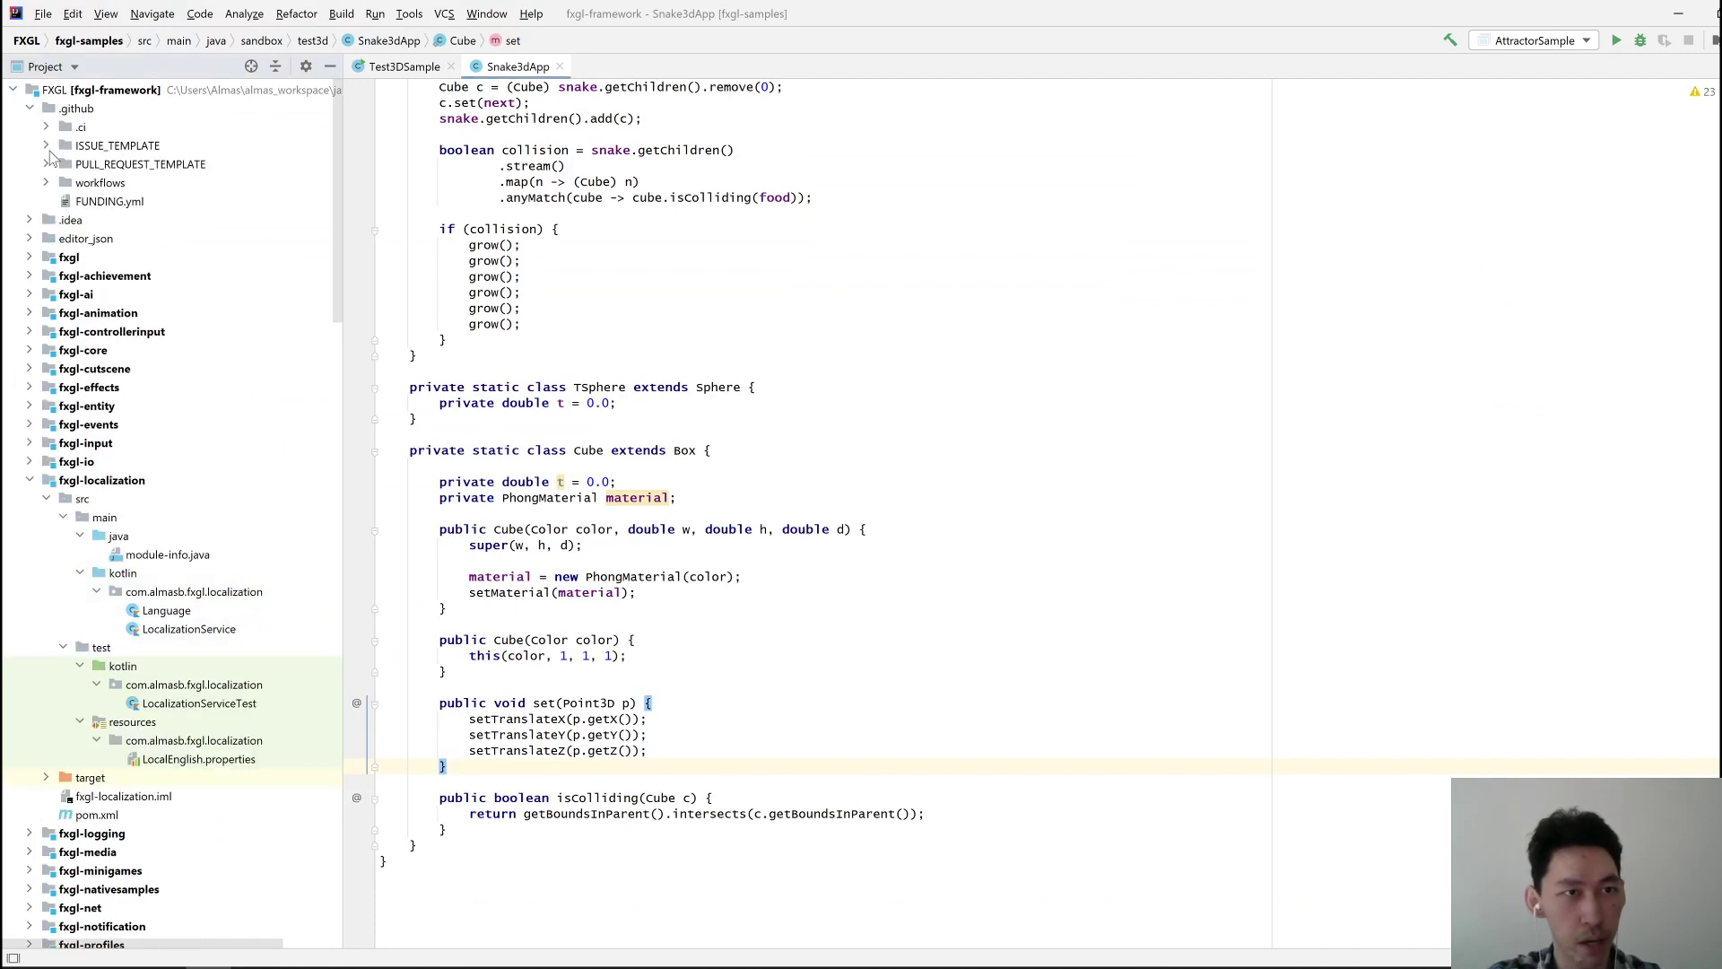
click(47, 183)
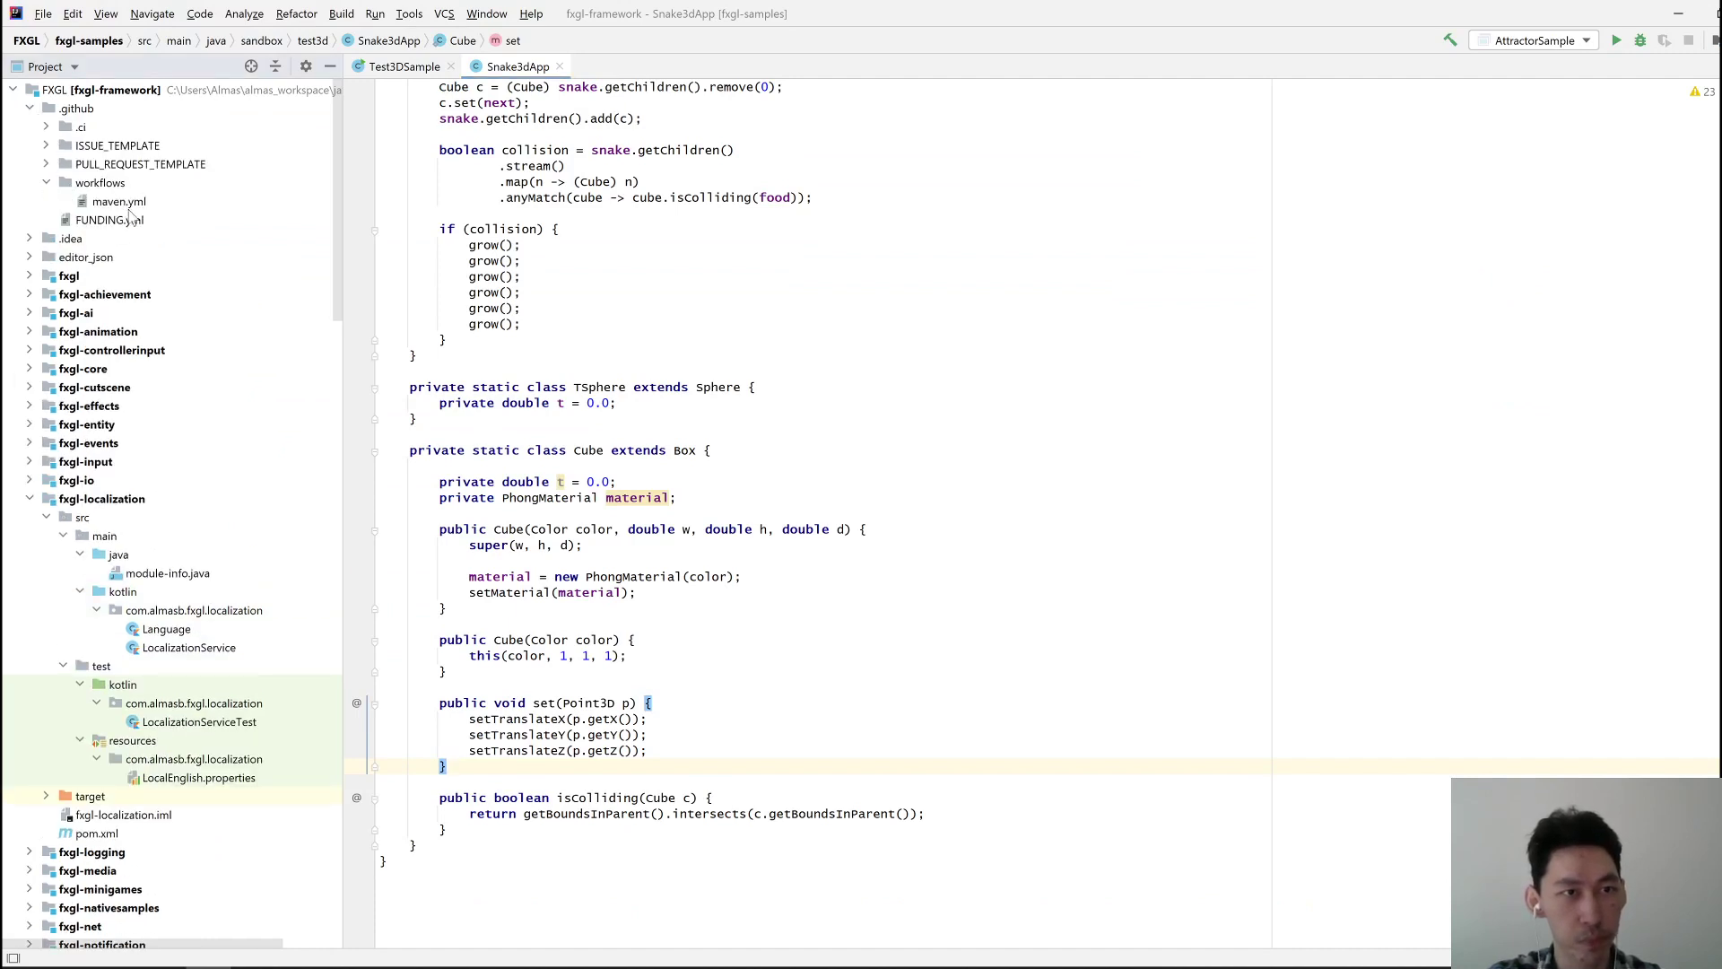
click(99, 183)
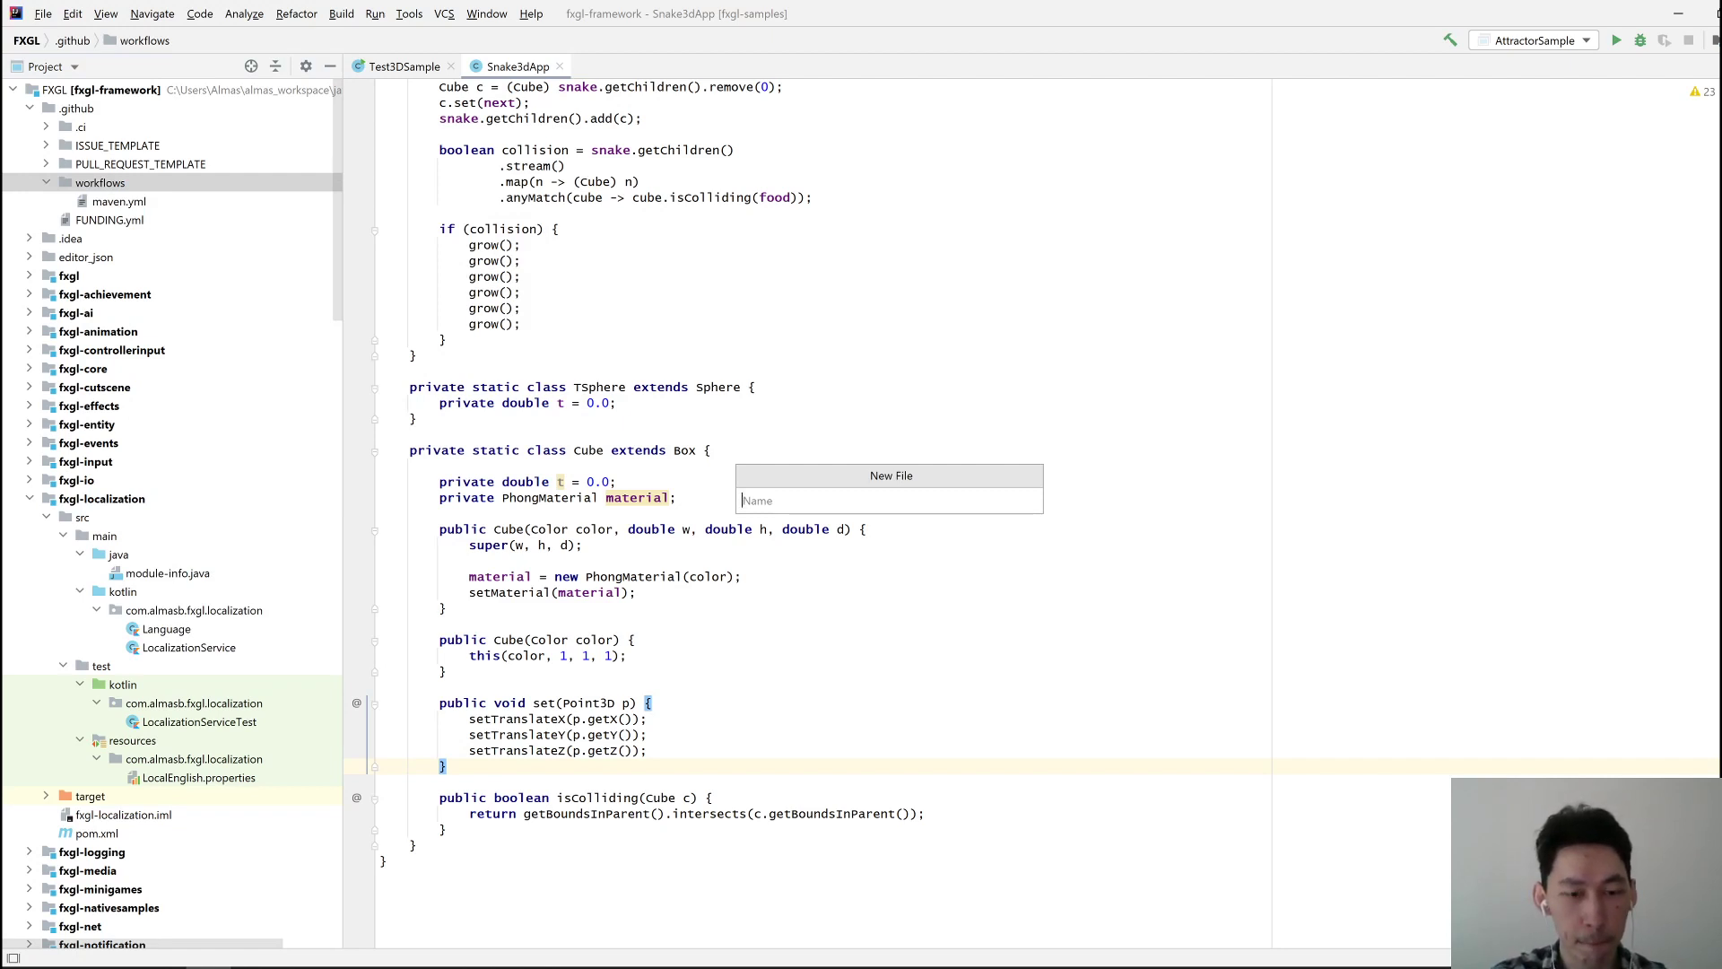
text(latest_jd)
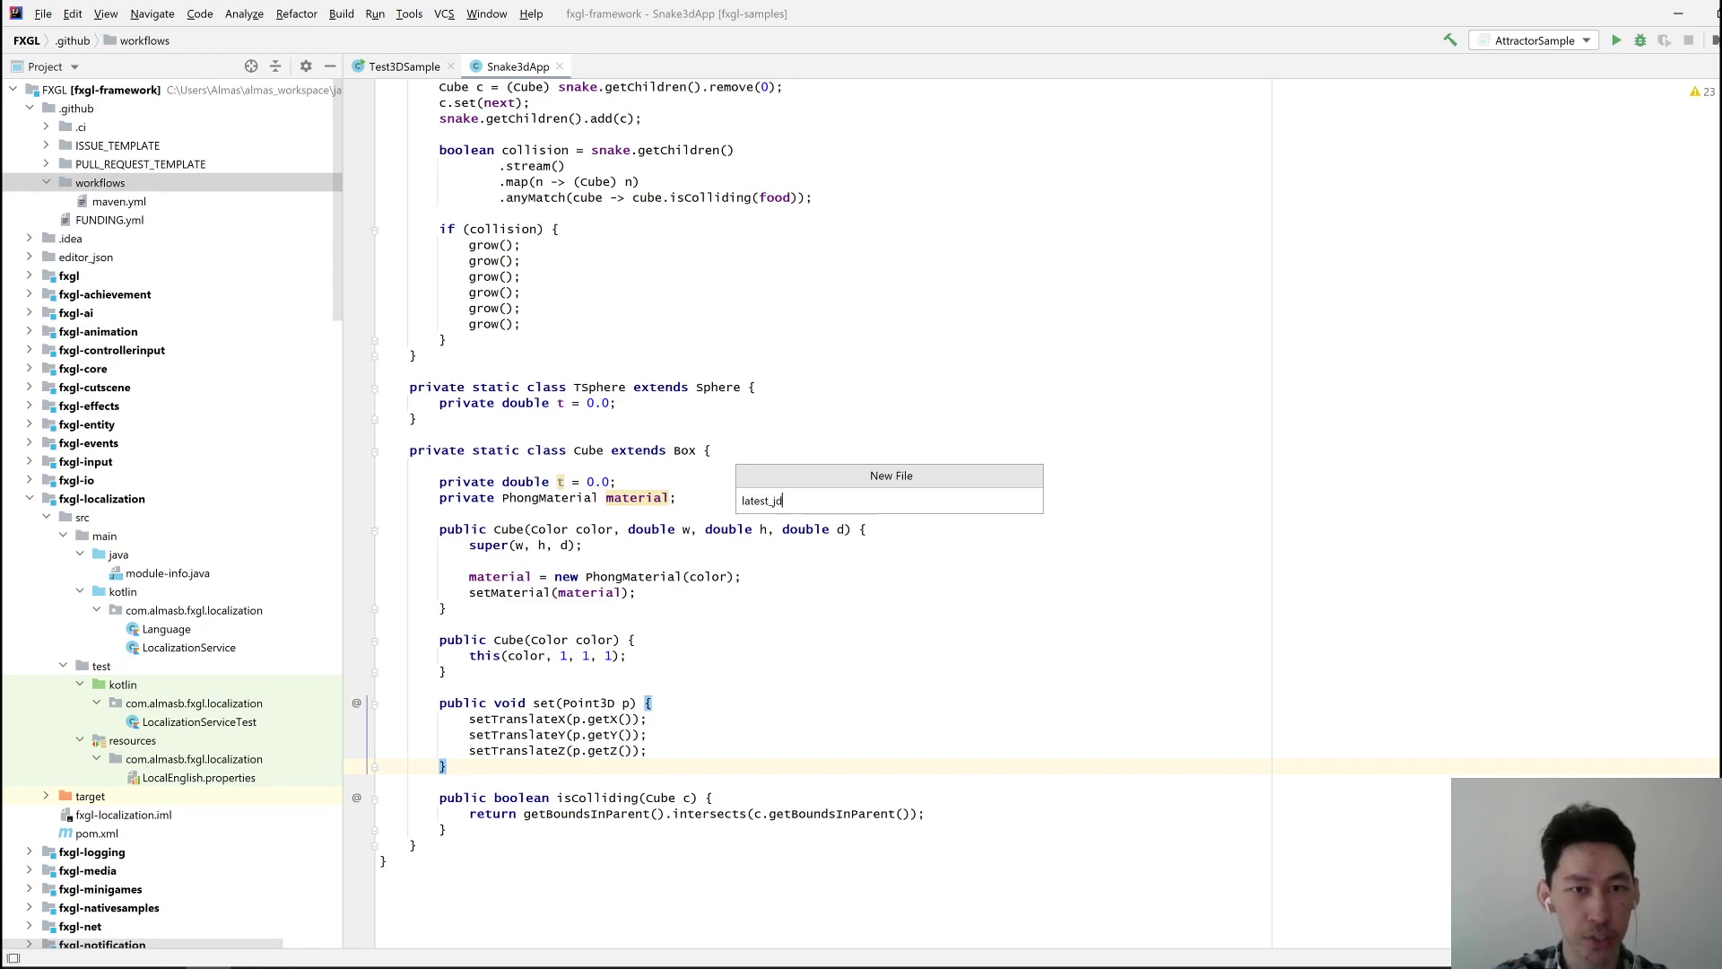
text(k)
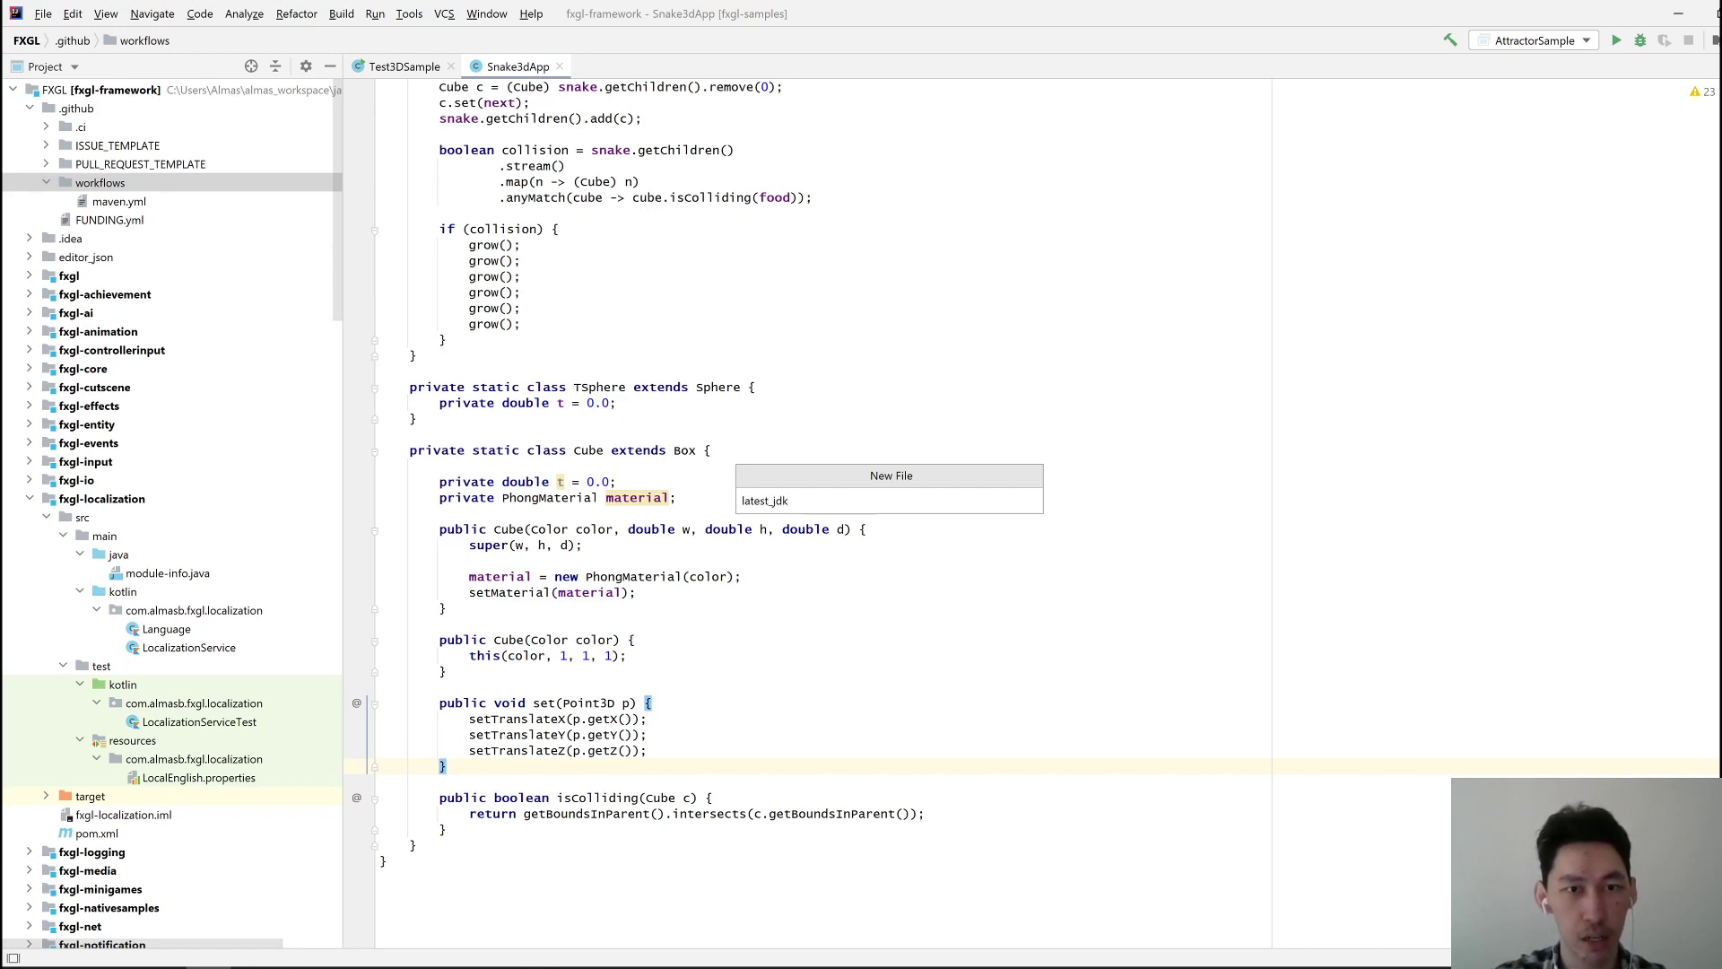
text(.yml)
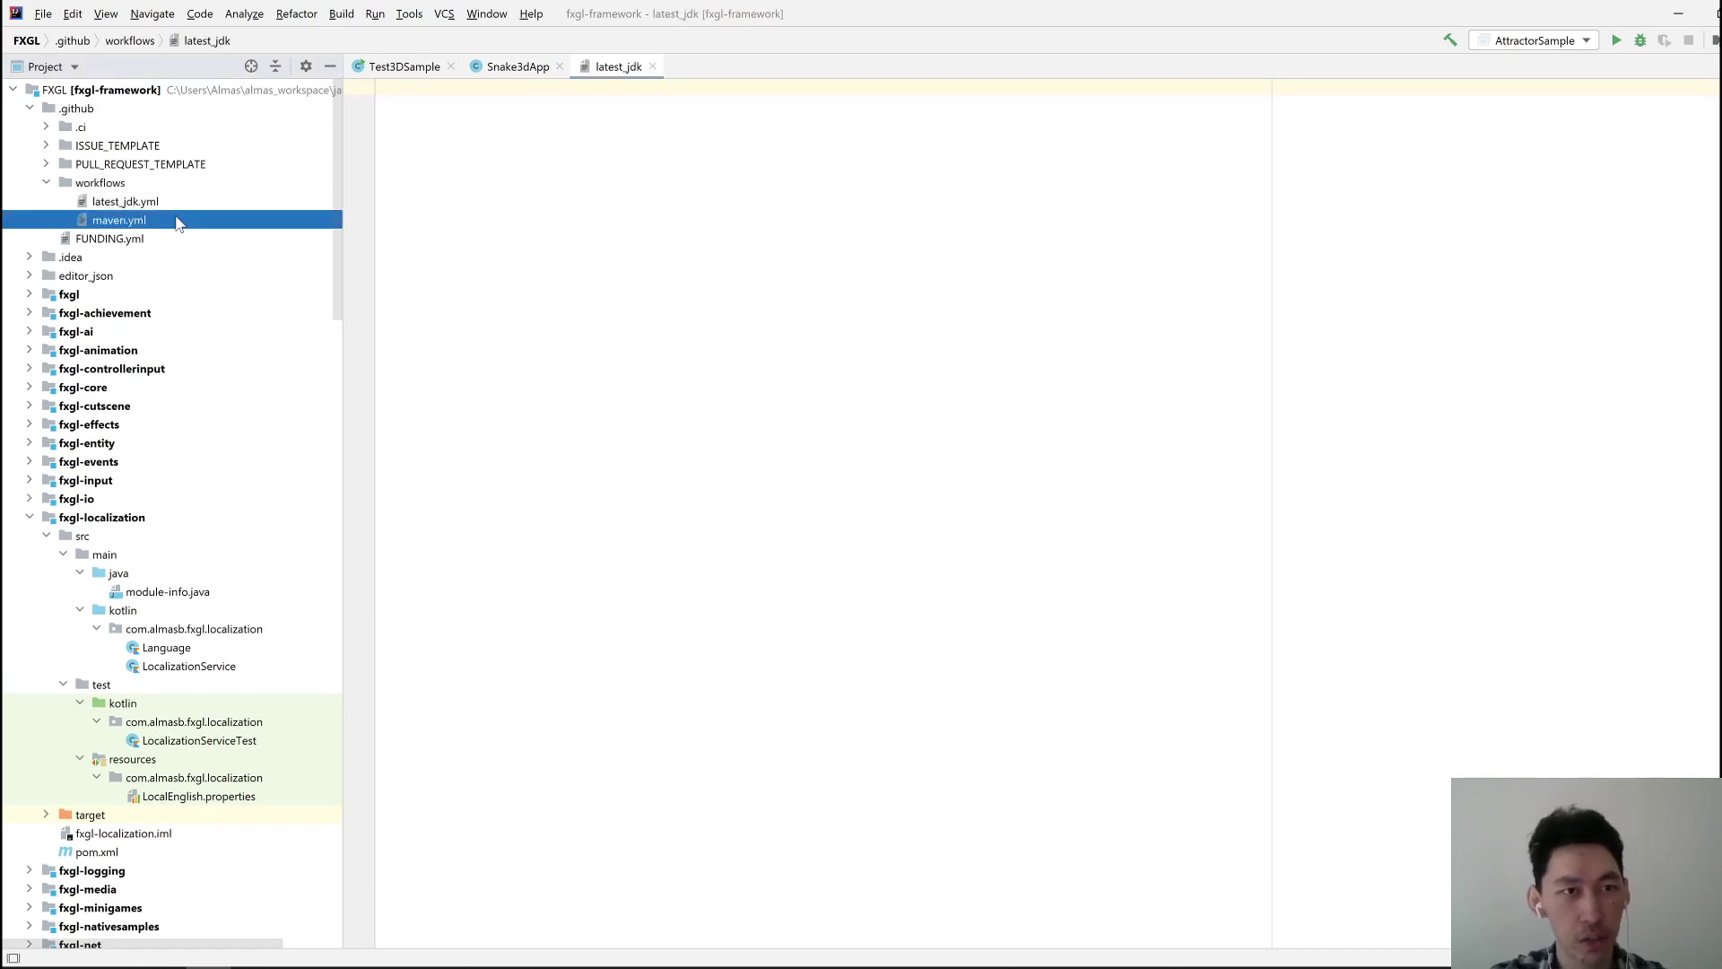
Name the workflow 'Test FXGL on Mac/Win/Linux using latest stable jdk' and set java to [ 15 ]
double_click(118, 219)
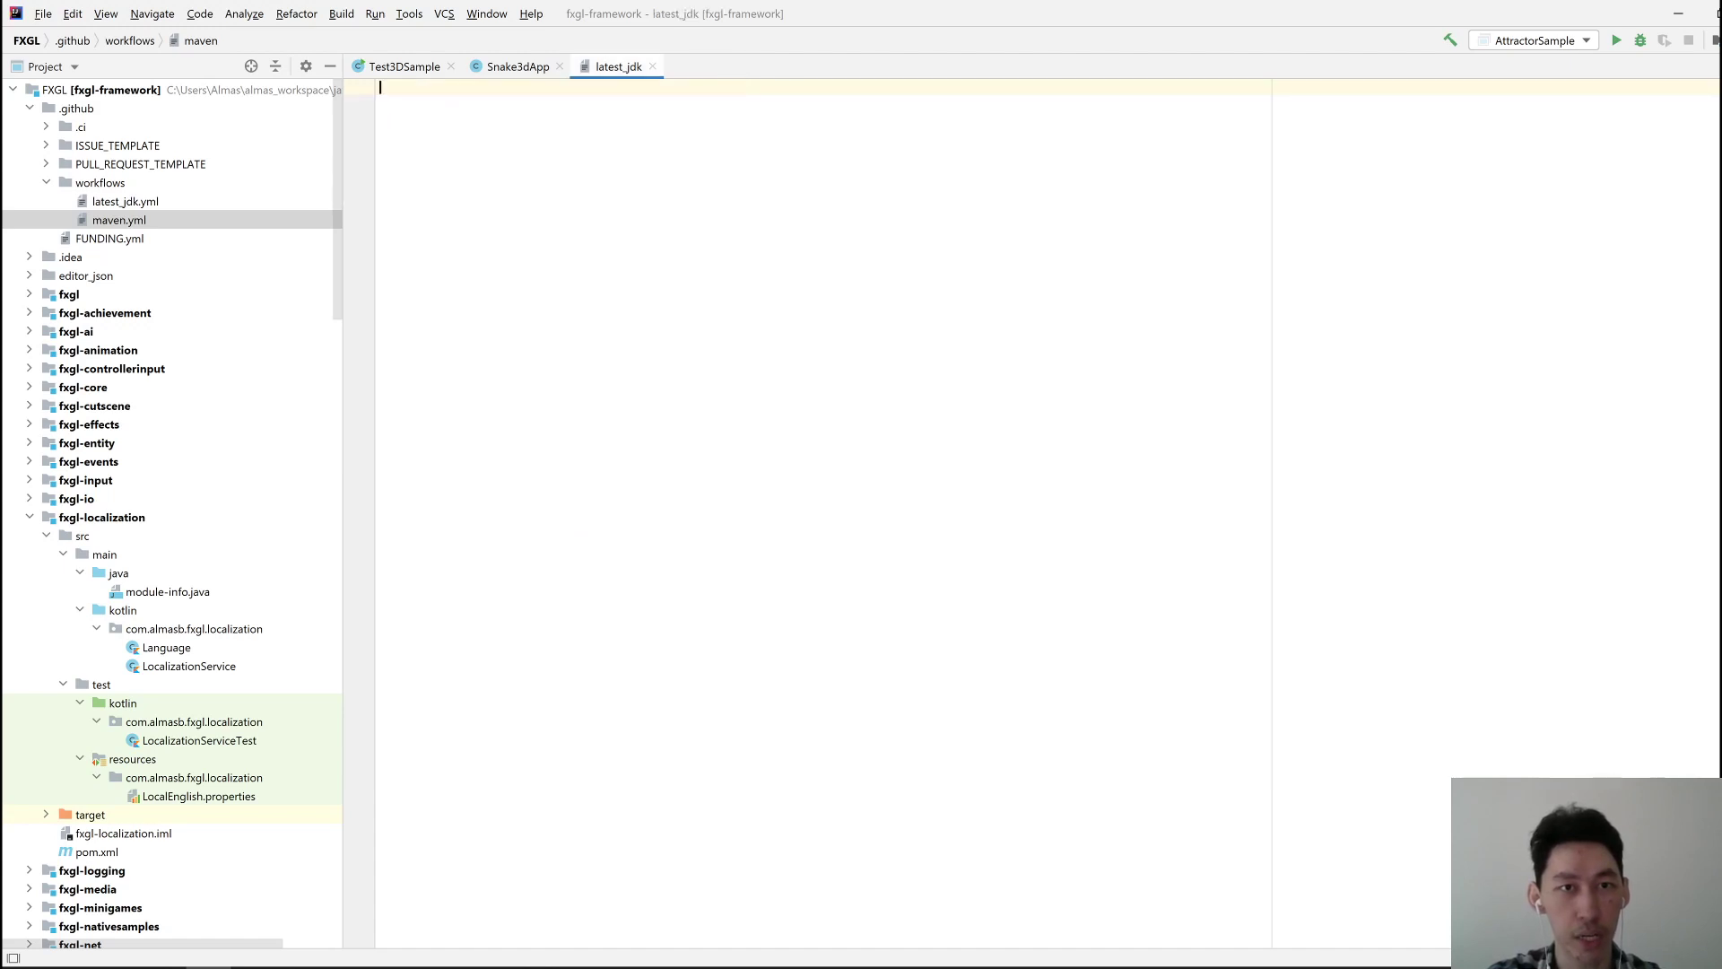
click(124, 201)
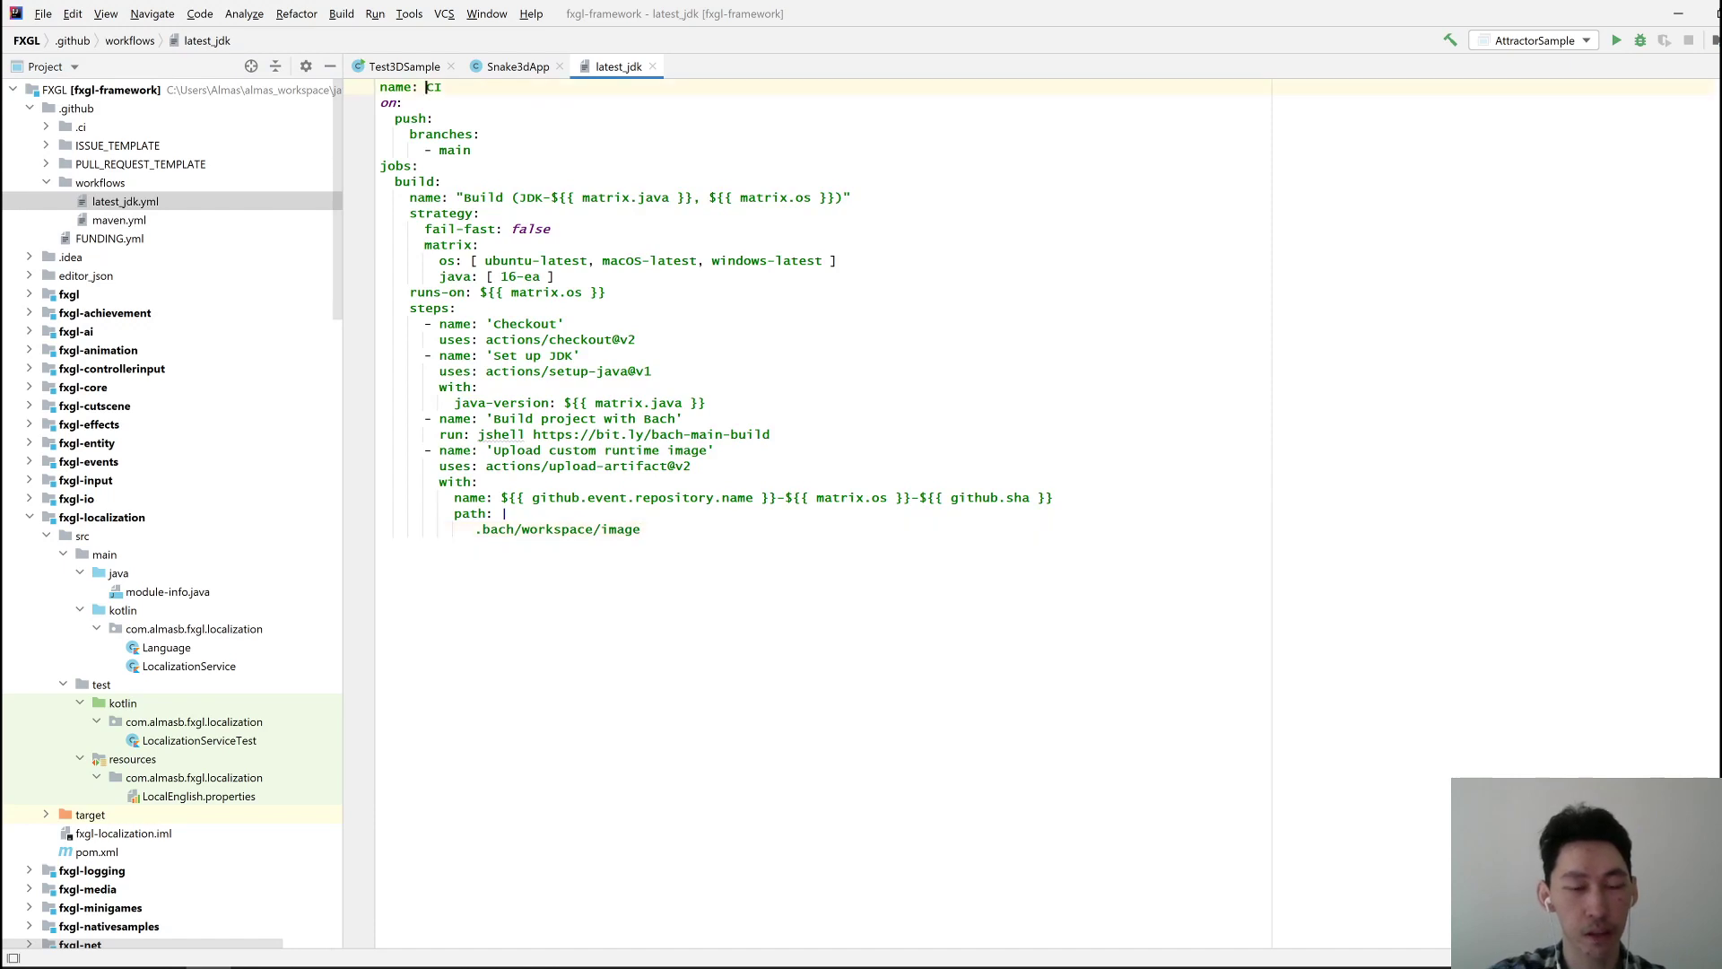
text(Test FXGL)
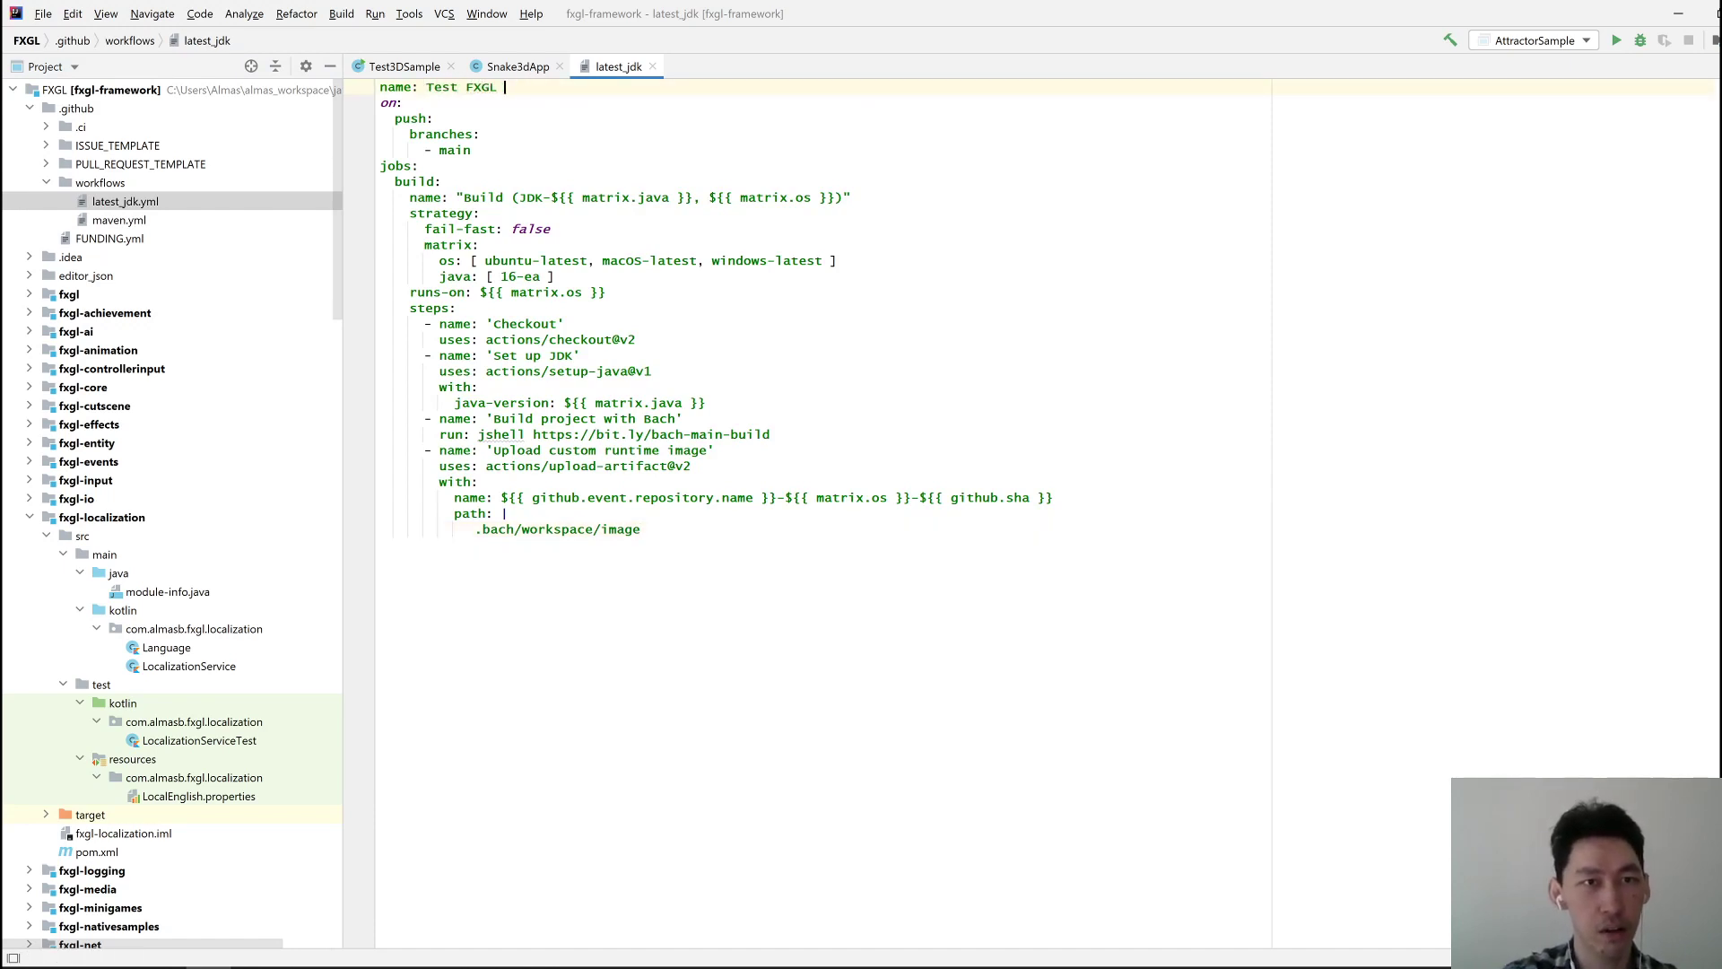
text(on Mac)
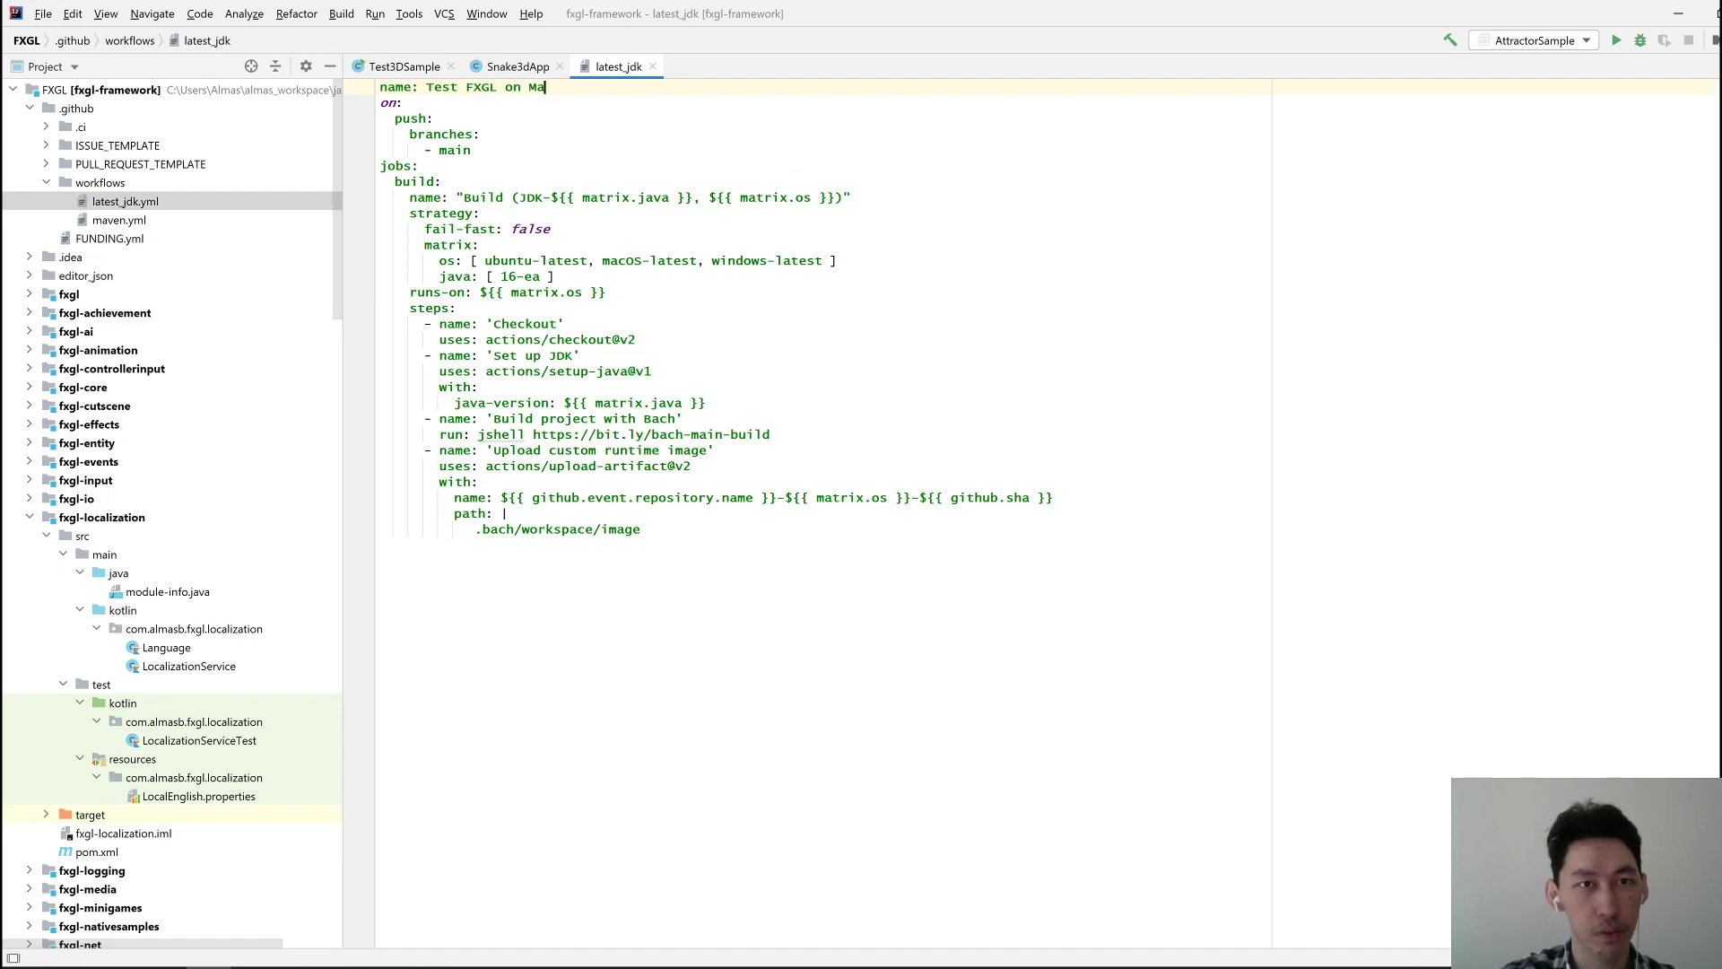
text(c/Win)
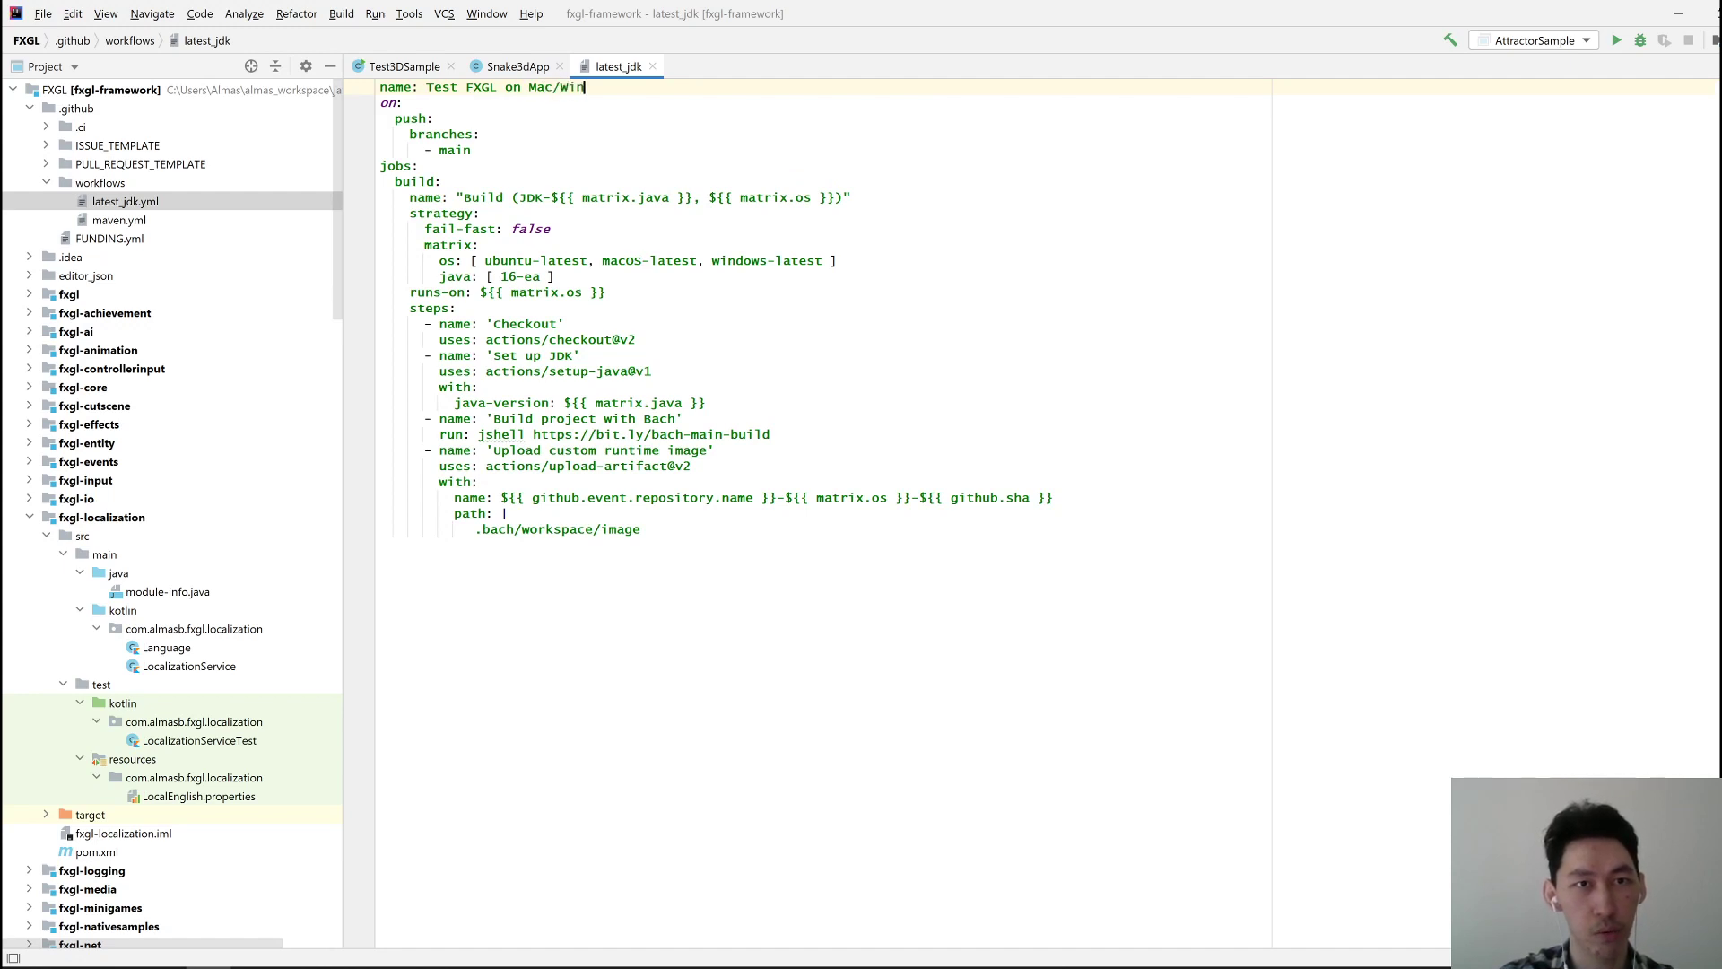
text(/Linux)
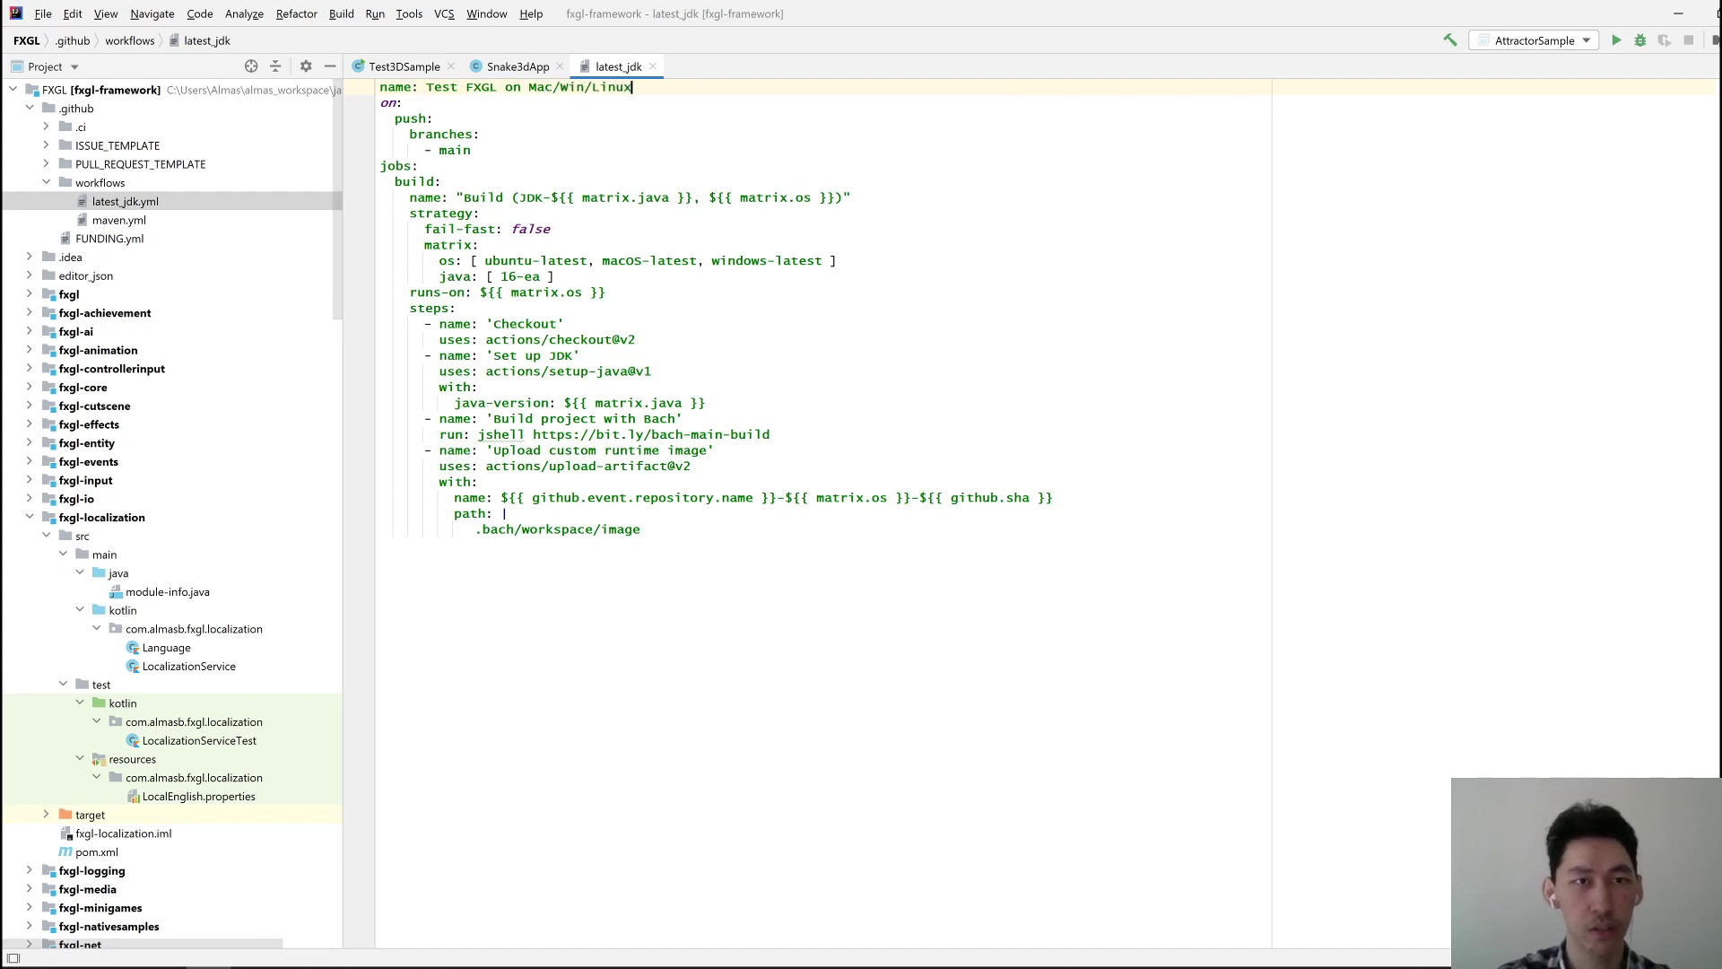
text(using latest jdk)
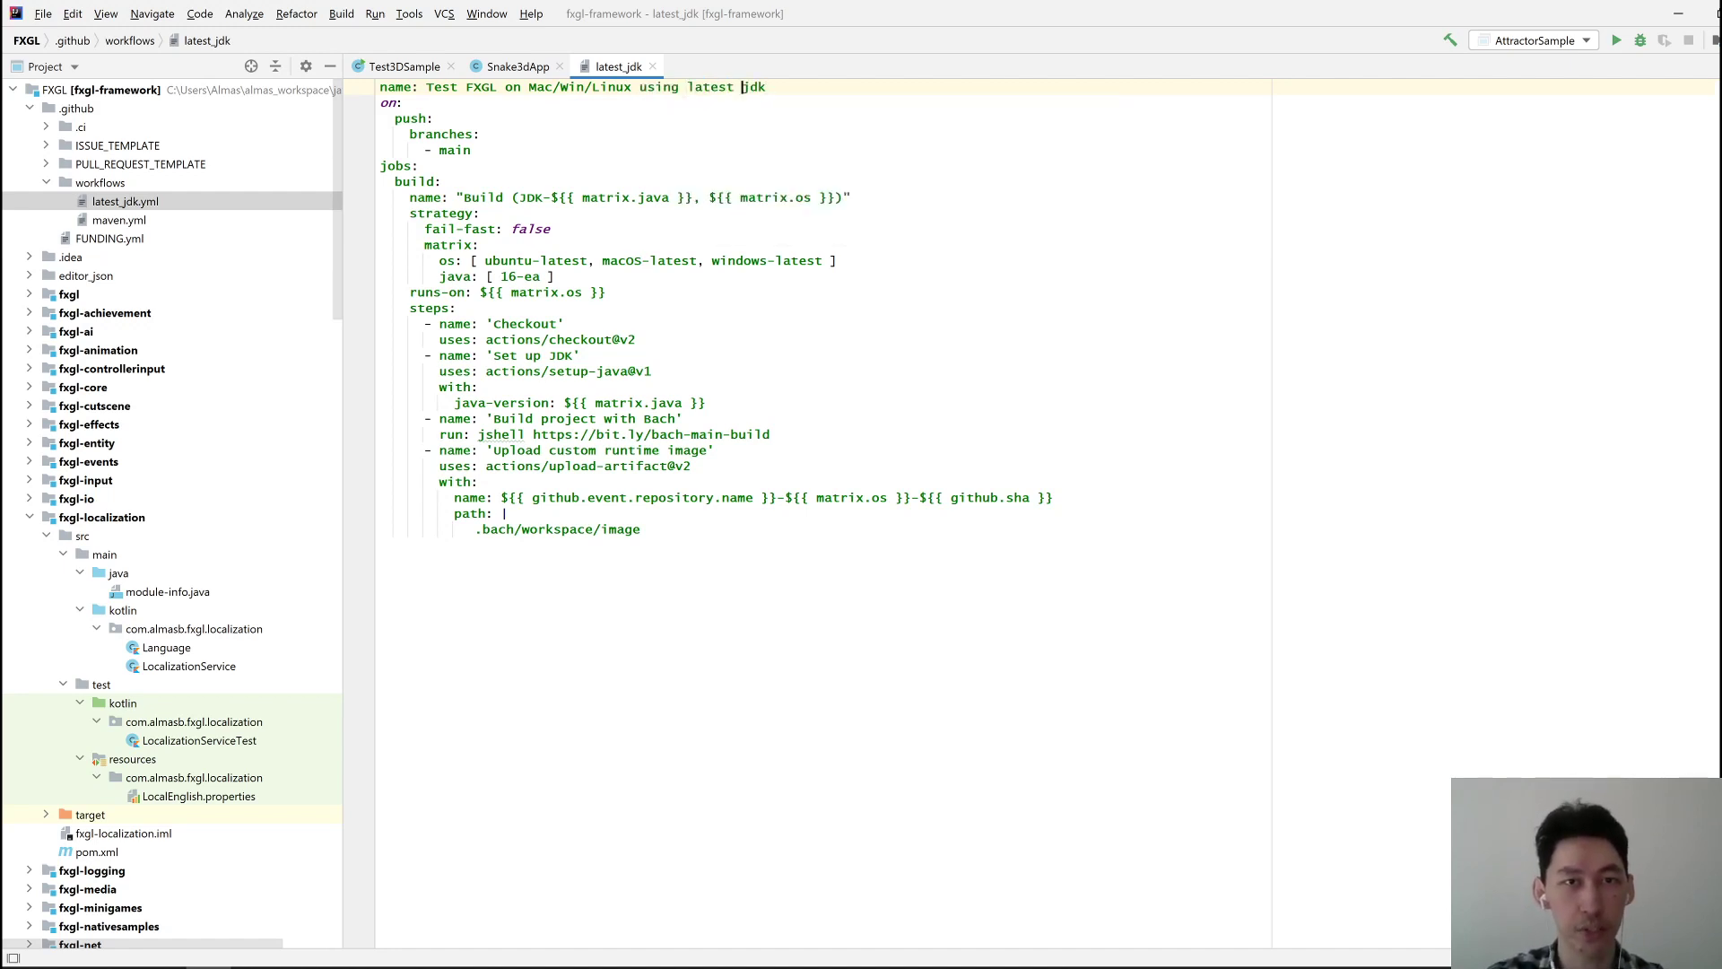
text(stable)
click(494, 274)
text(5)
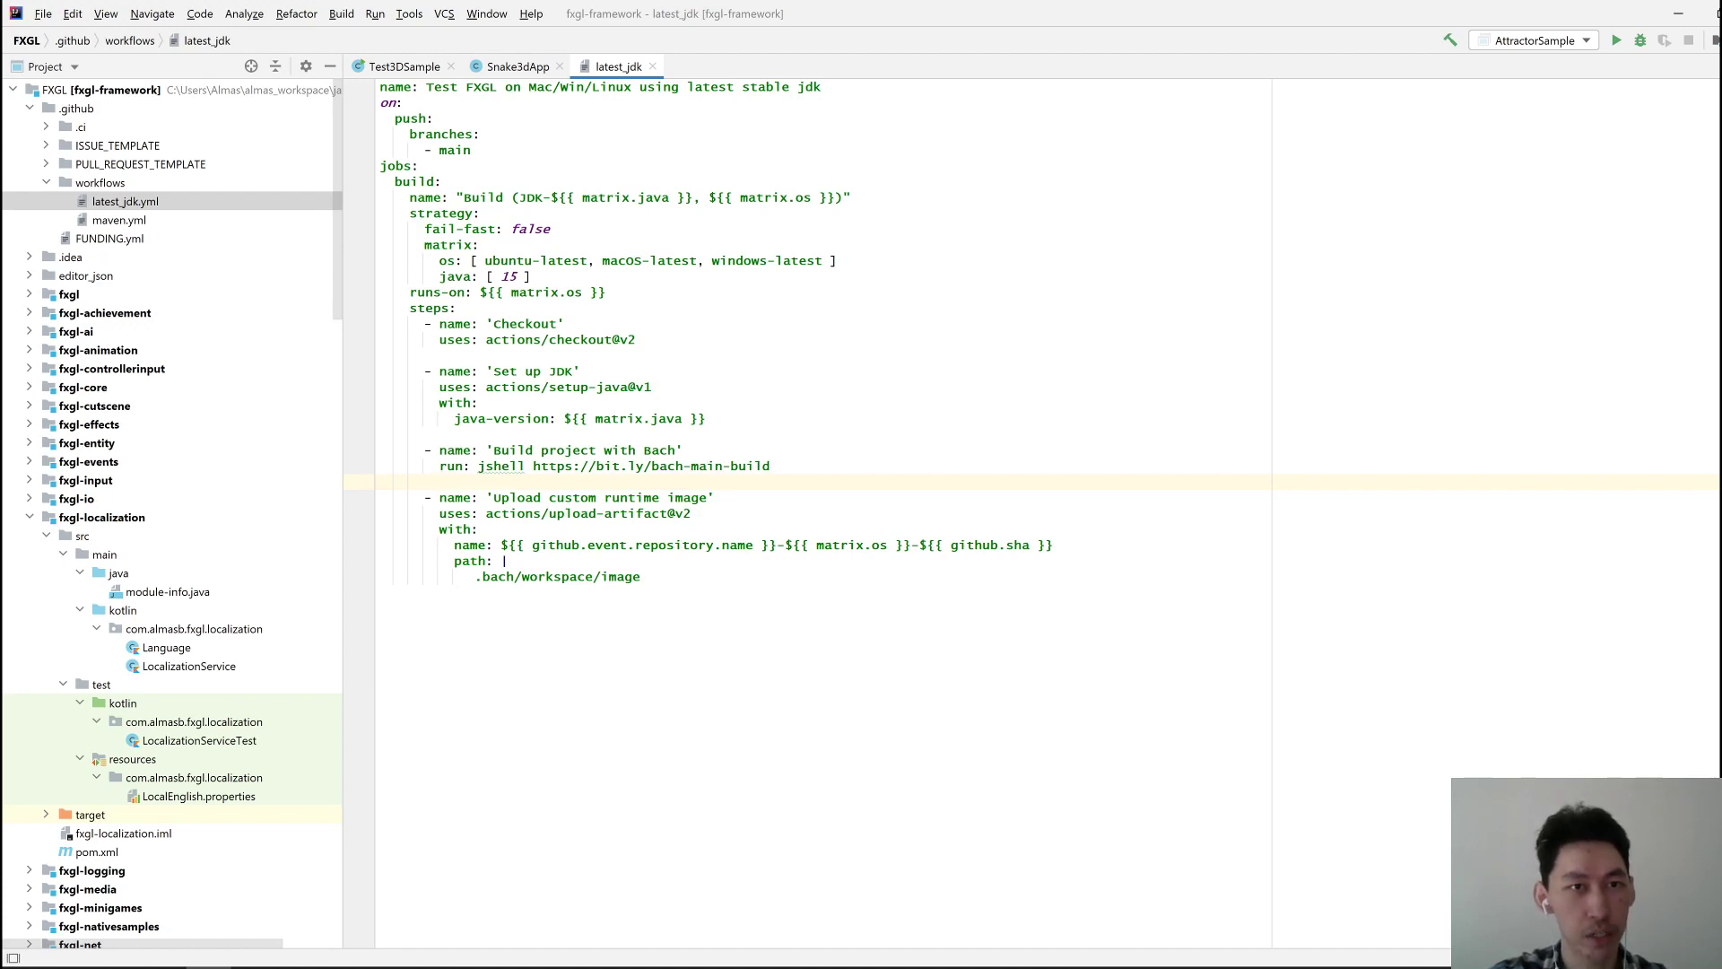
click(118, 219)
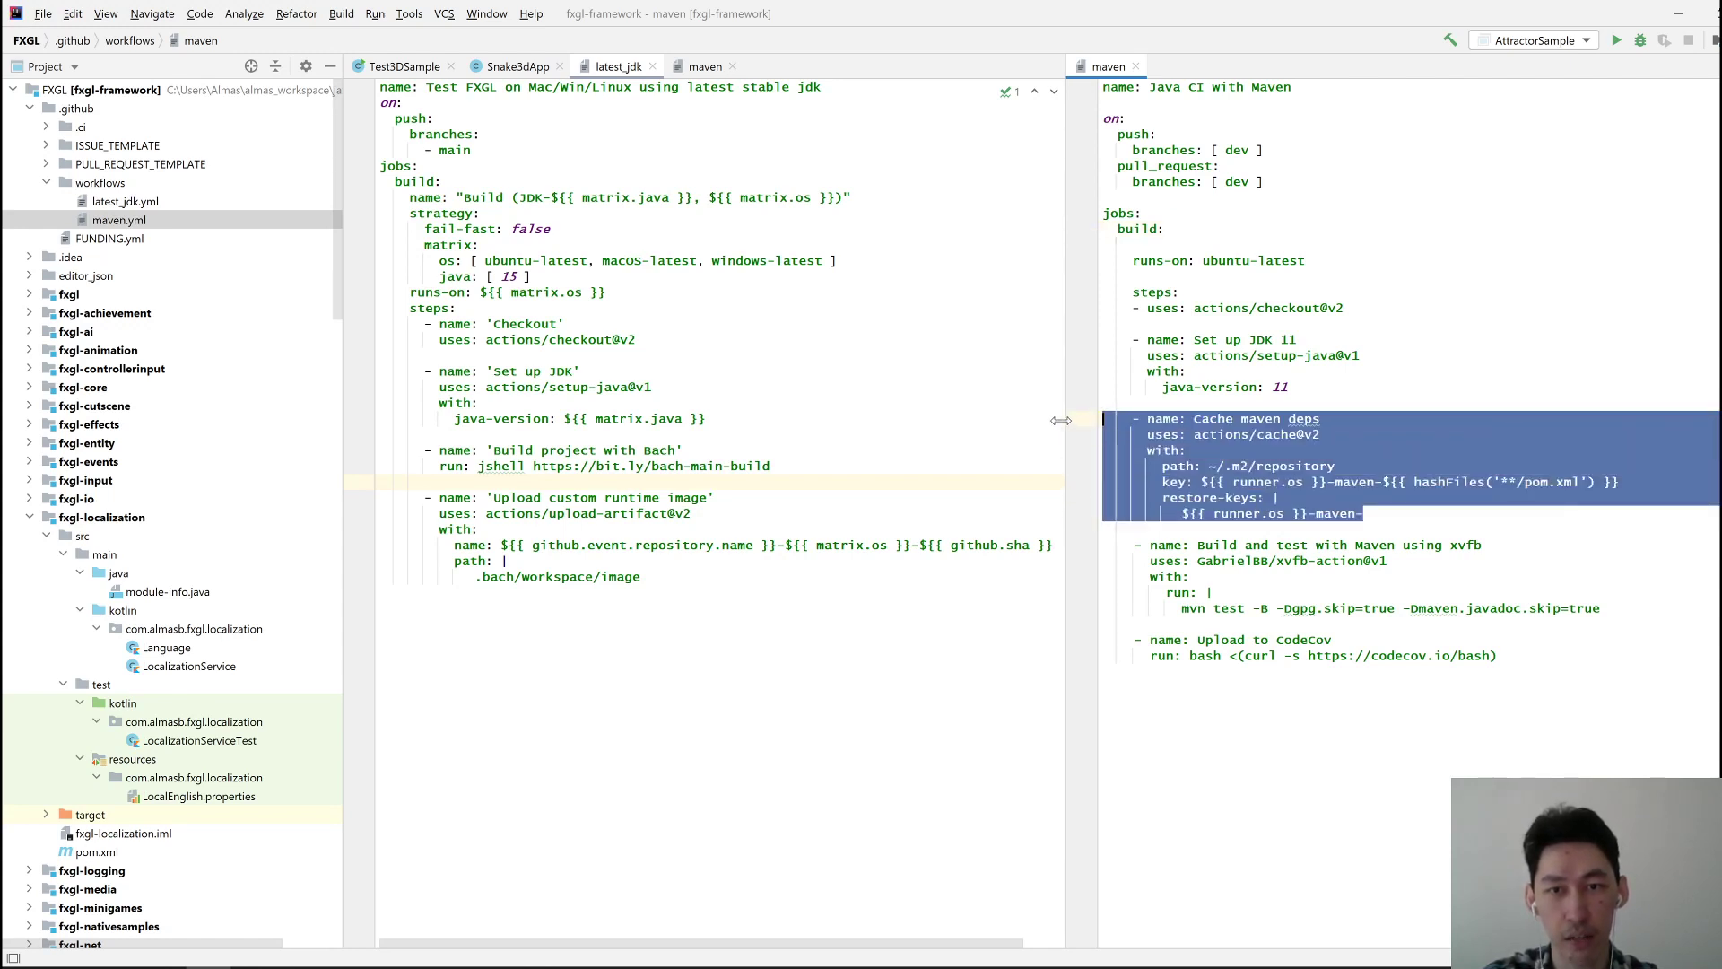
Replace the Bach steps with maven.yml's cache and xvfb build steps, and trigger on dev
click(1279, 497)
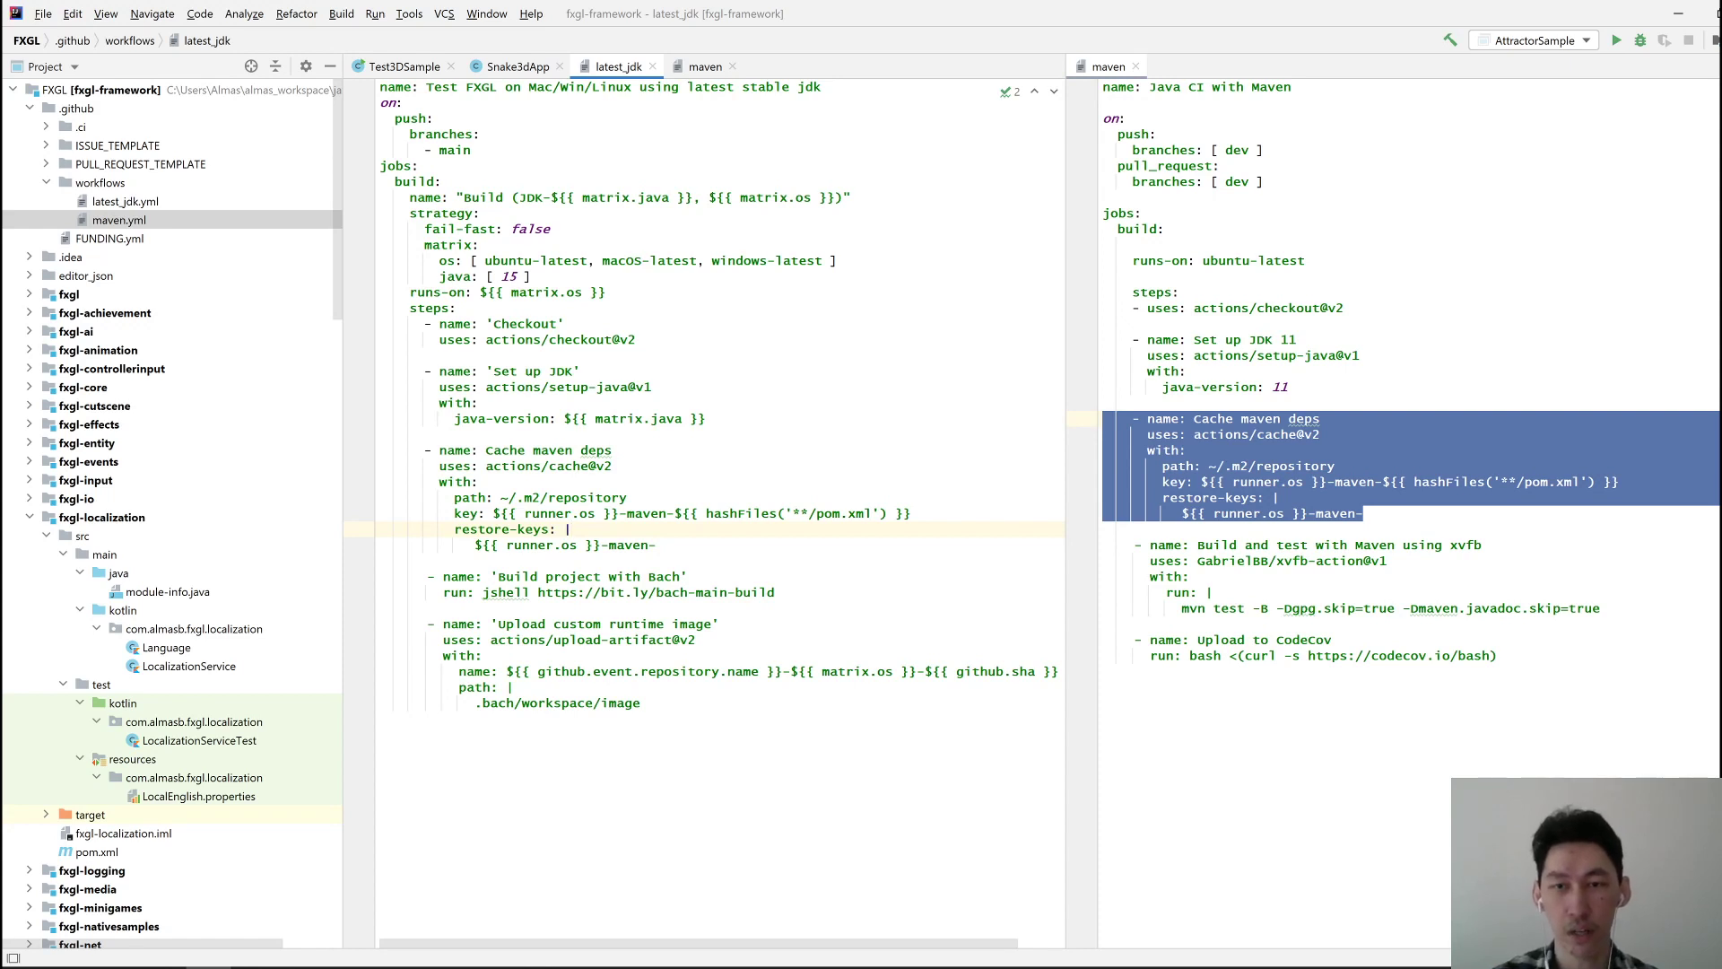
mouse_move(1061, 511)
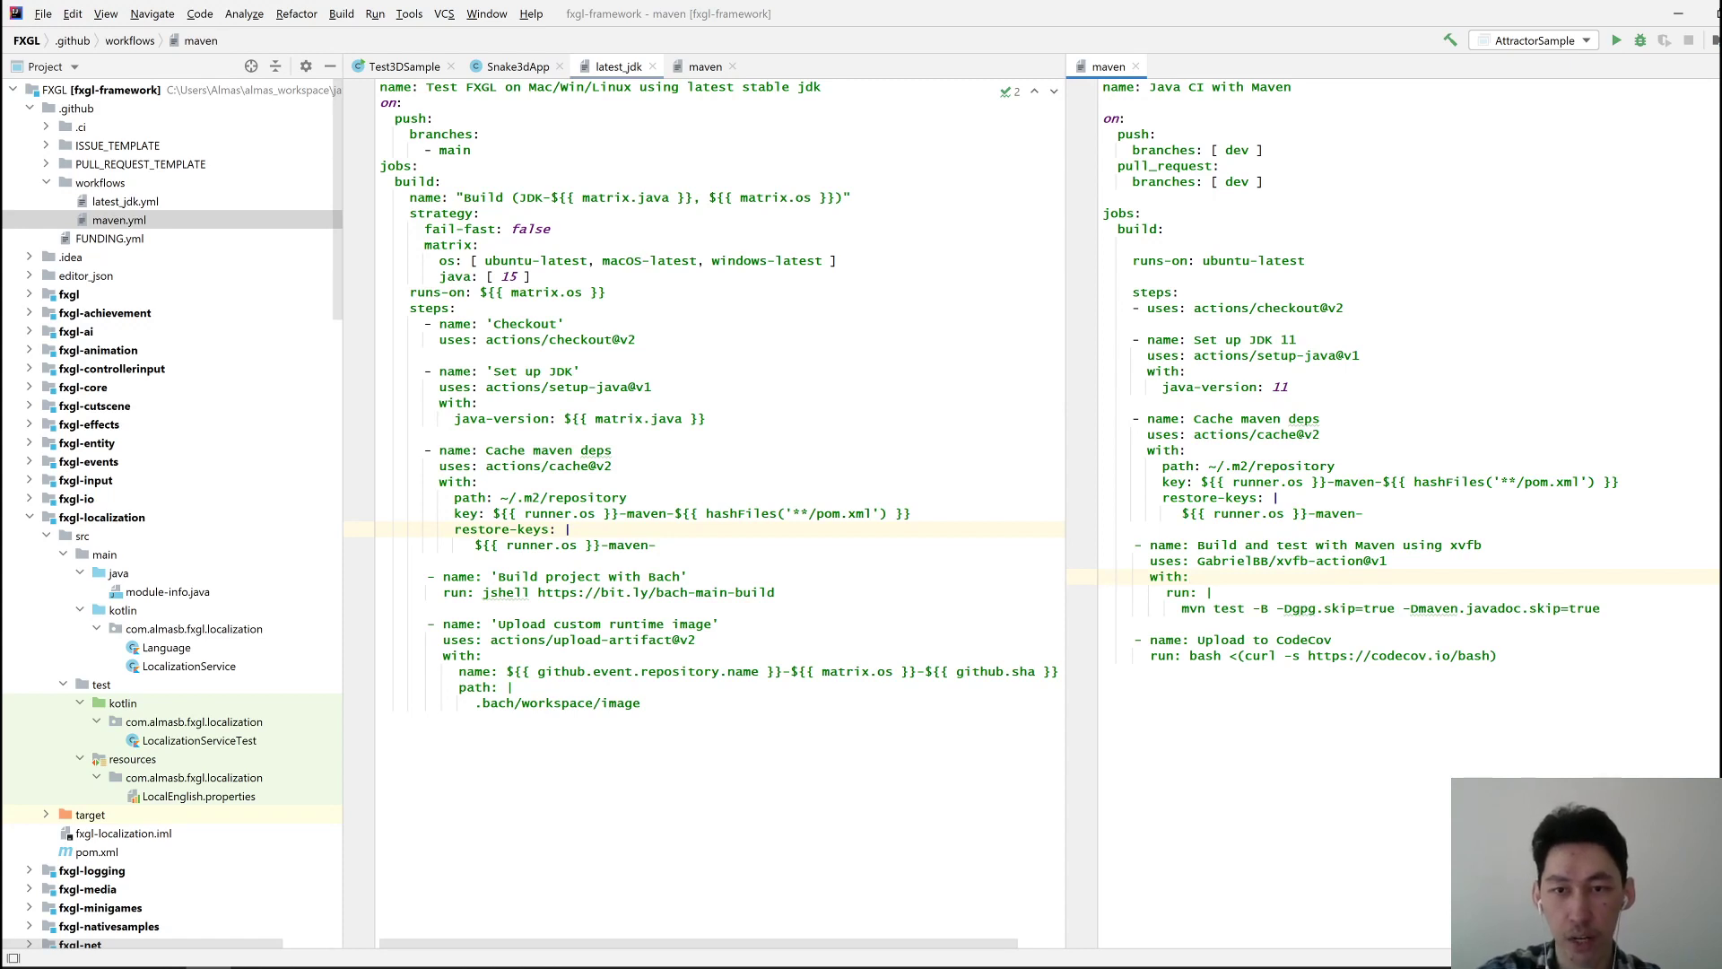
drag(1189, 576, 1598, 608)
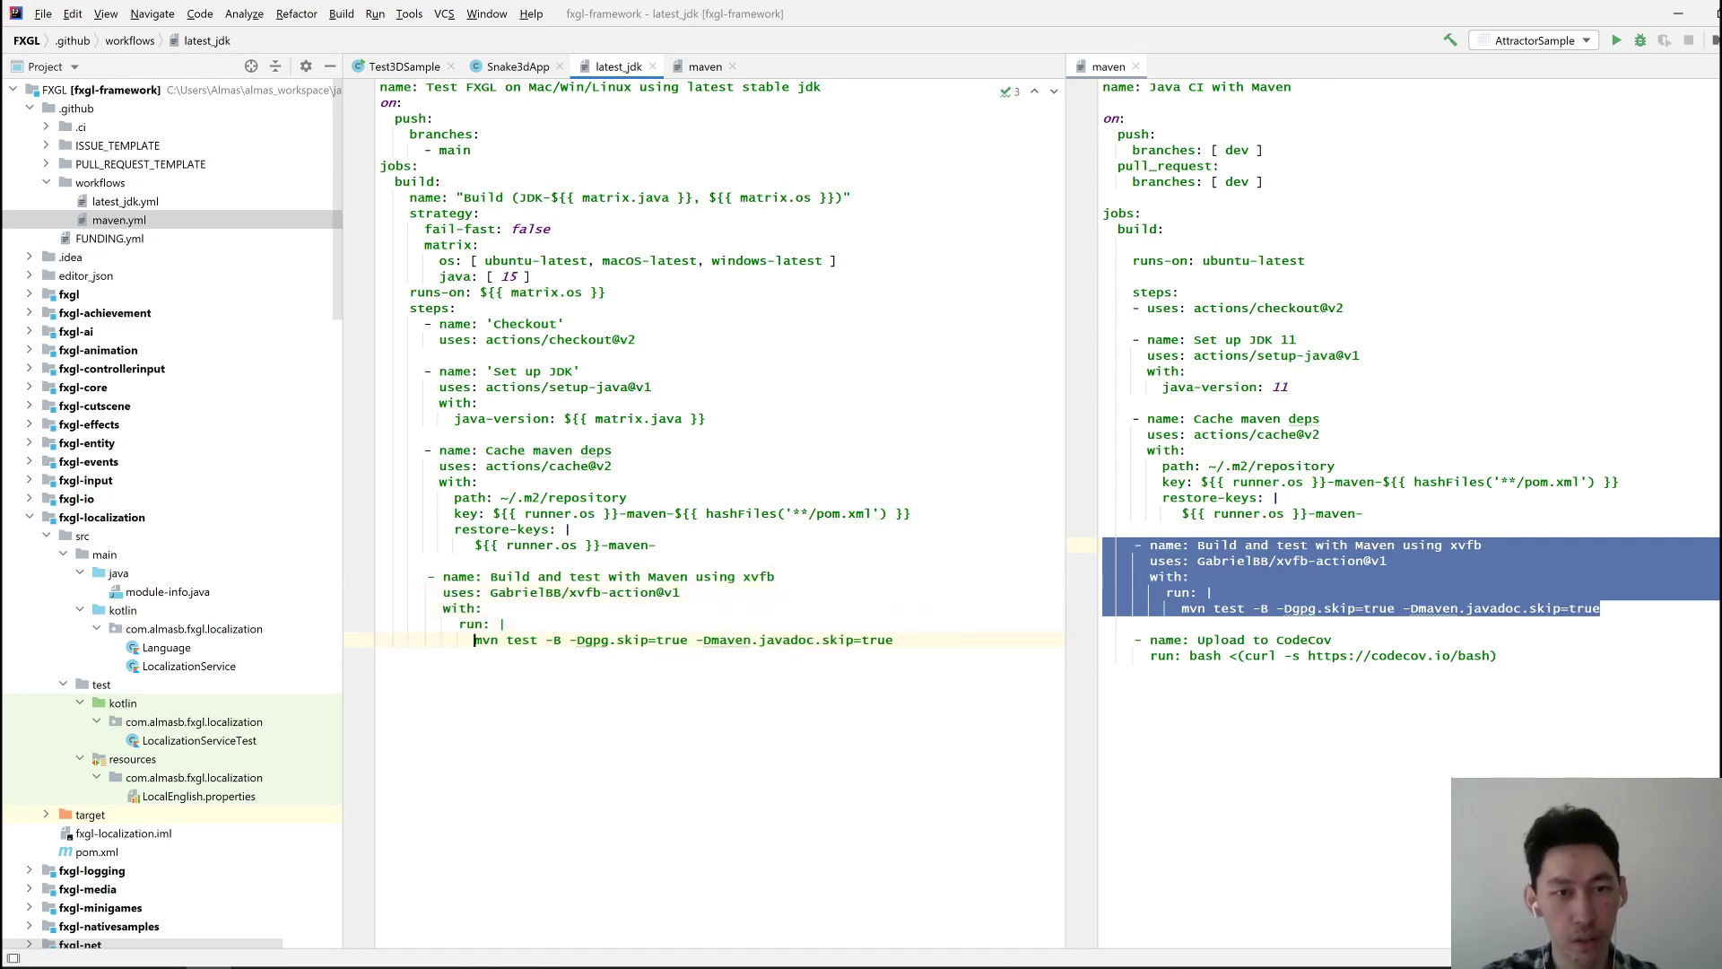
double_click(627, 639)
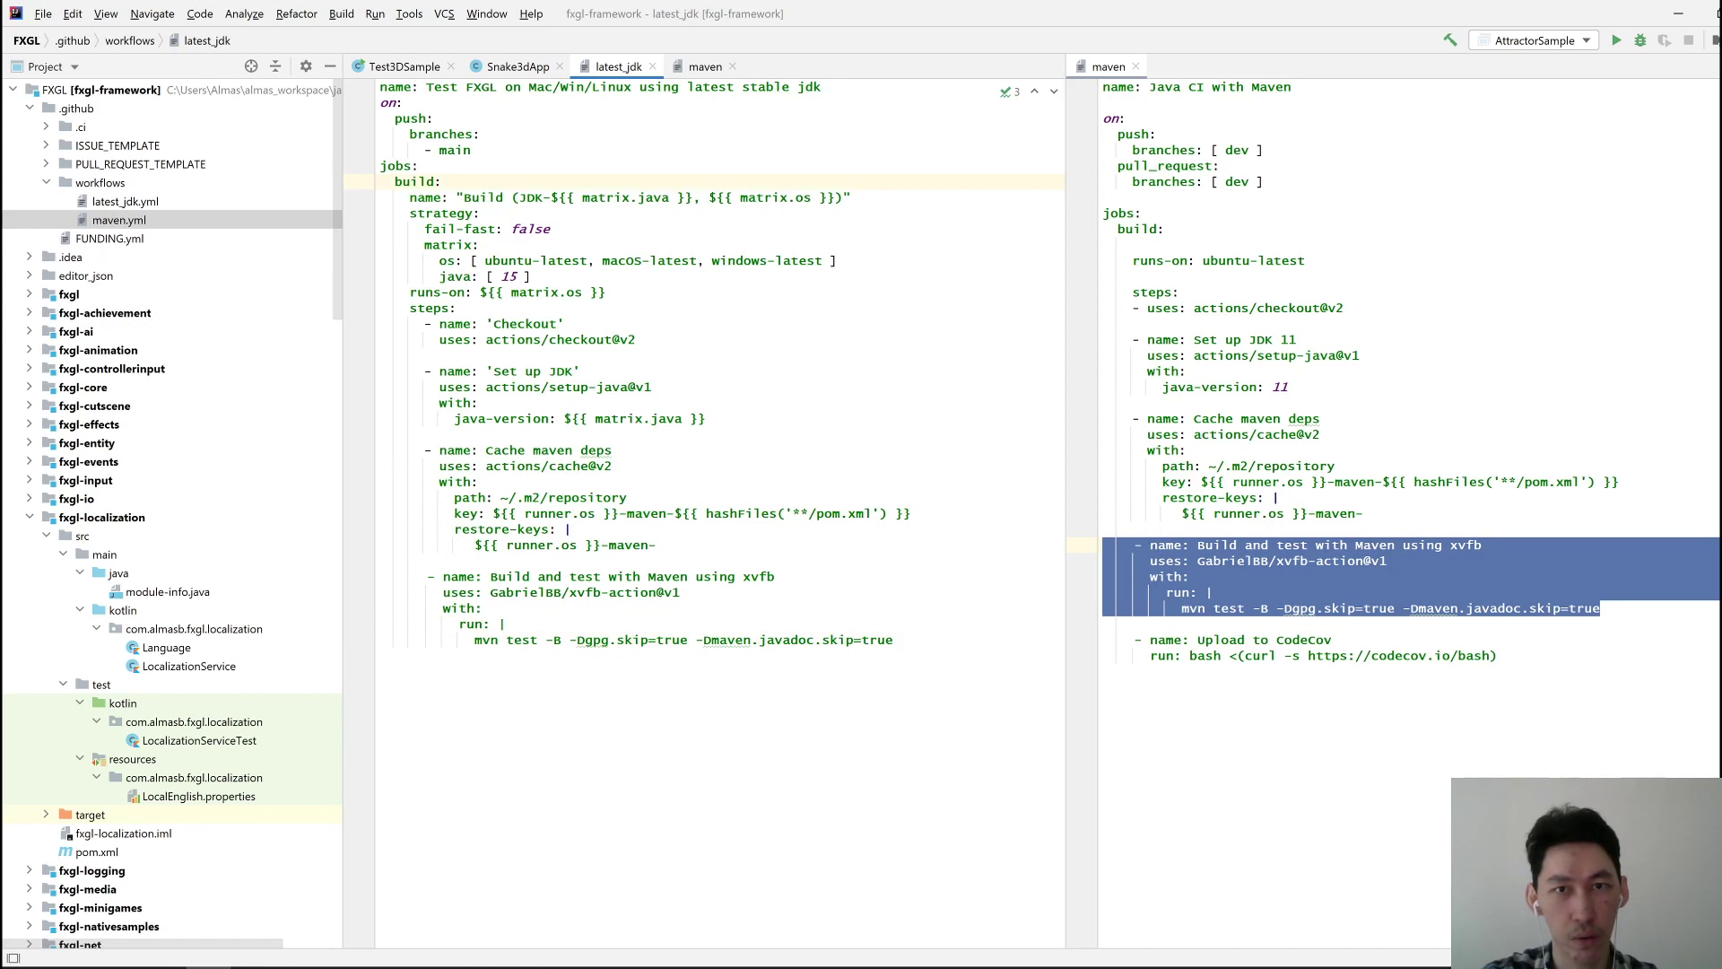
double_click(452, 151)
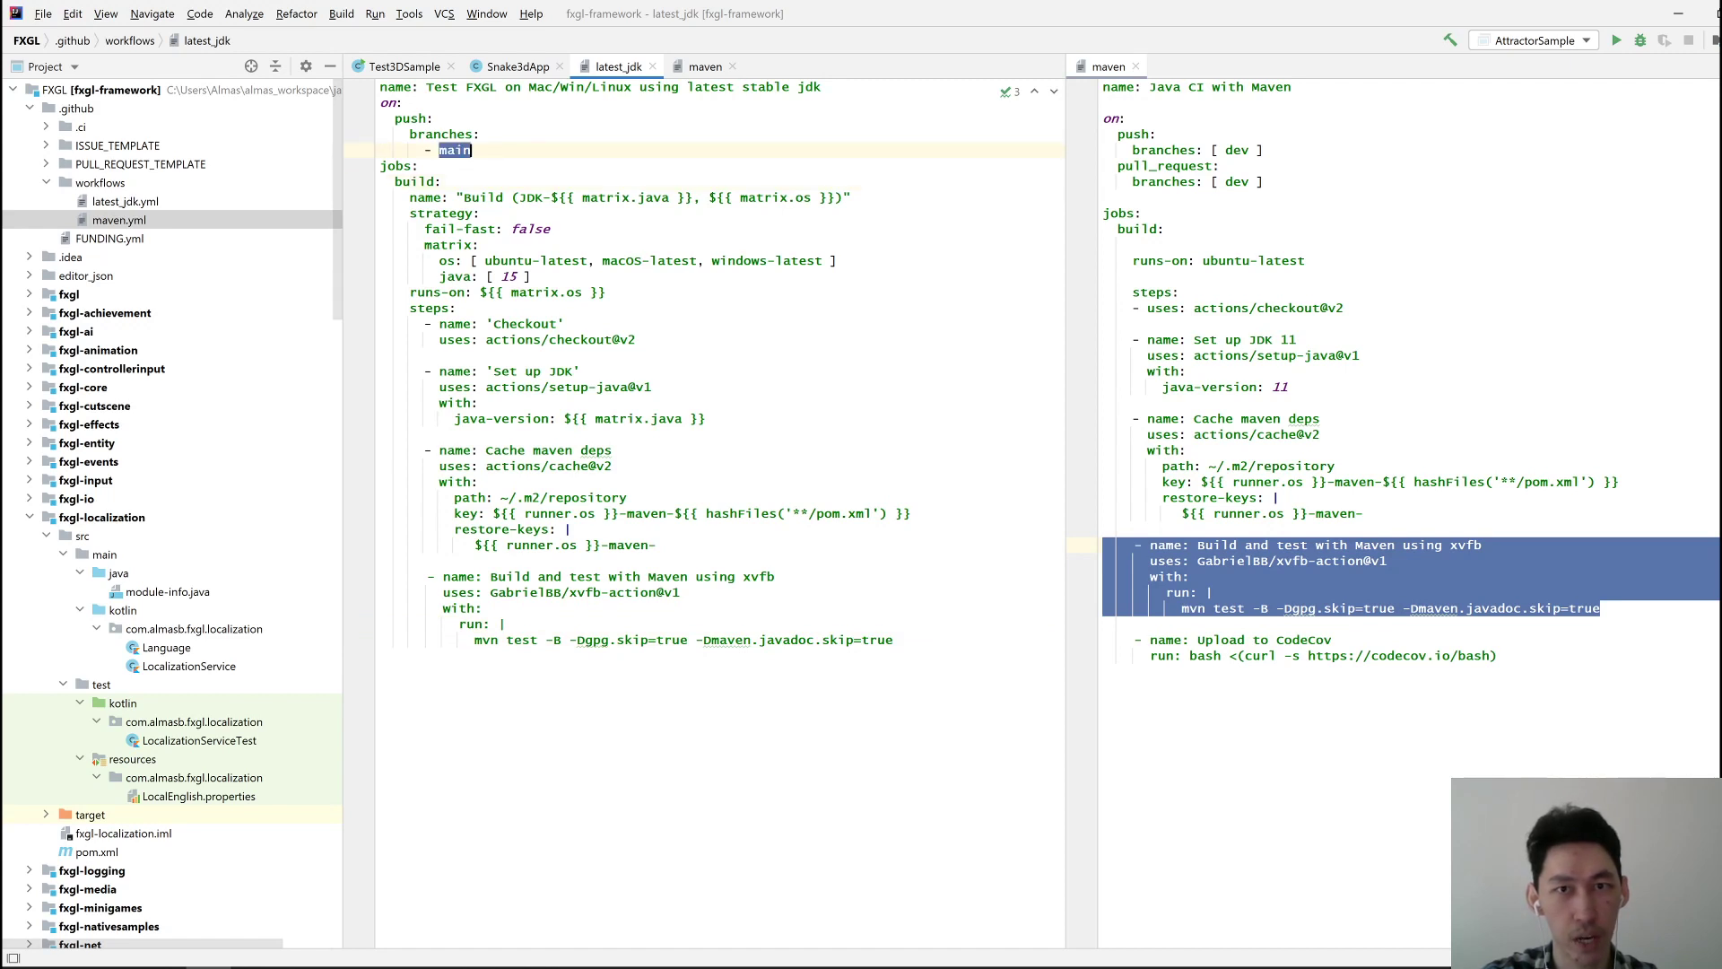
text(dev ])
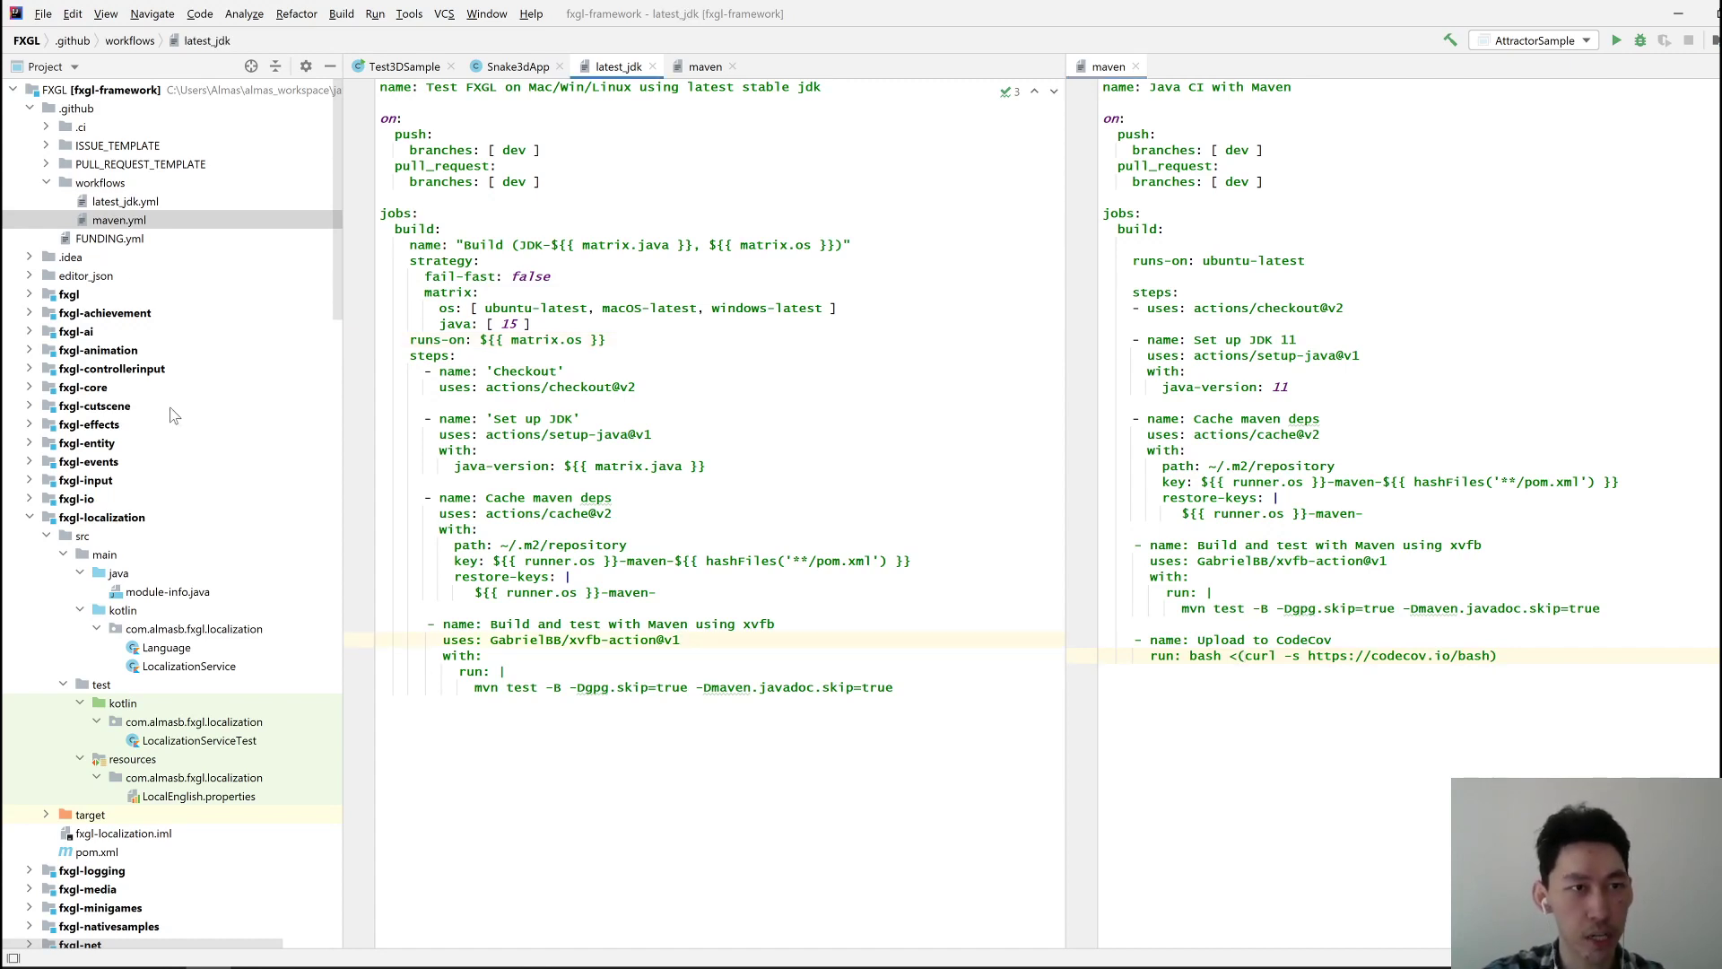
mouse_move(52, 131)
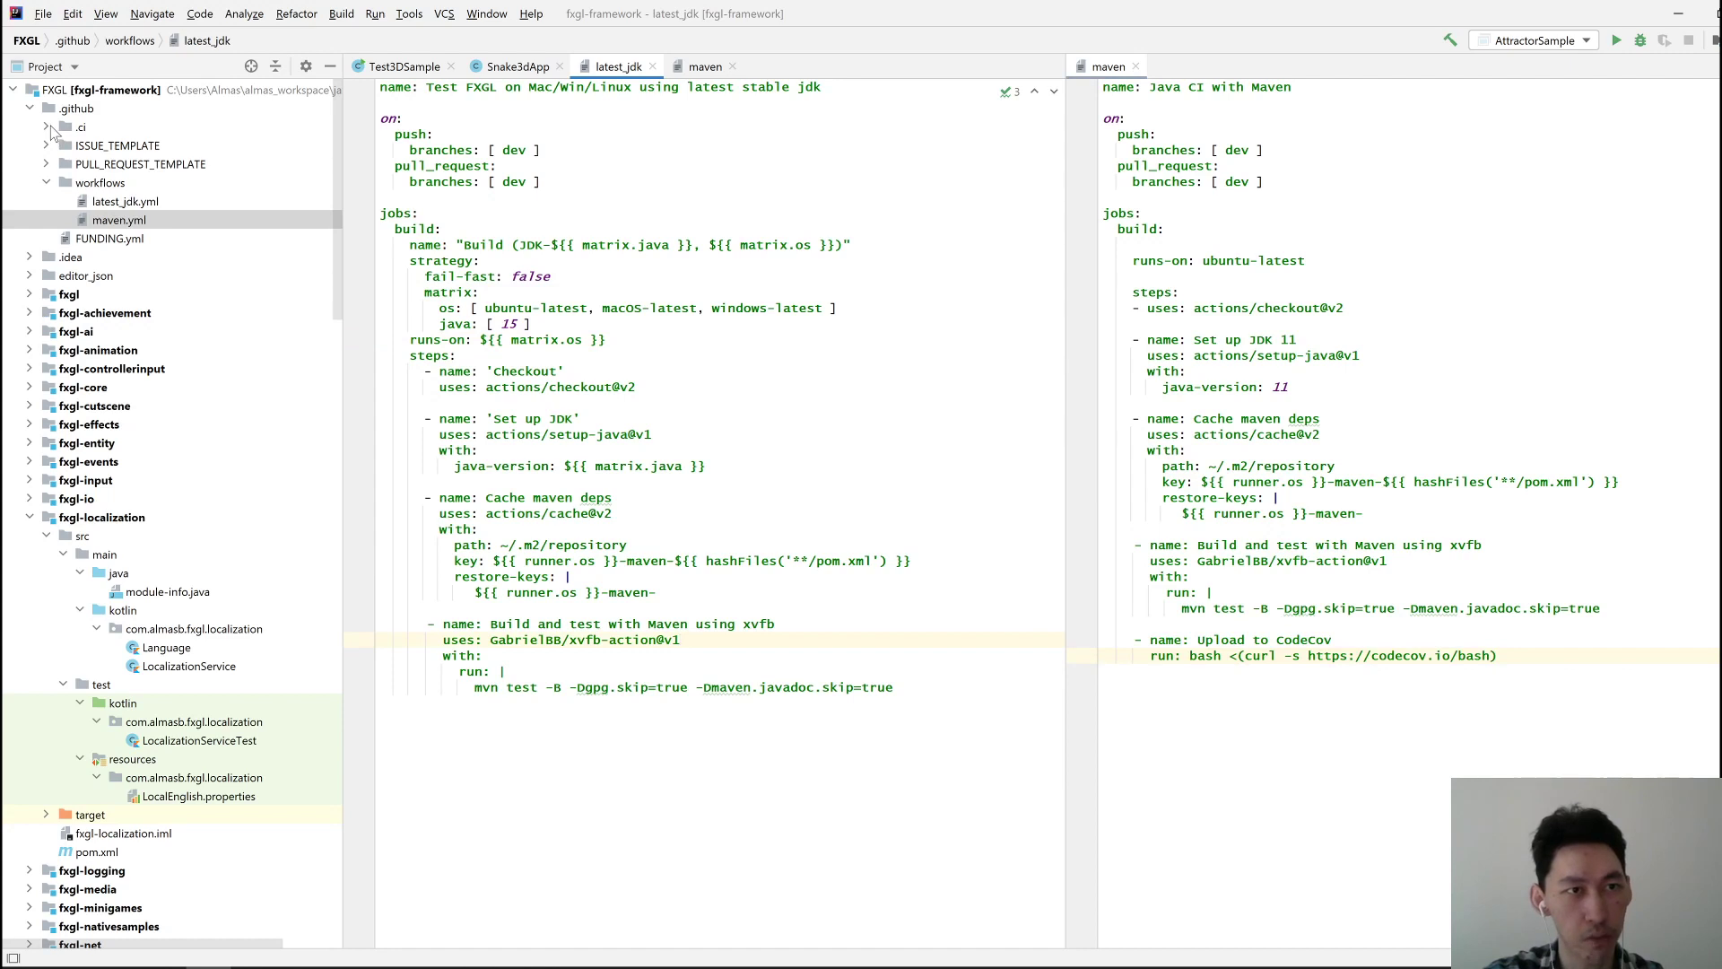
Commit .github/ as 'added GH actions CI for latest stable JDK' and push to dev
click(49, 125)
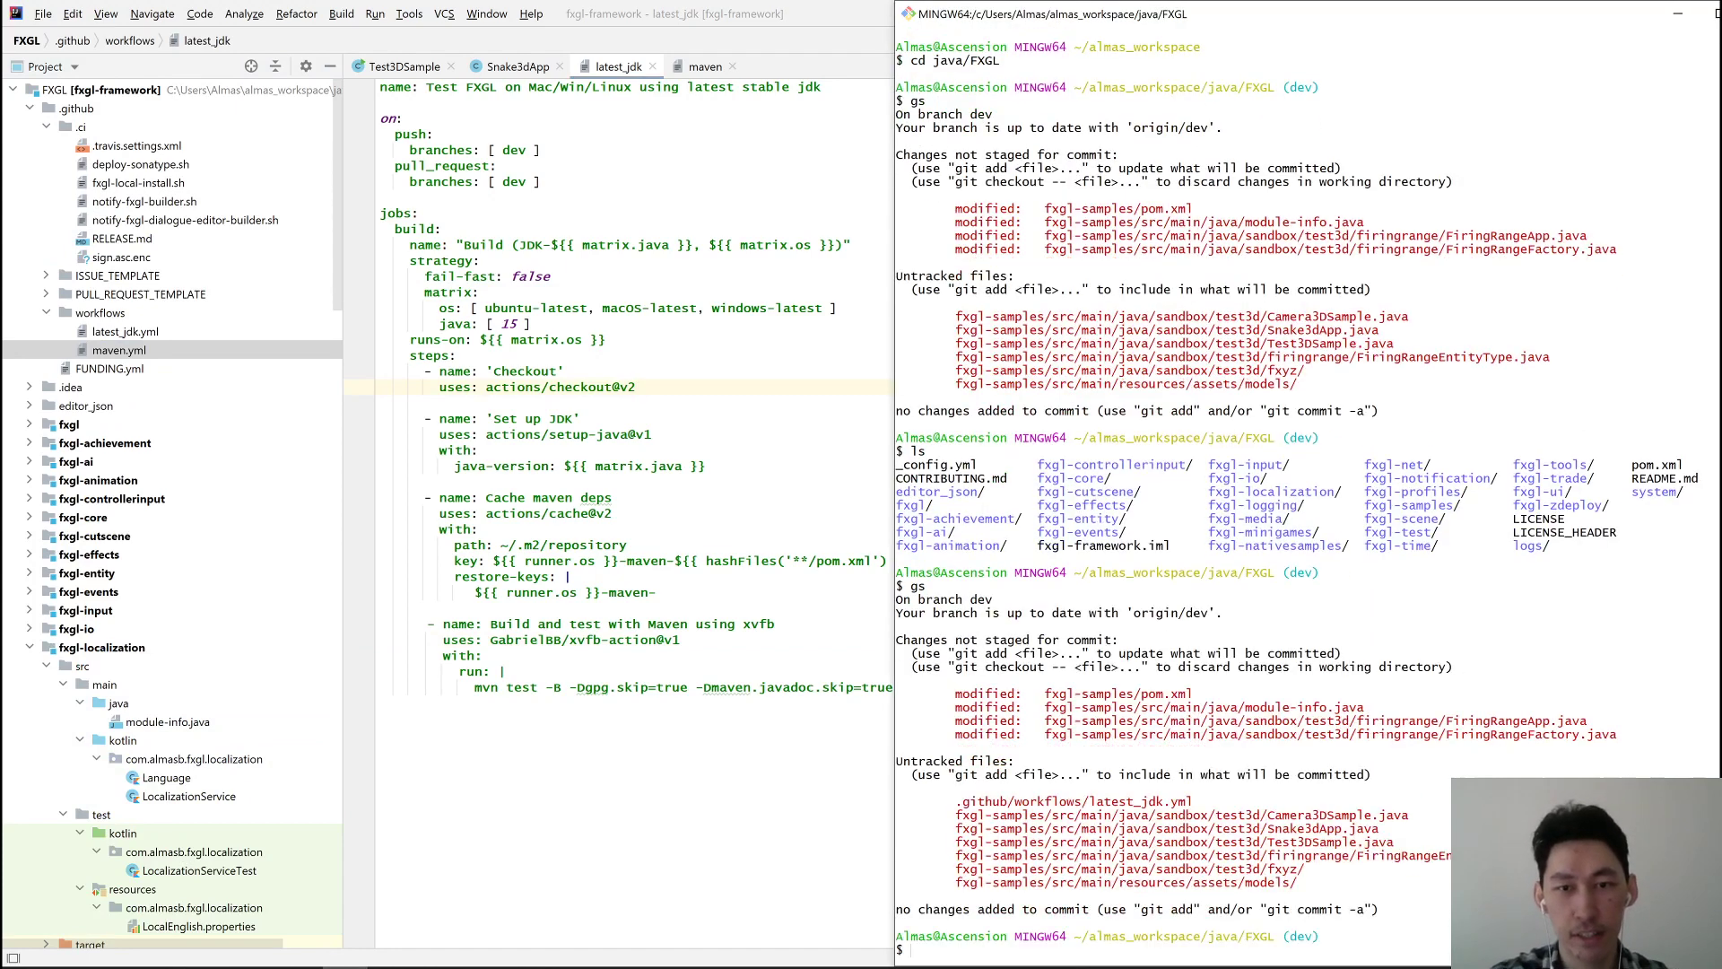
text(git add .github/)
text(git commit -m 'adde)
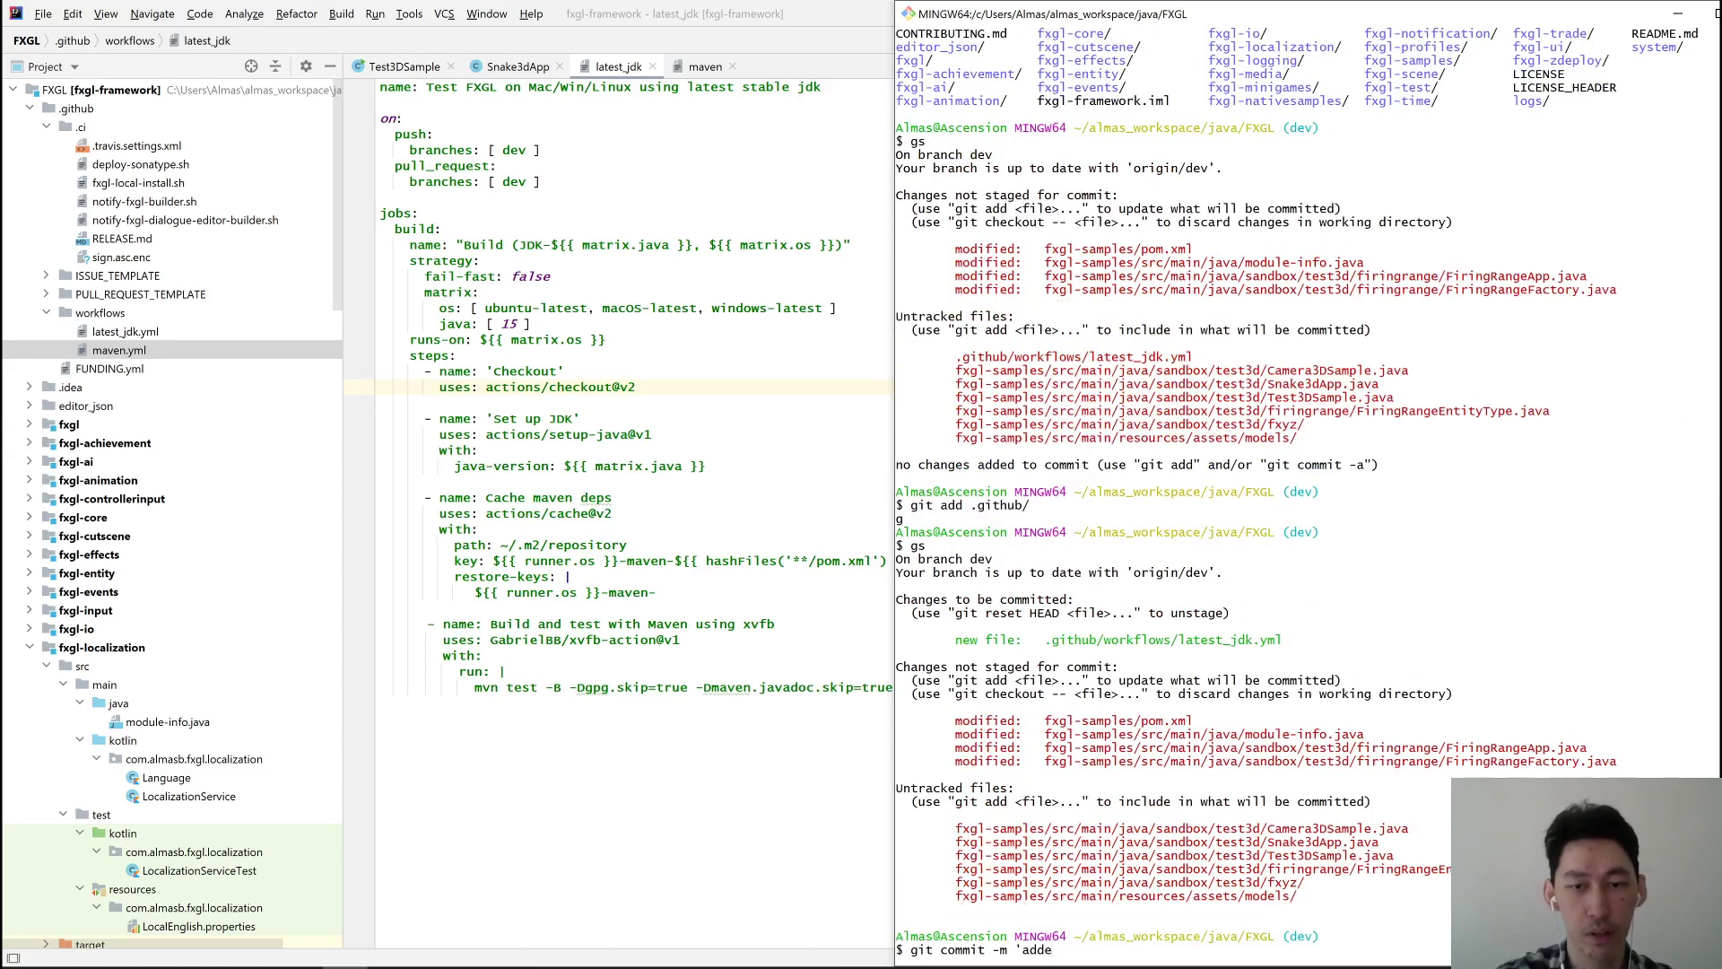
text(d)
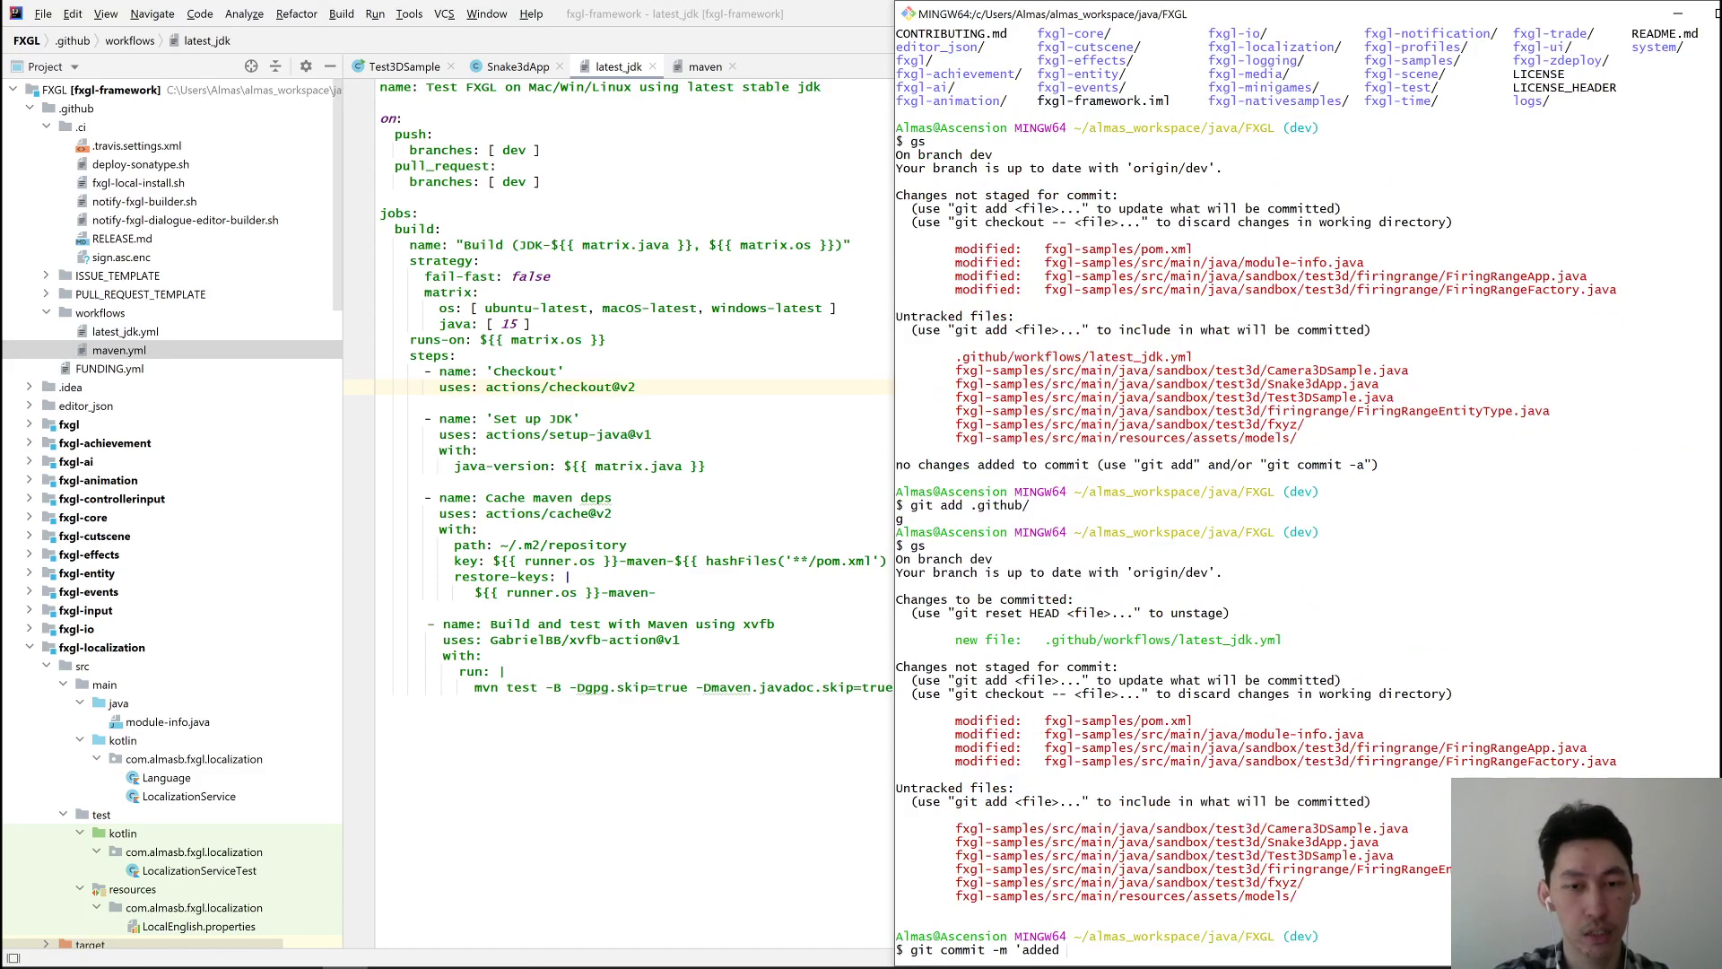
text(GH)
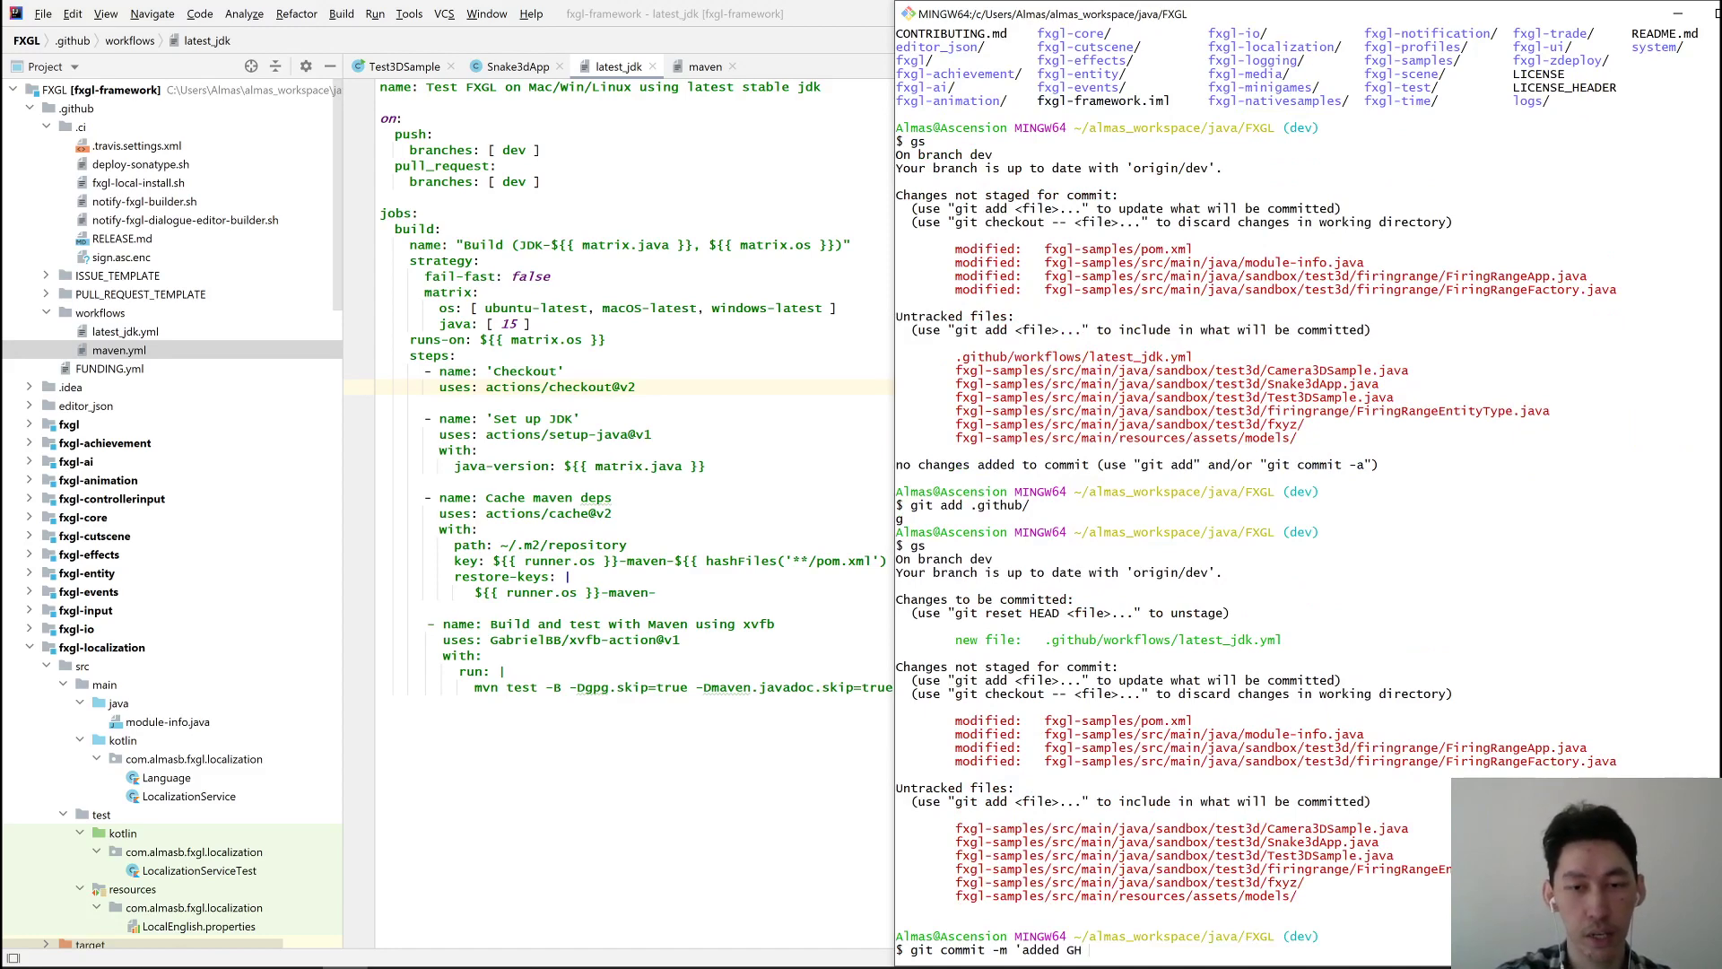
text(actions CI for latest stable JDK')
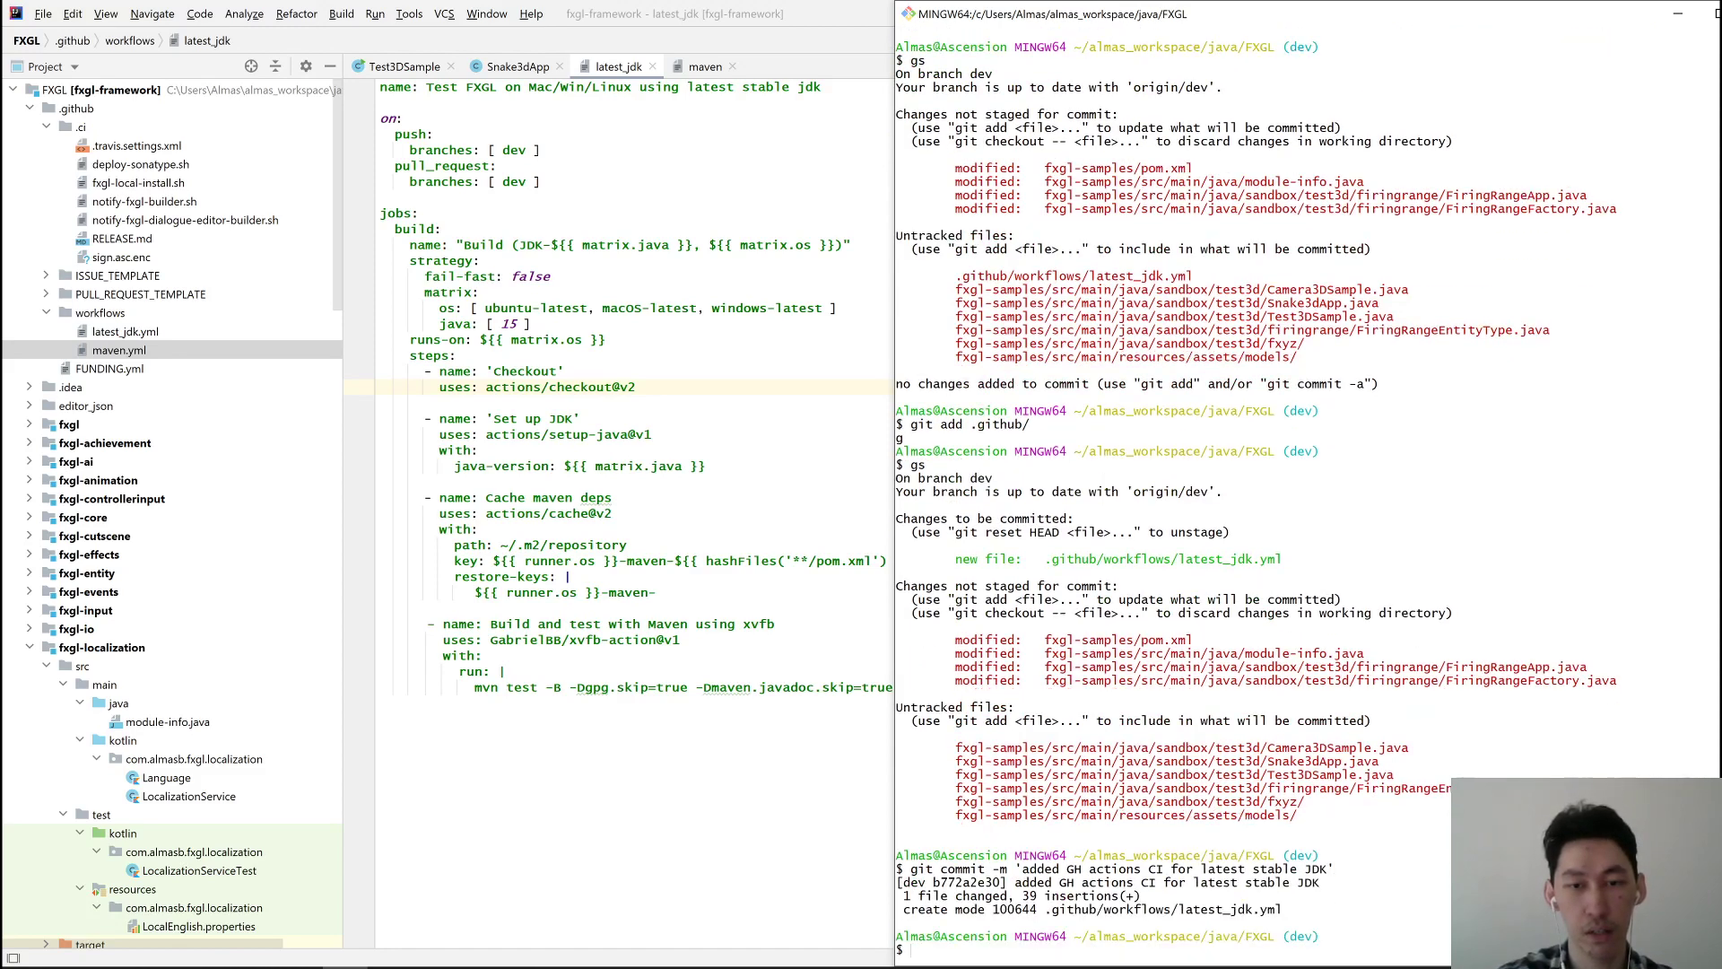
text(git push)
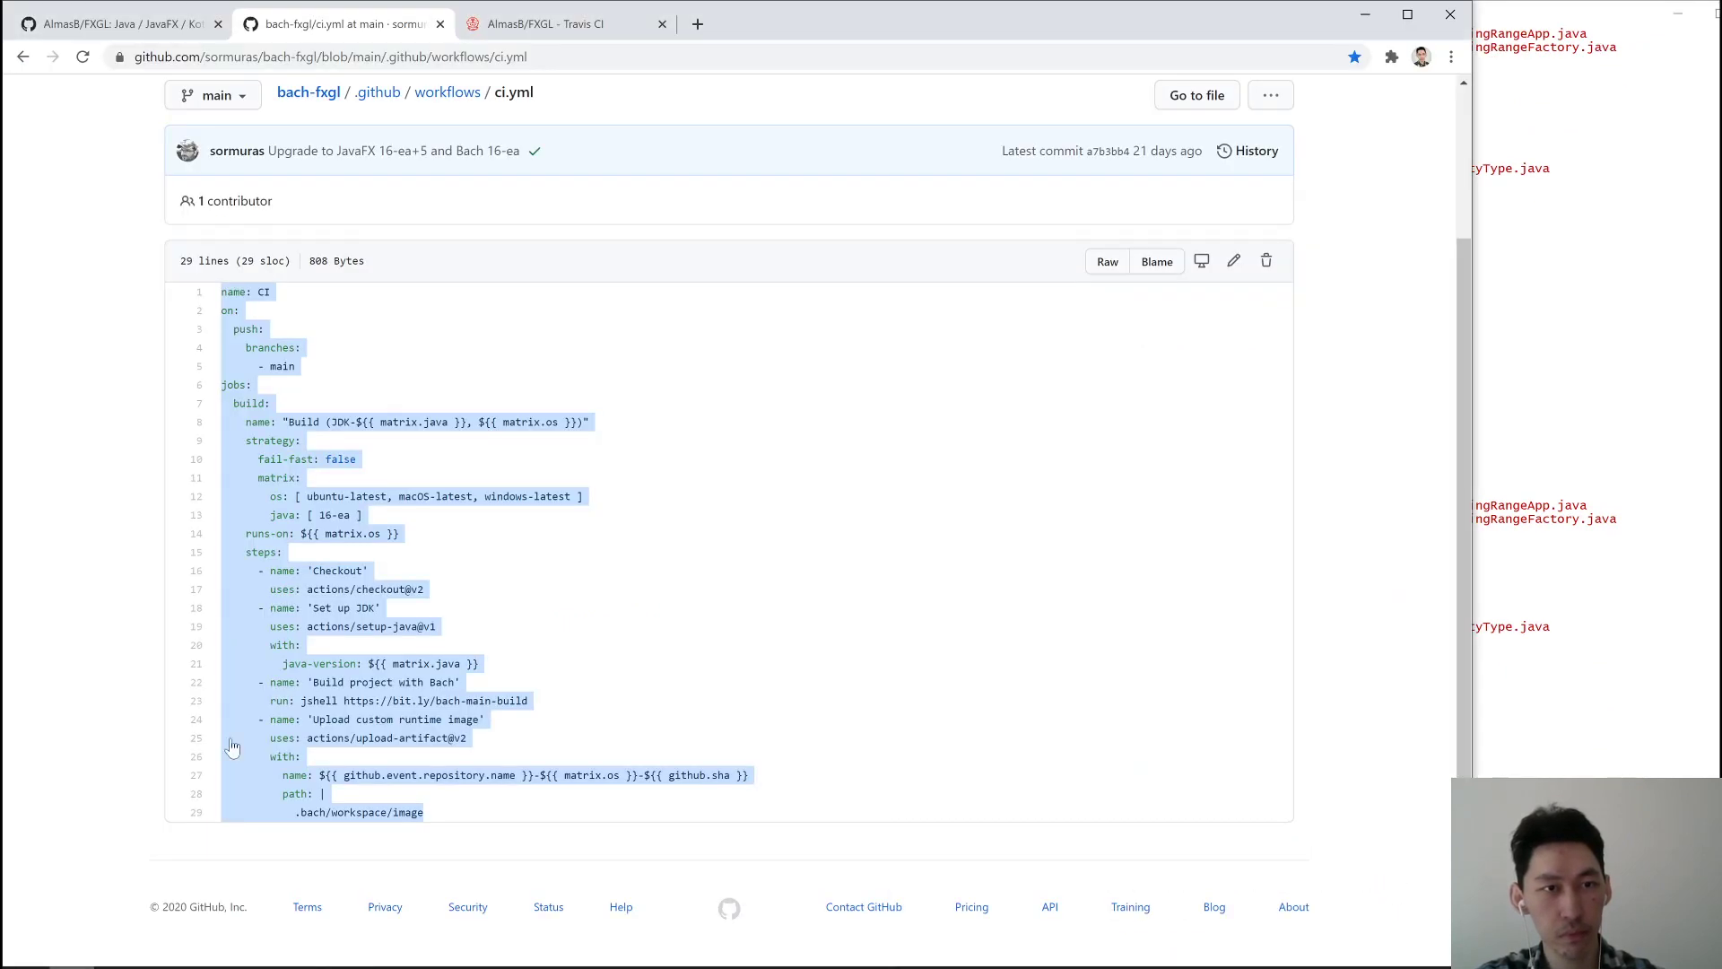
Show FXGL's Java CI with Maven workflow runs, the newest one in progress
click(115, 23)
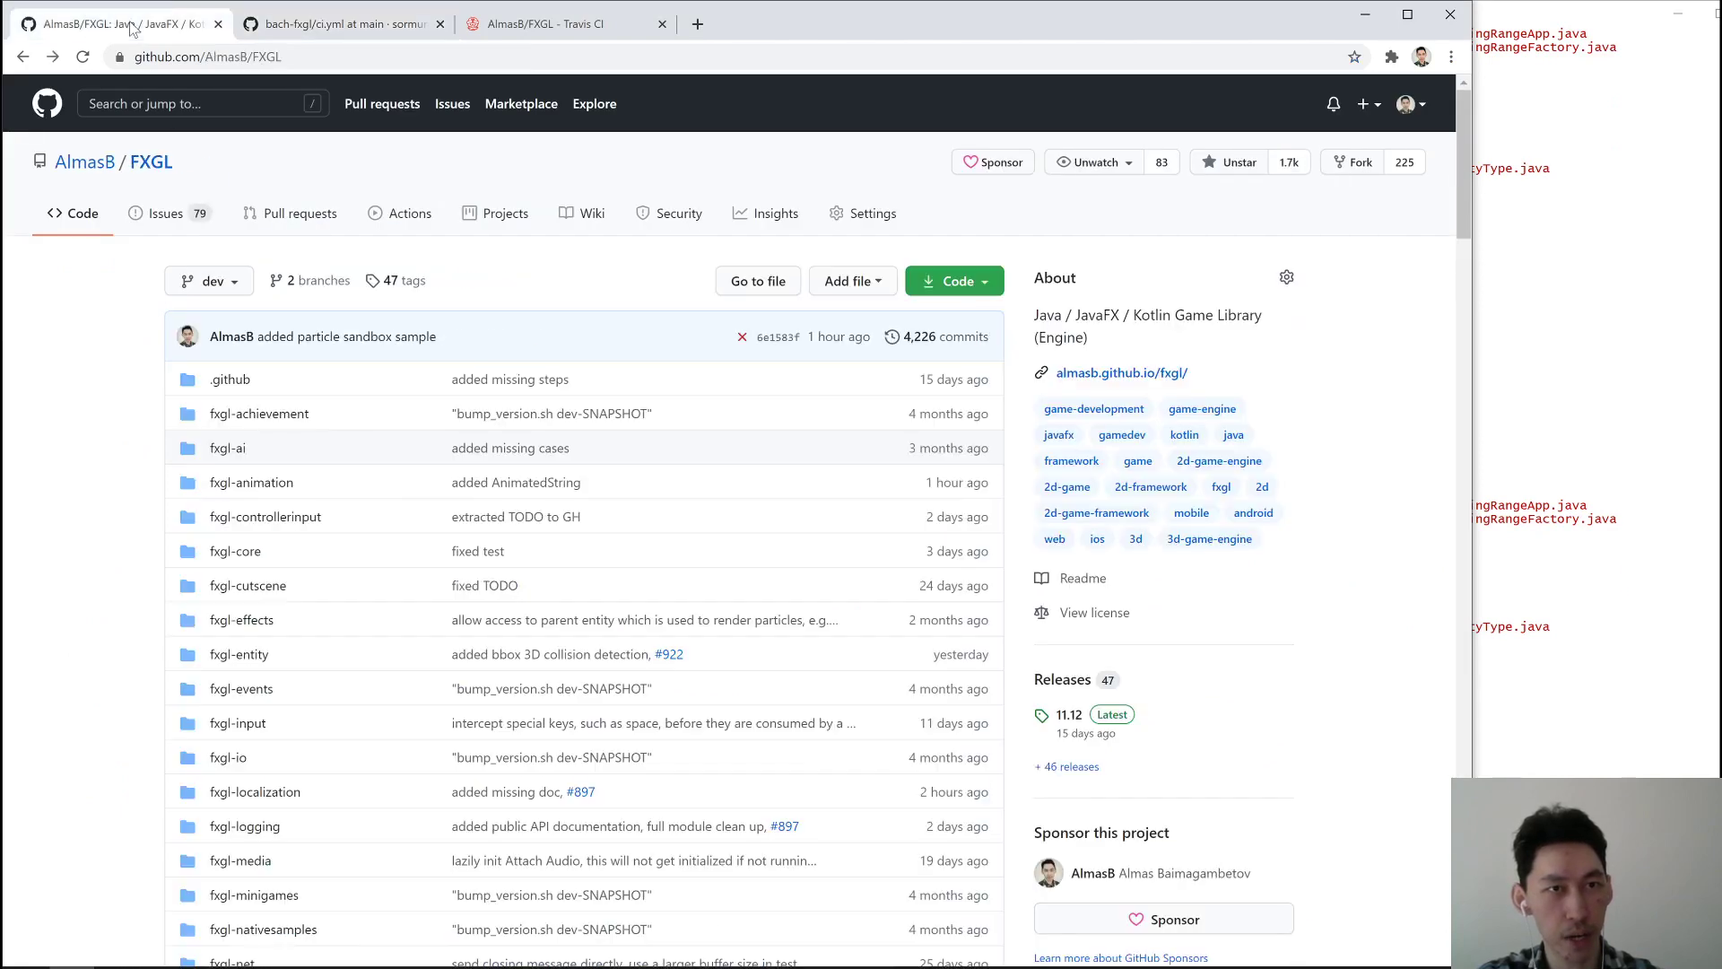
mouse_move(434, 264)
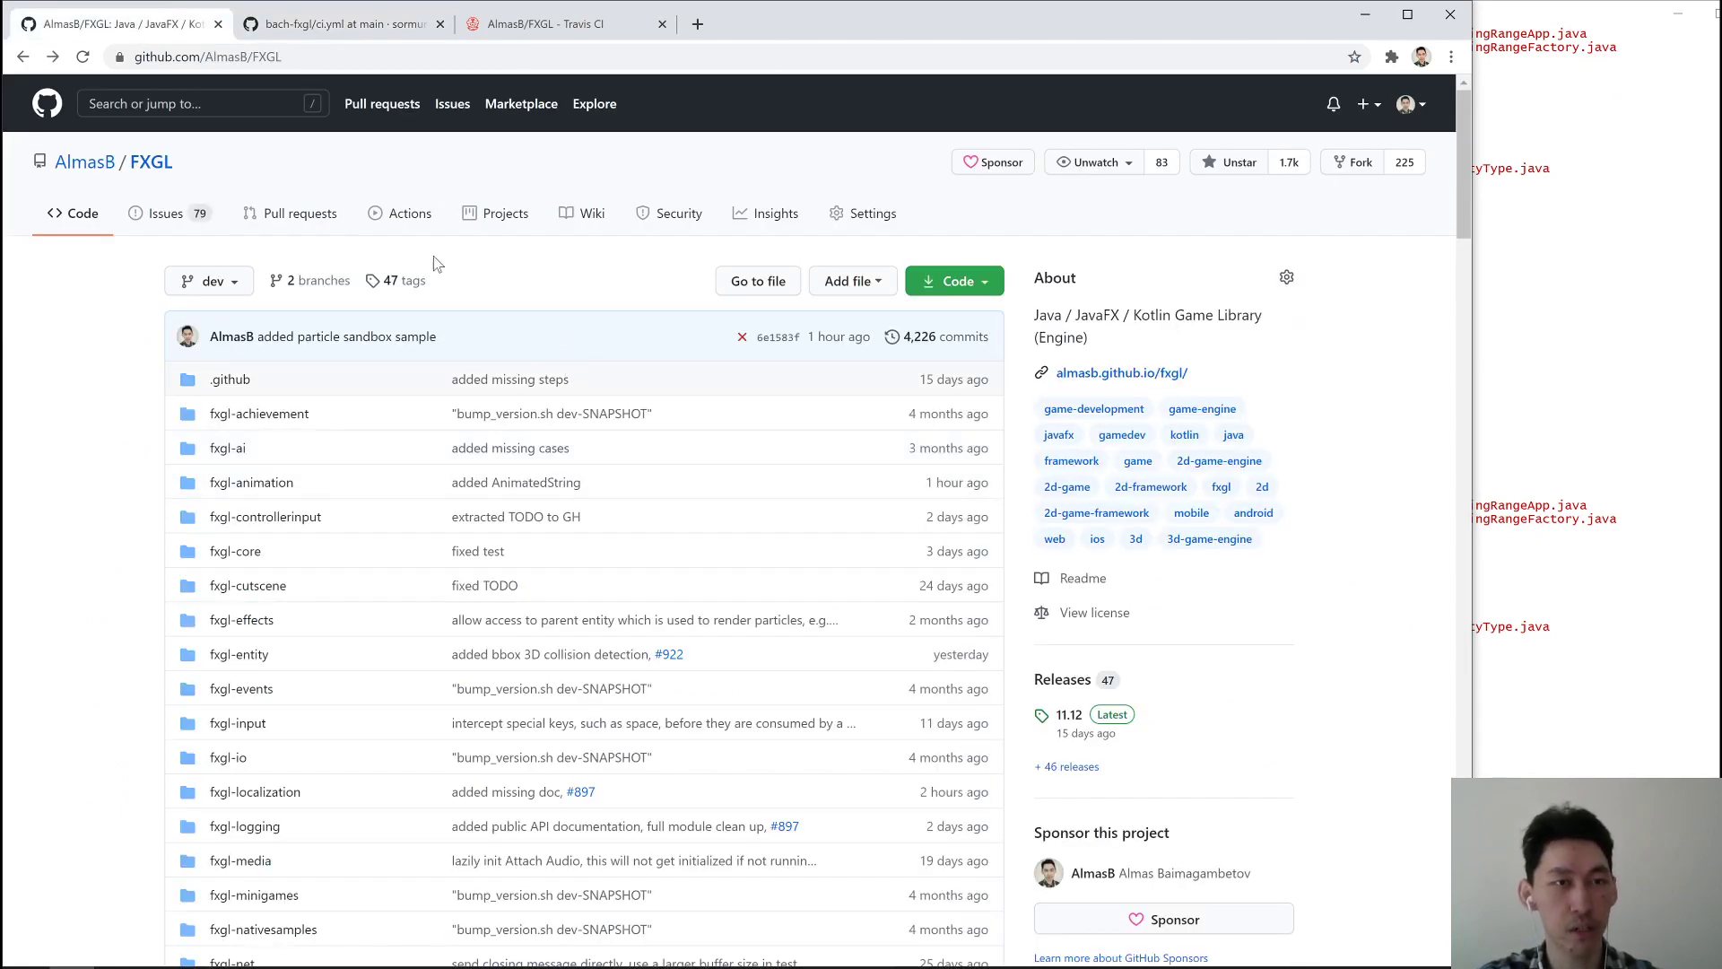
click(409, 214)
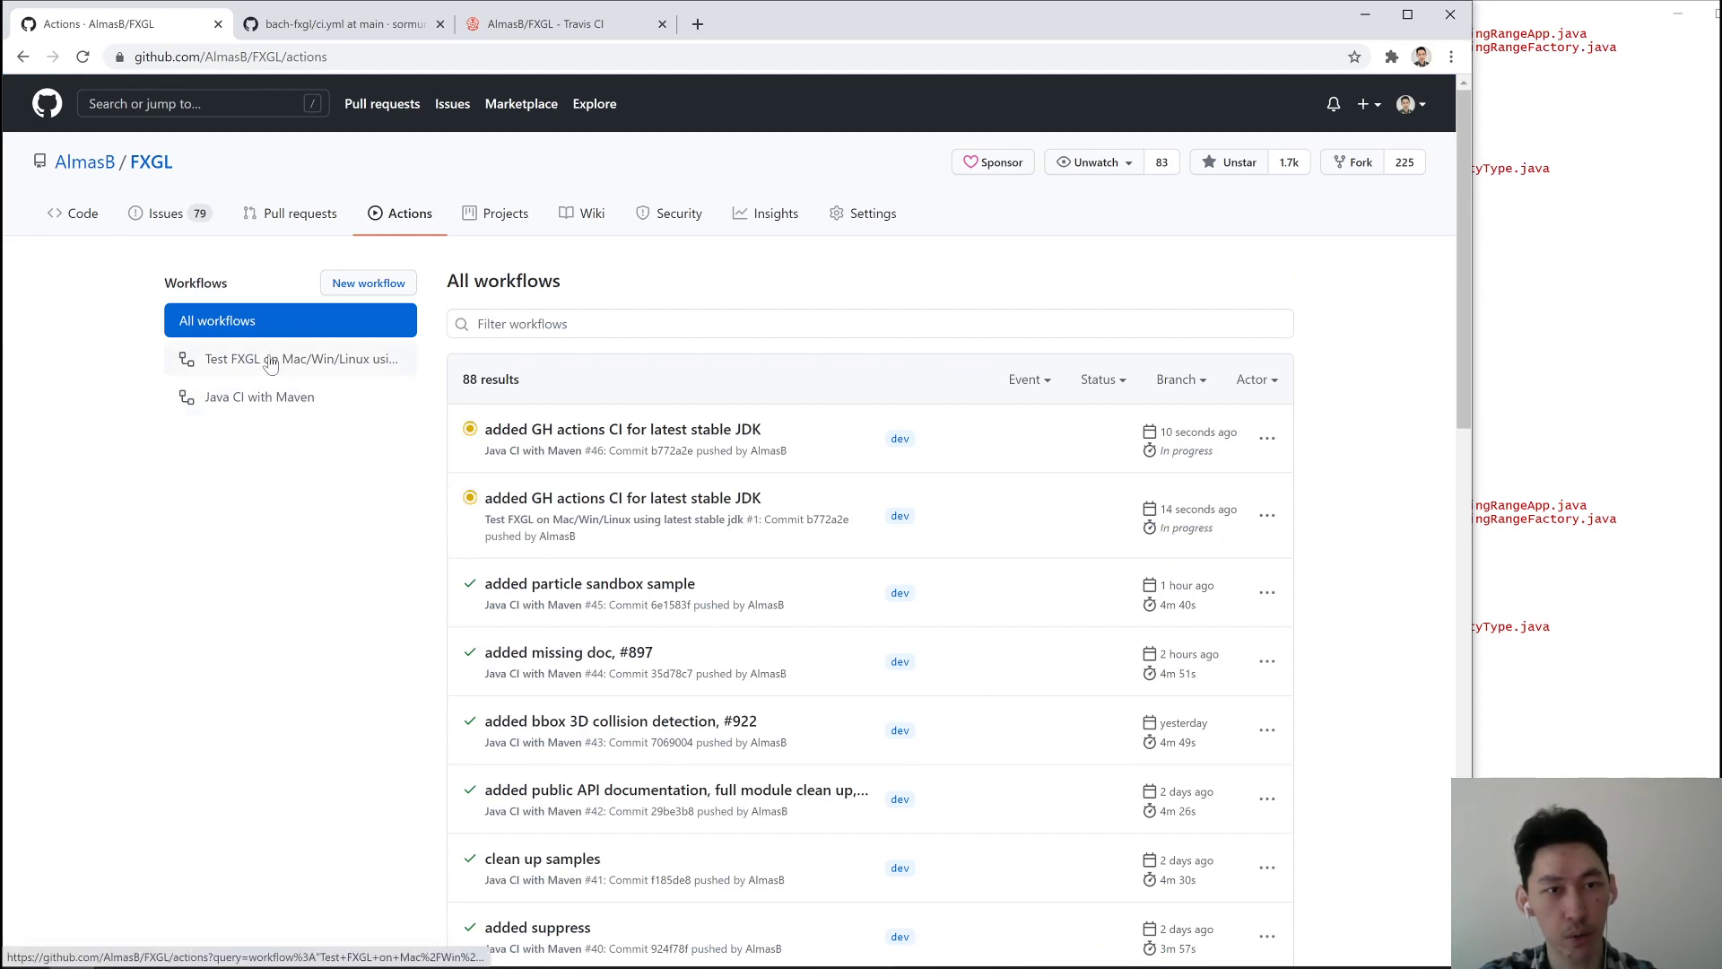
click(260, 397)
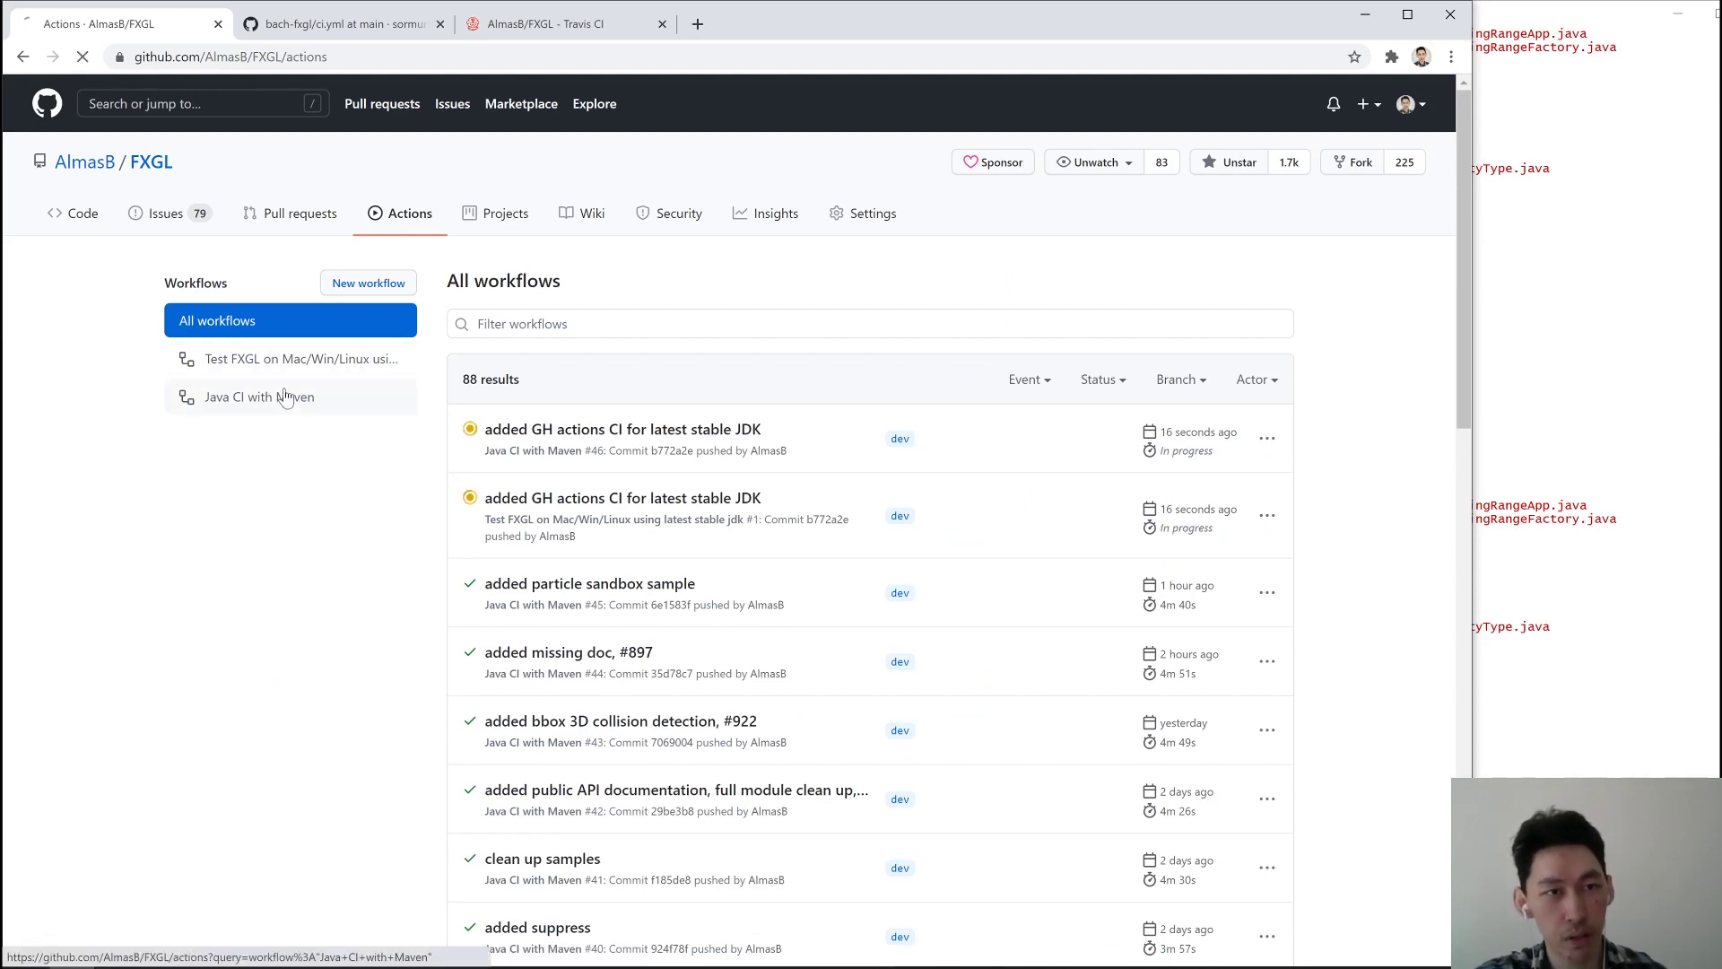
click(262, 397)
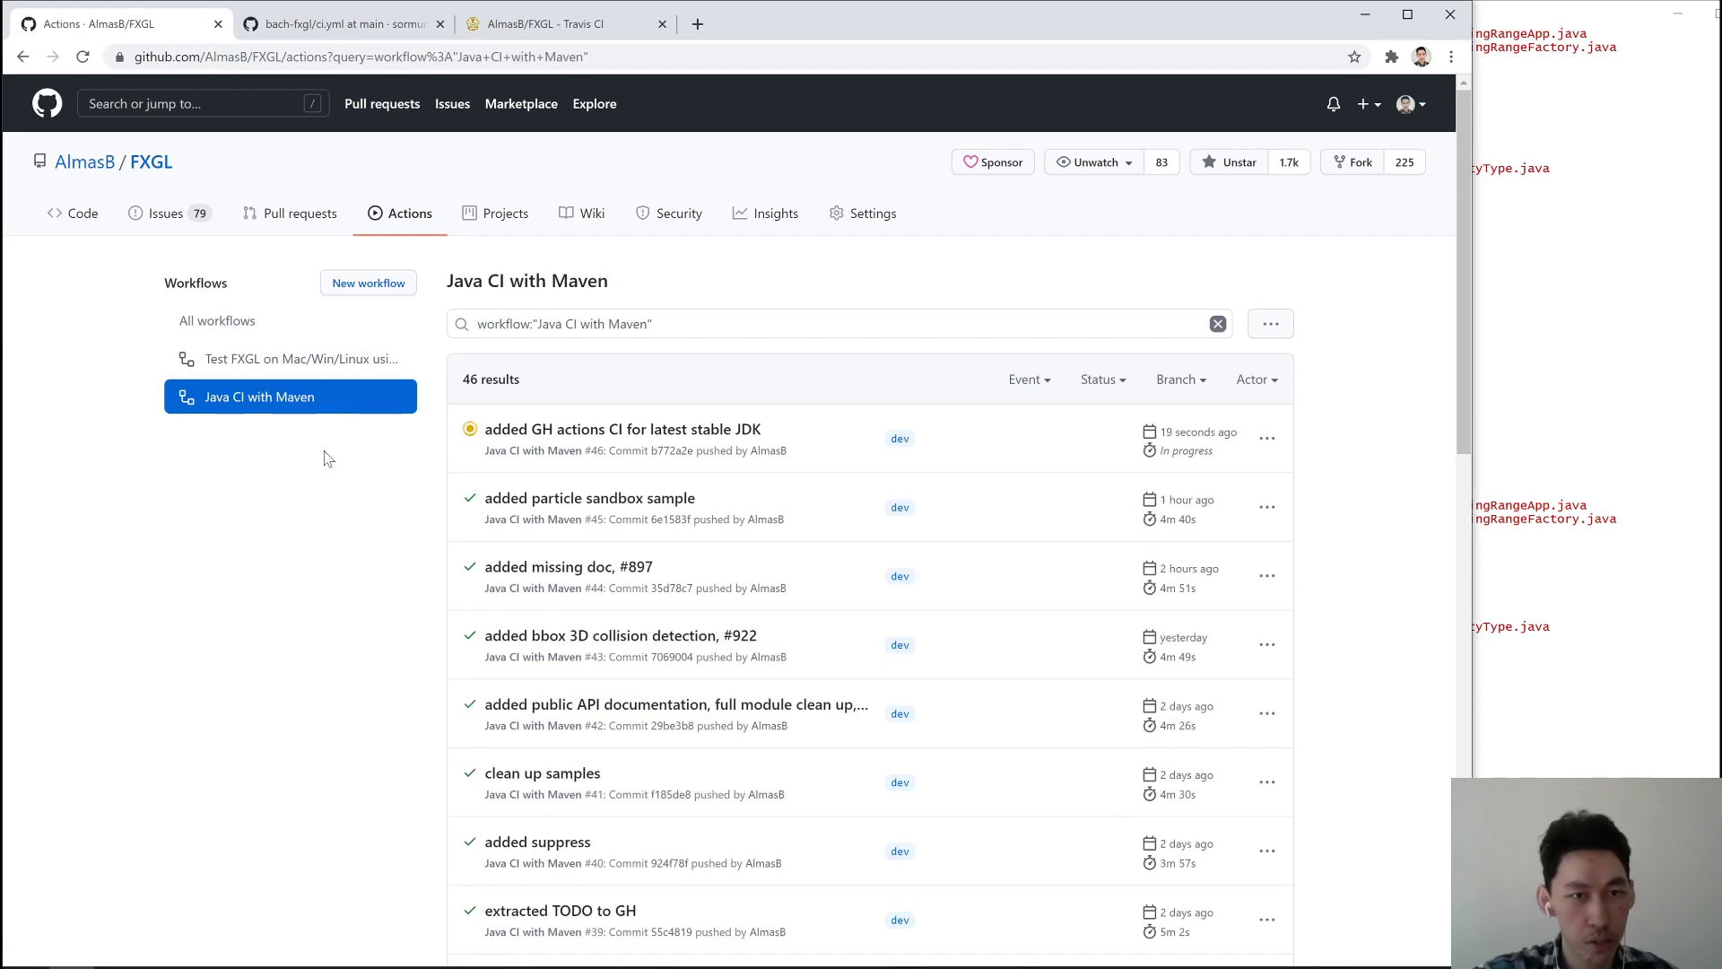
mouse_move(615, 488)
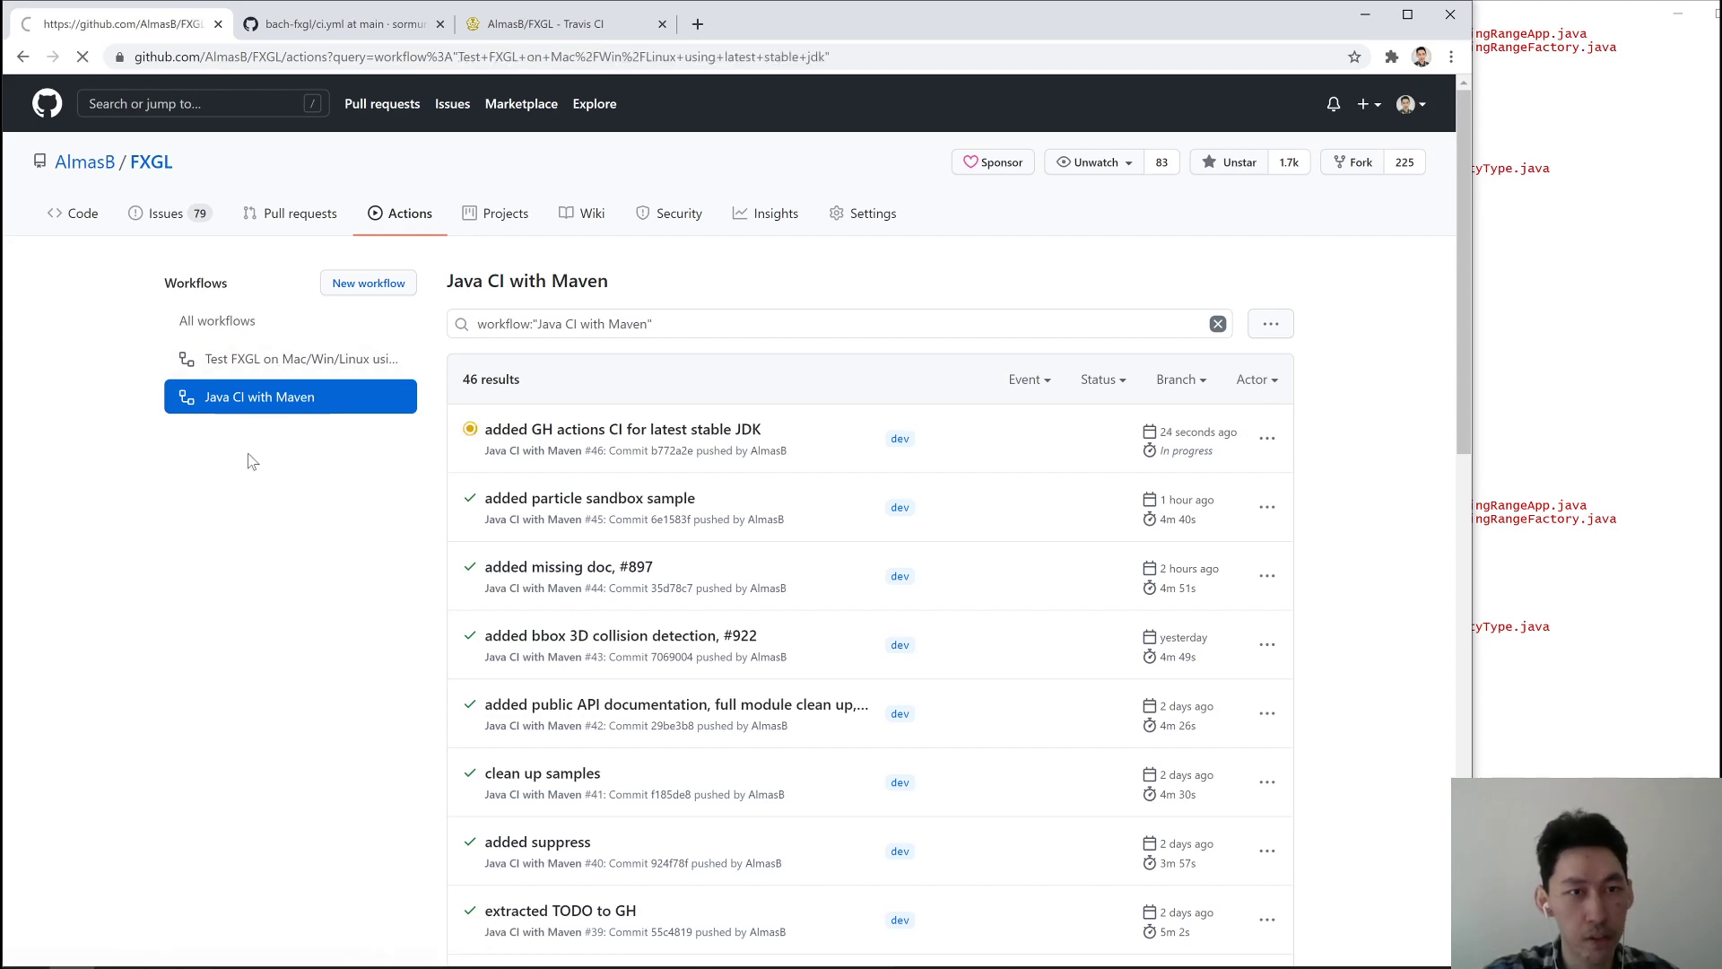
Filter Actions to the latest stable jdk workflow, its first run in progress
click(301, 359)
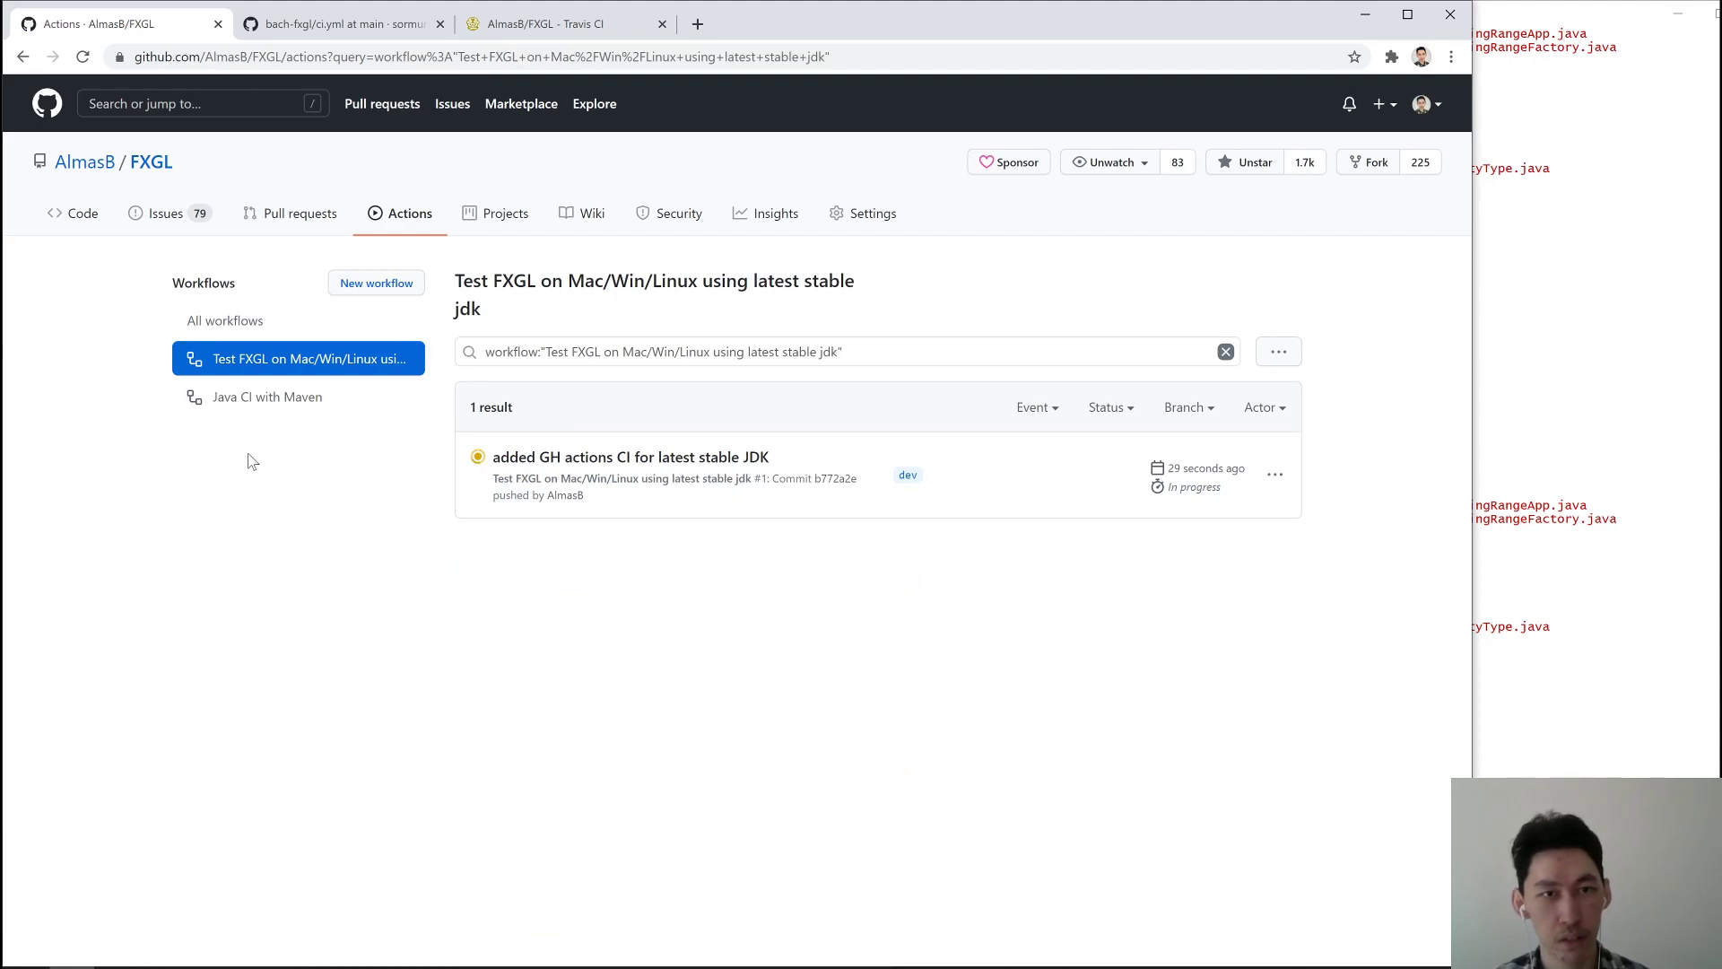
mouse_move(254, 470)
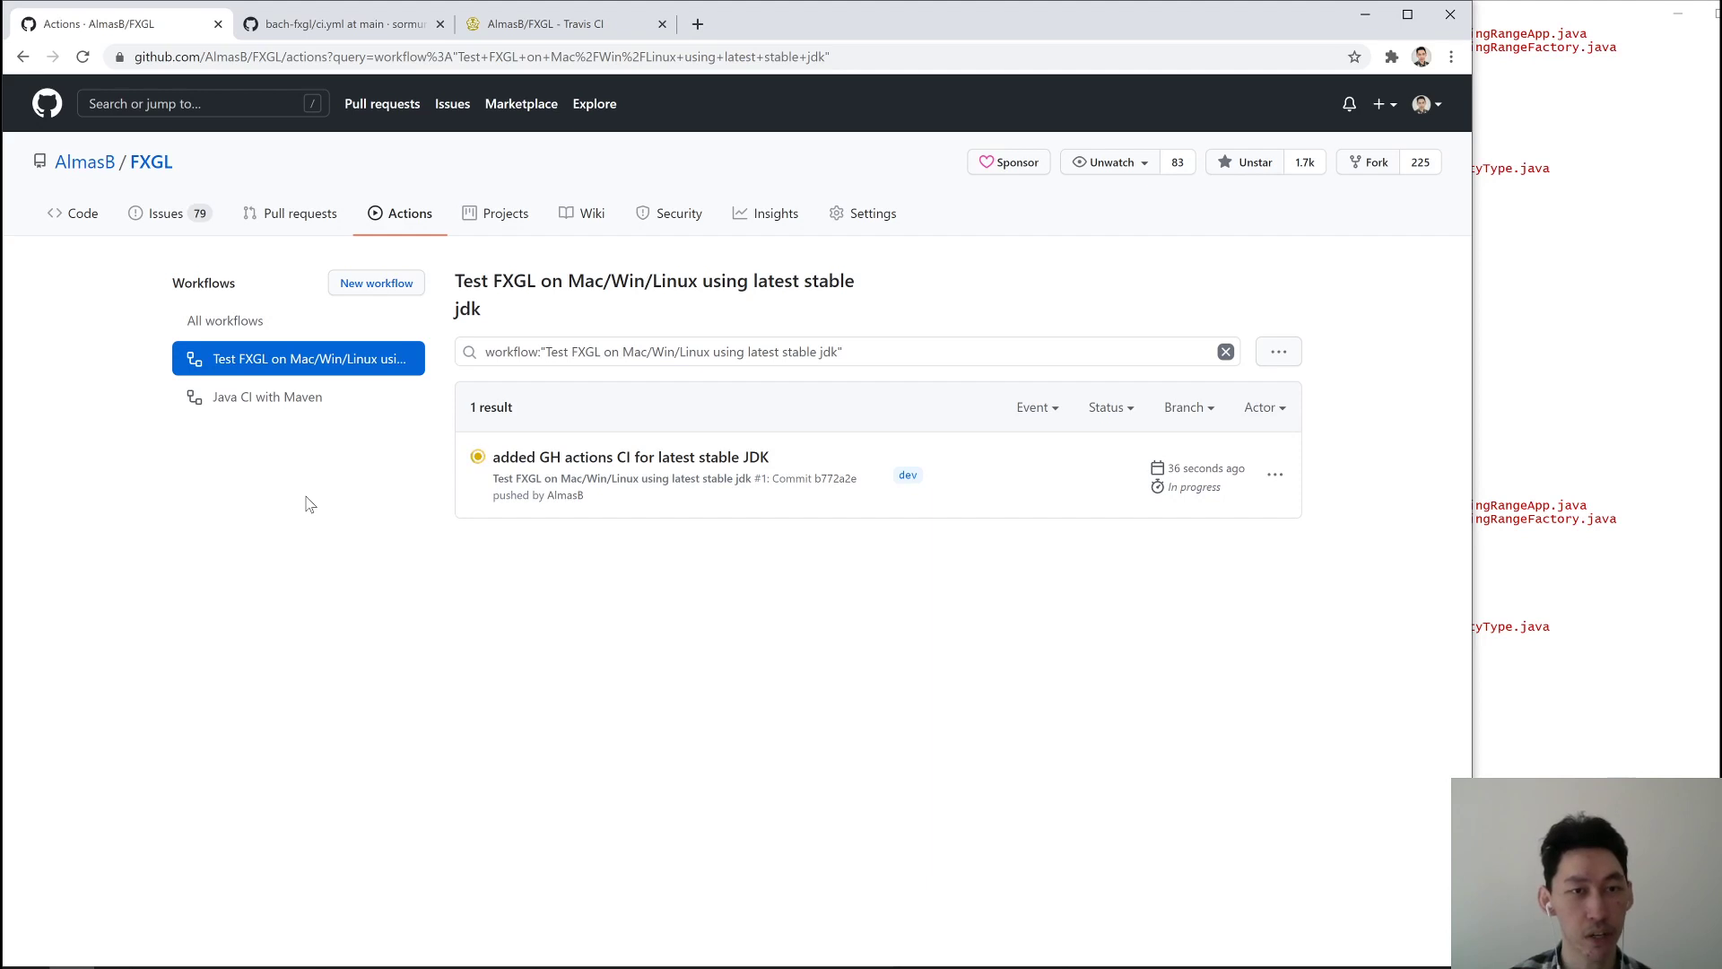
mouse_move(328, 487)
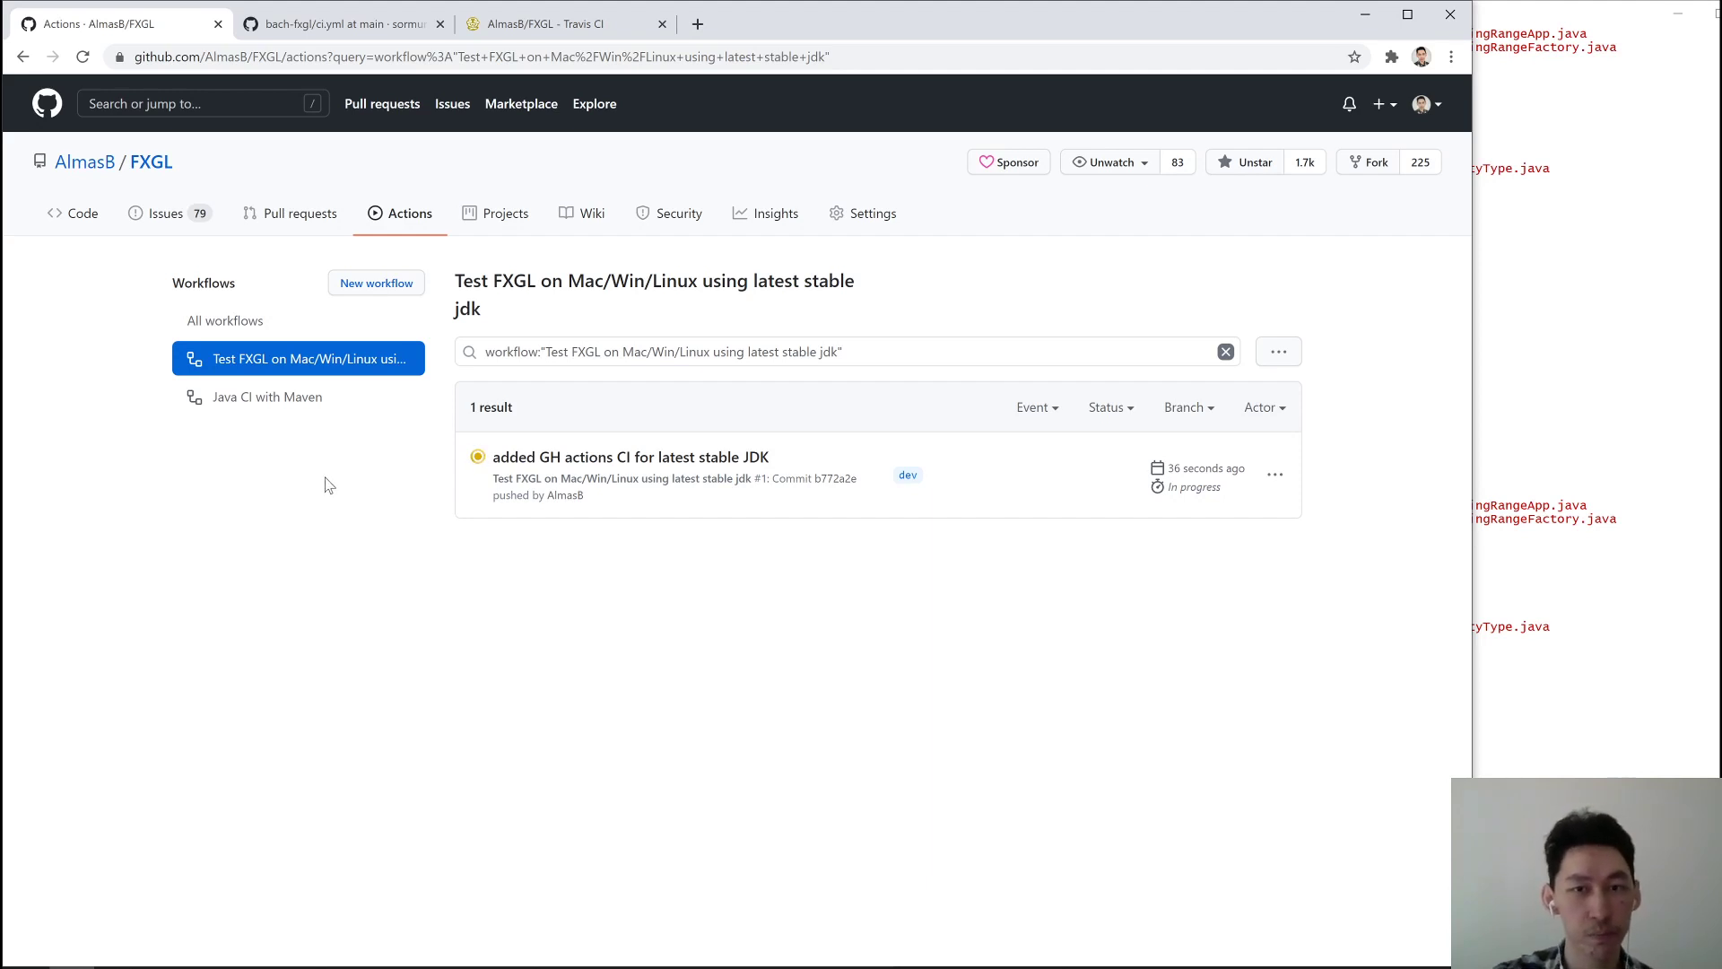
mouse_move(725, 527)
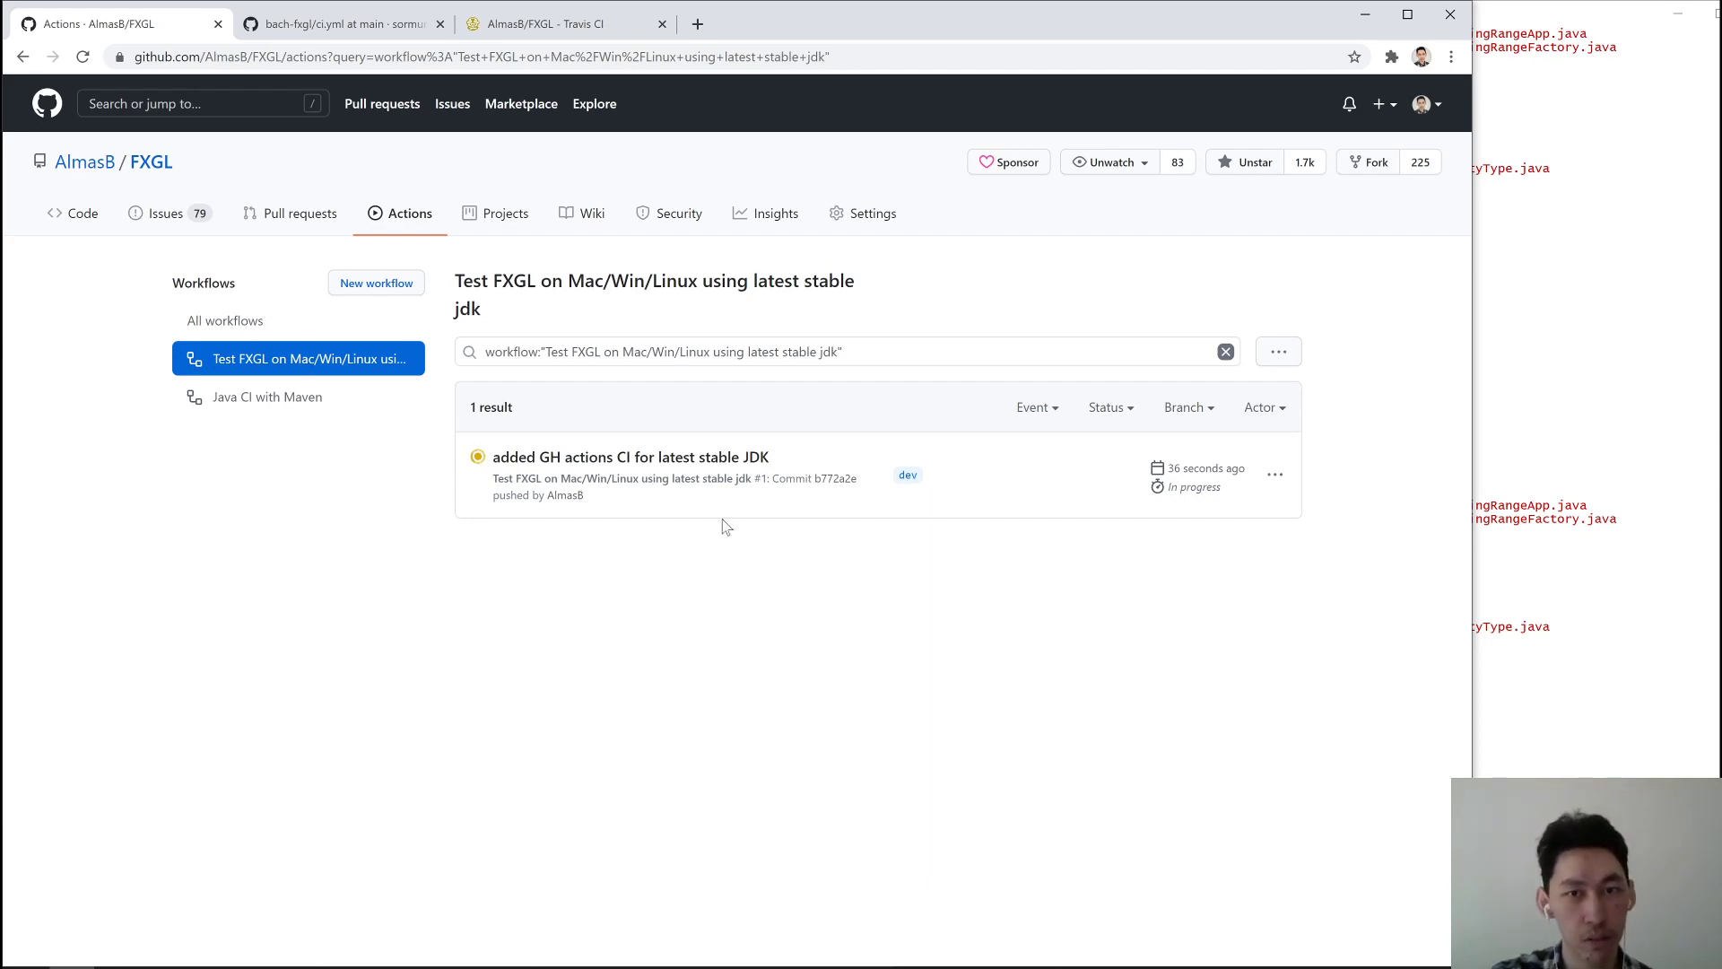
Show all workflows' runs, with both latest-stable-JDK commit runs in progress
click(224, 319)
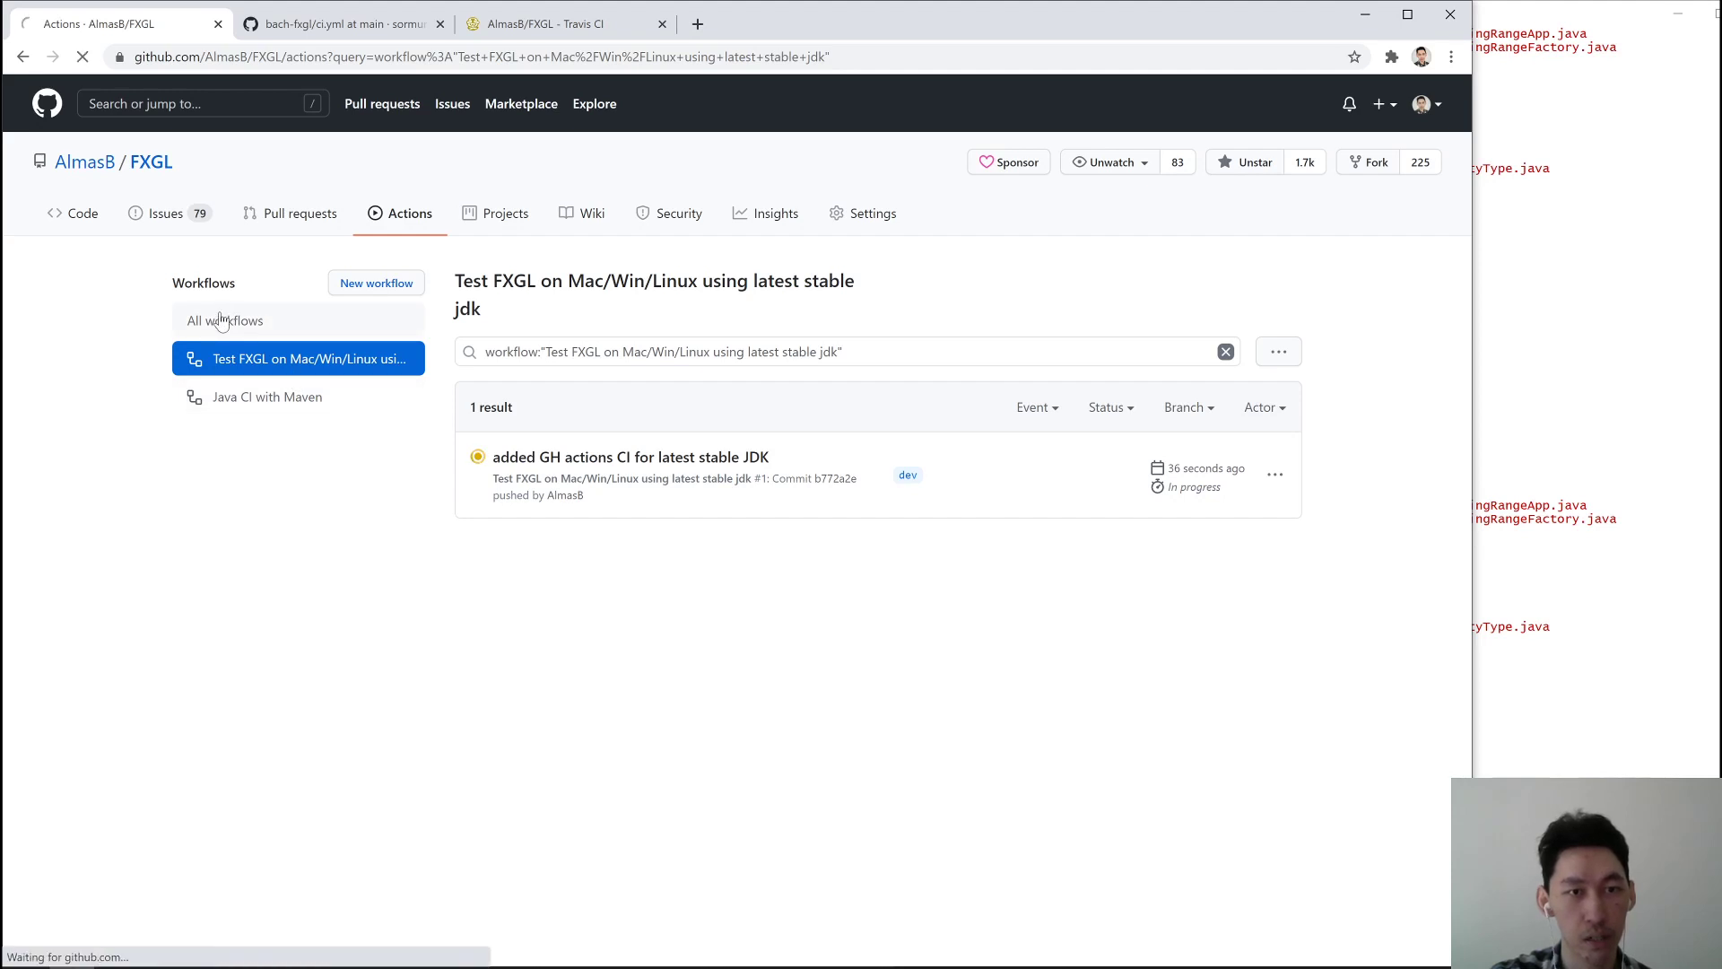
click(226, 320)
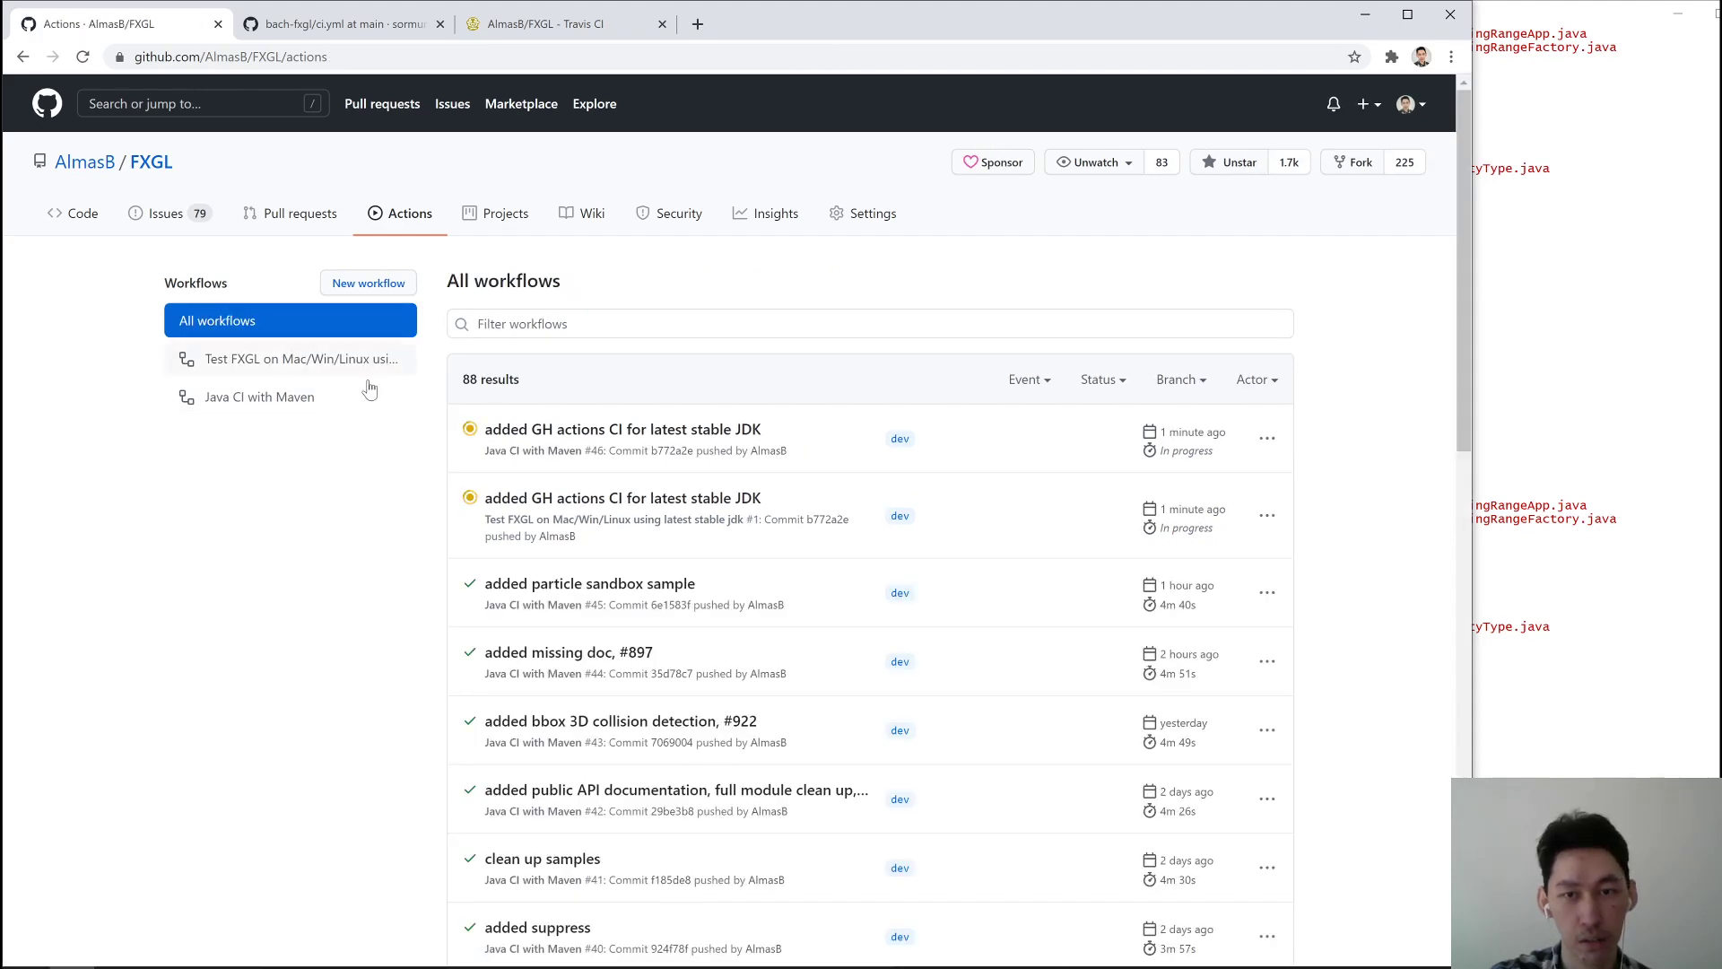
scroll(down, 3)
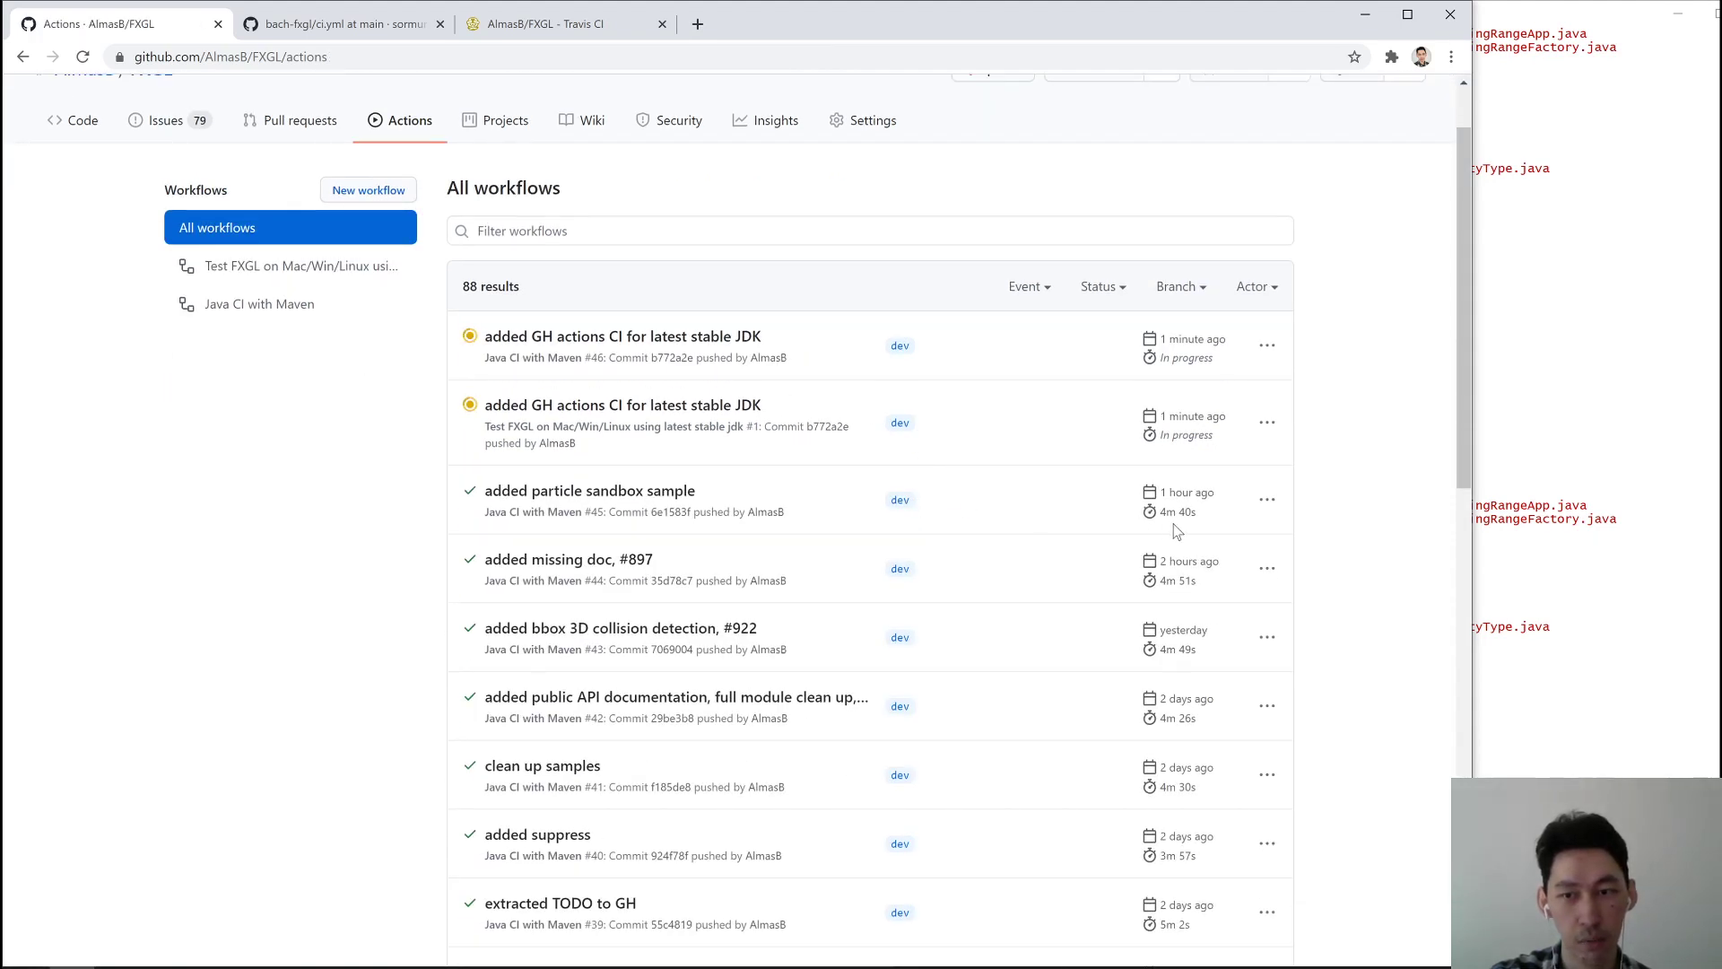
scroll(up, 3)
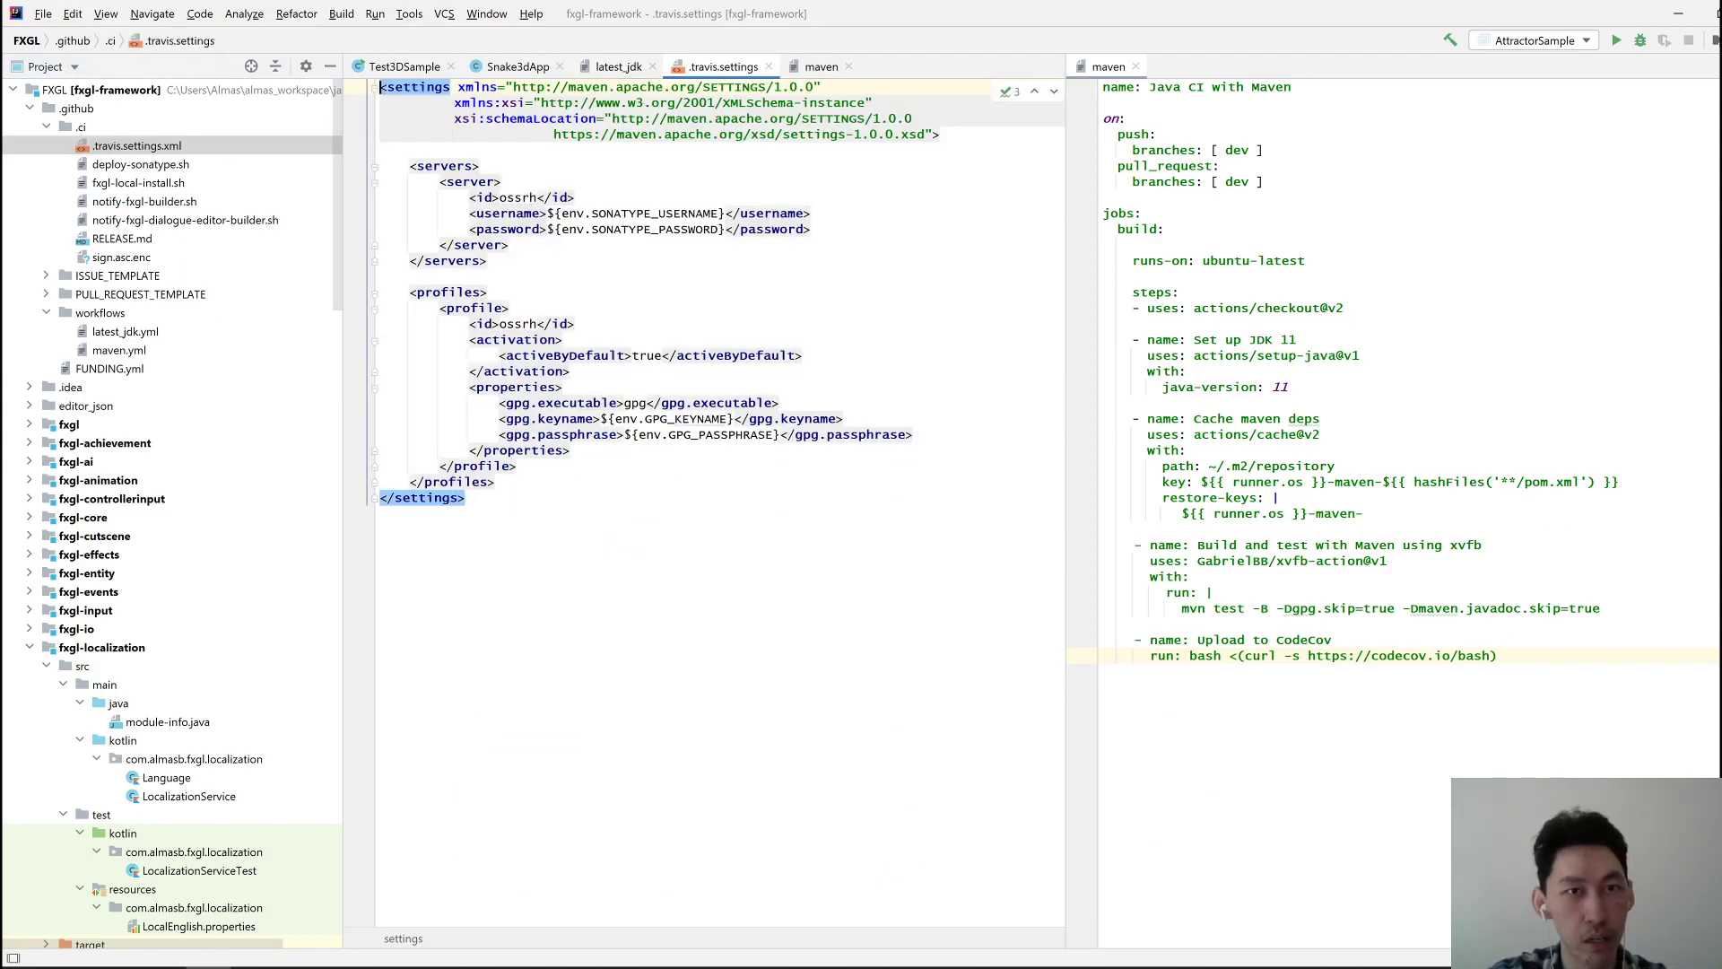
Close .travis.settings.xml and open the root .travis.yml from the project tree
click(614, 67)
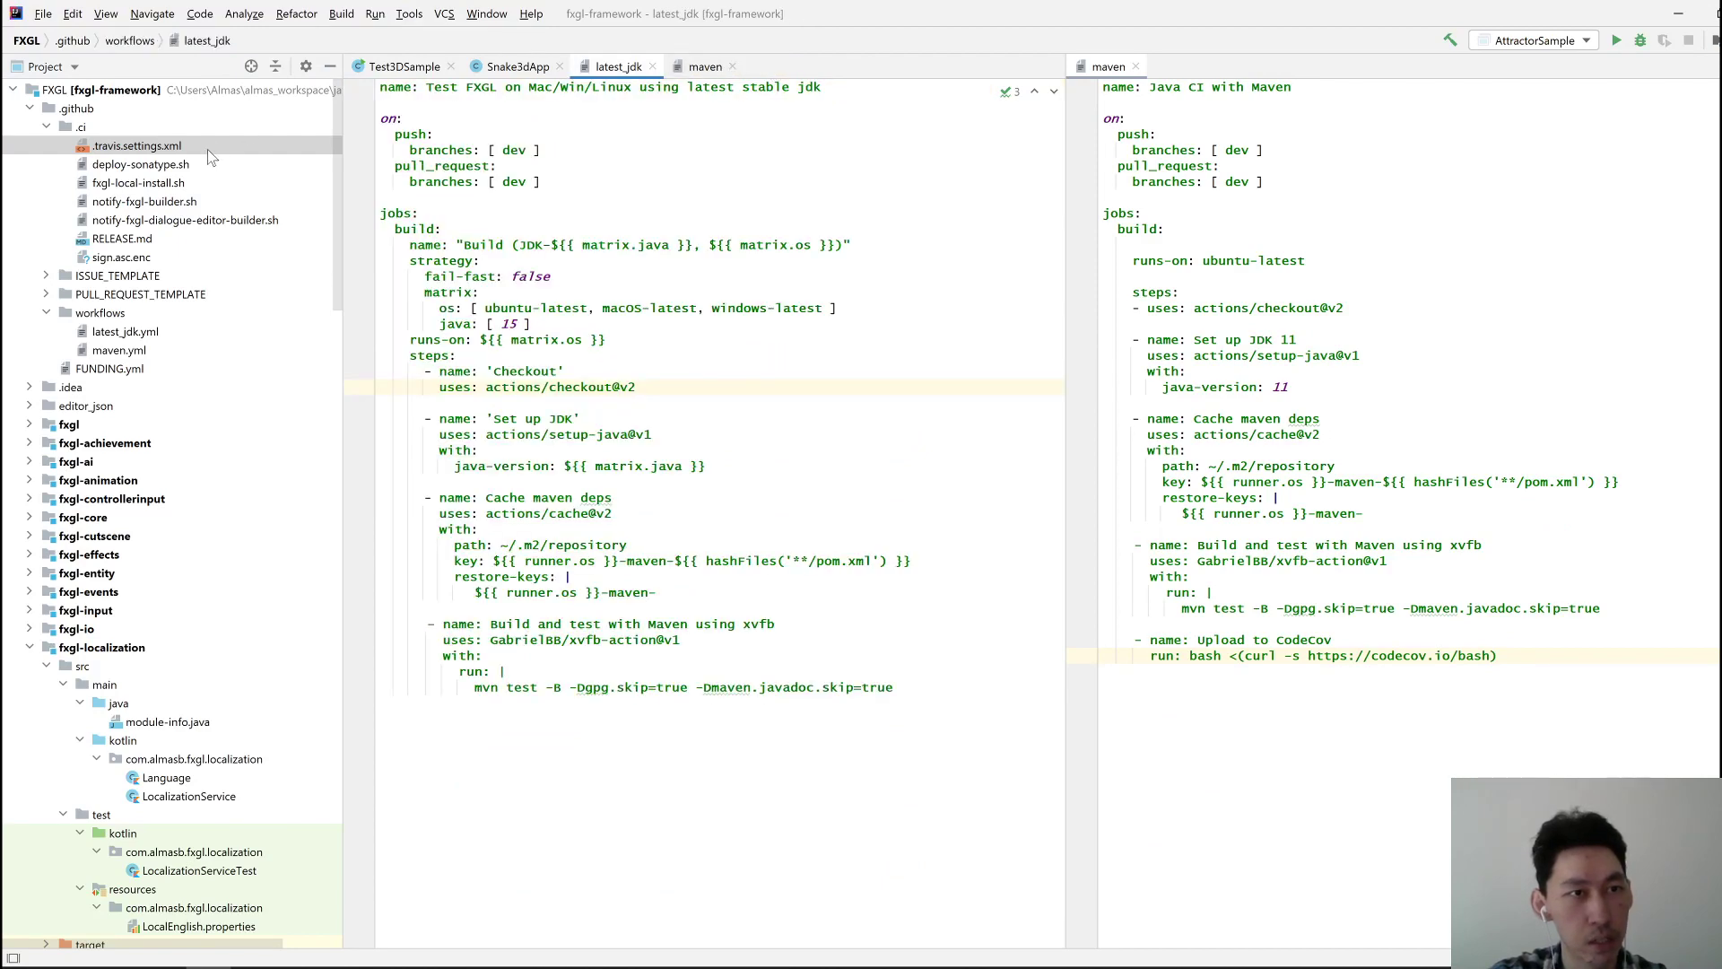
mouse_move(164, 238)
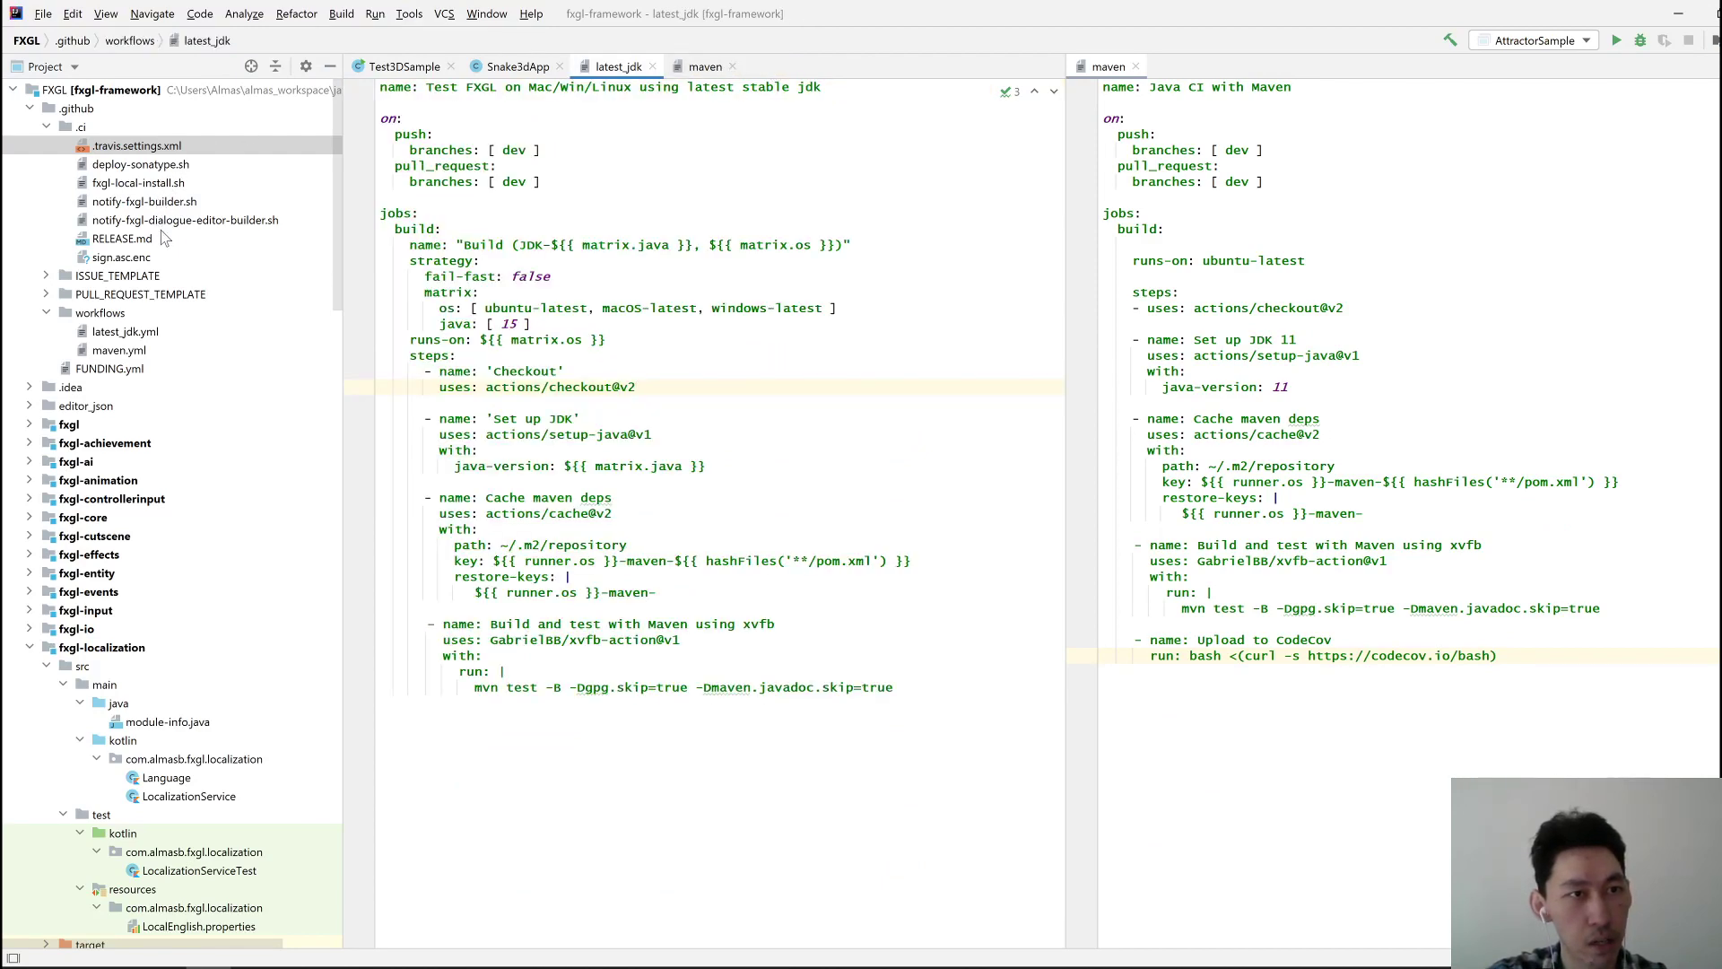
scroll(down, 3)
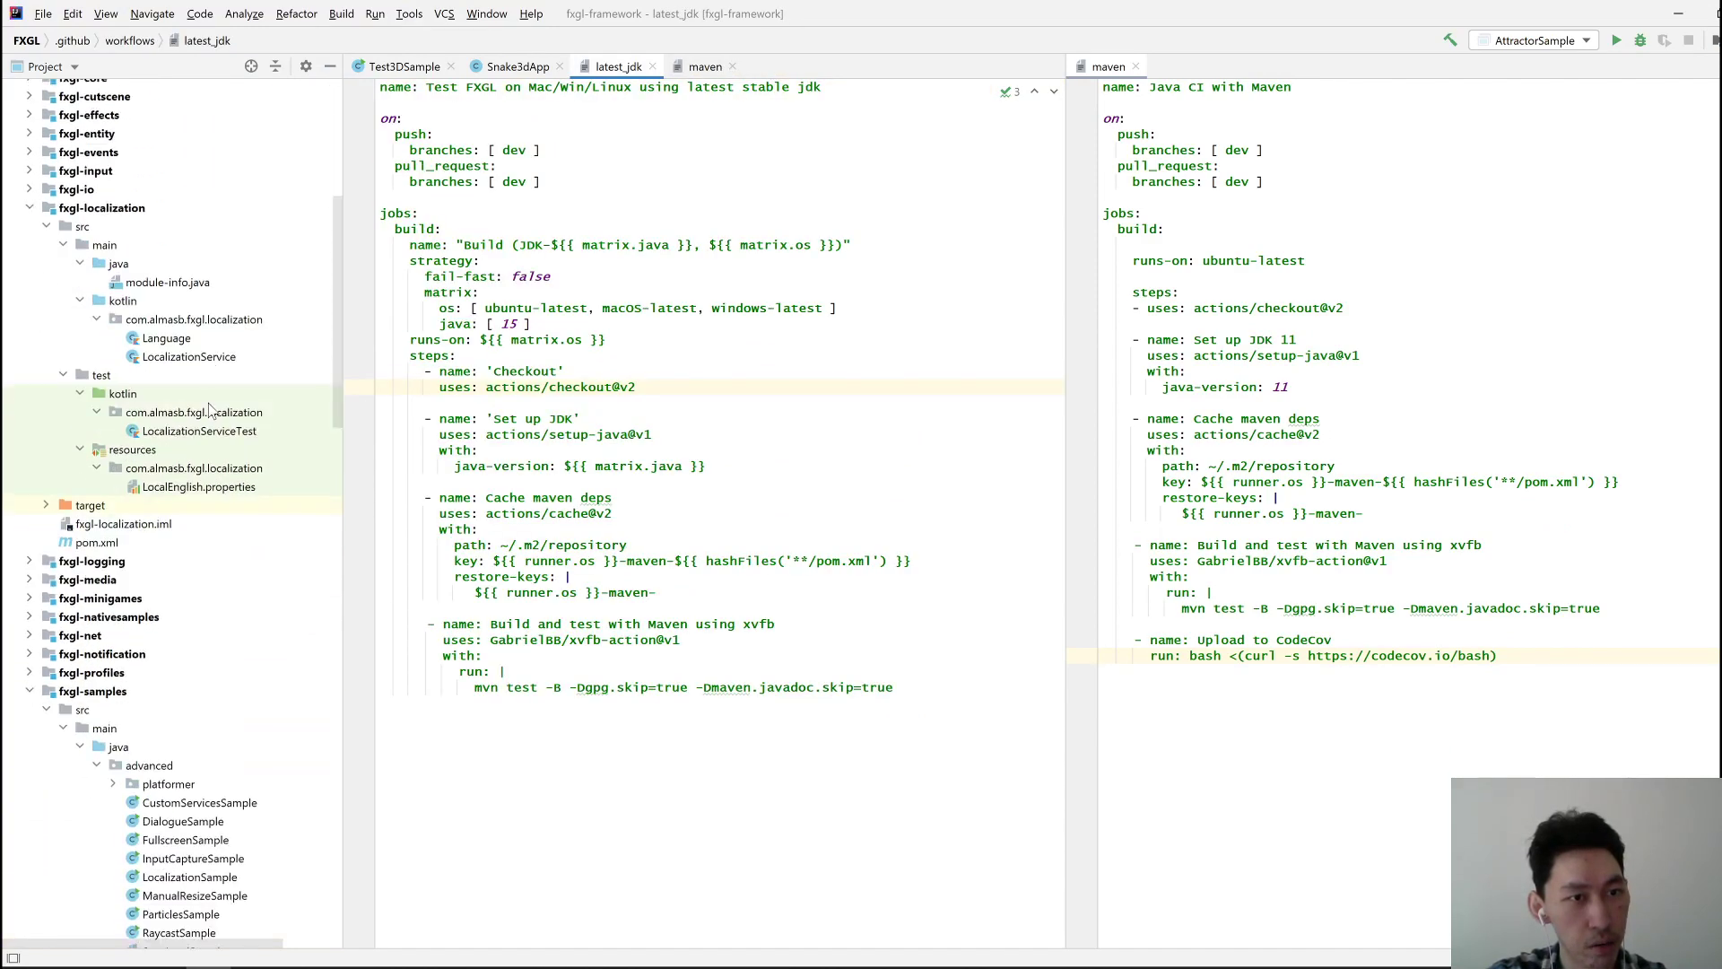
scroll(down, 3)
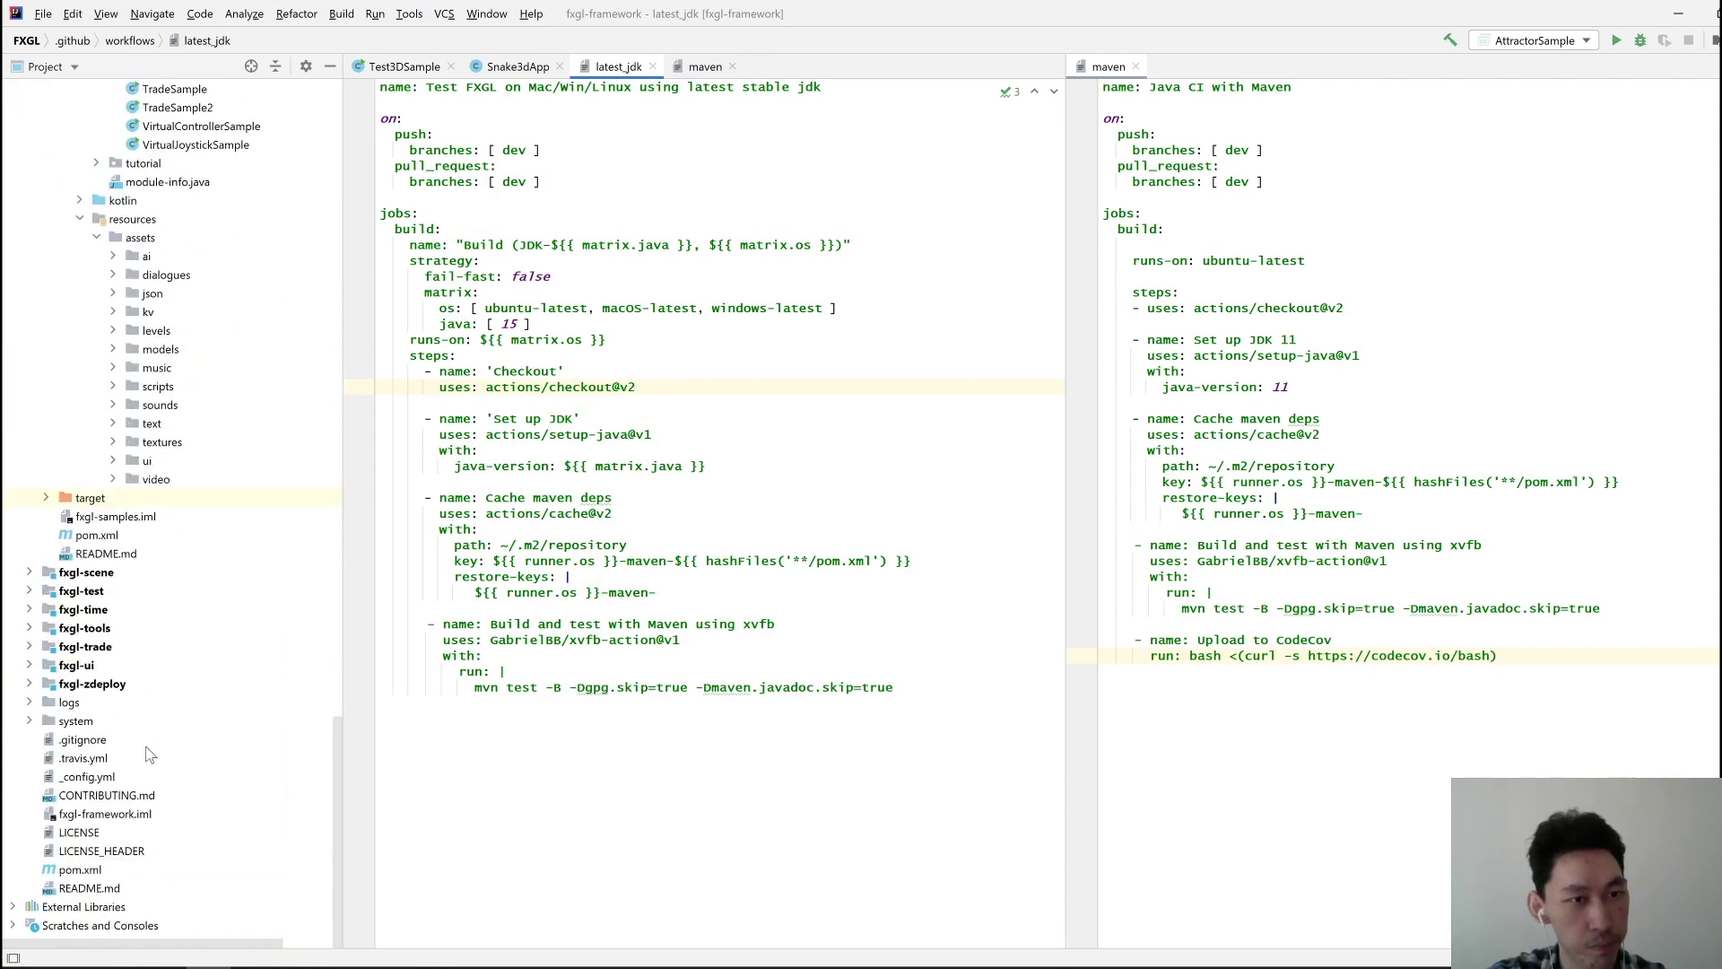
click(84, 757)
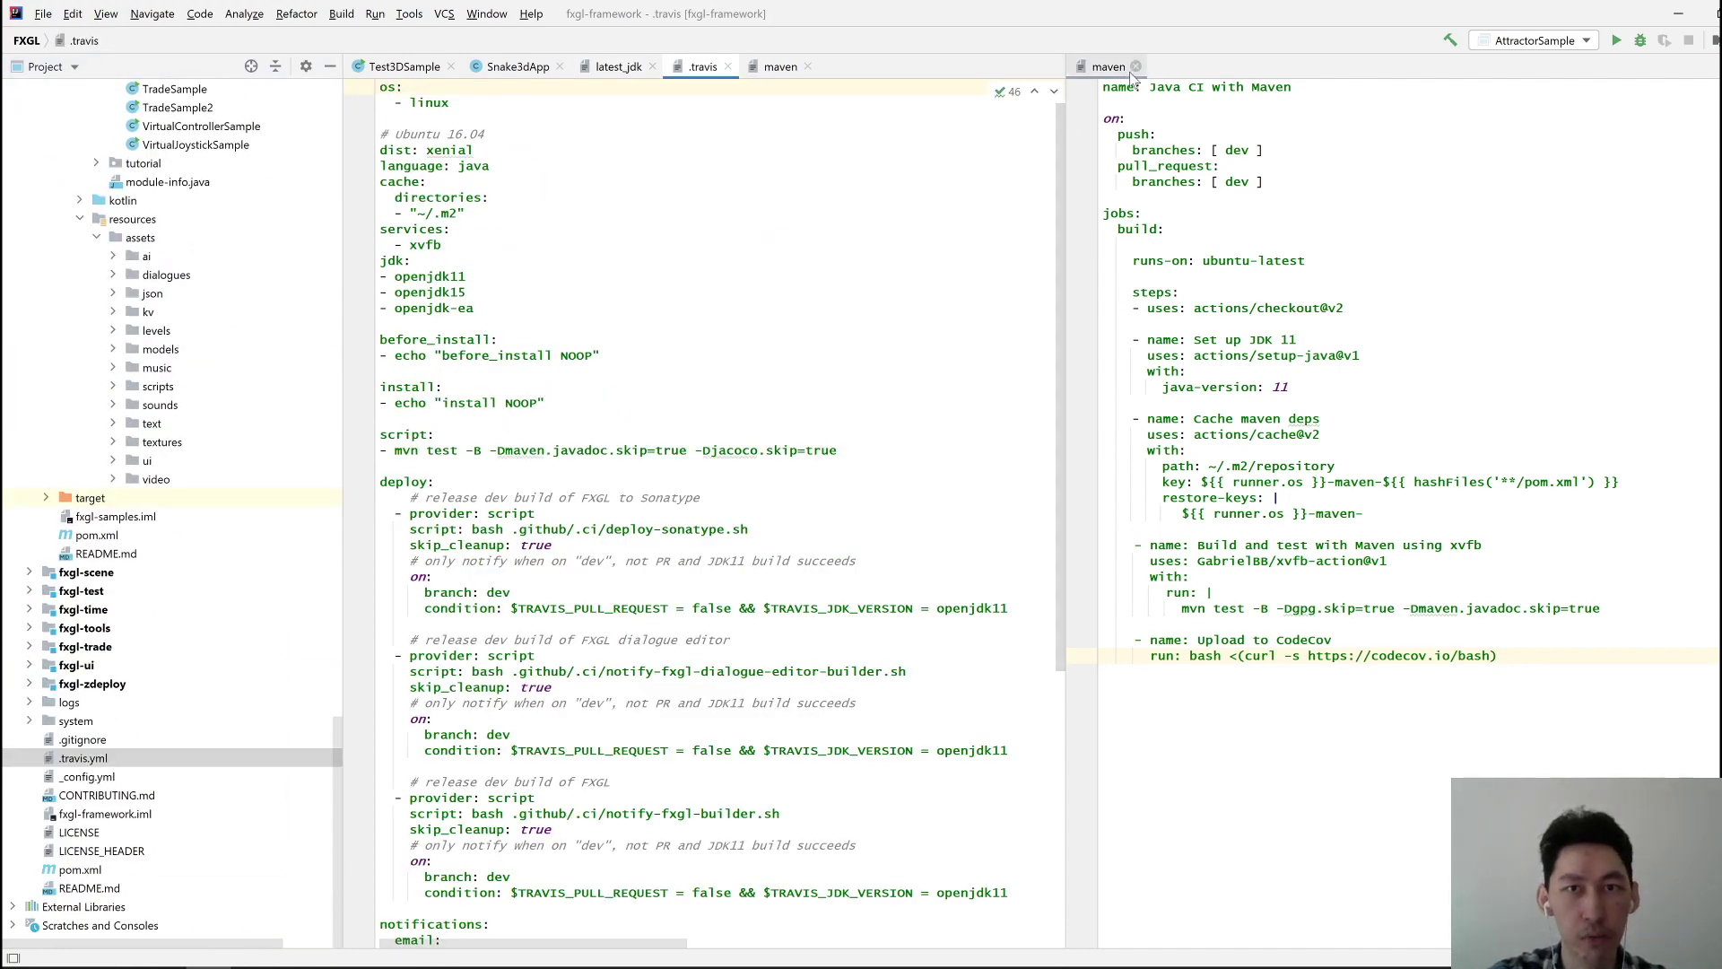
Close the split maven.yml pane so .travis.yml is the only editor, and review it
click(1141, 66)
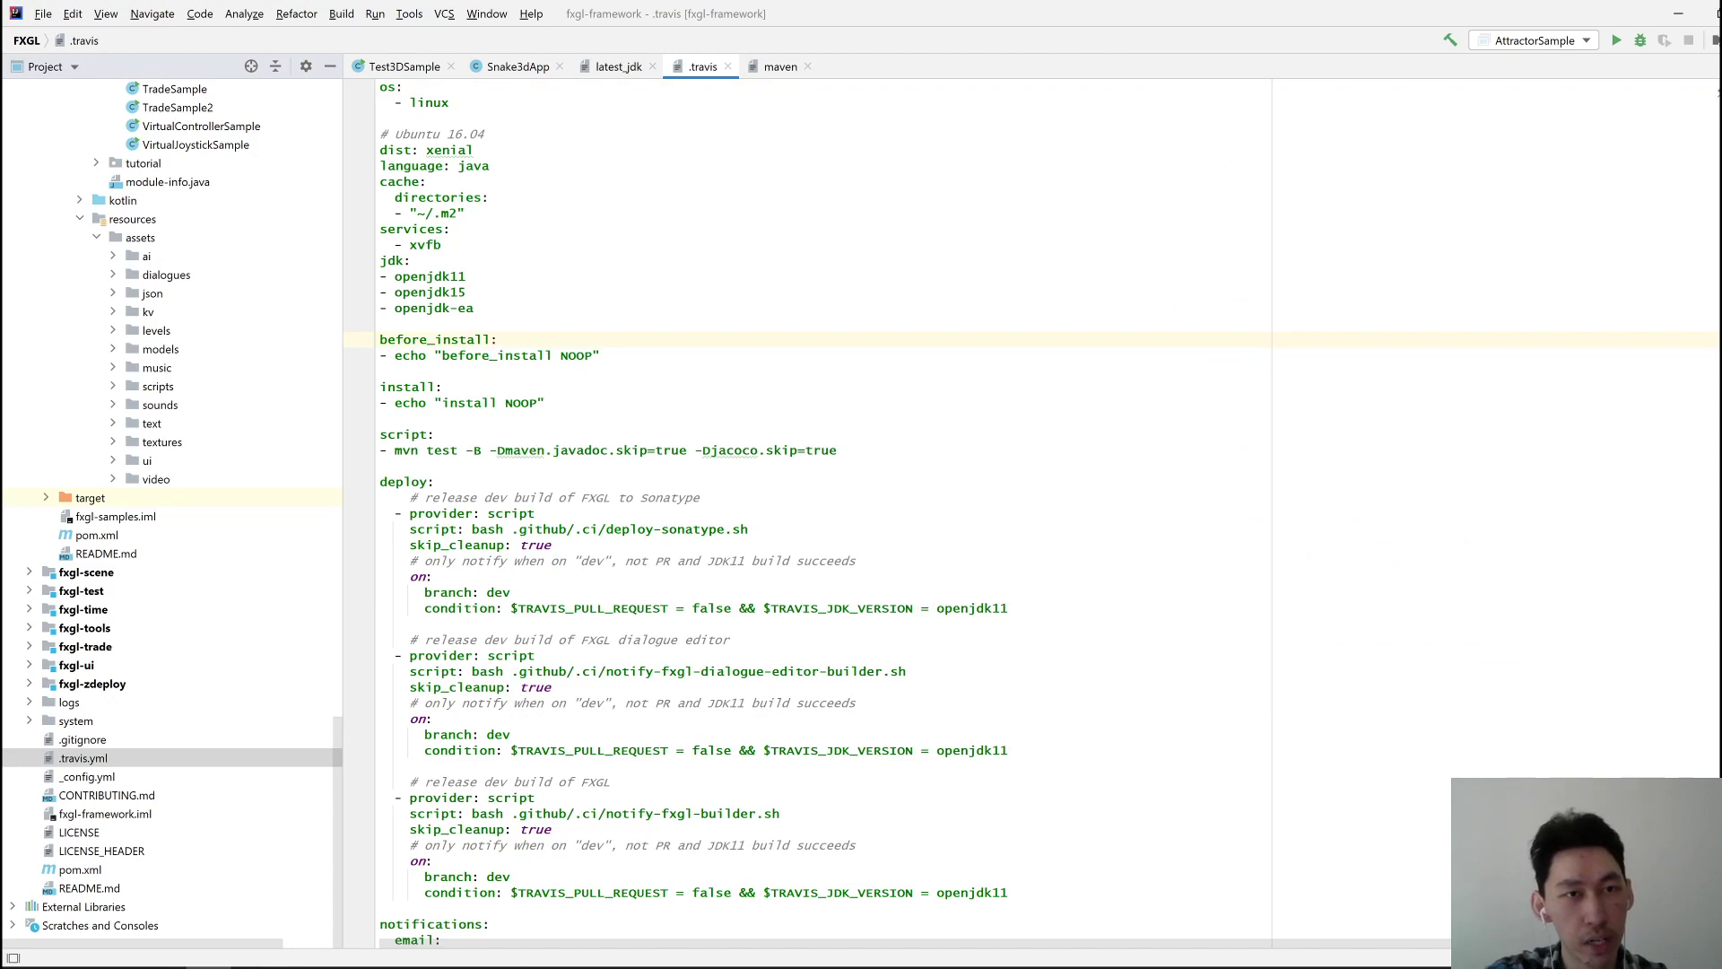
scroll(down, 3)
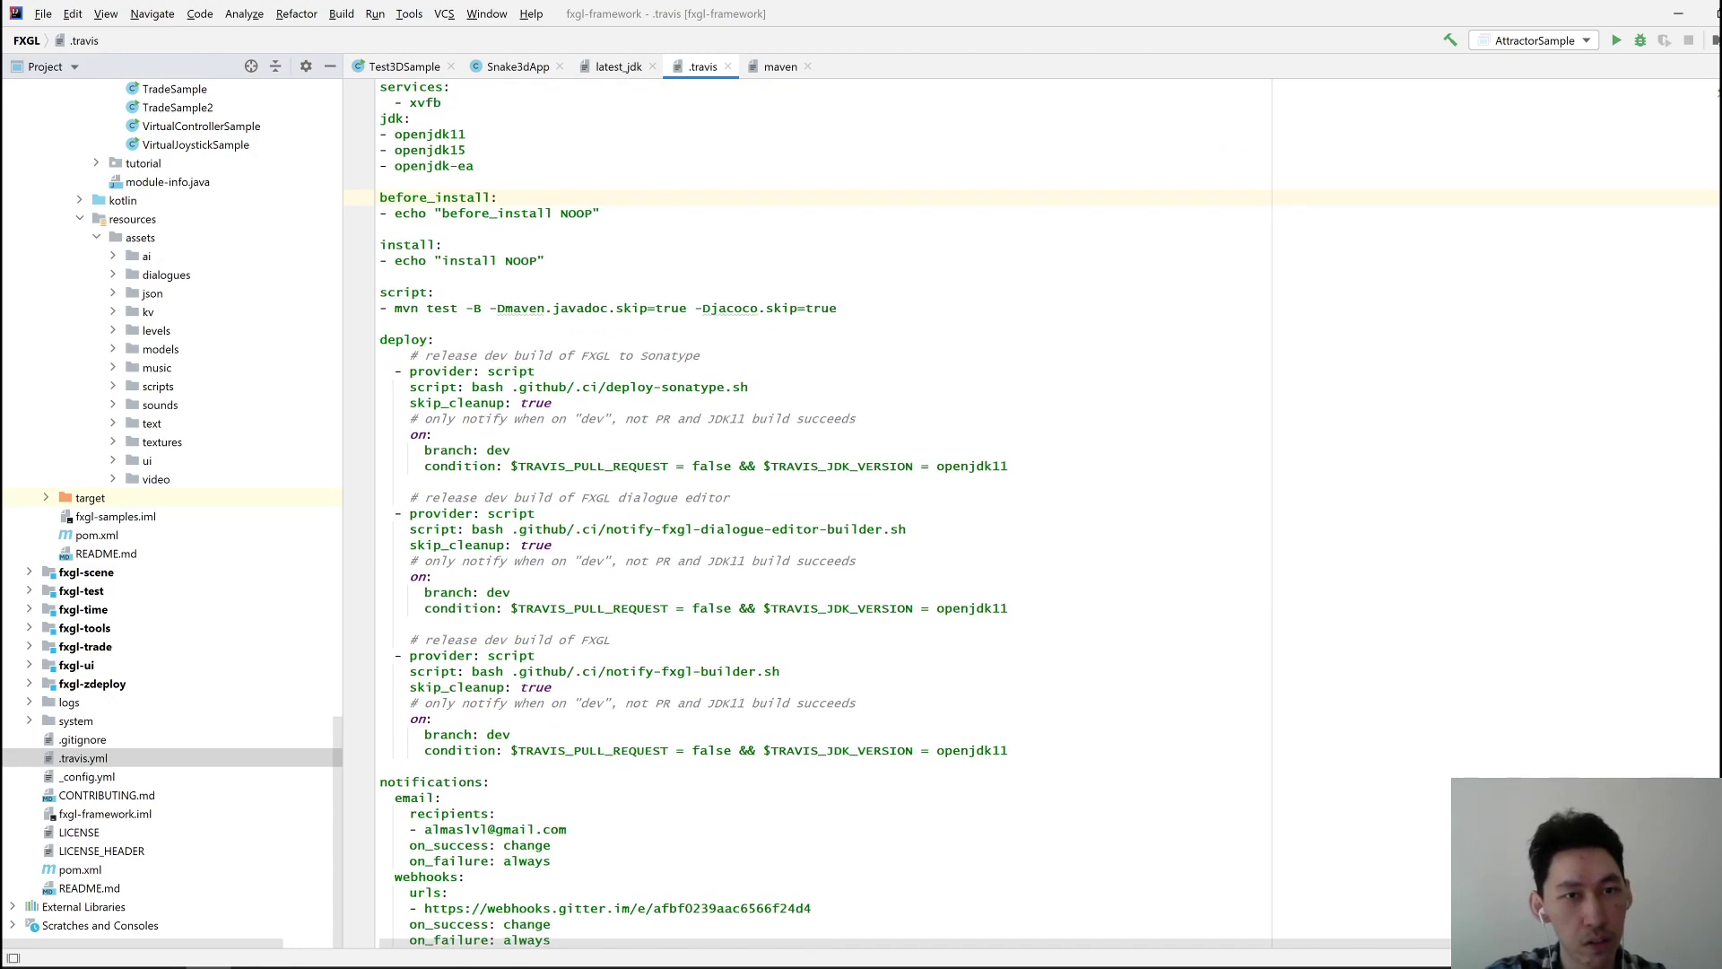
scroll(down, 3)
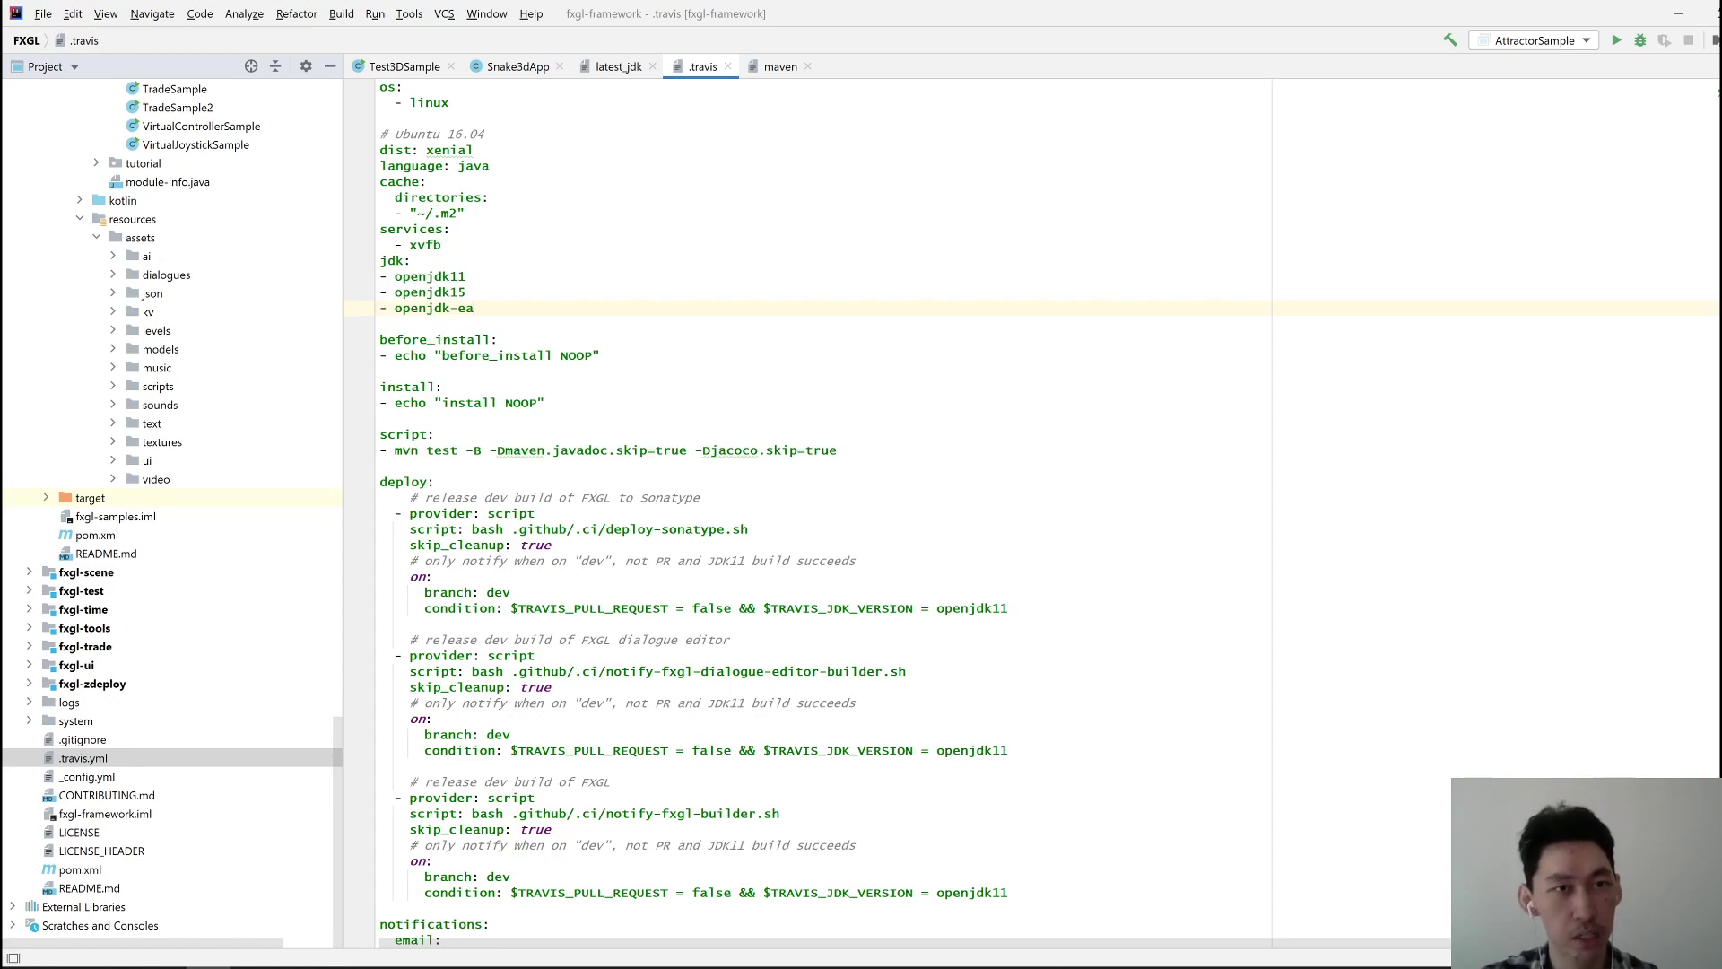
Remove openjdk15 and openjdk-ea from the jdk list, leaving only openjdk11
double_click(465, 309)
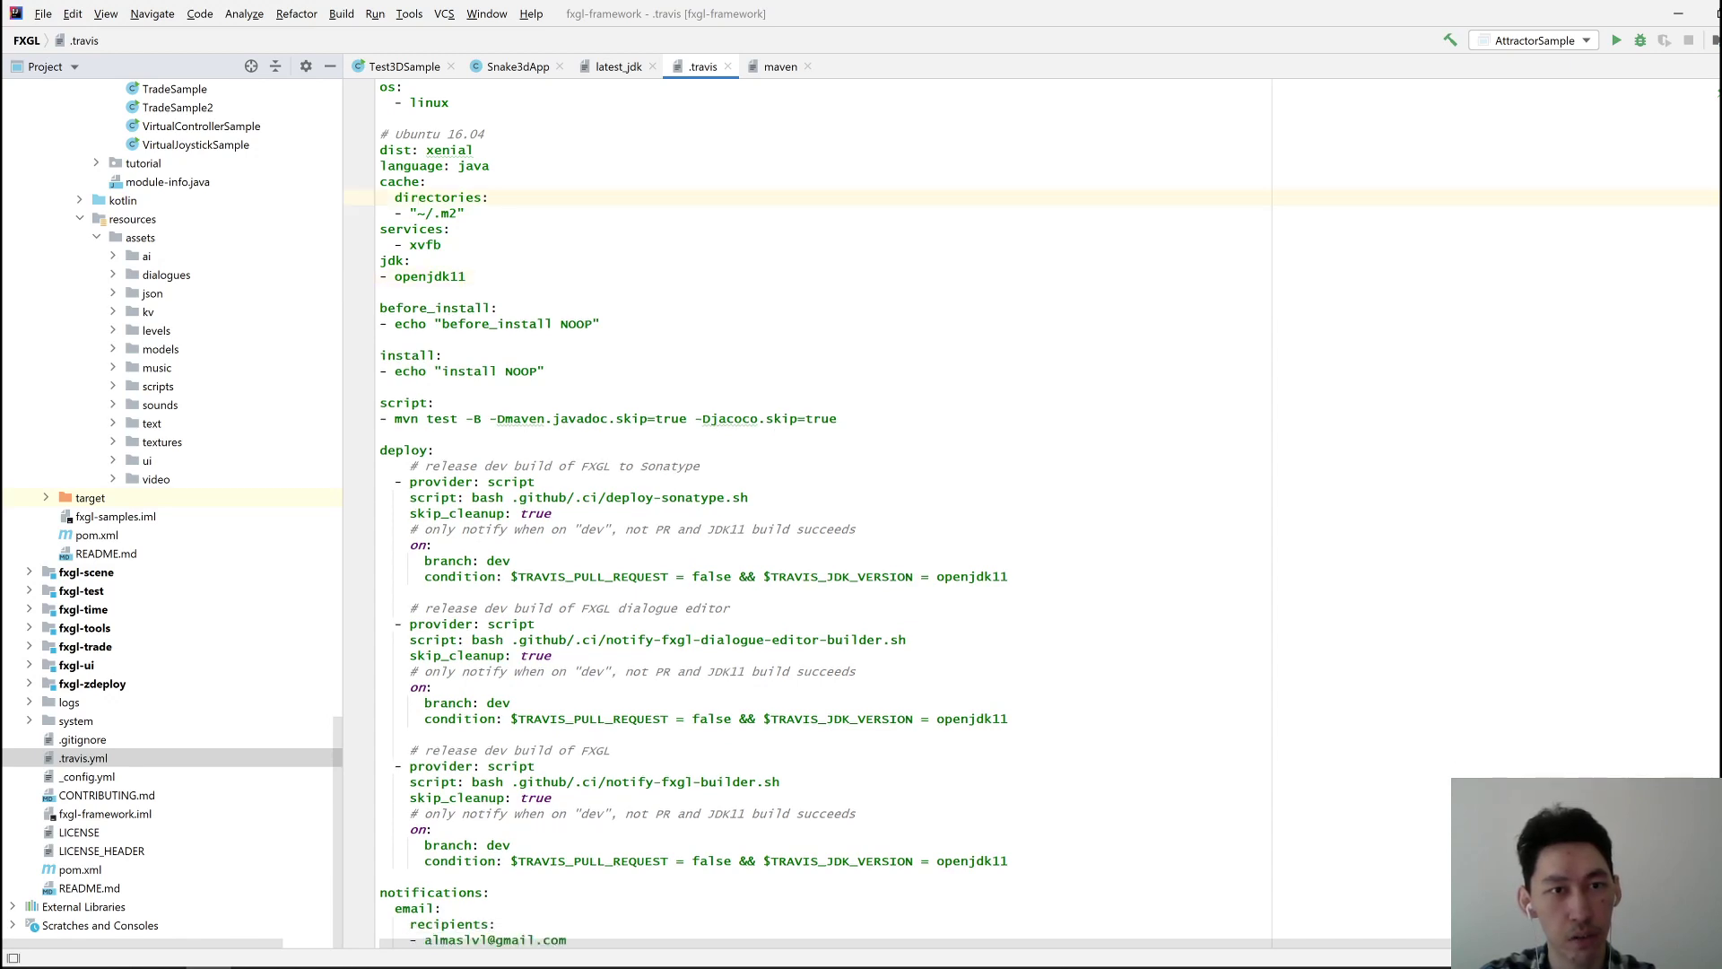
scroll(down, 3)
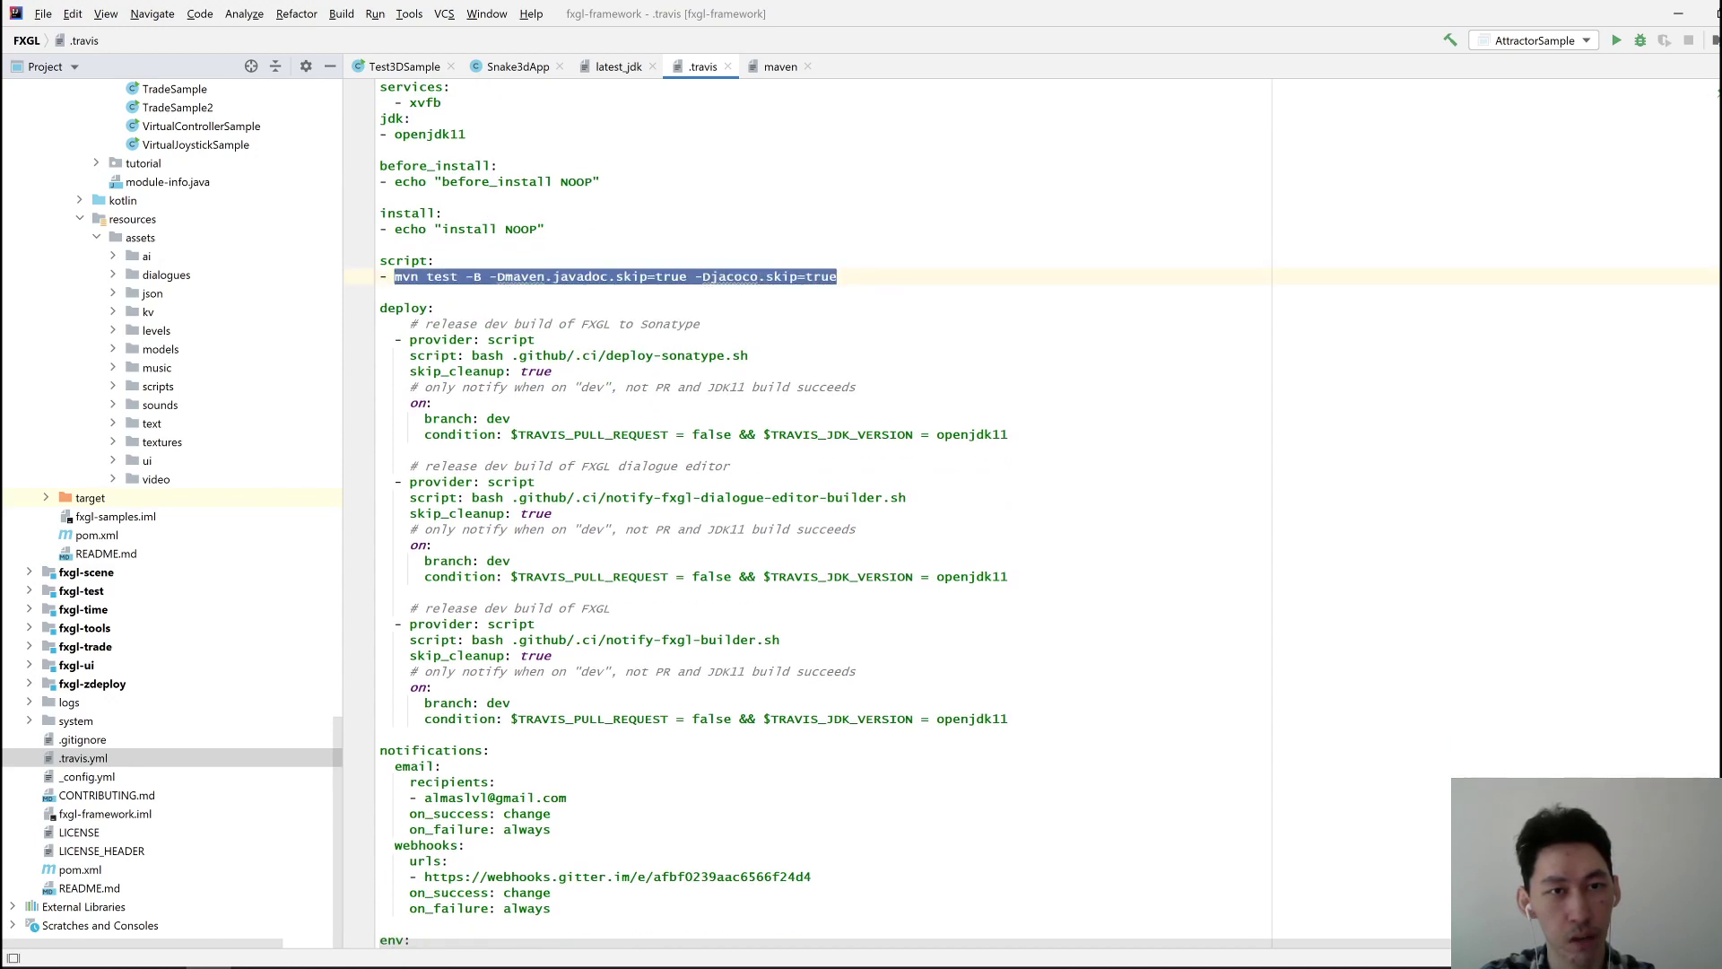
scroll(down, 3)
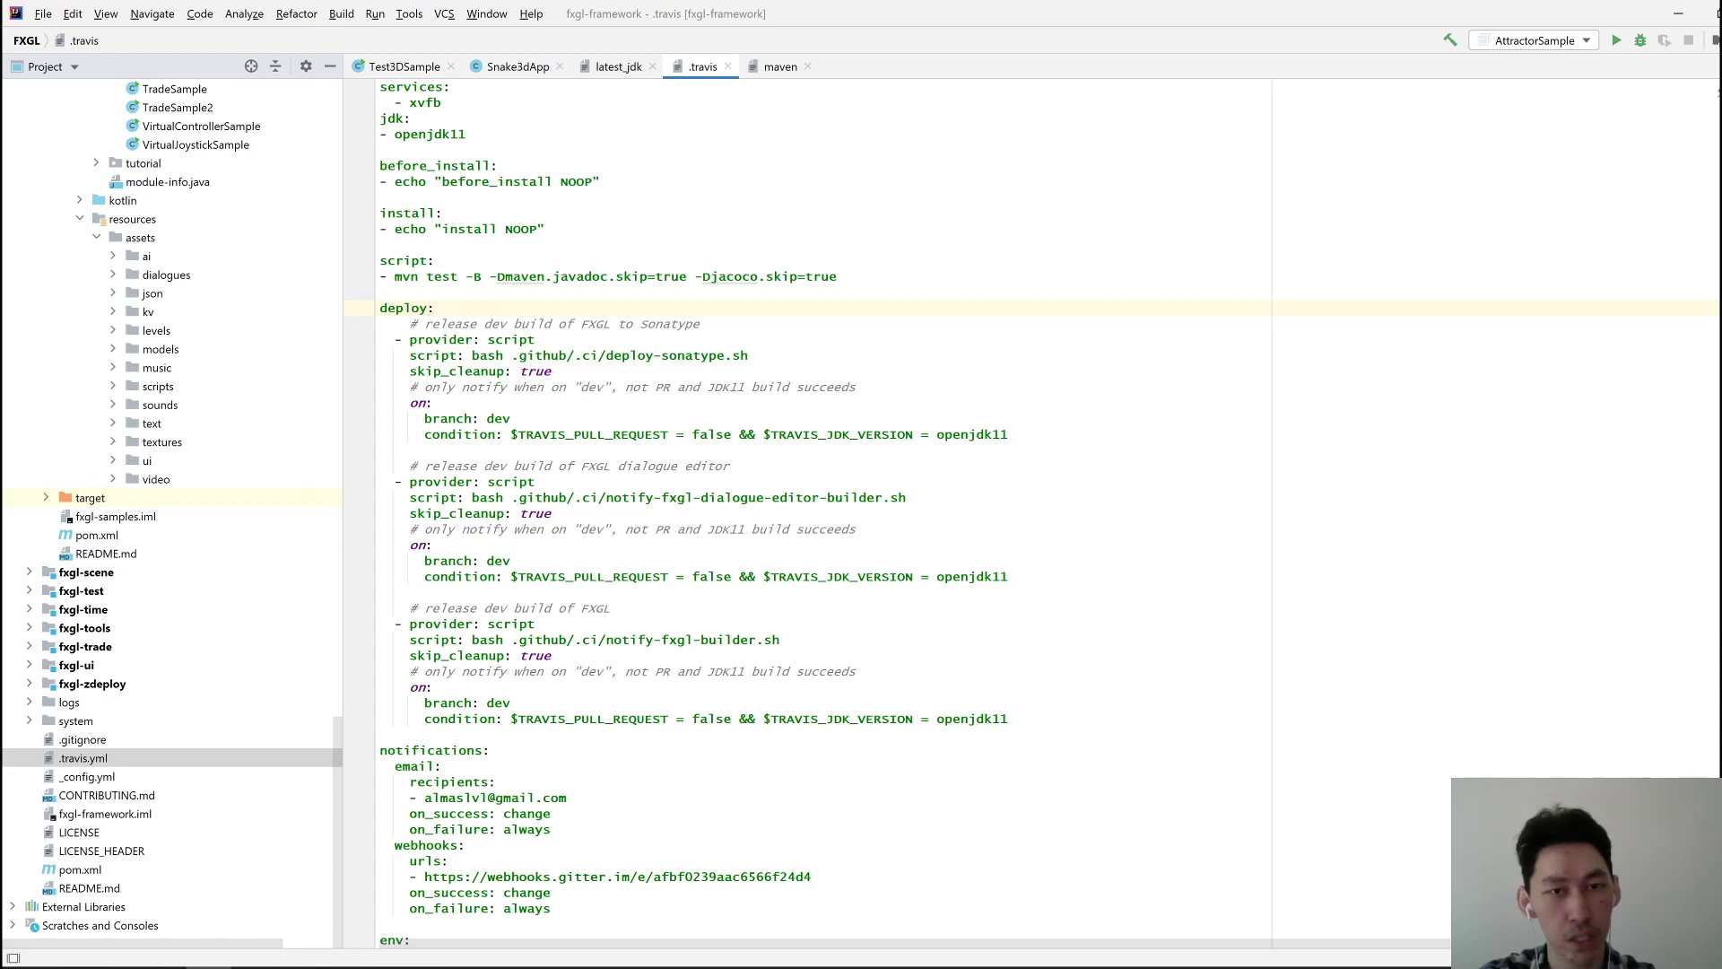
double_click(885, 434)
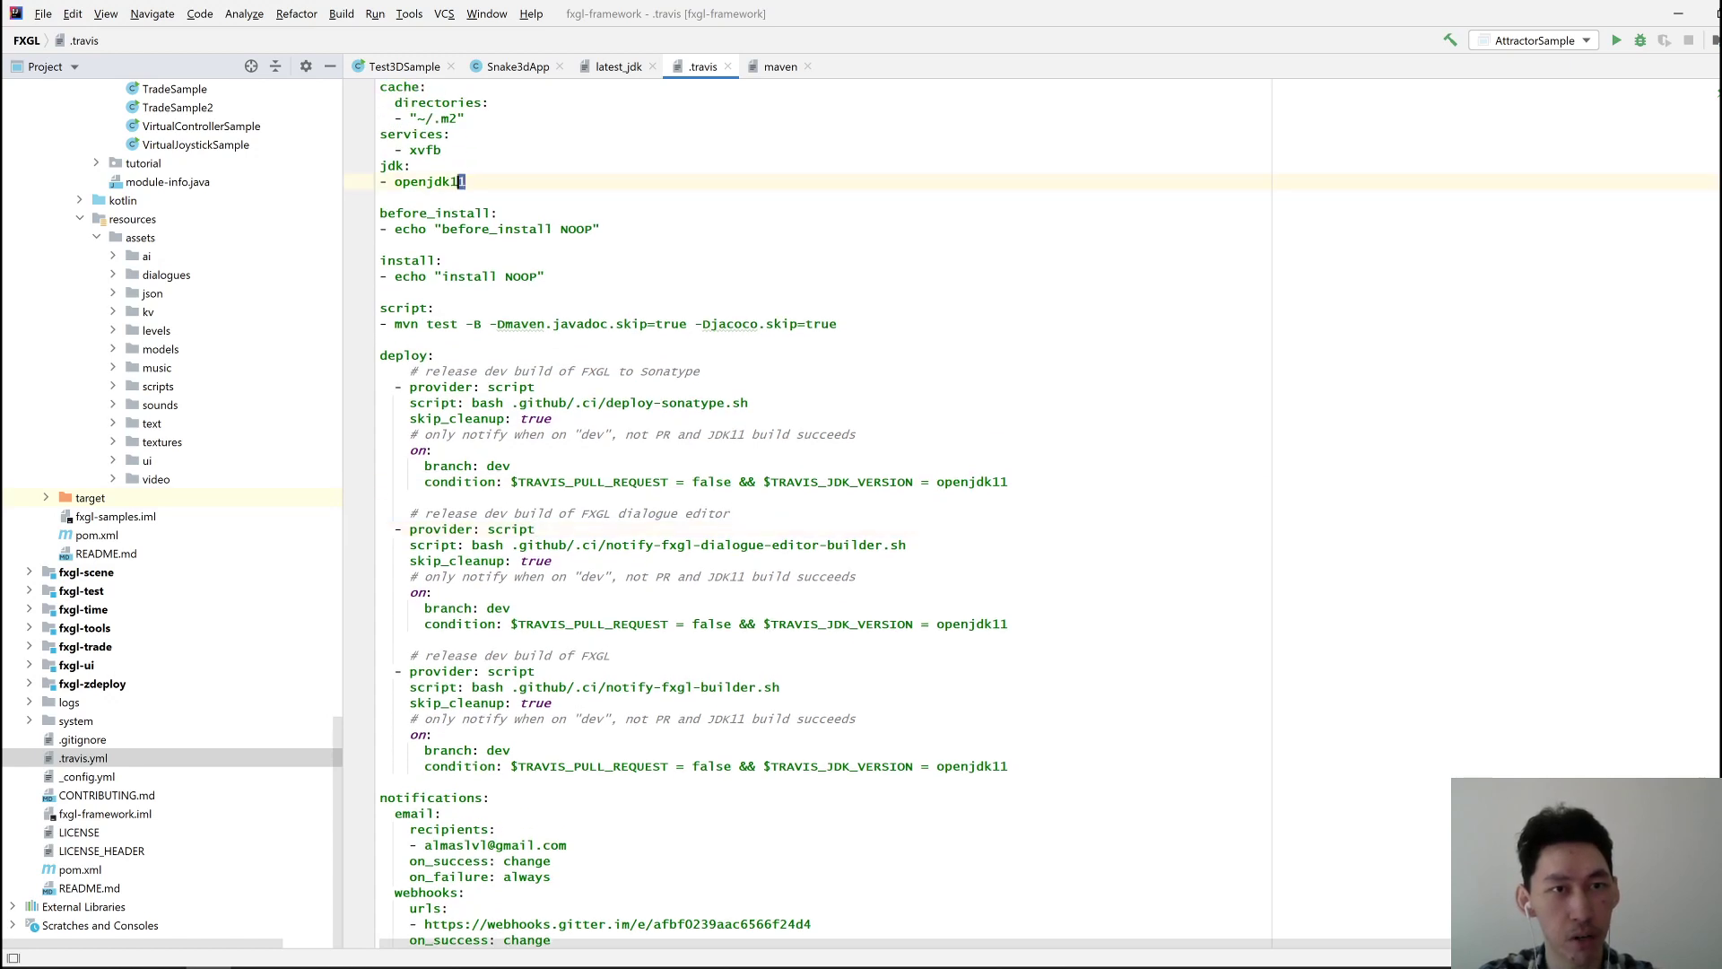
text(1)
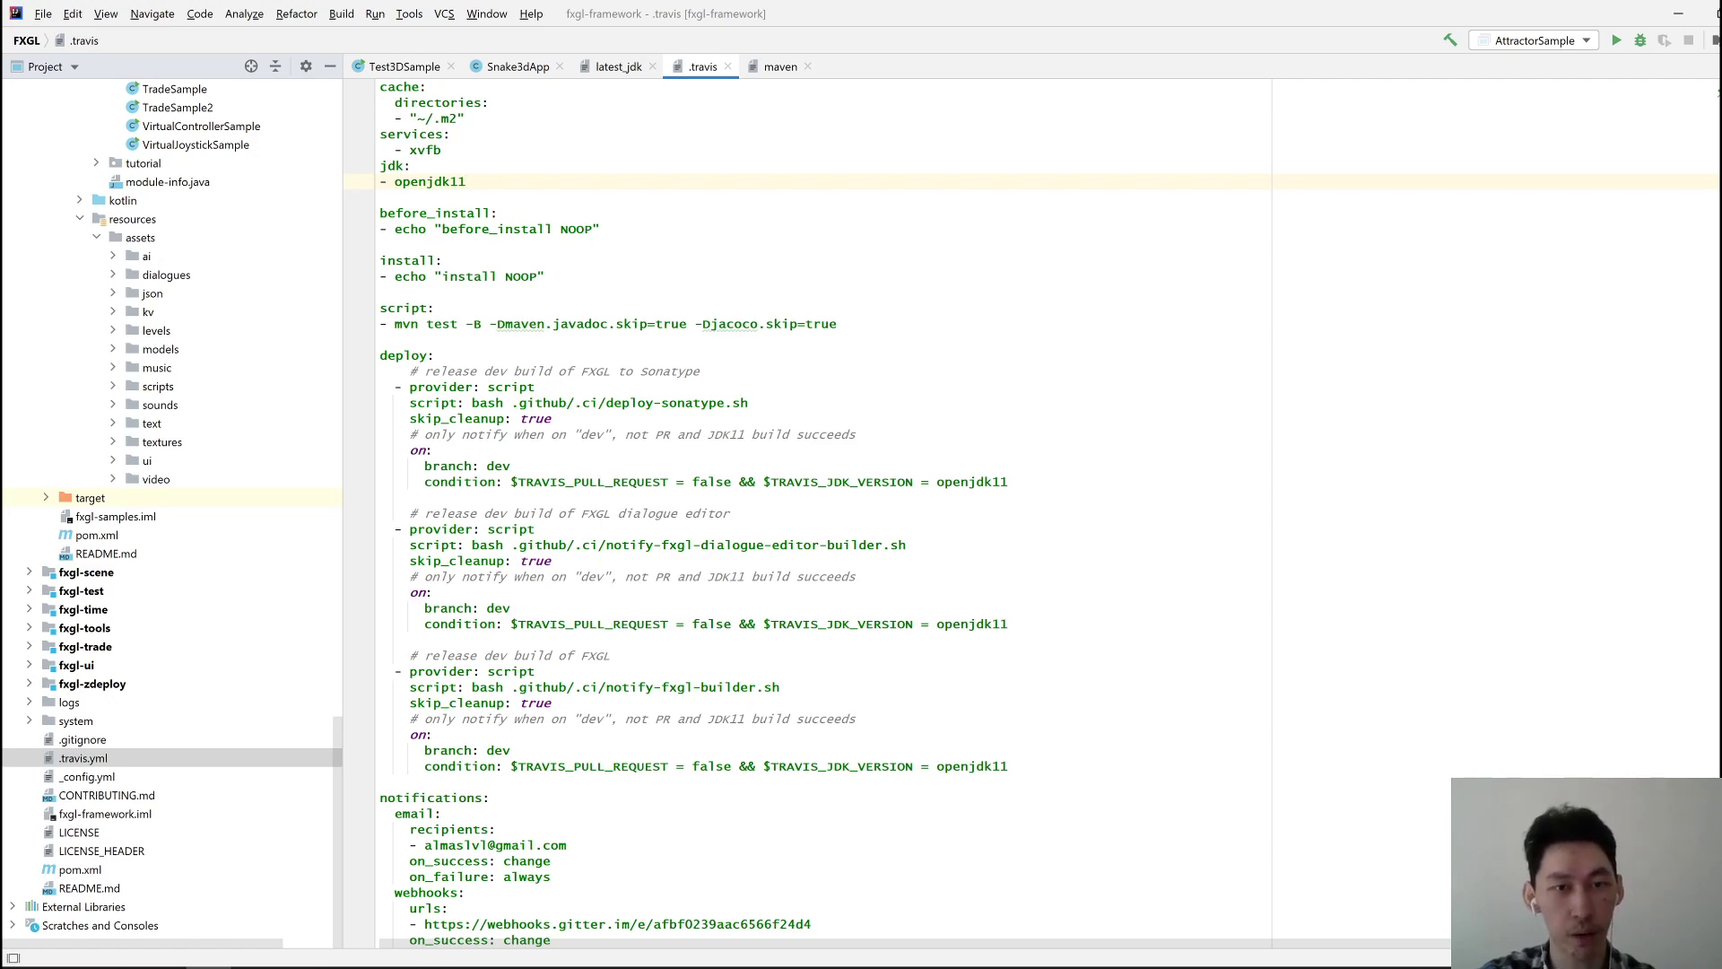
scroll(down, 3)
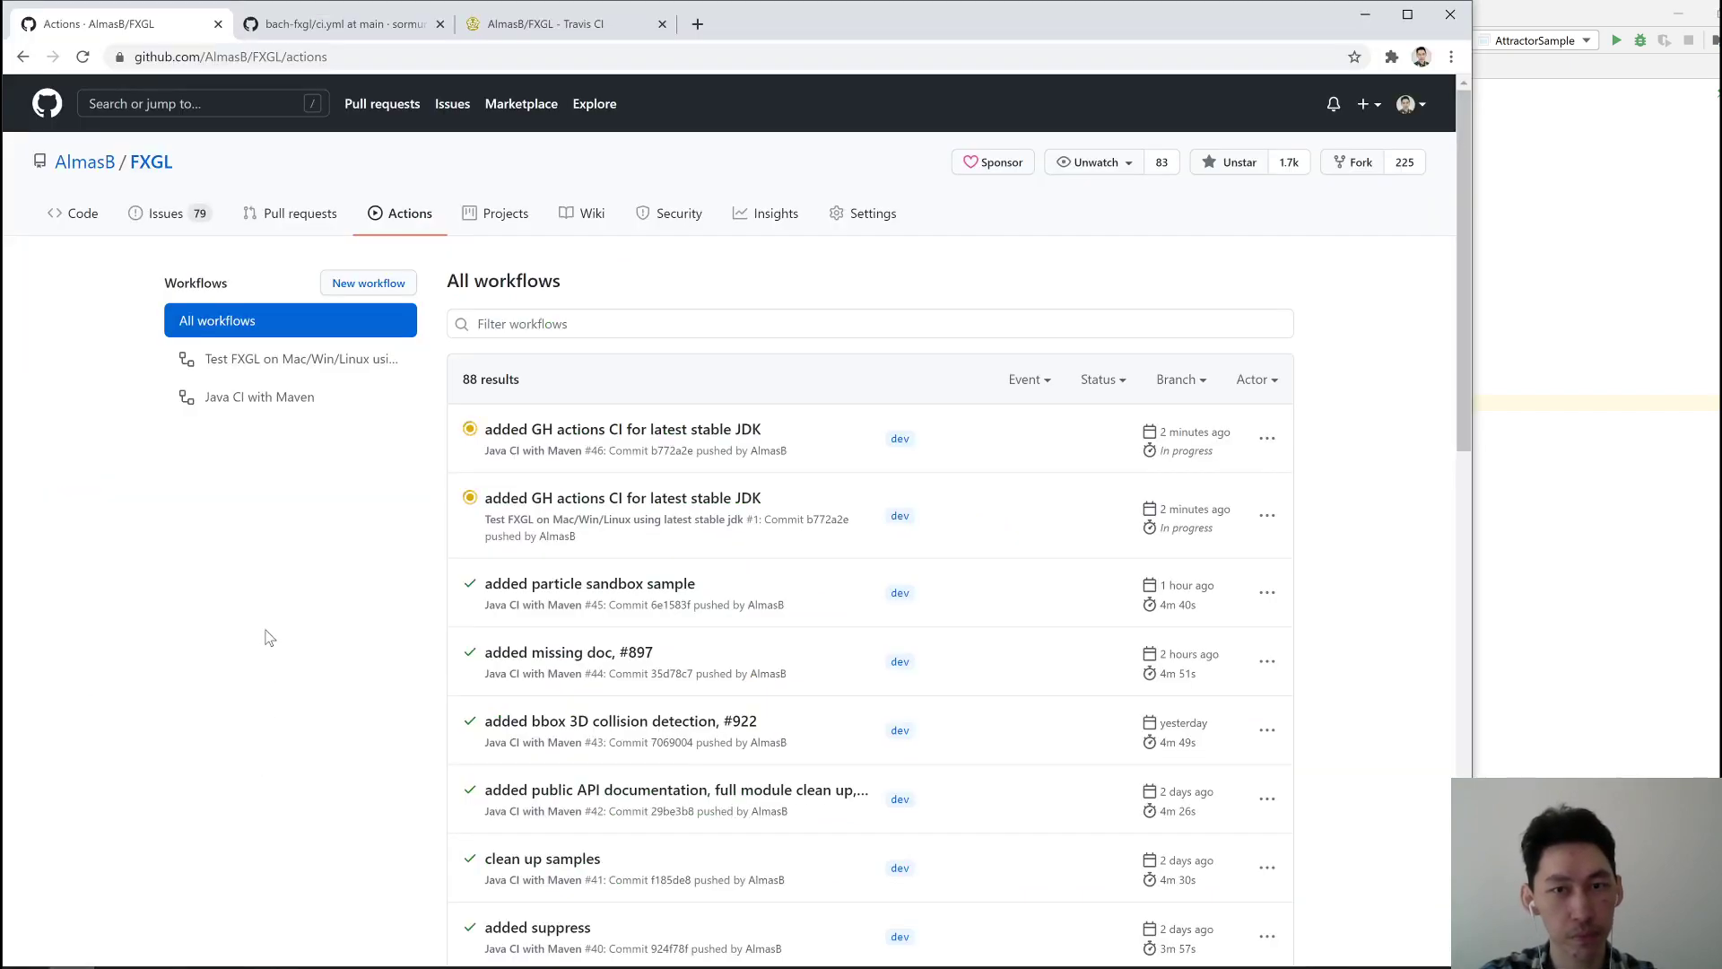
Check the All workflows run list, where both latest-stable-JDK runs are still running
scroll(down, 3)
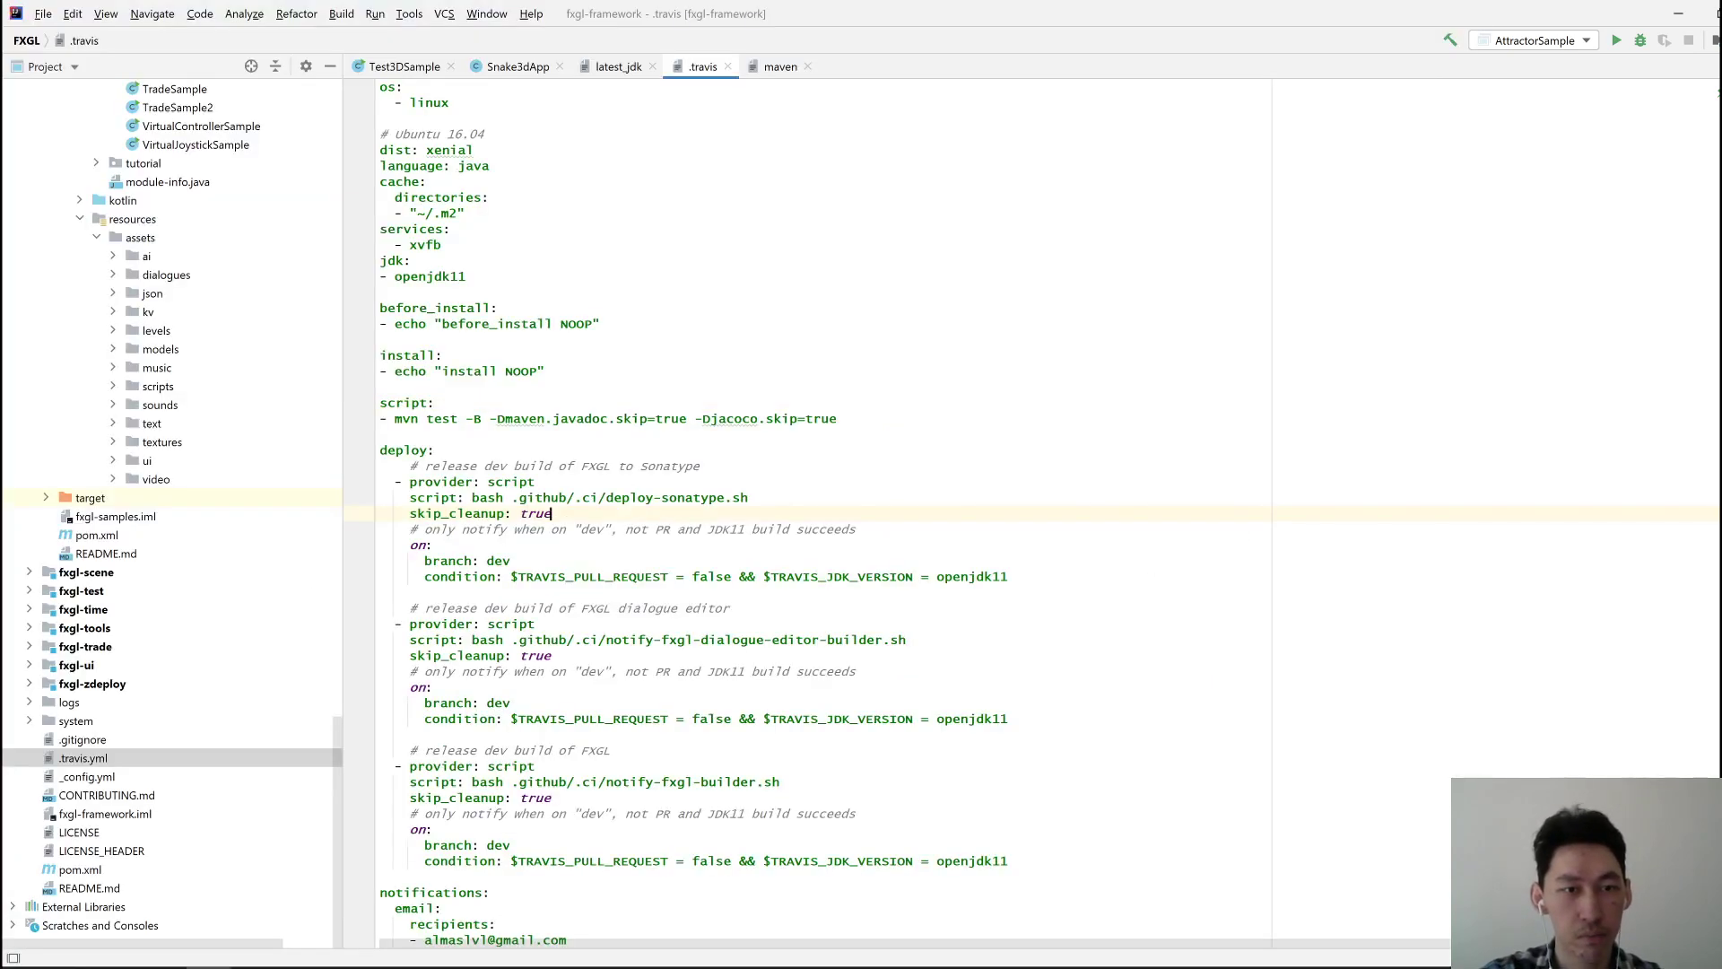
Look over the edited .travis.yml listing only openjdk11
scroll(down, 3)
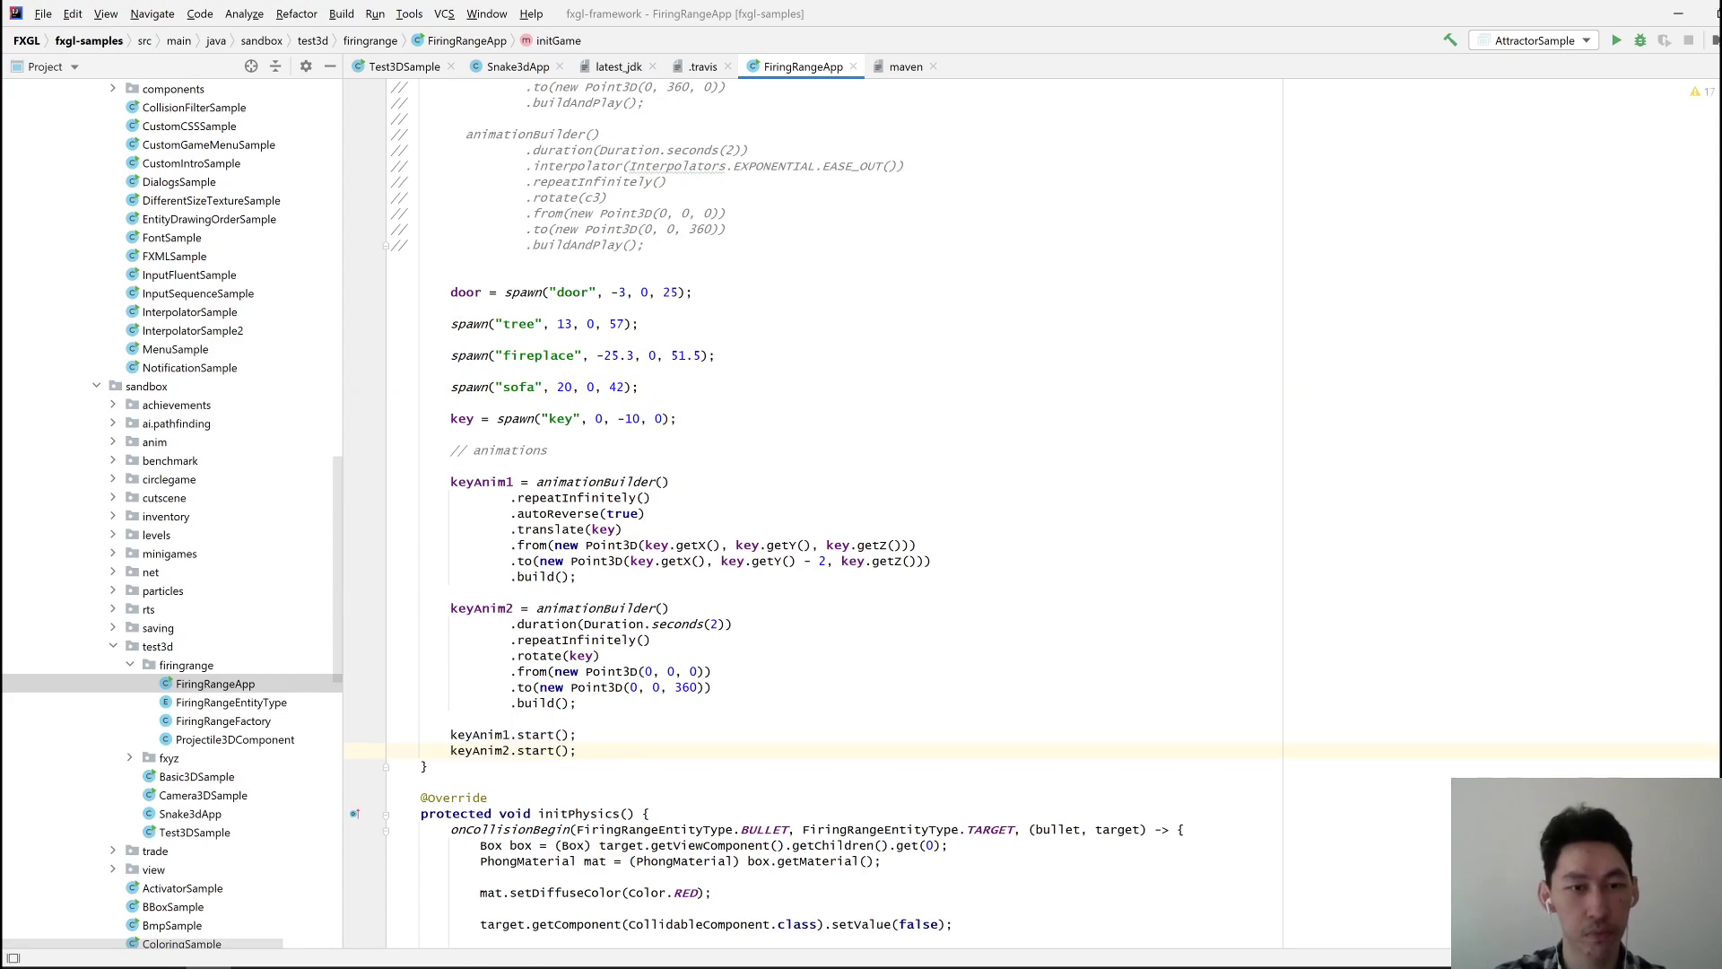
Run FiringRangeApp so its 3D room demo window opens, then leave the demo
scroll(up, 3)
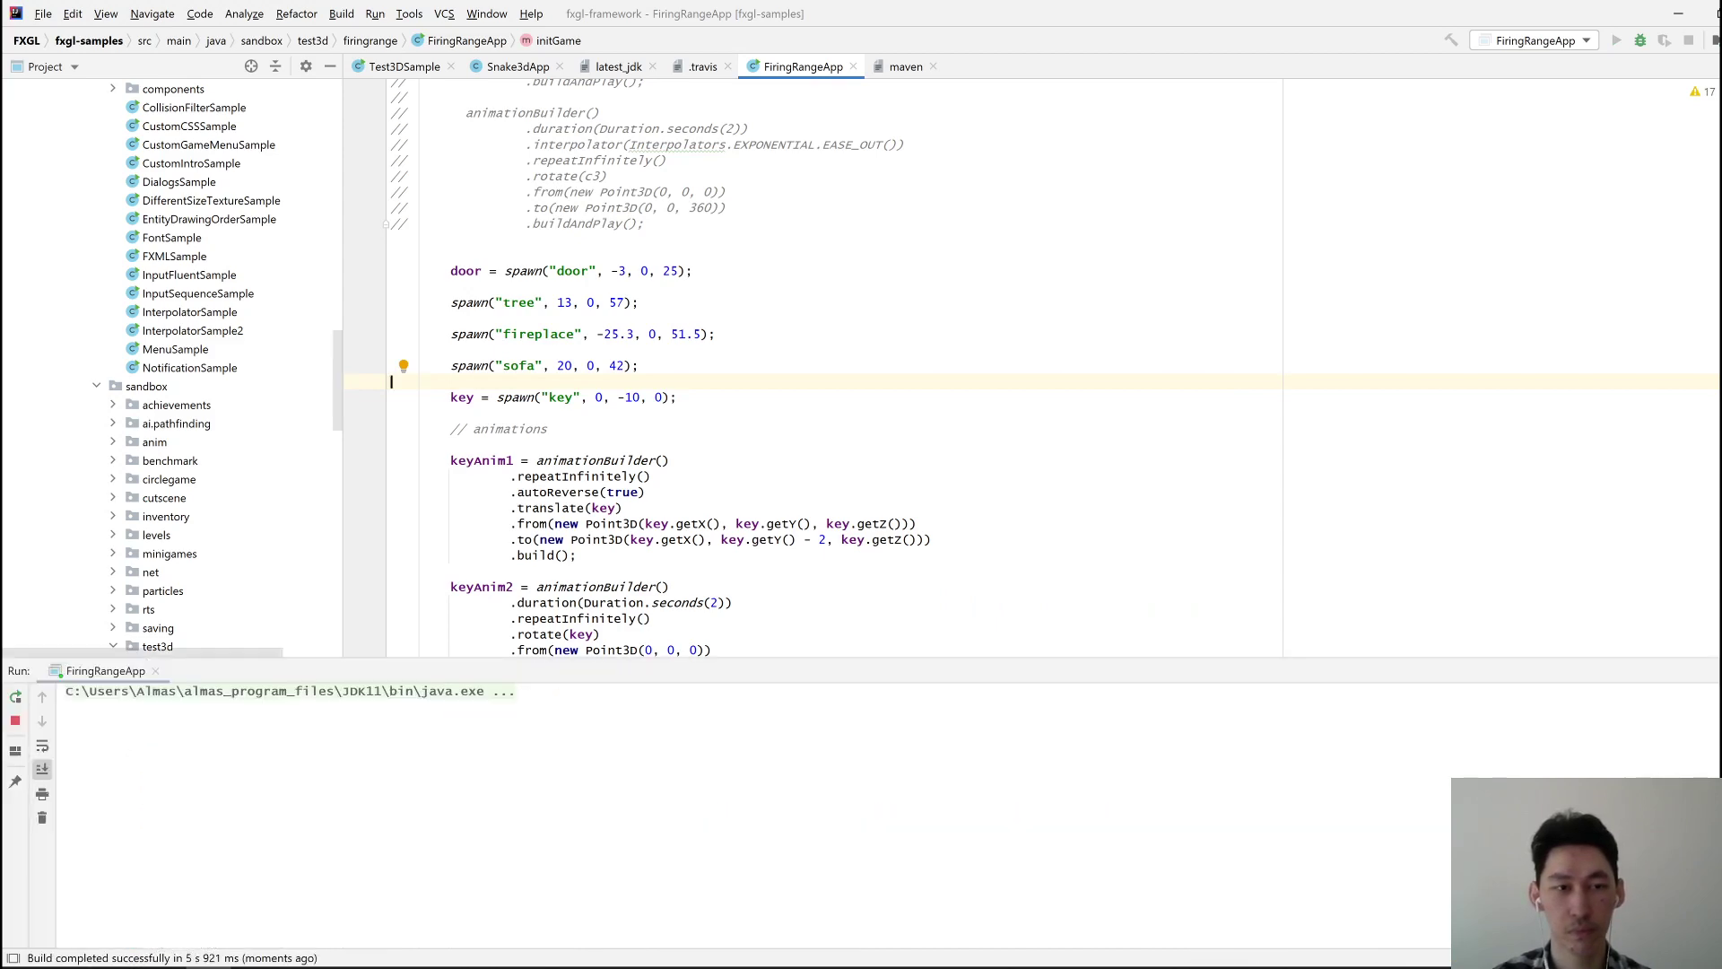
click(1616, 40)
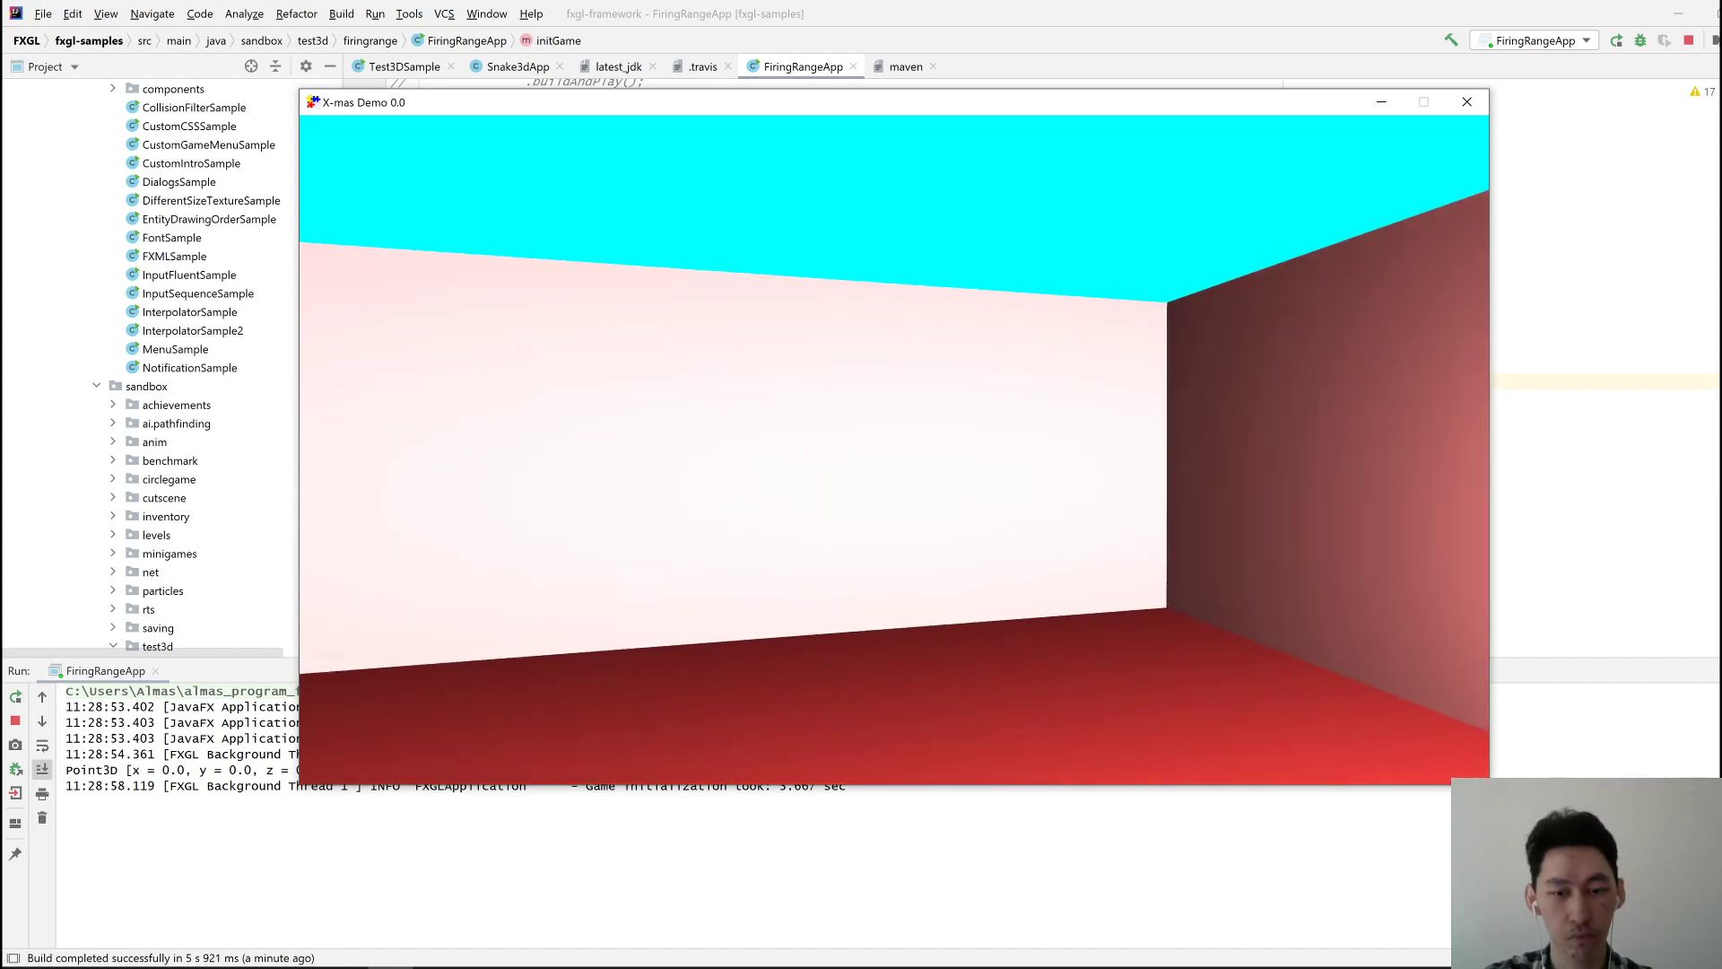
key(Escape)
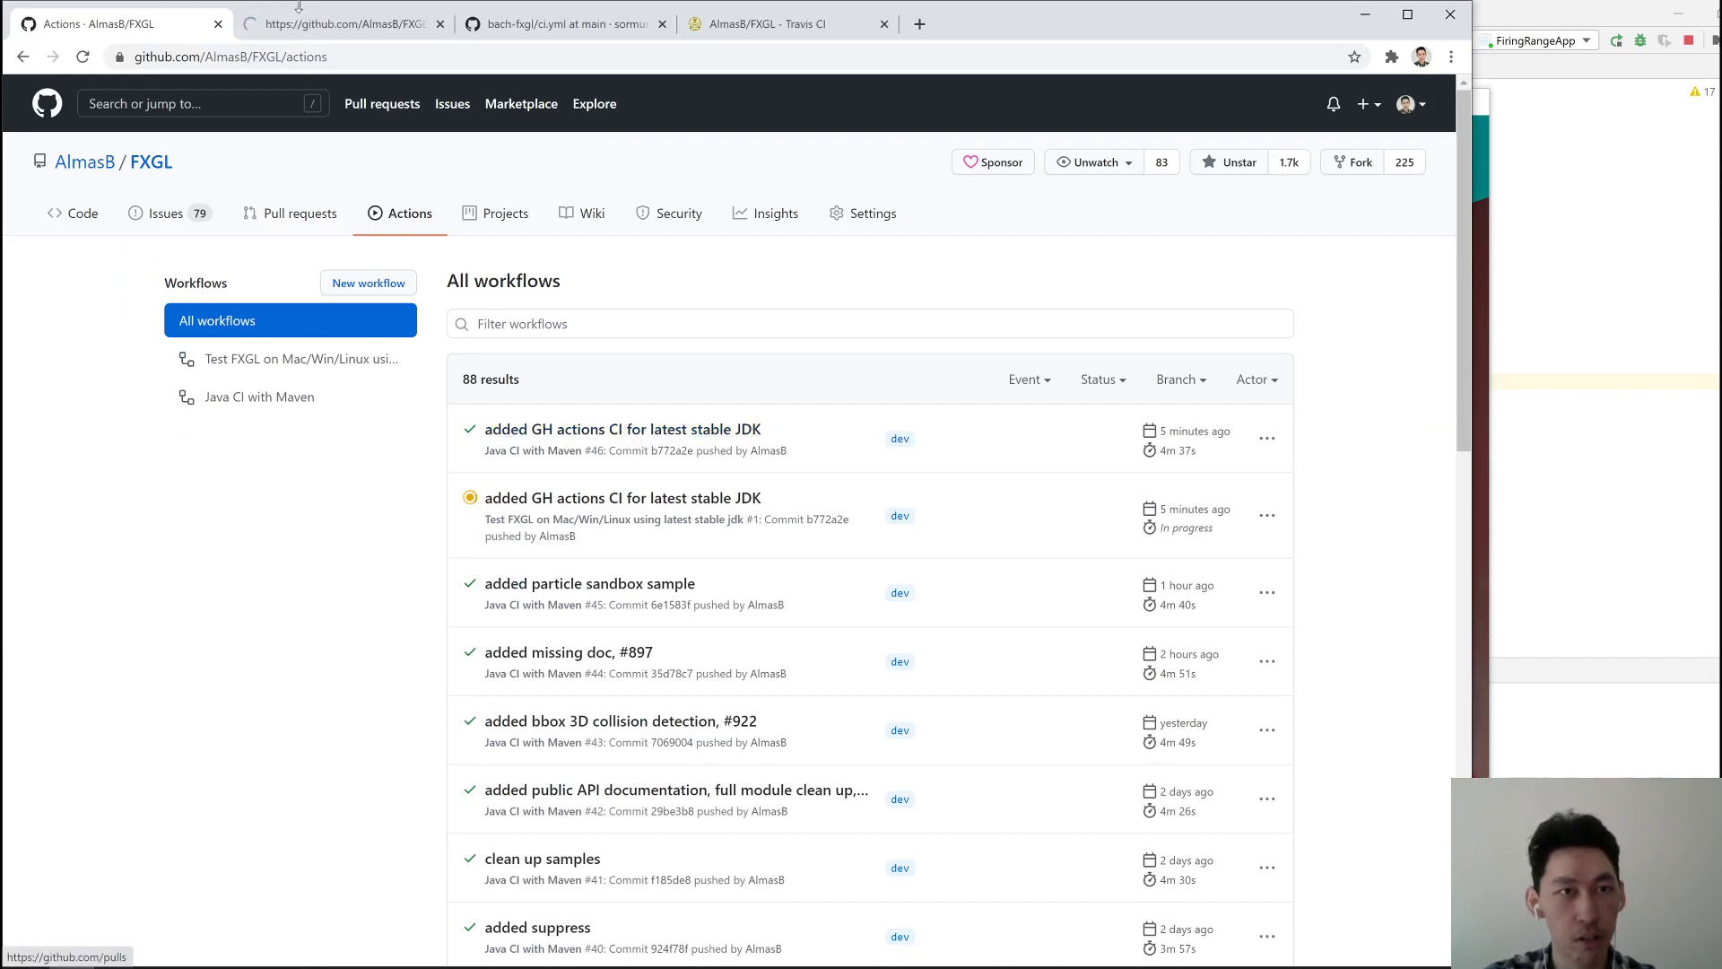
Inspect Java CI with Maven run #46's build job steps, all passing, then return to its summary
click(622, 429)
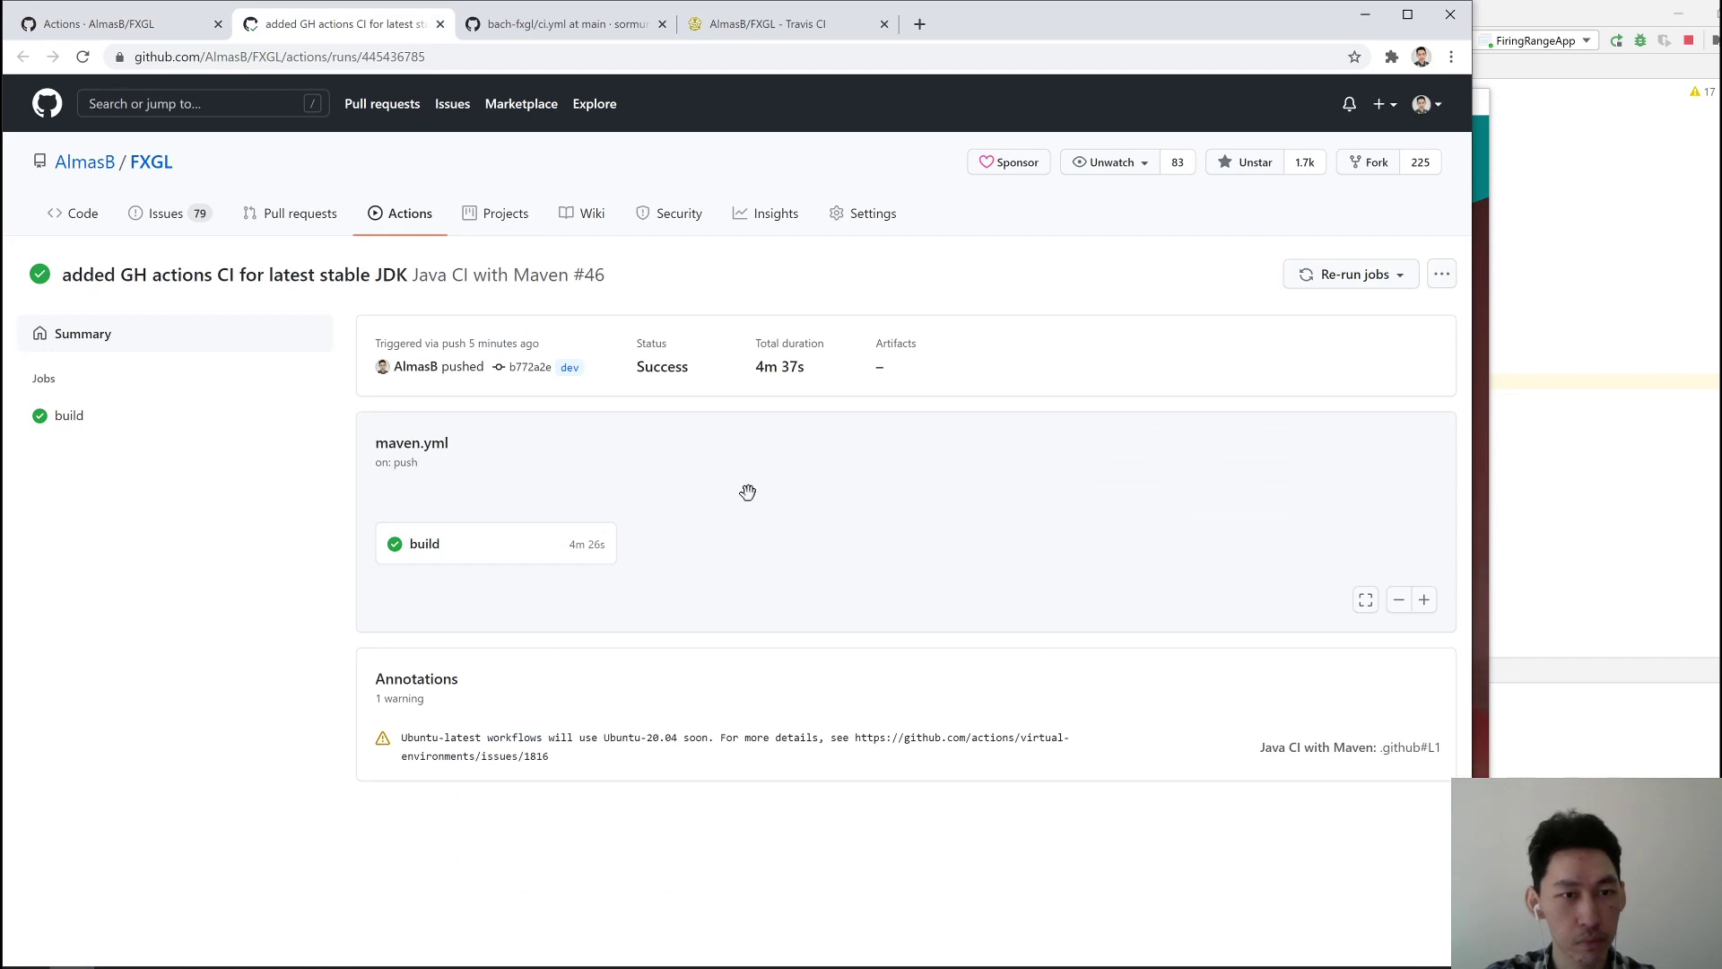
click(70, 415)
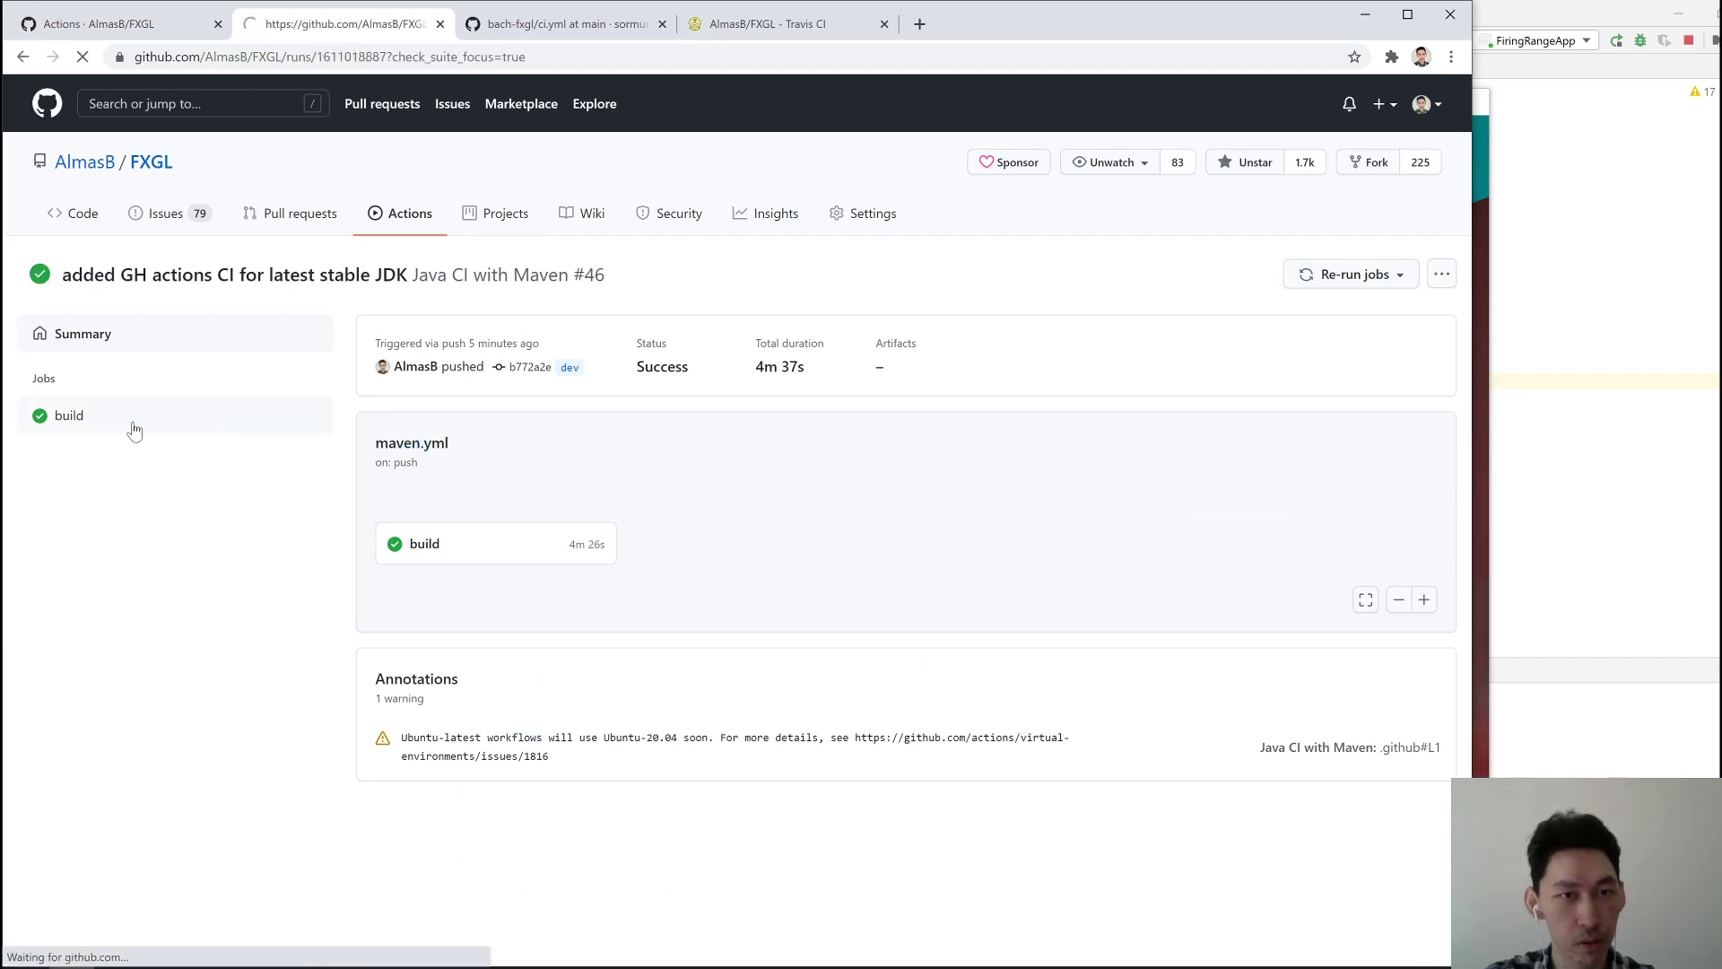
click(424, 541)
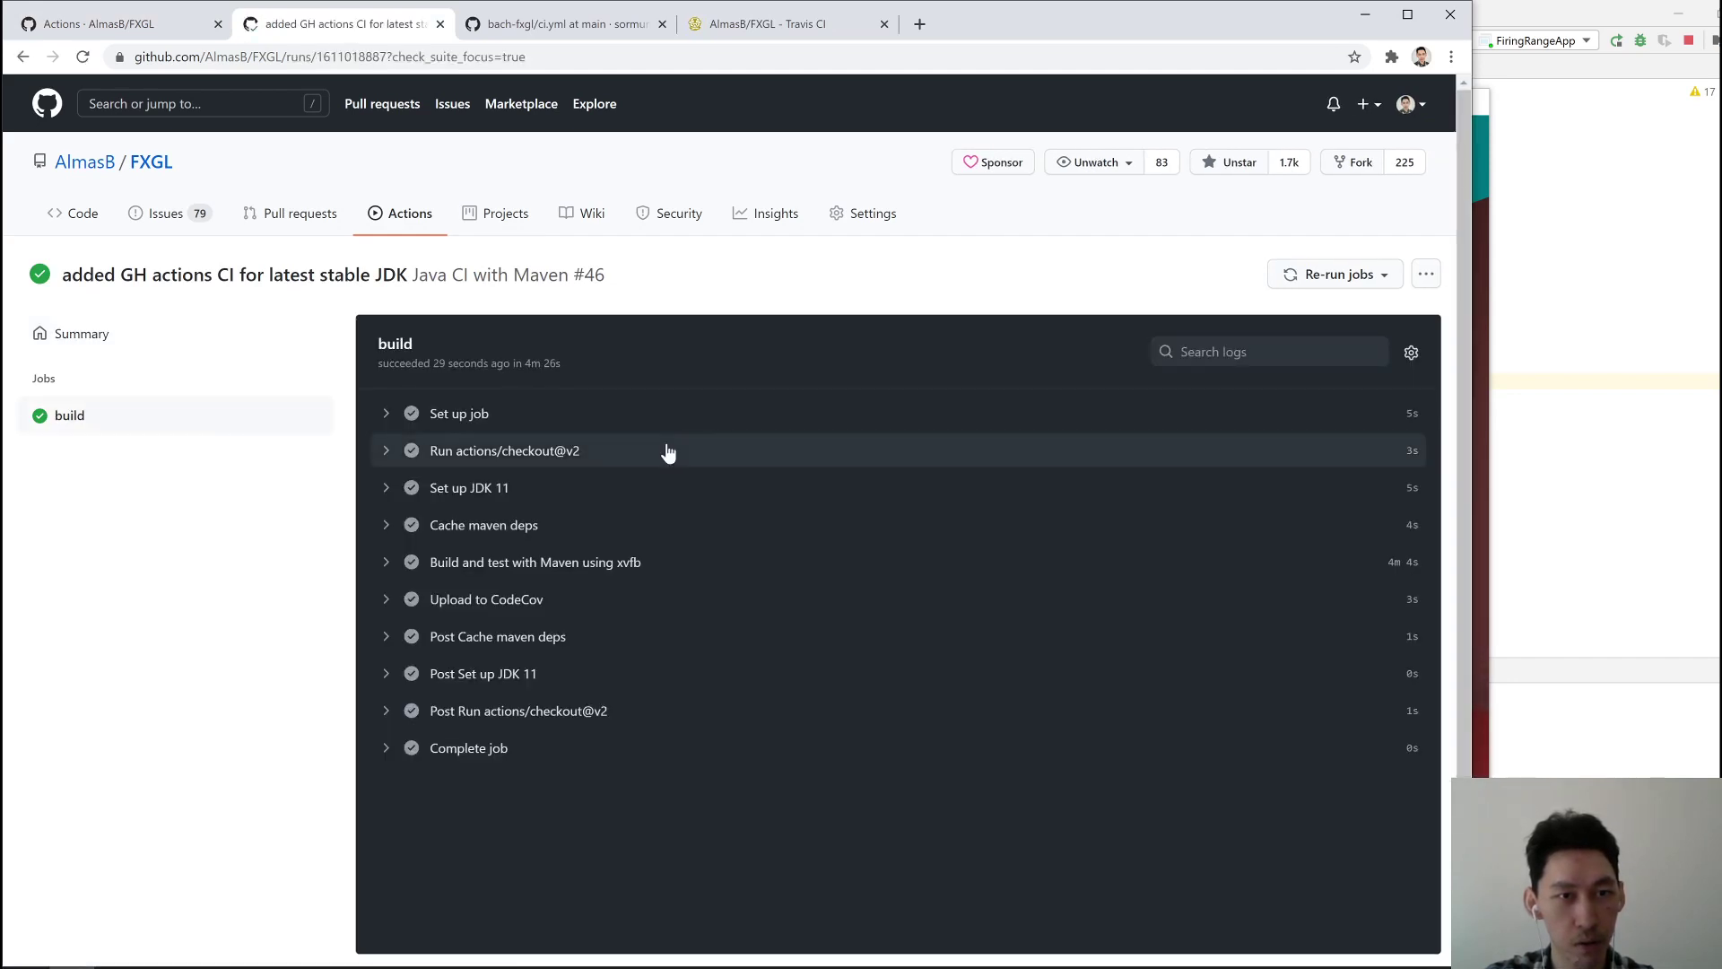
scroll(down, 3)
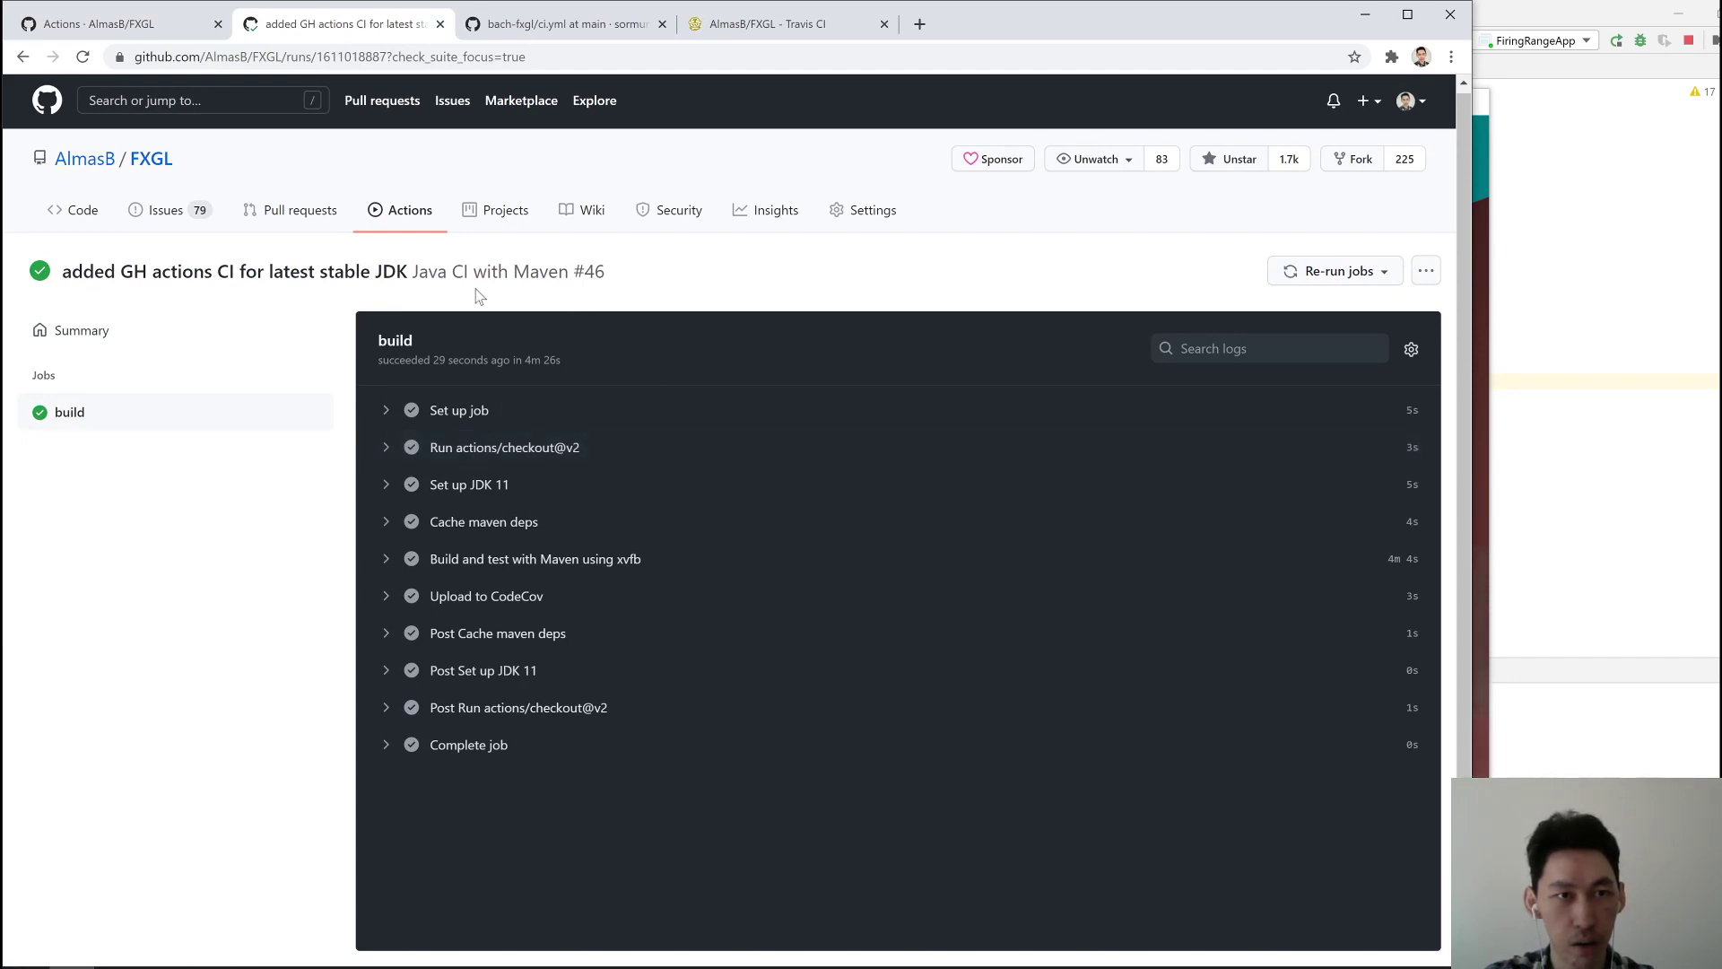
click(83, 330)
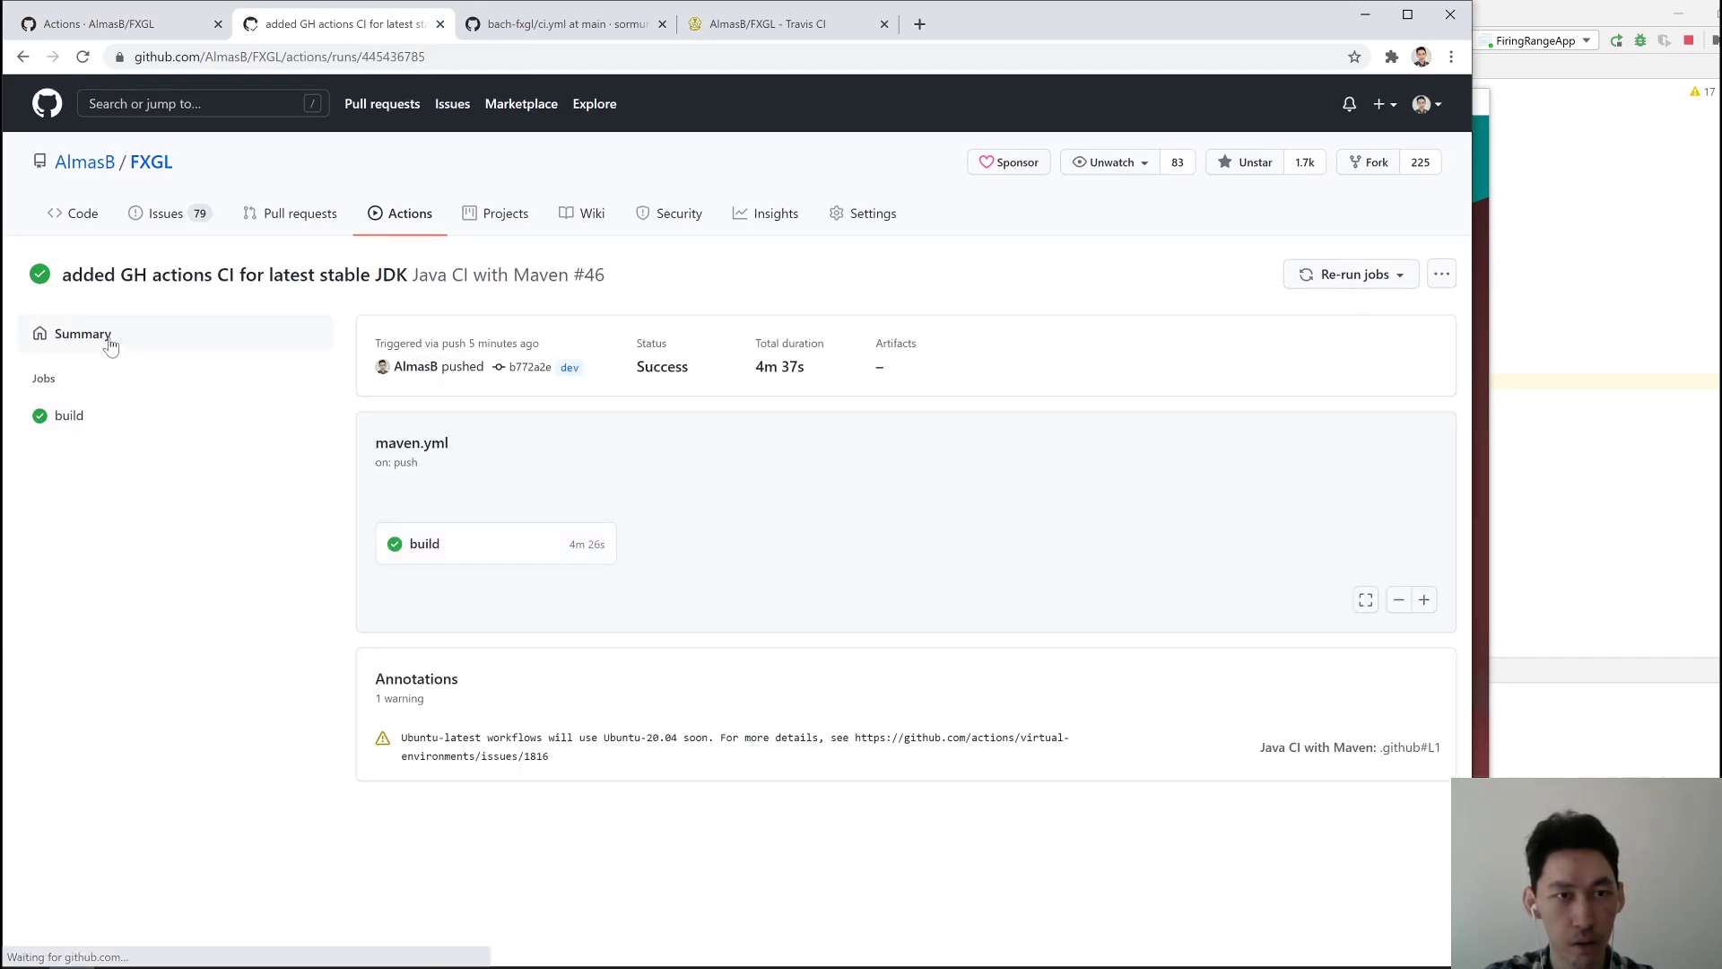
mouse_move(500, 714)
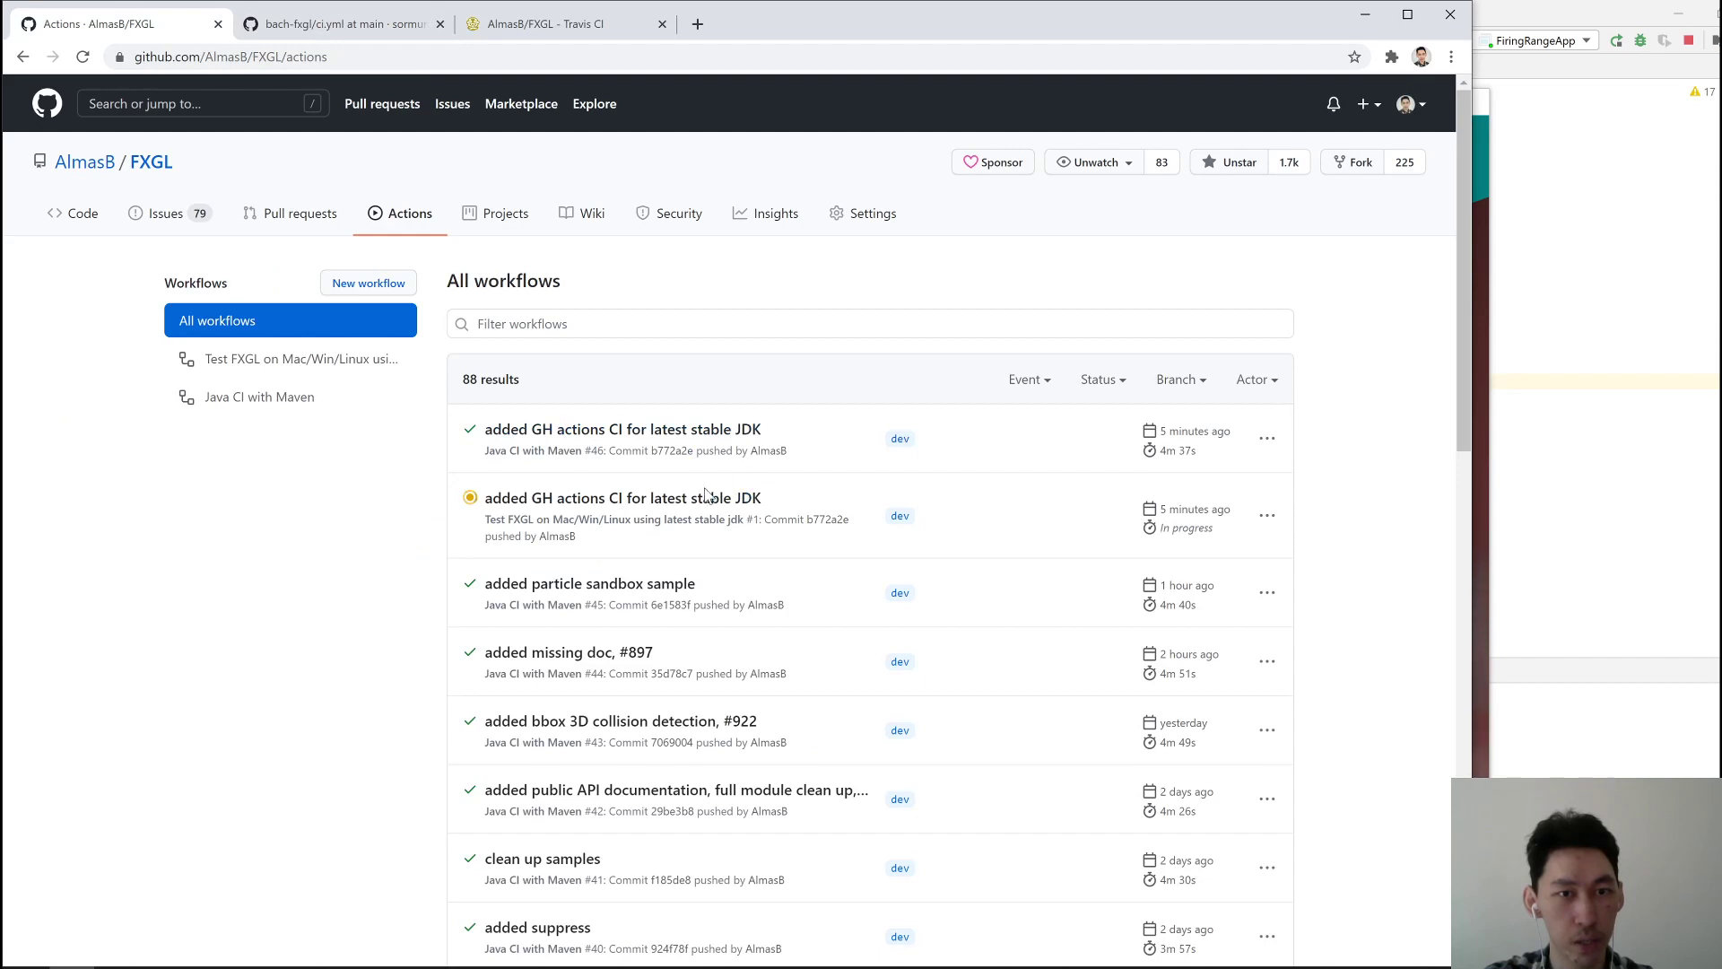
click(622, 497)
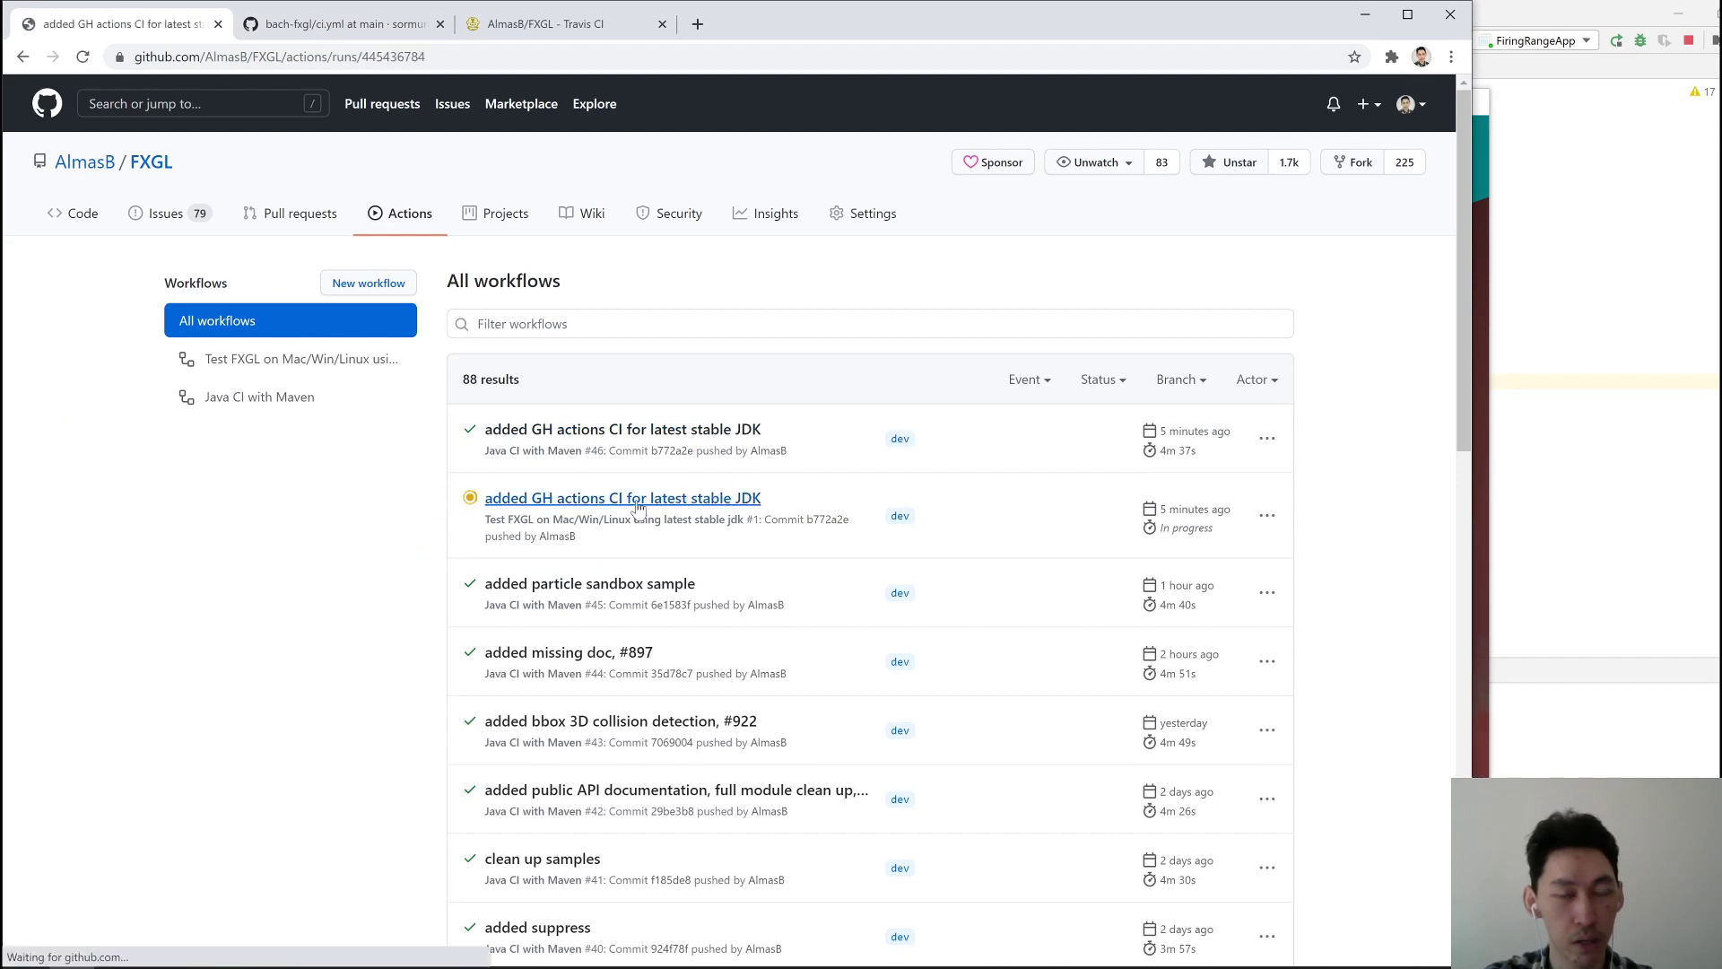
click(623, 497)
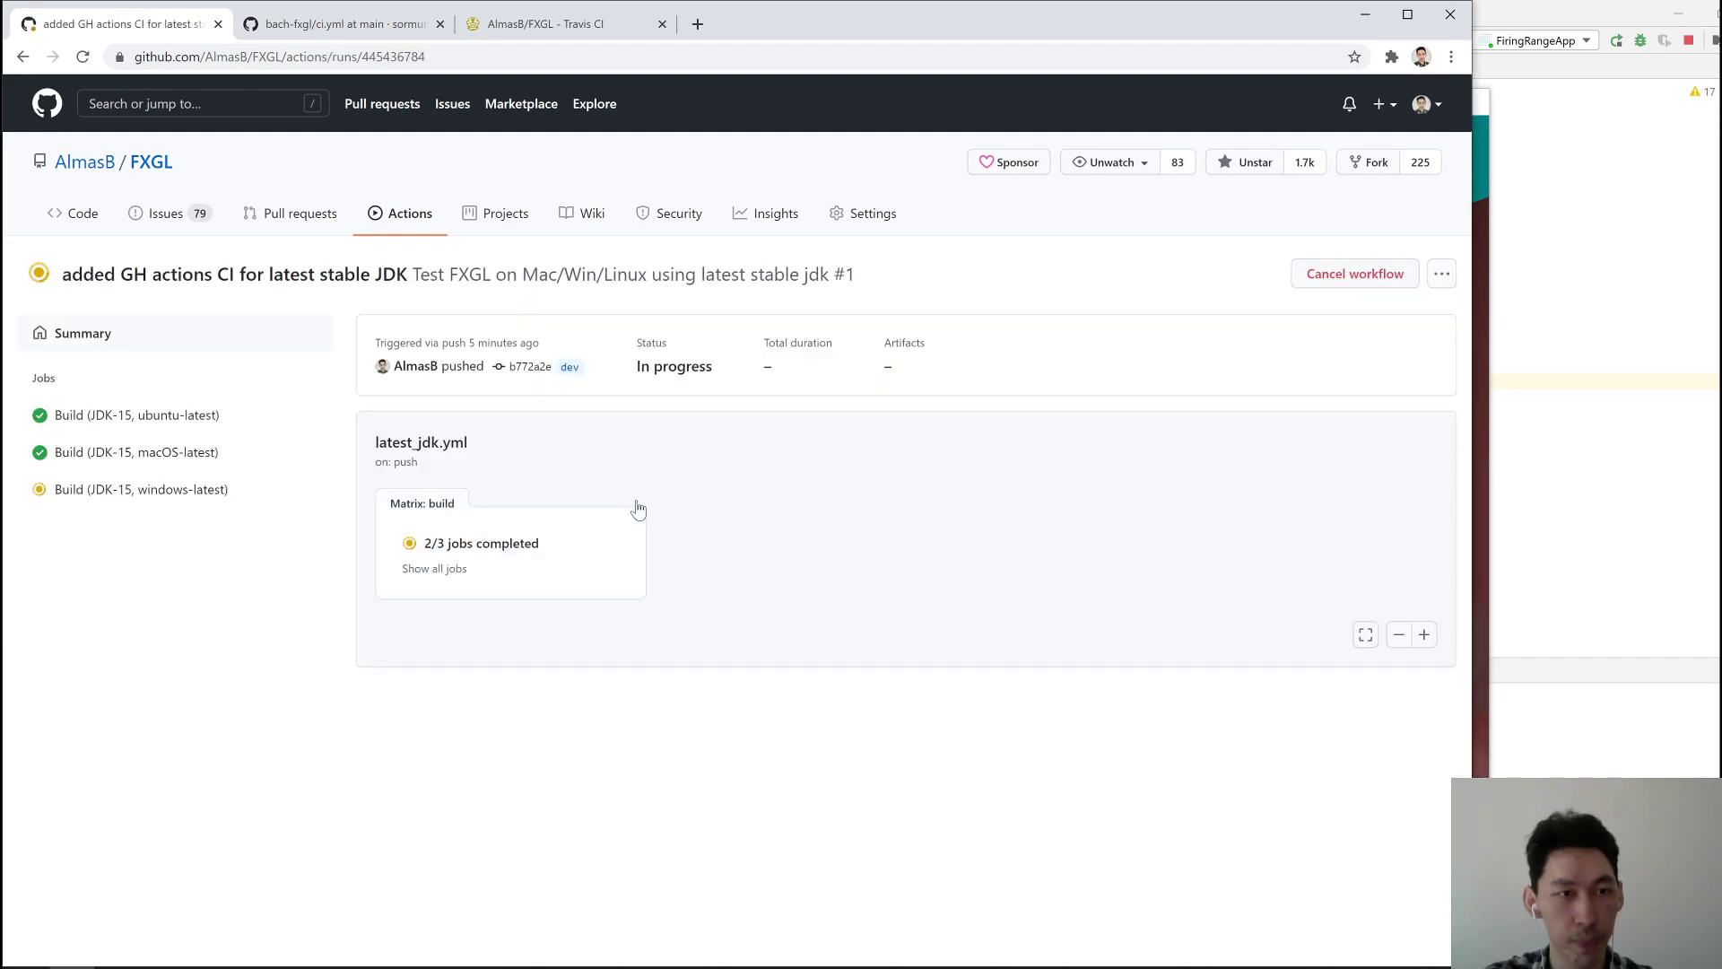
mouse_move(253, 565)
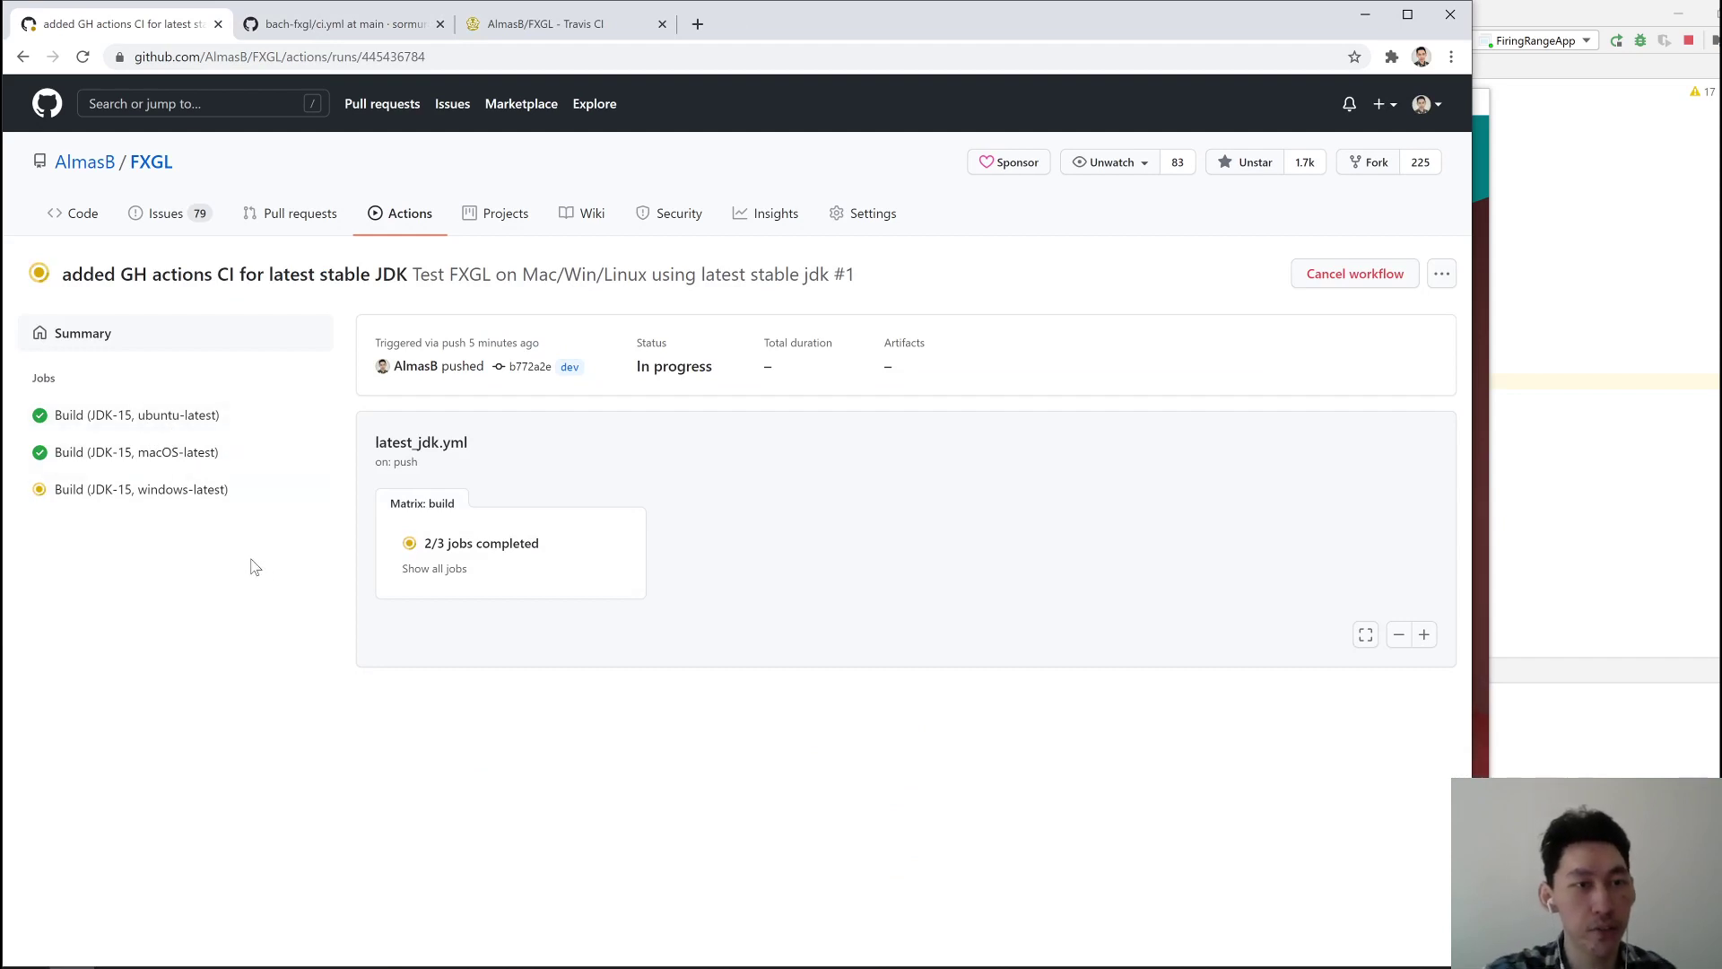
click(135, 414)
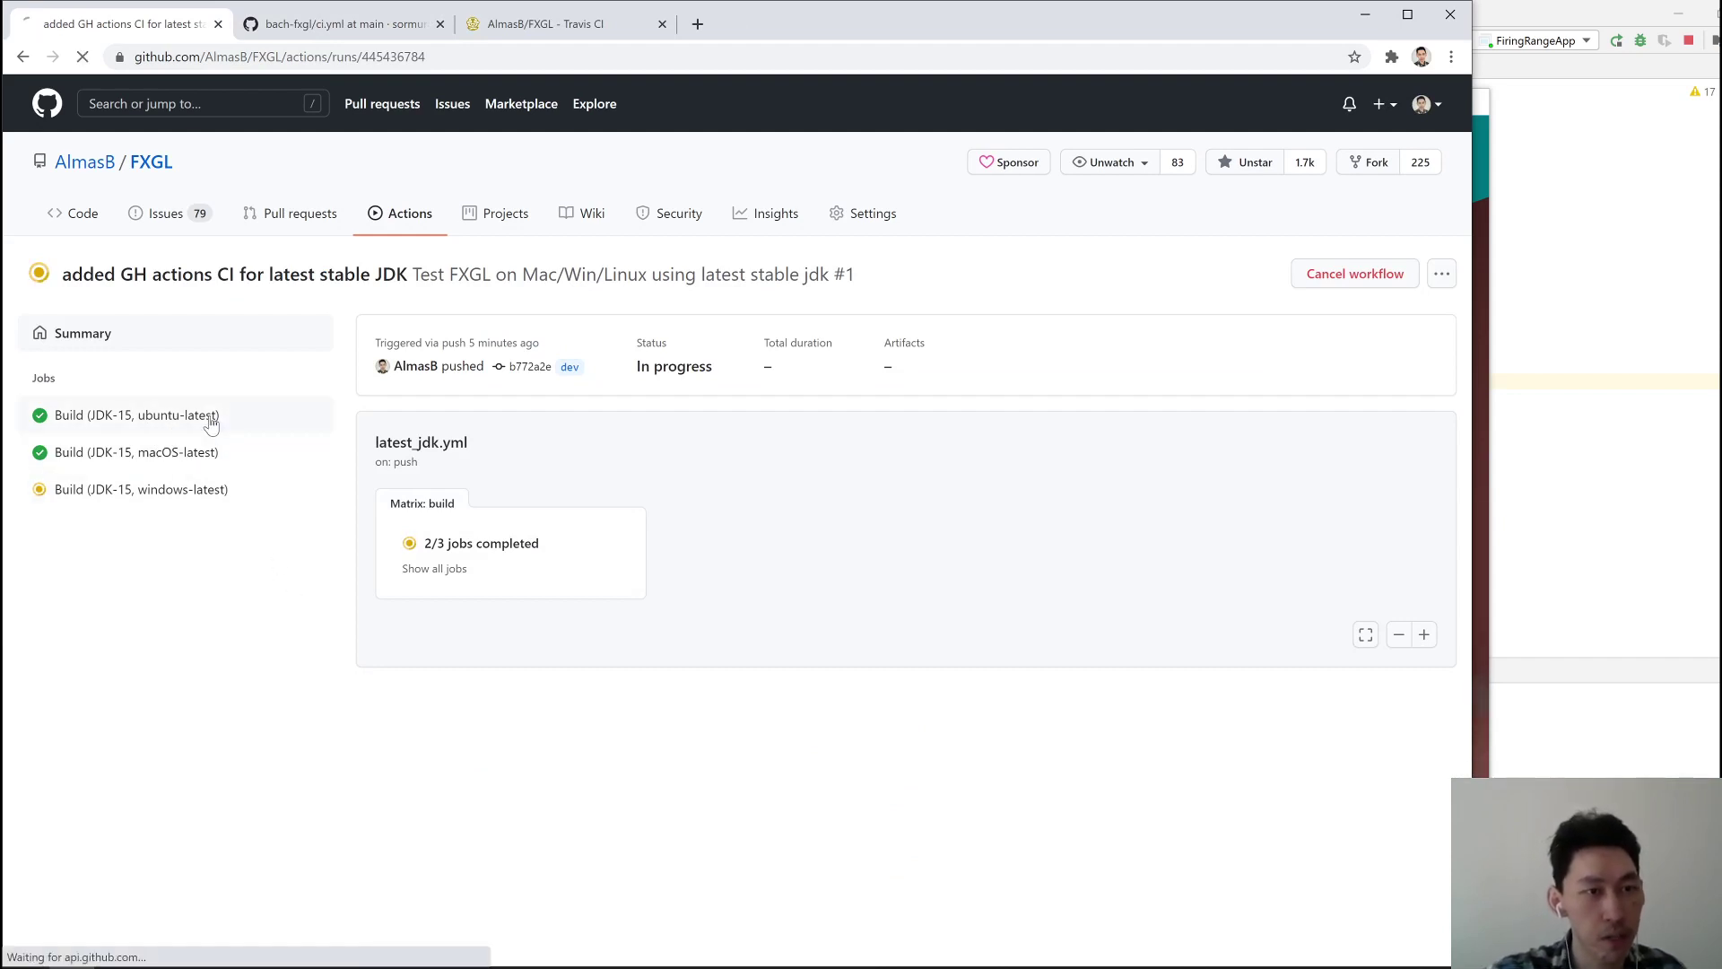
click(136, 414)
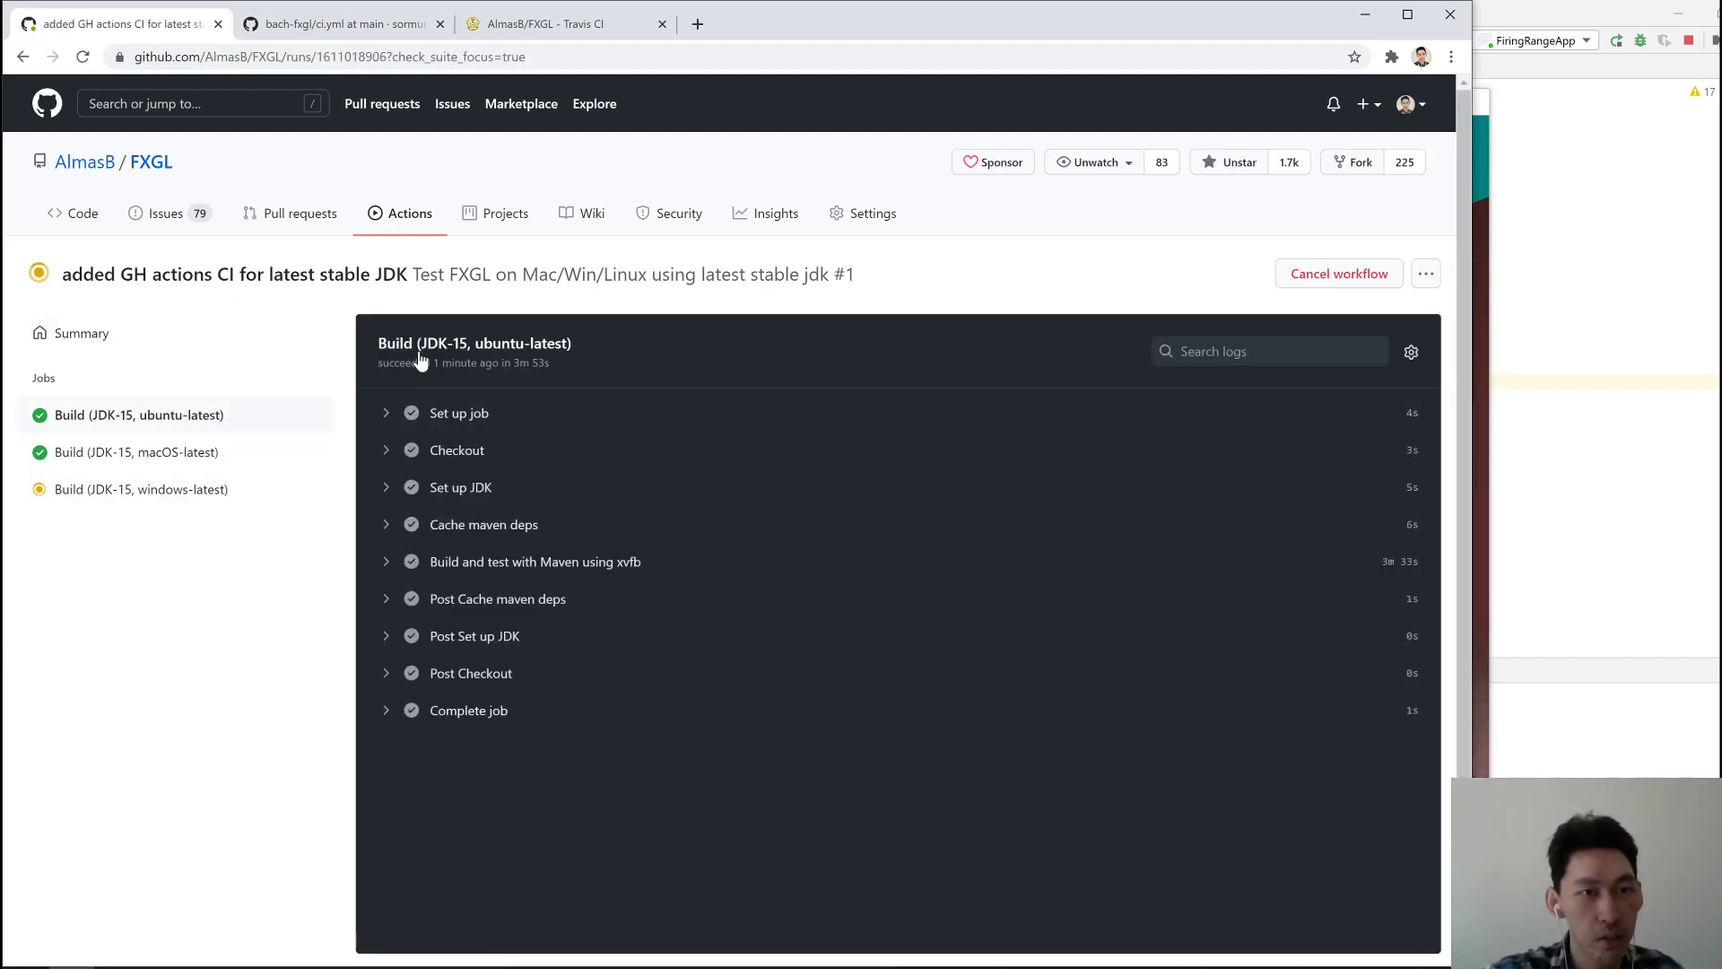
mouse_move(718, 568)
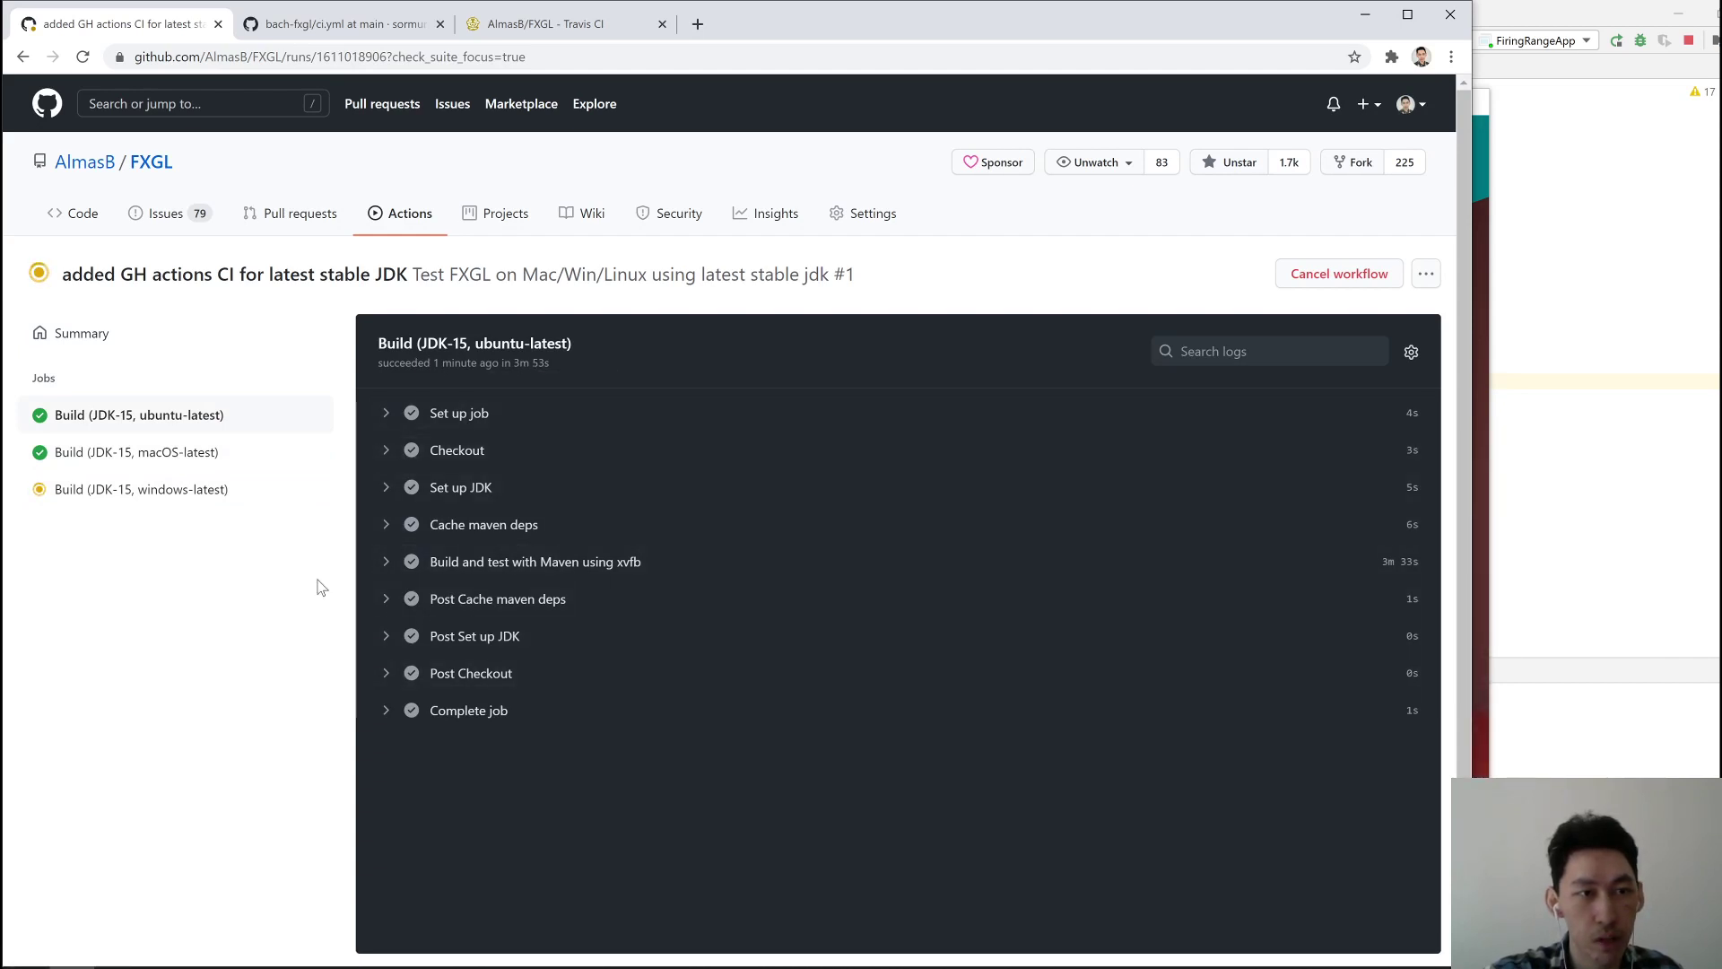
click(142, 488)
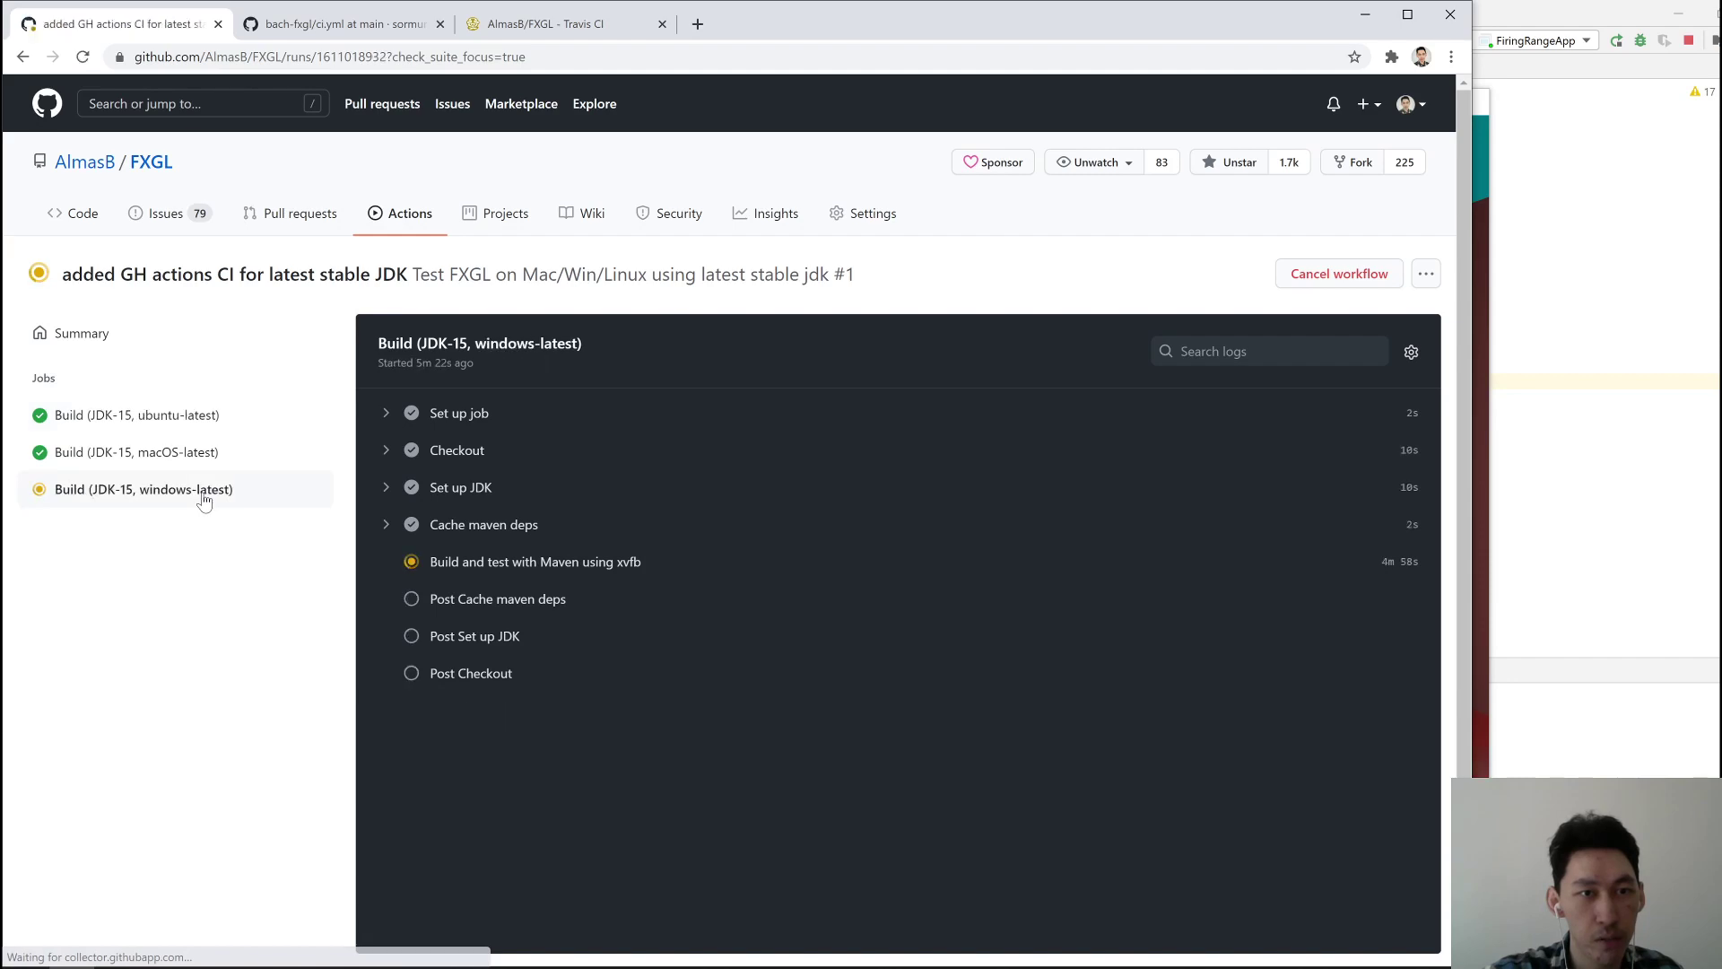
mouse_move(214, 576)
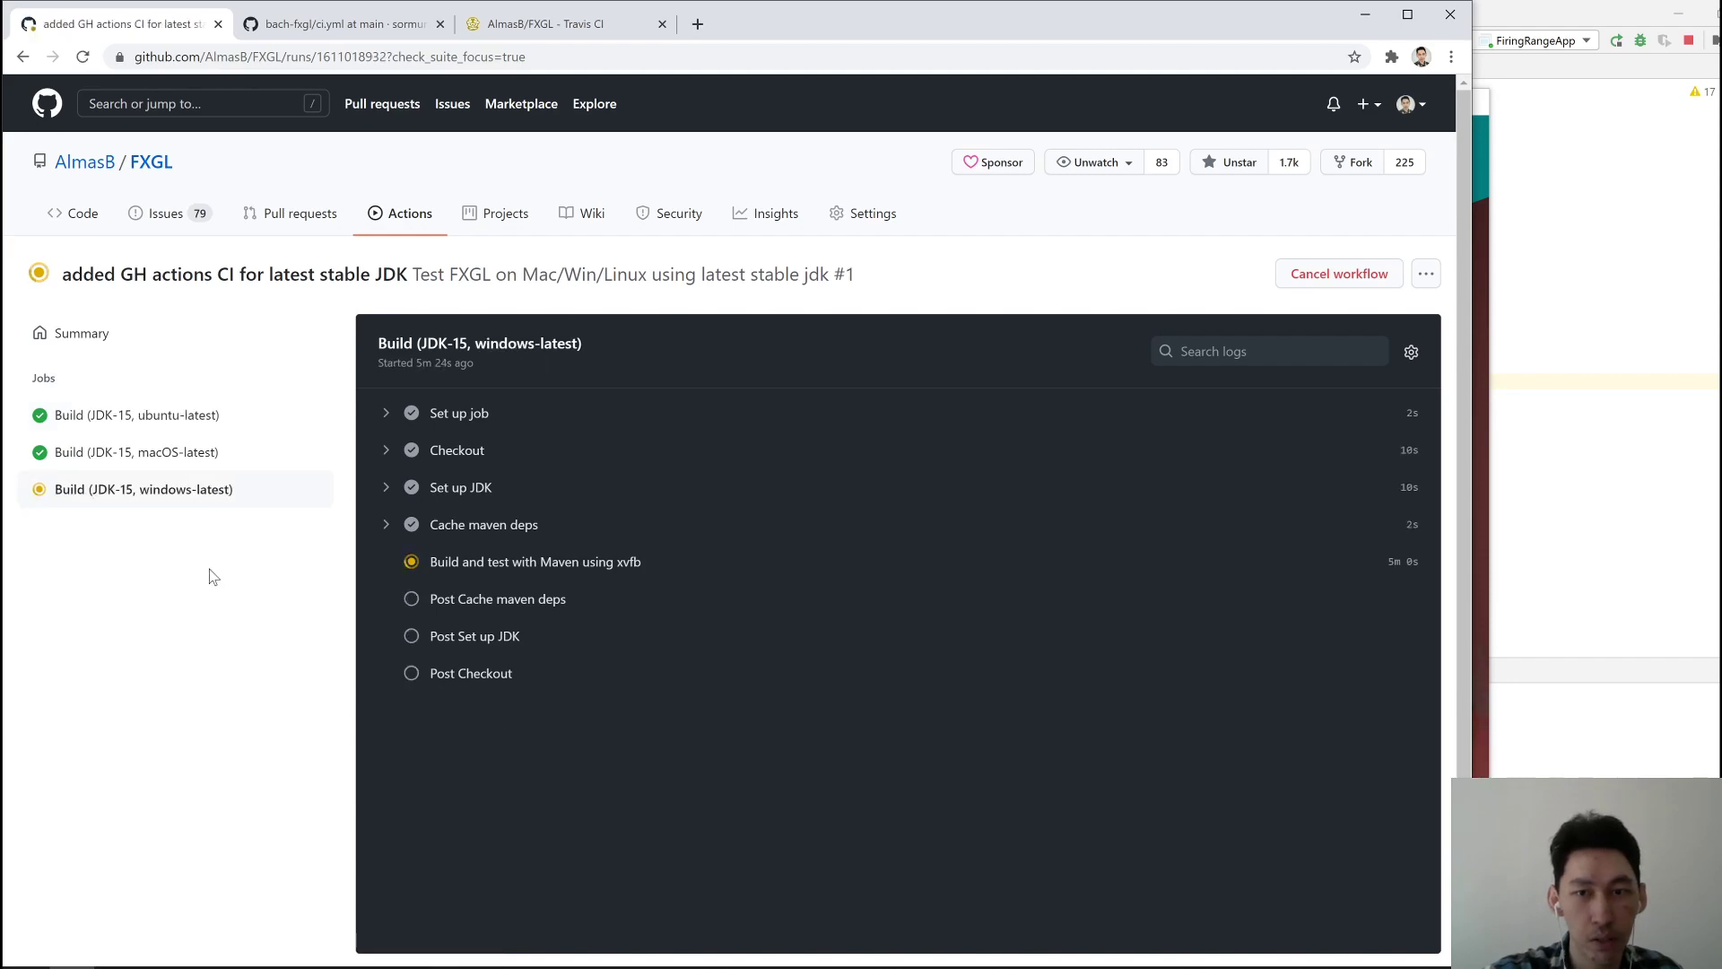
scroll(down, 3)
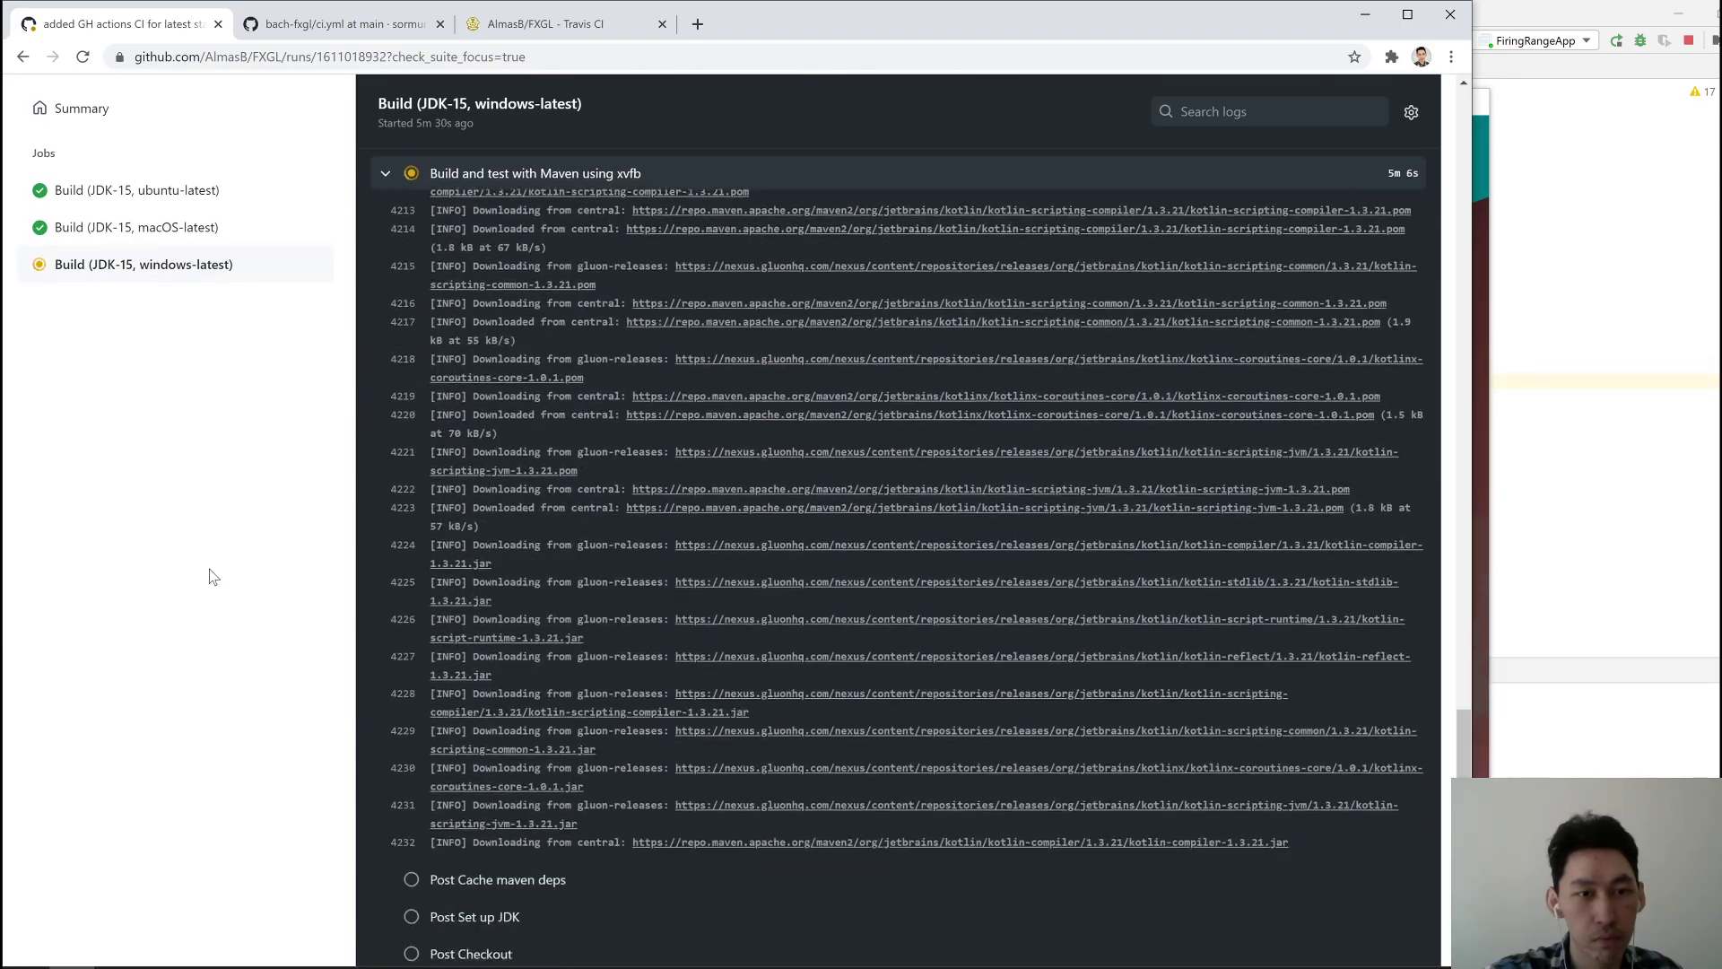
scroll(down, 3)
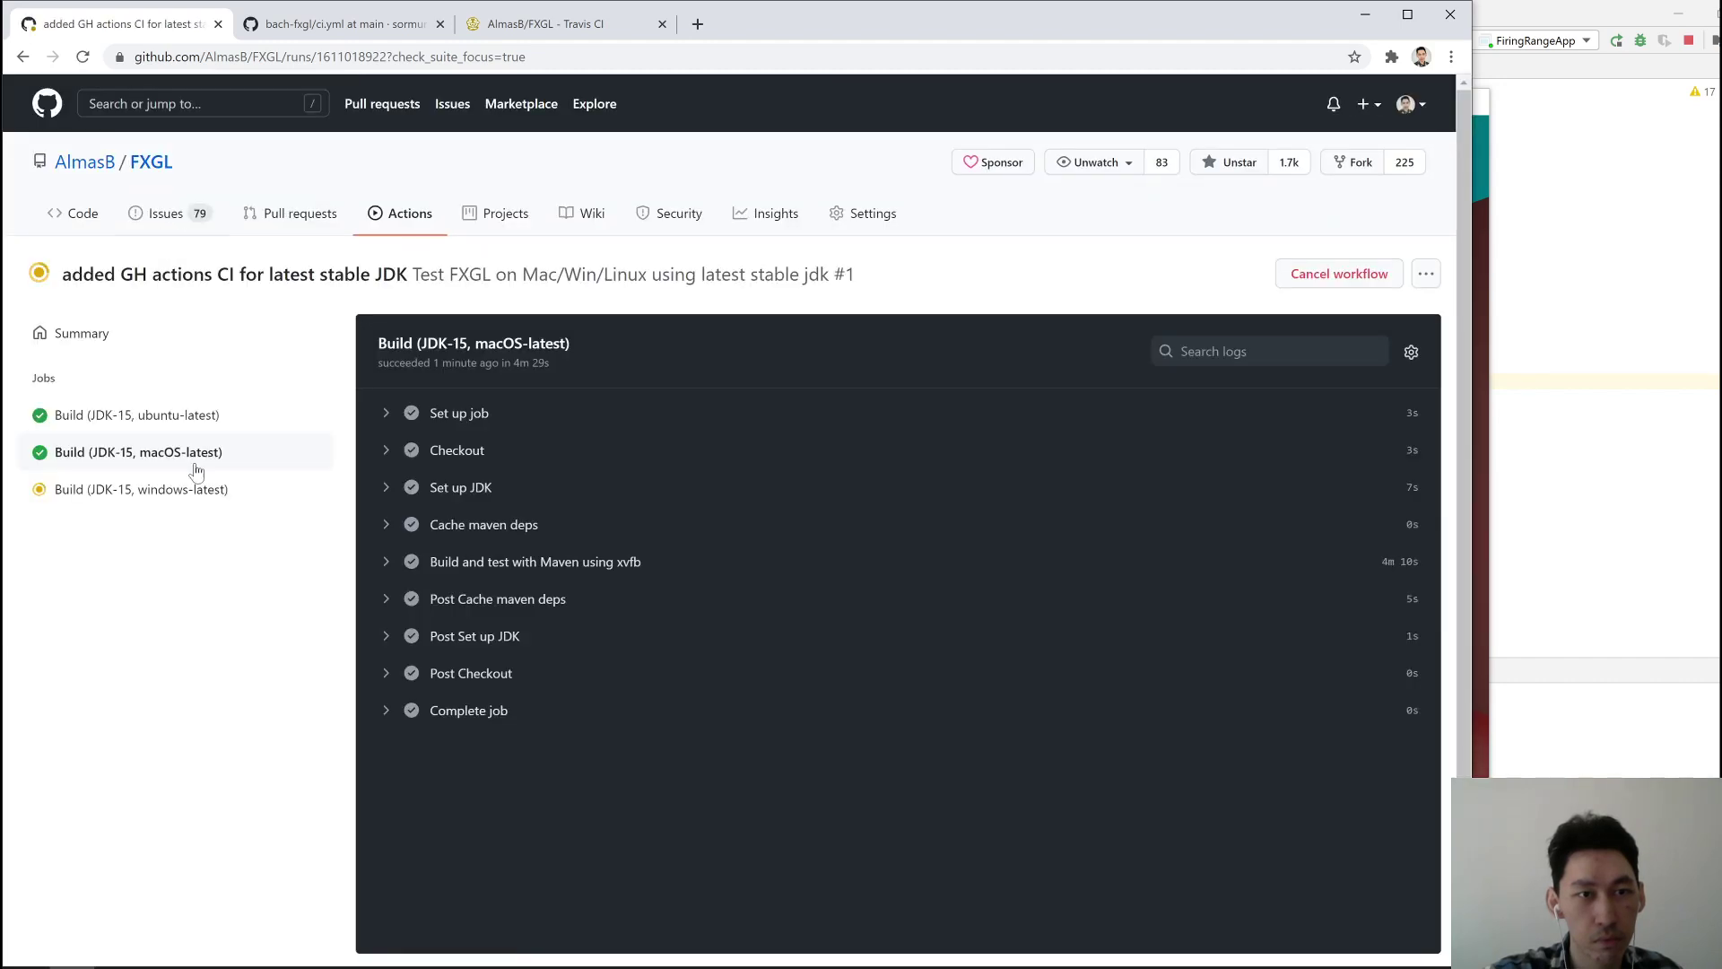
mouse_move(172, 452)
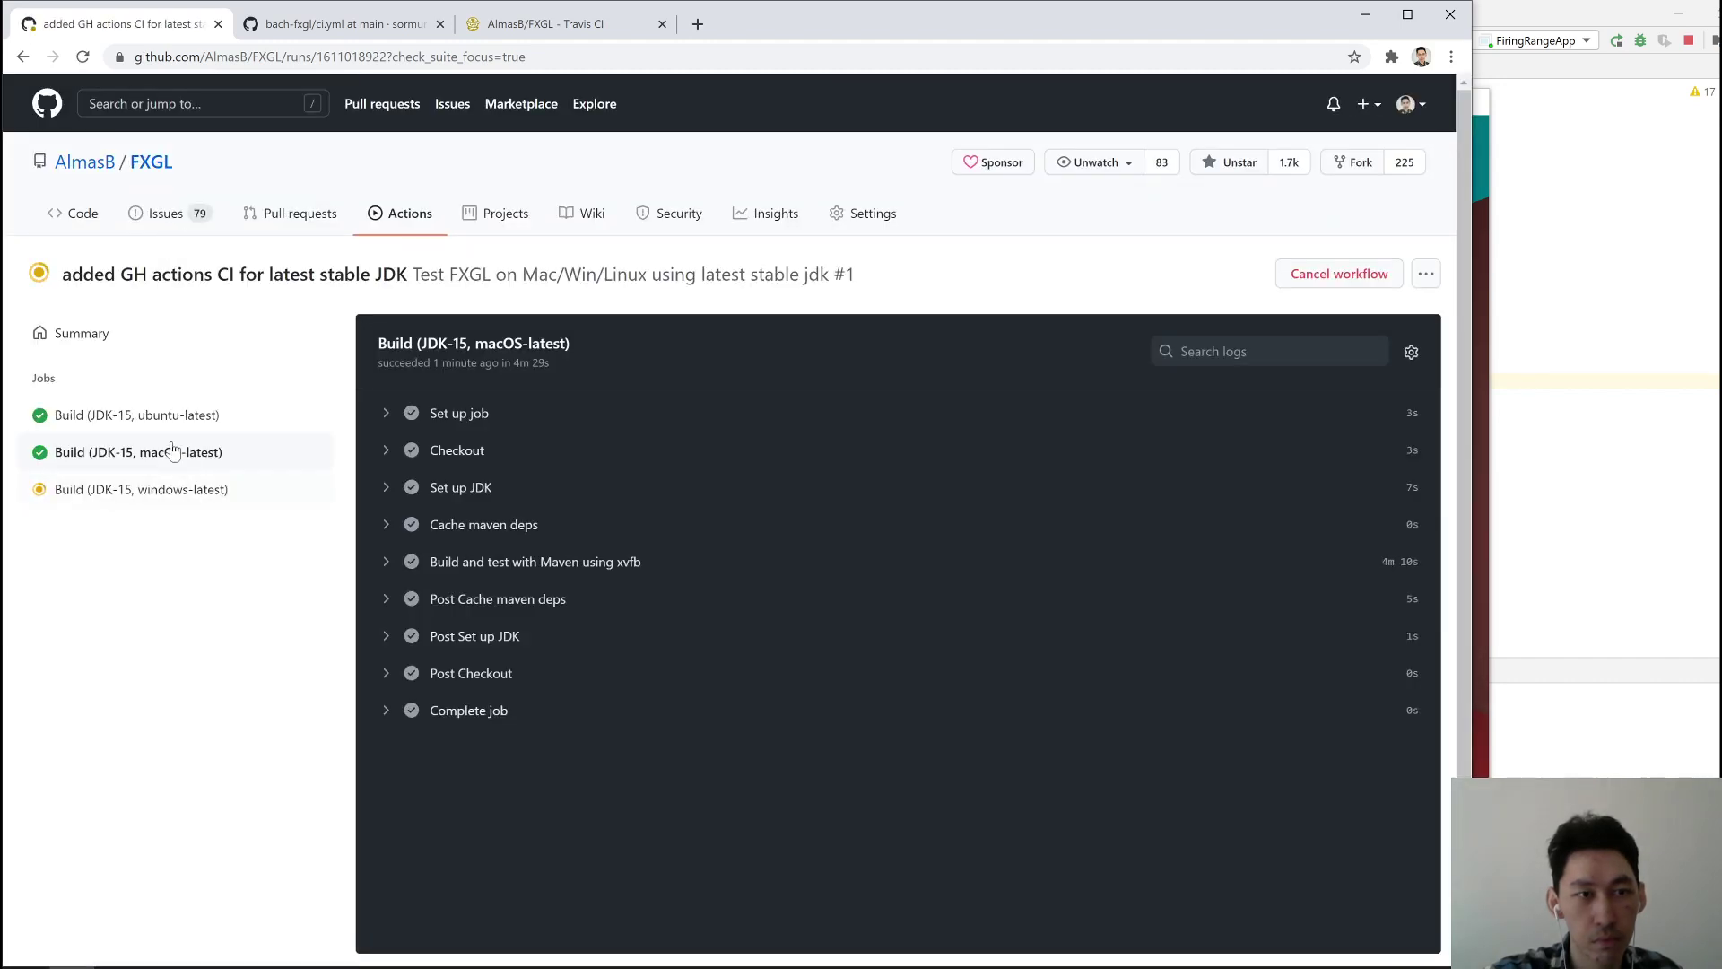
click(138, 414)
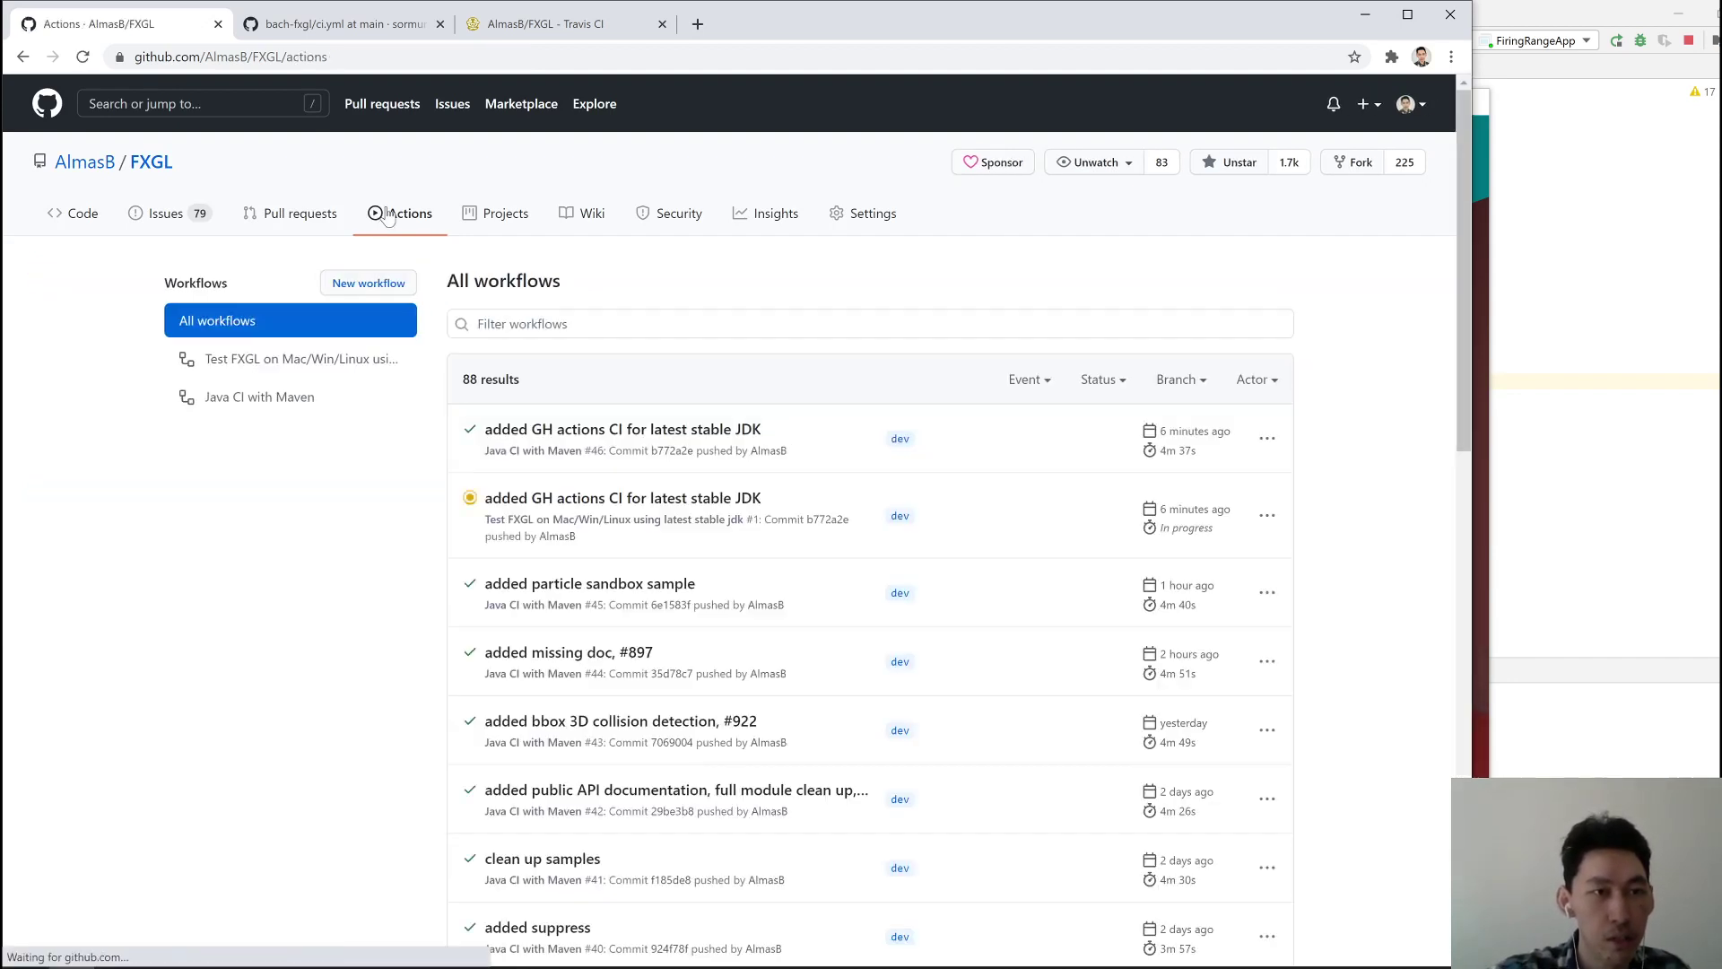
Filter the runs to the Java CI with Maven workflow, listing its 46 runs
click(260, 396)
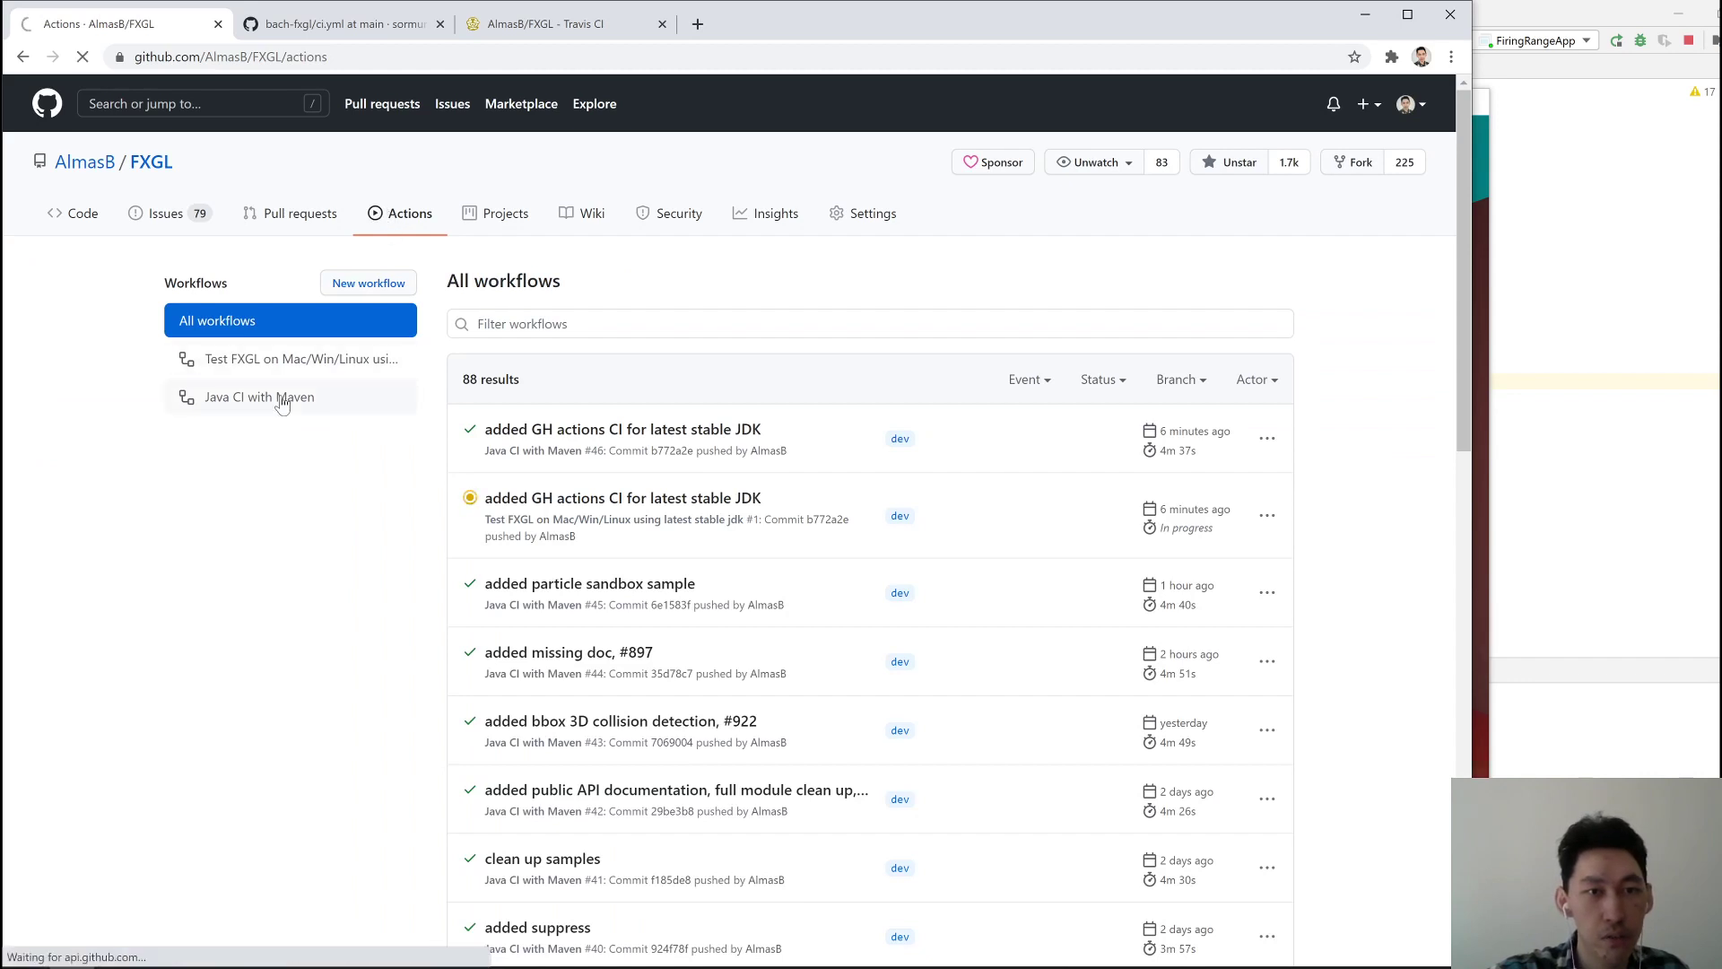
click(260, 396)
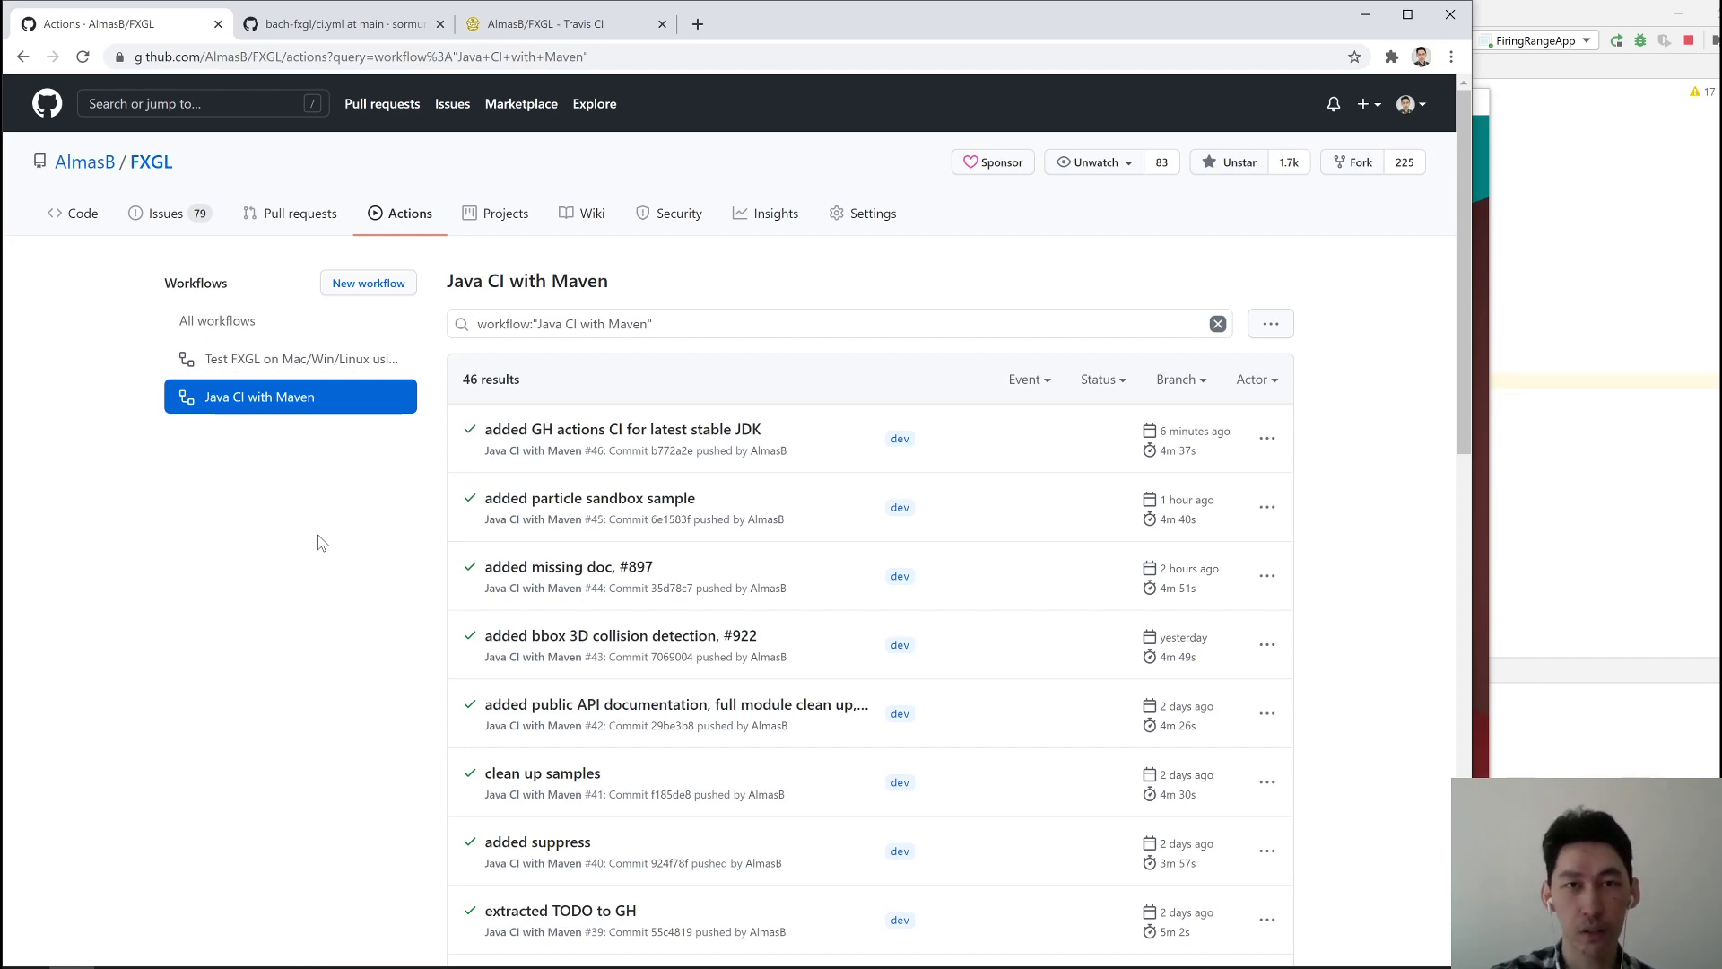
mouse_move(377, 518)
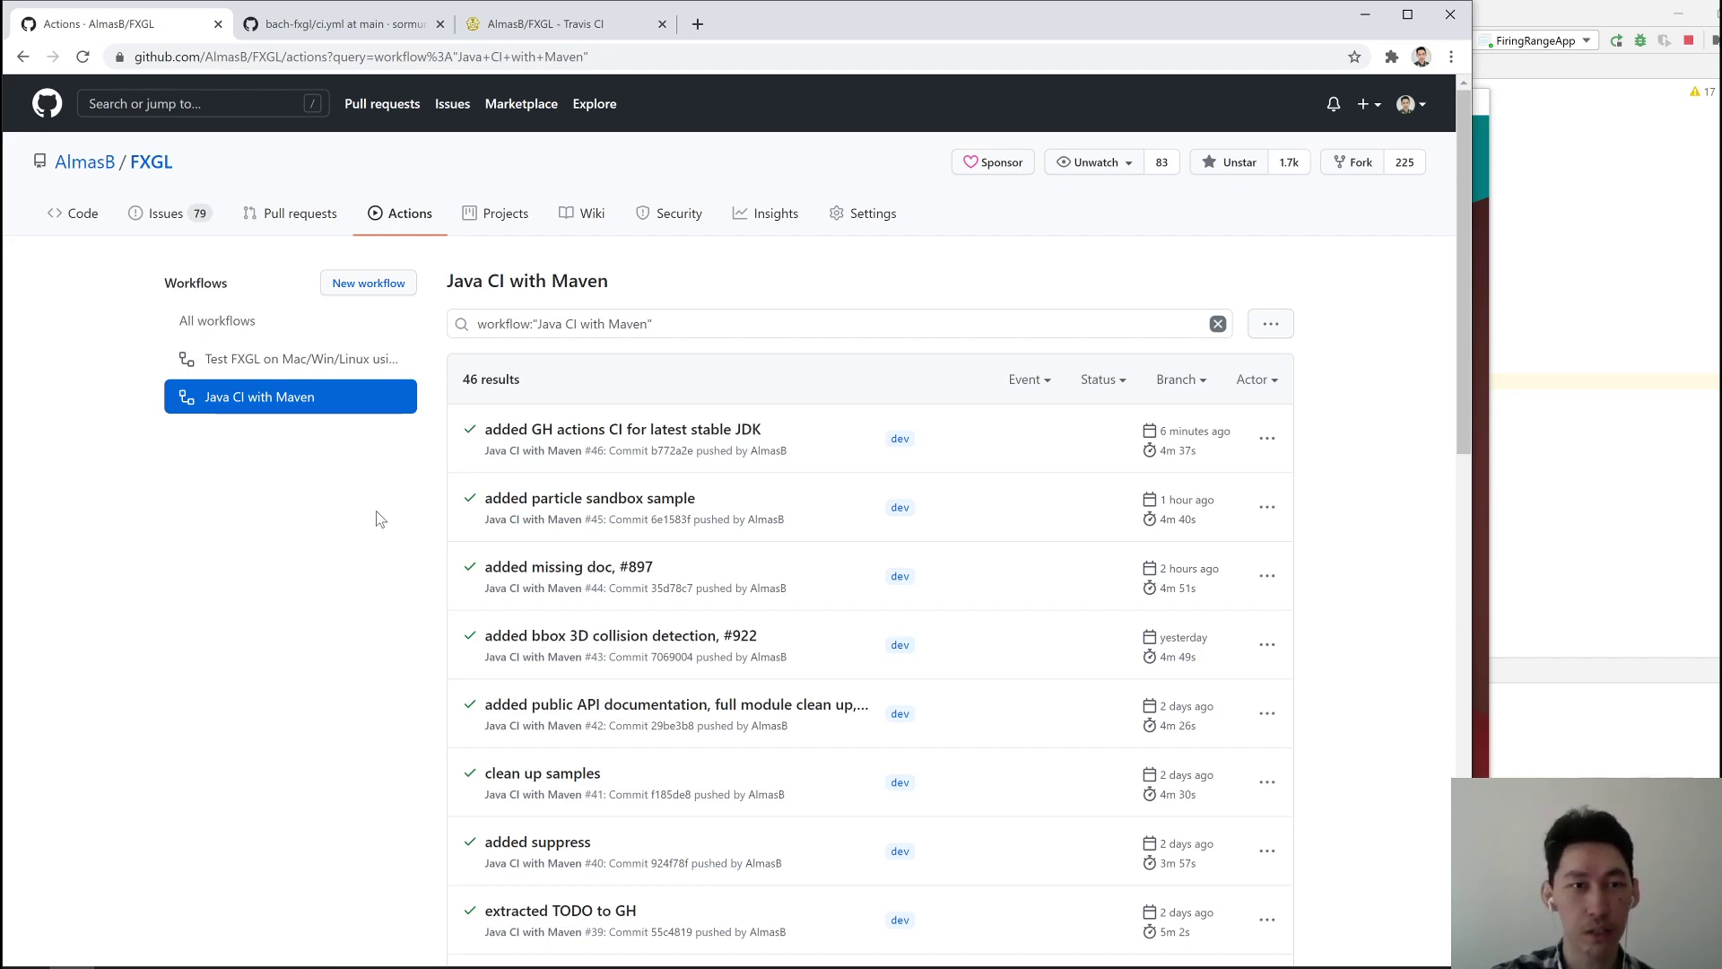
mouse_move(350, 518)
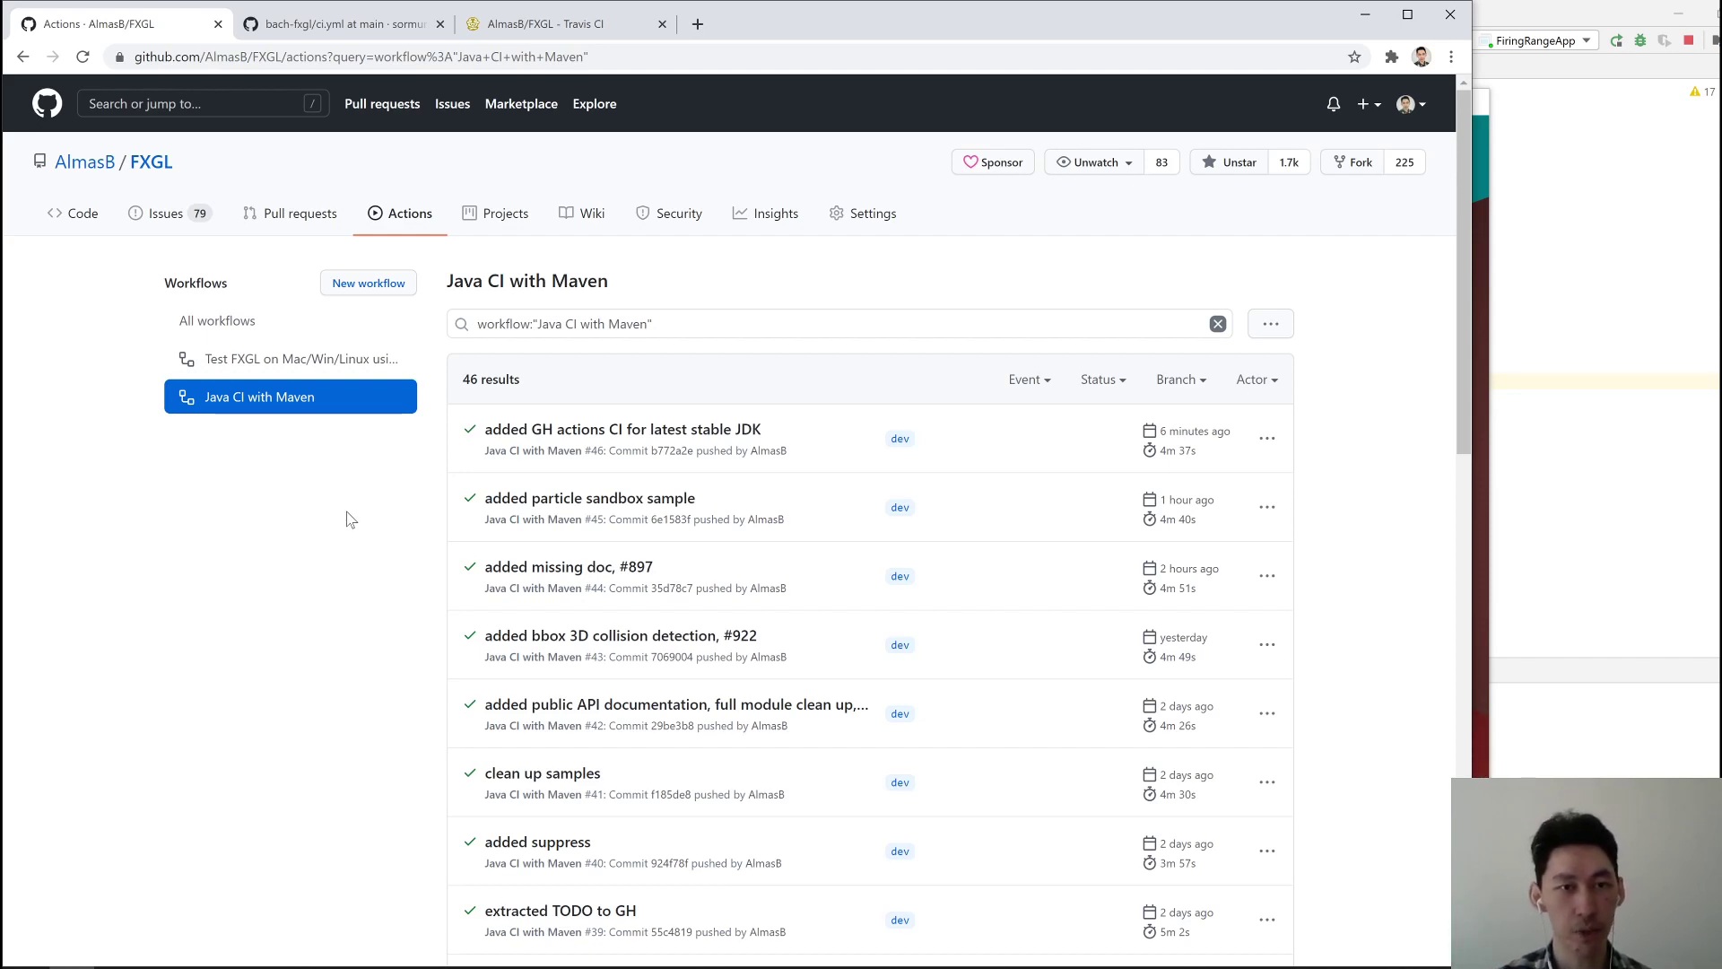
mouse_move(407, 219)
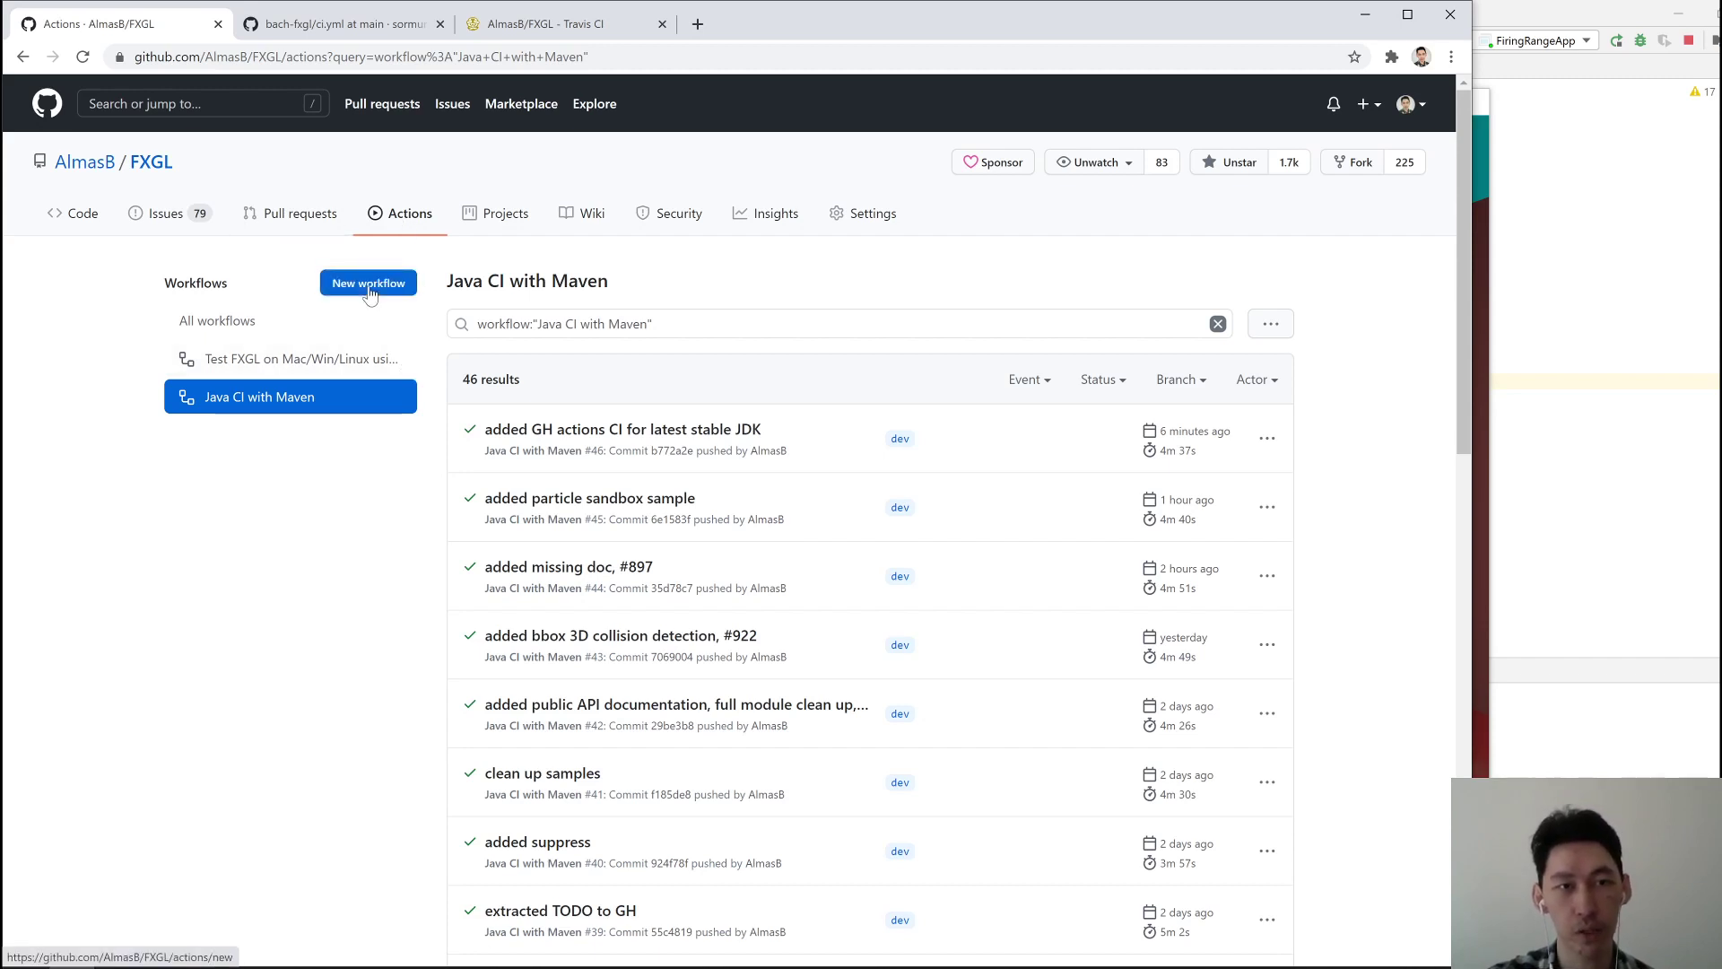
Start a new workflow from the Java with Maven starter template as a maven.yml draft
click(368, 282)
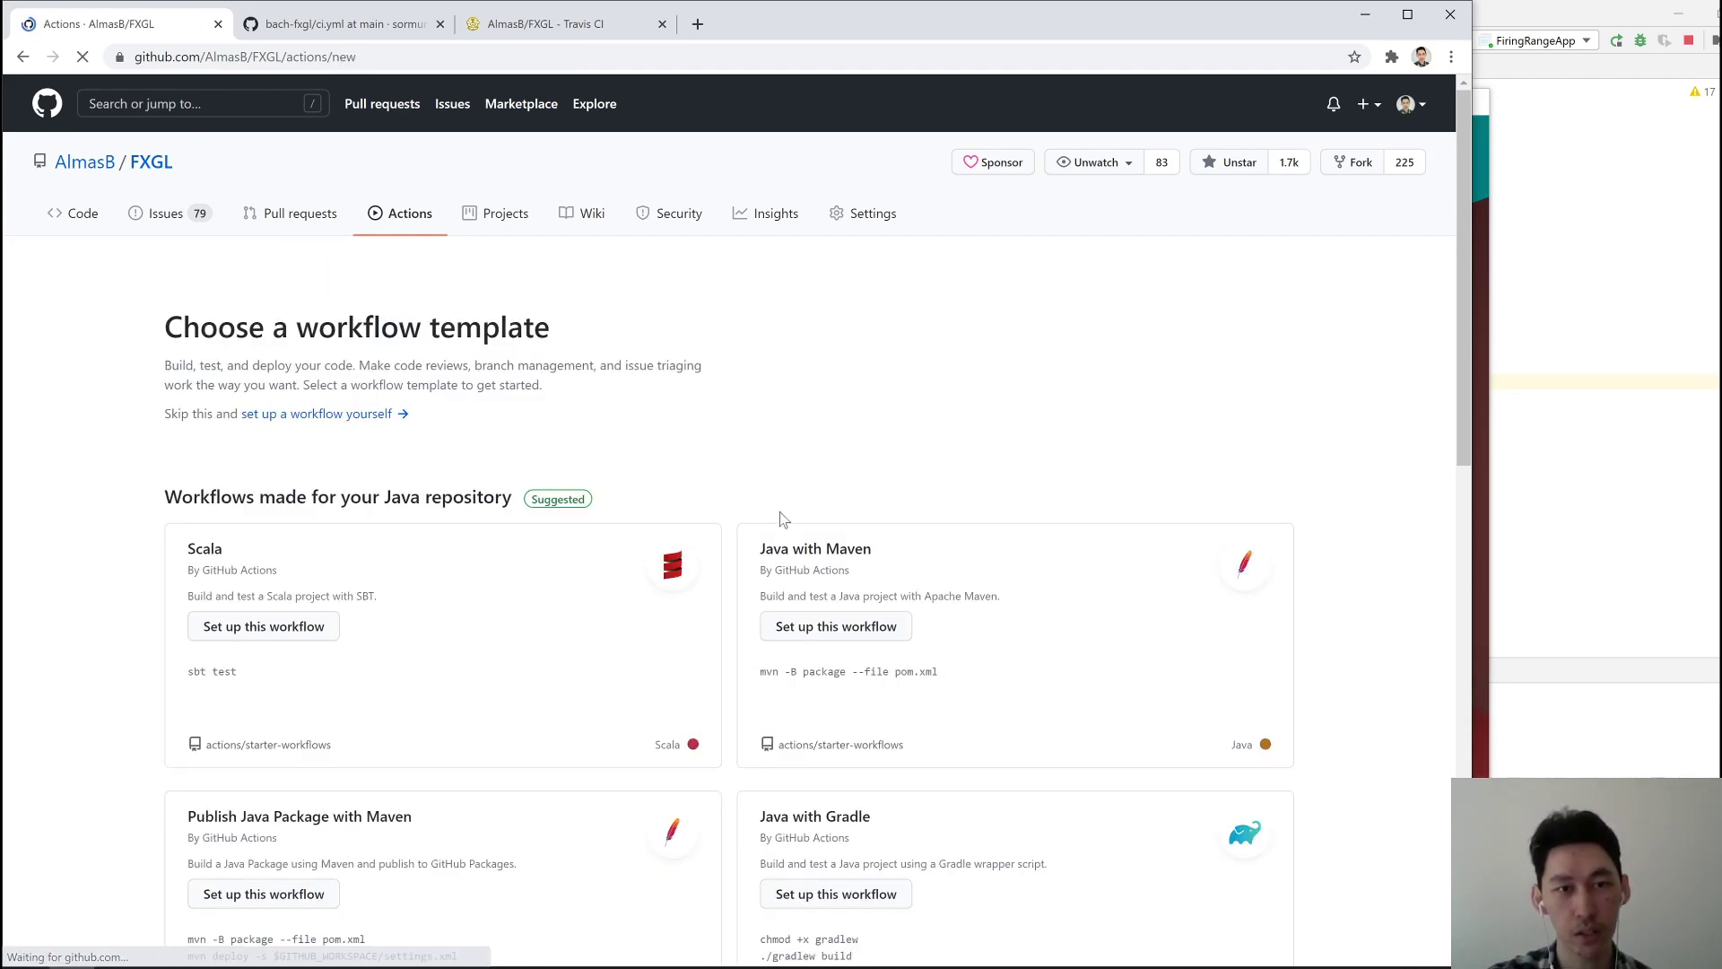
scroll(down, 3)
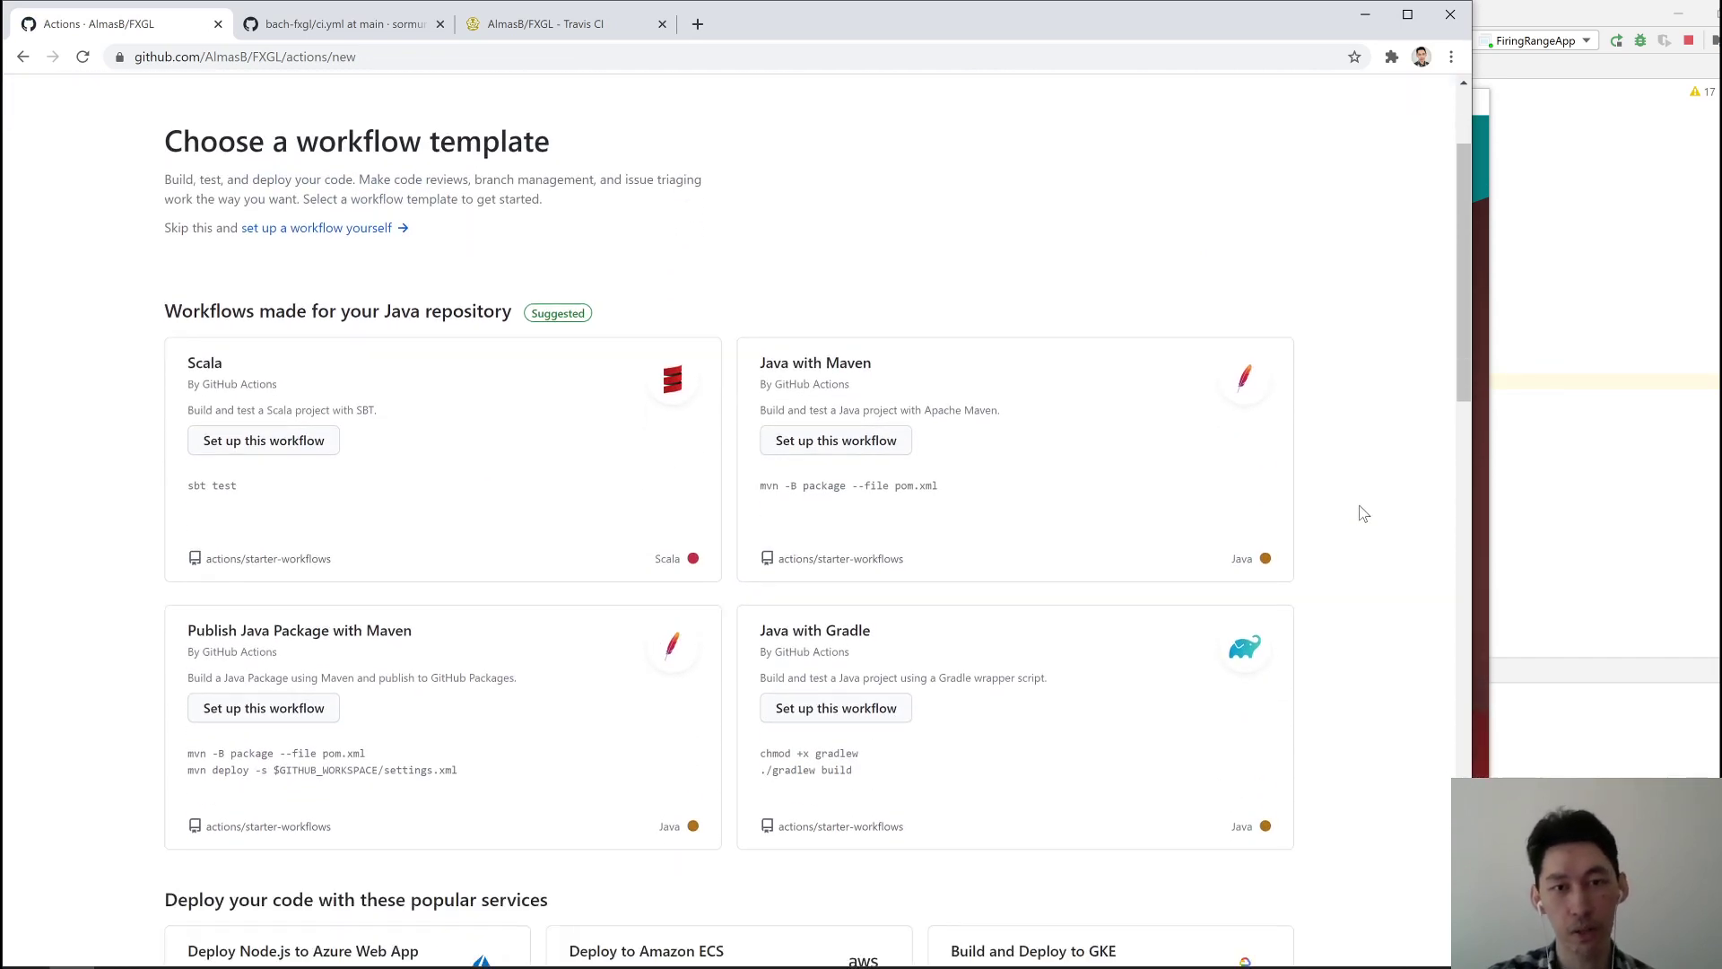
mouse_move(438, 473)
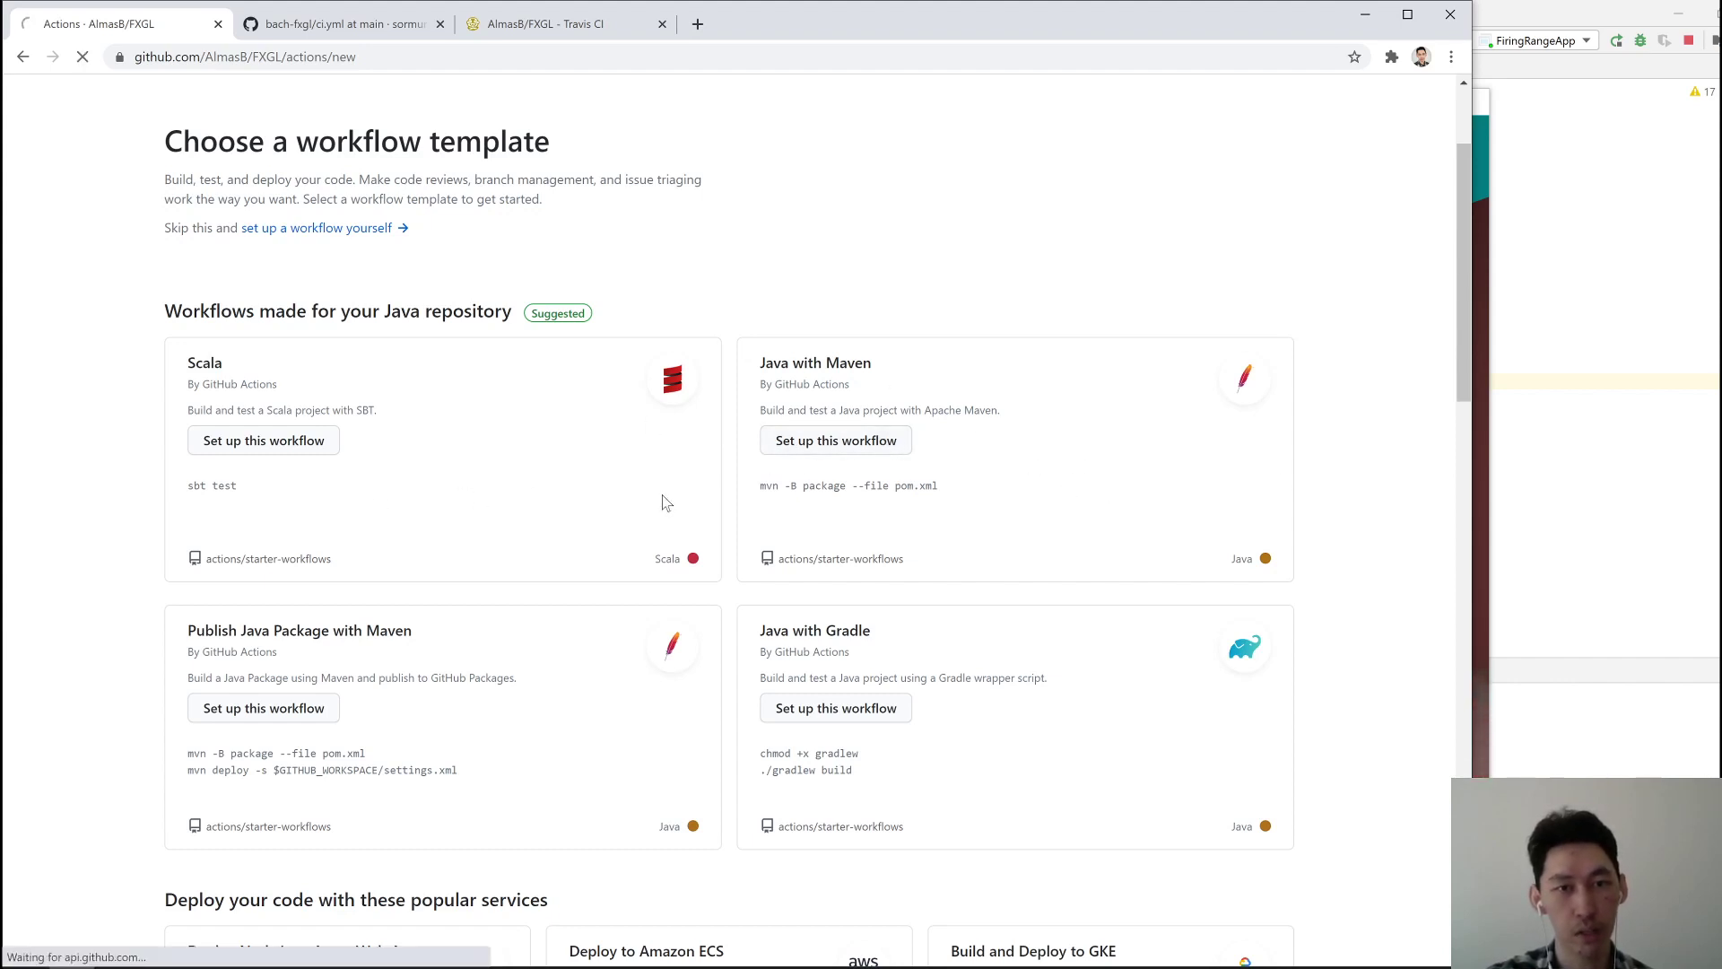
click(834, 440)
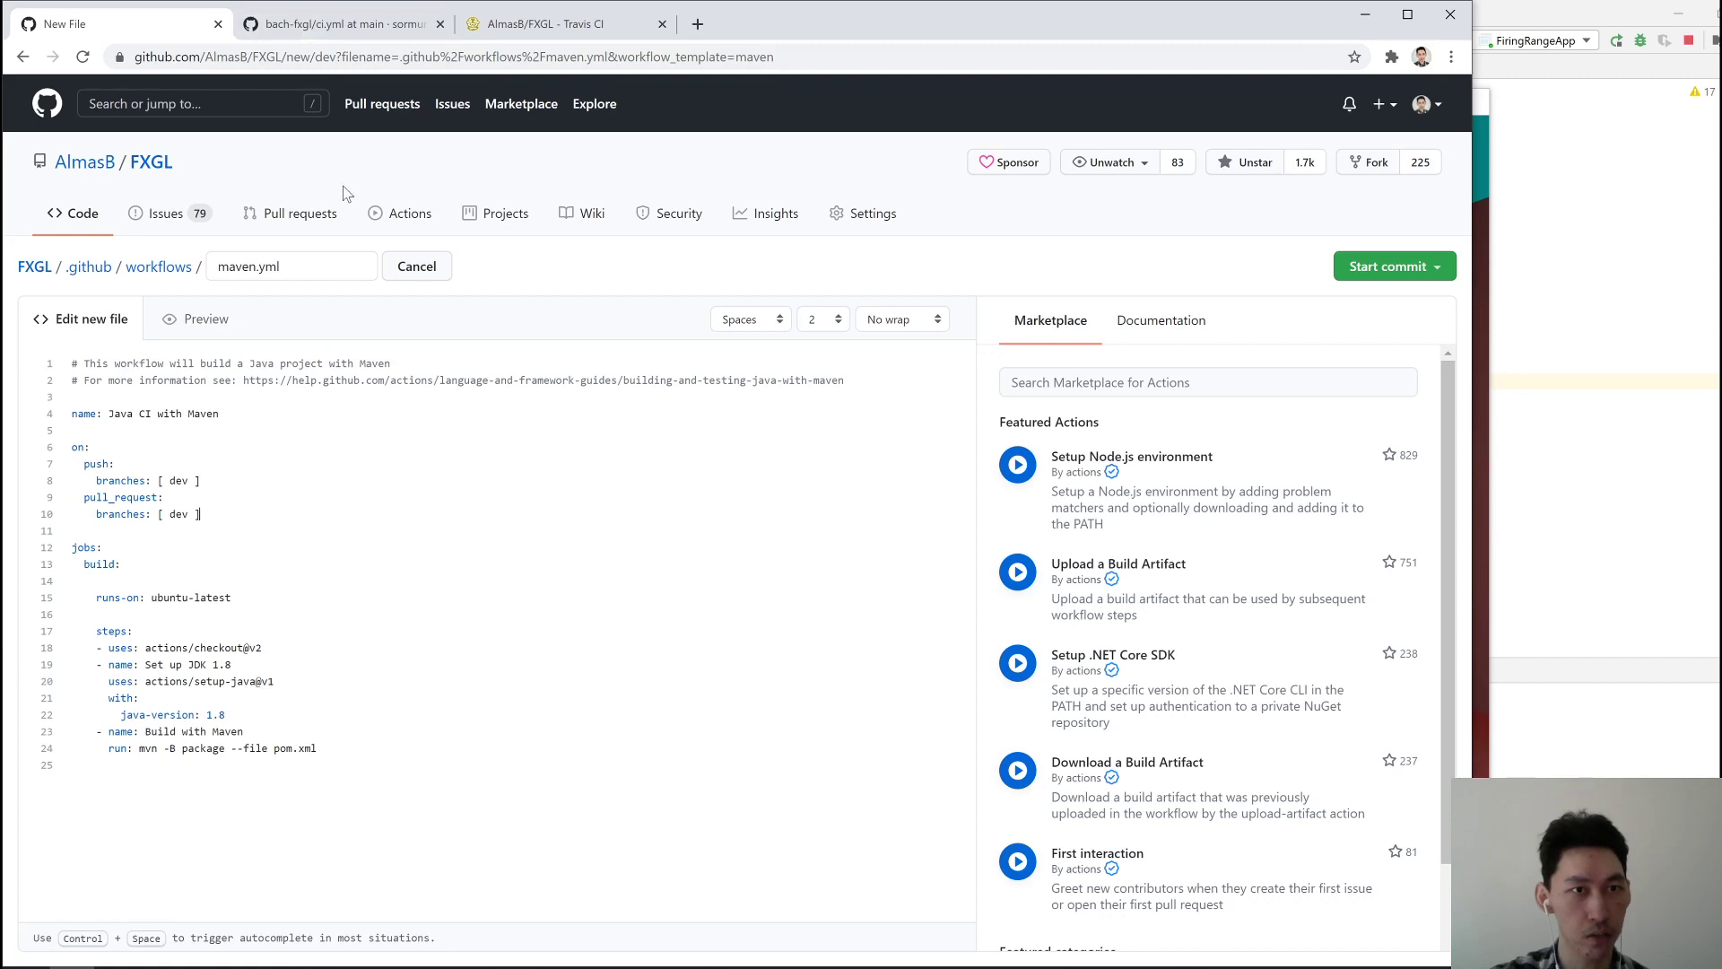
Open the latest stable JDK test run #1, succeeded on Ubuntu, macOS and Windows with JDK 15
click(411, 214)
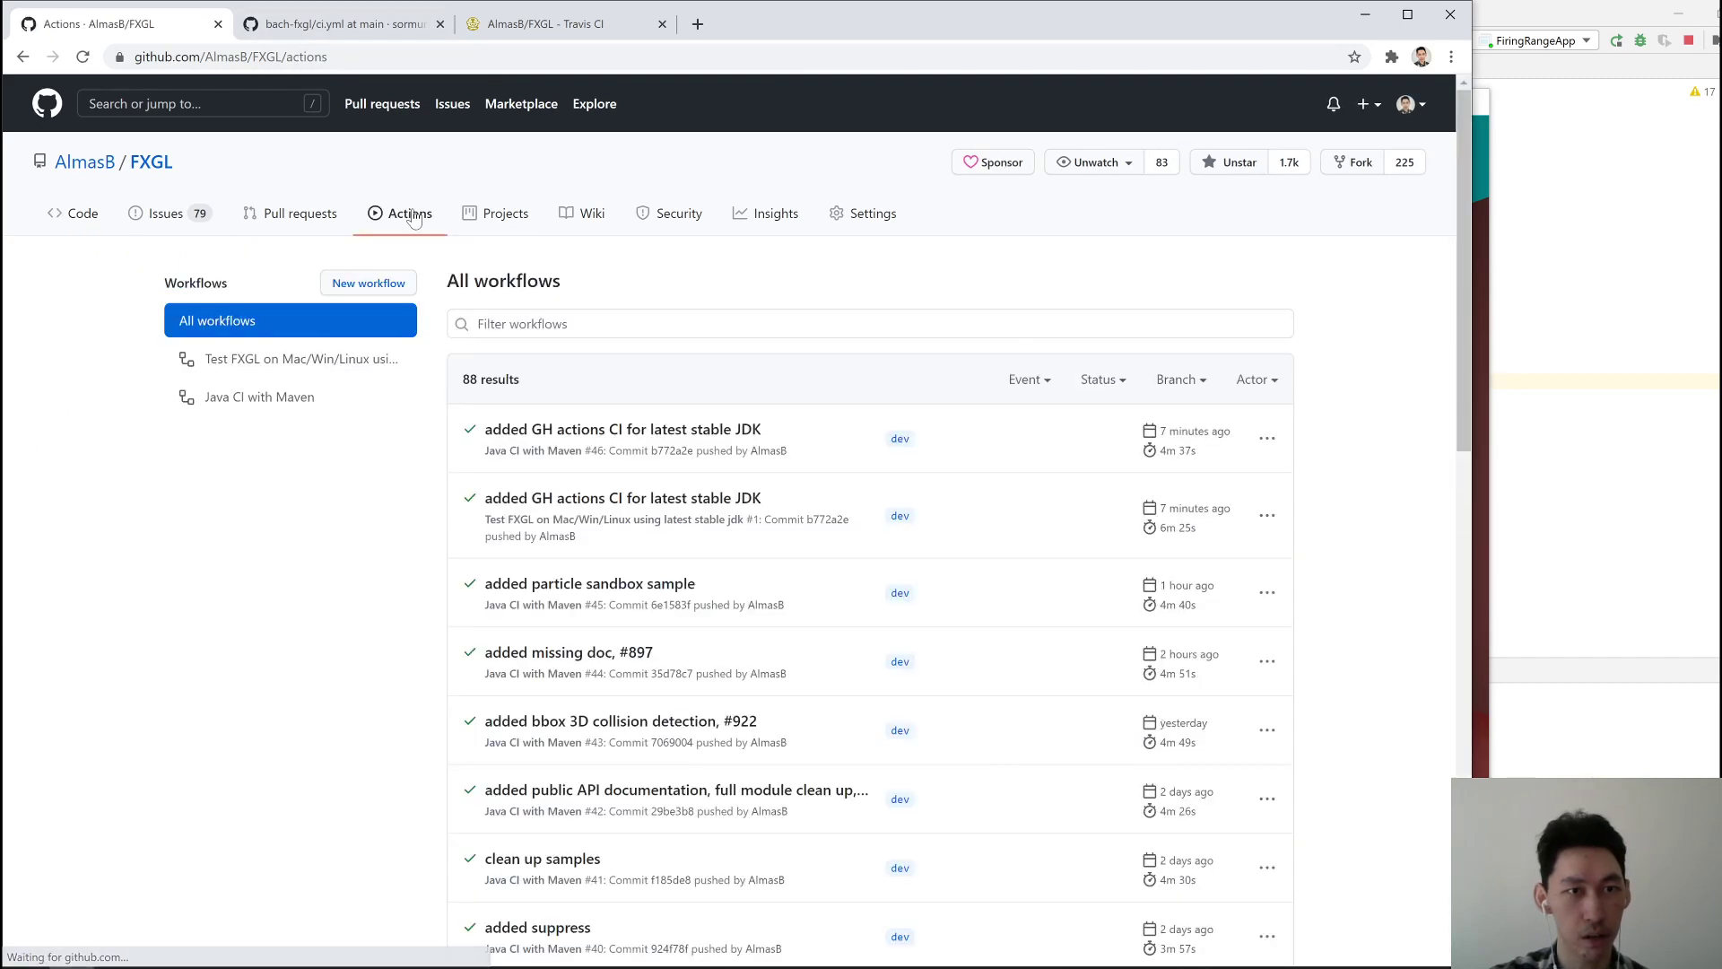
click(623, 497)
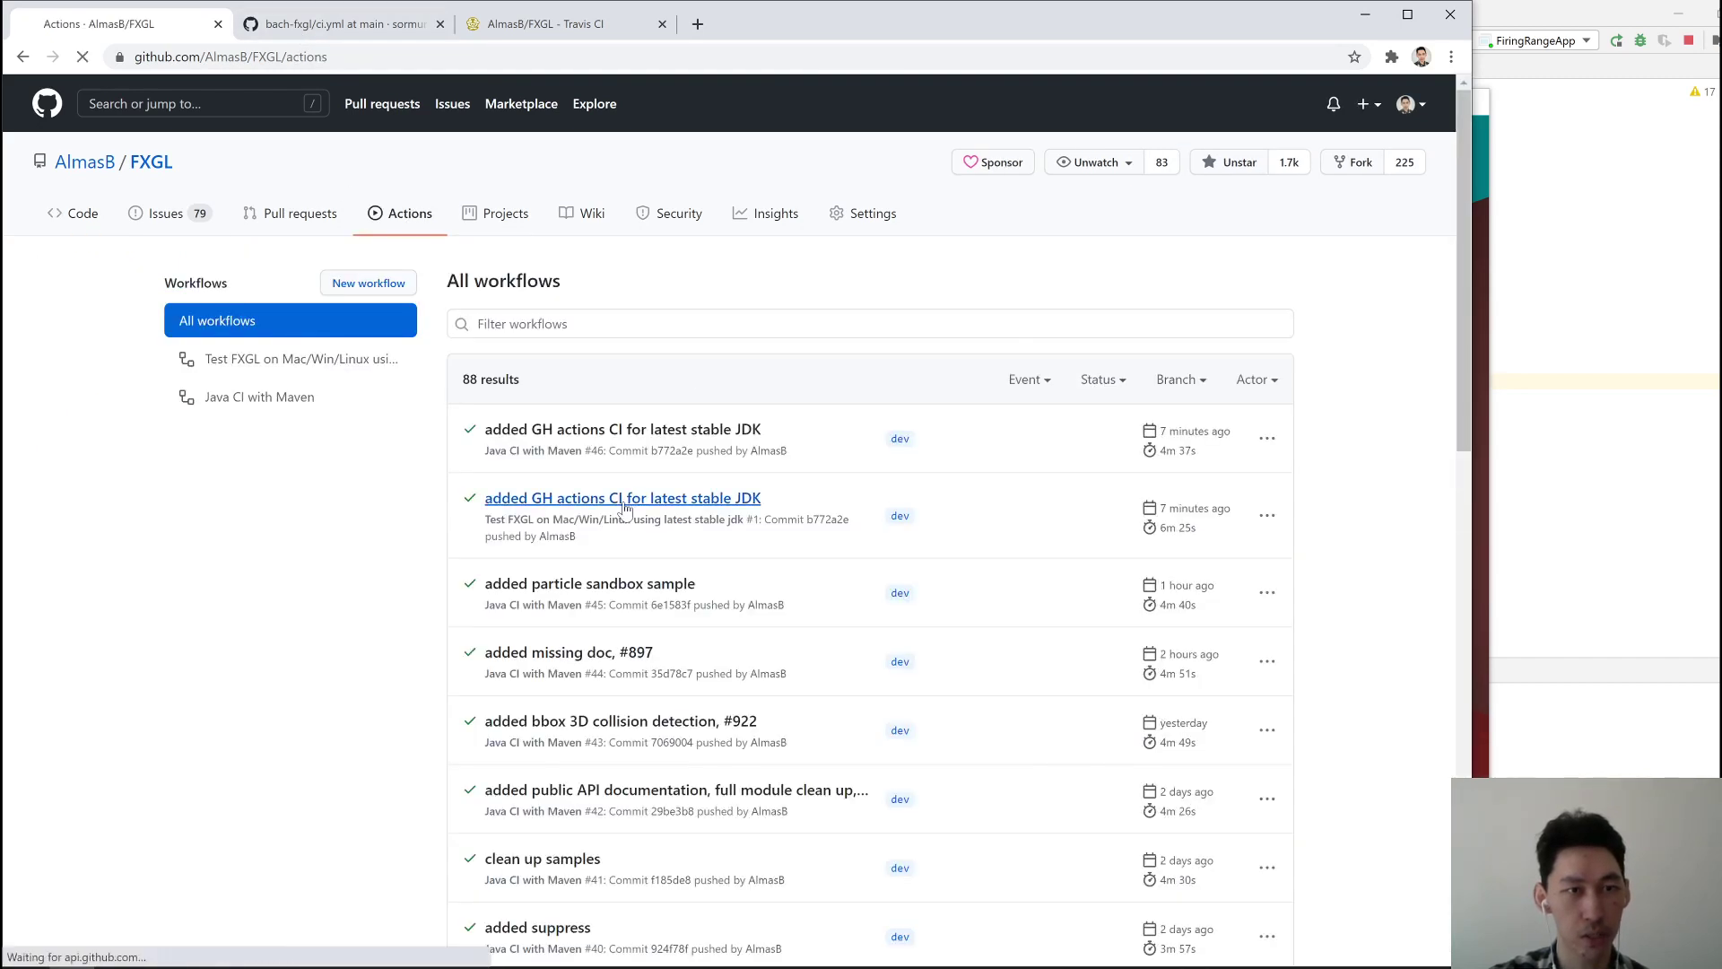
click(623, 496)
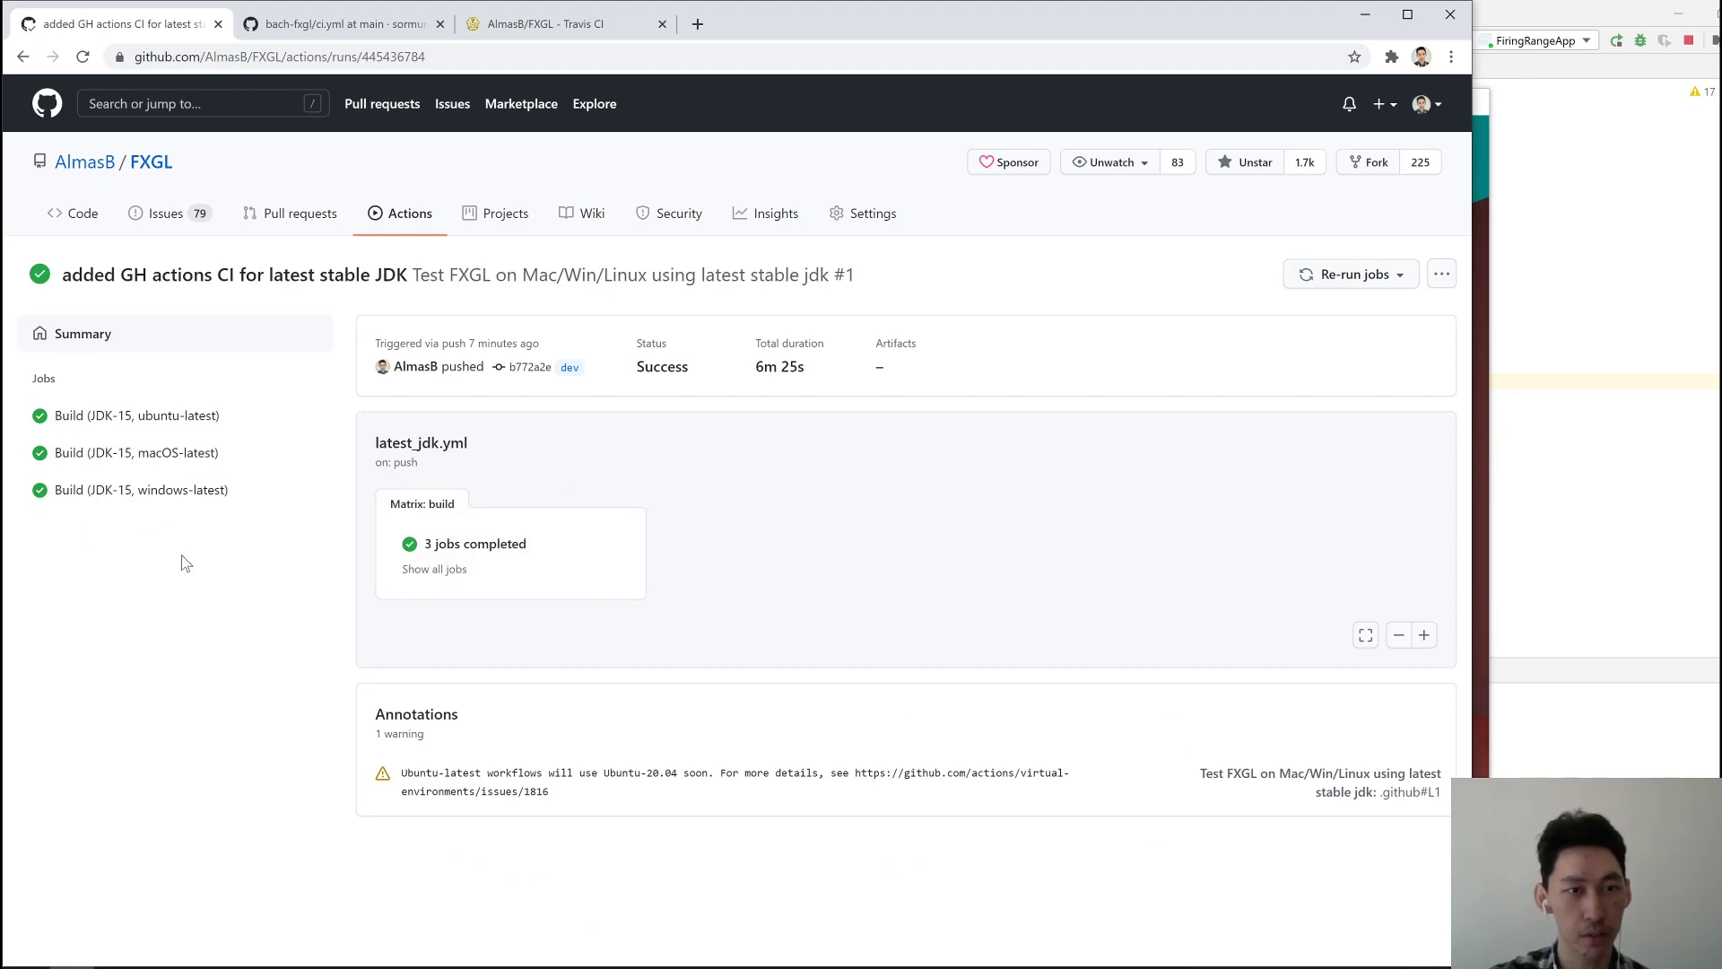